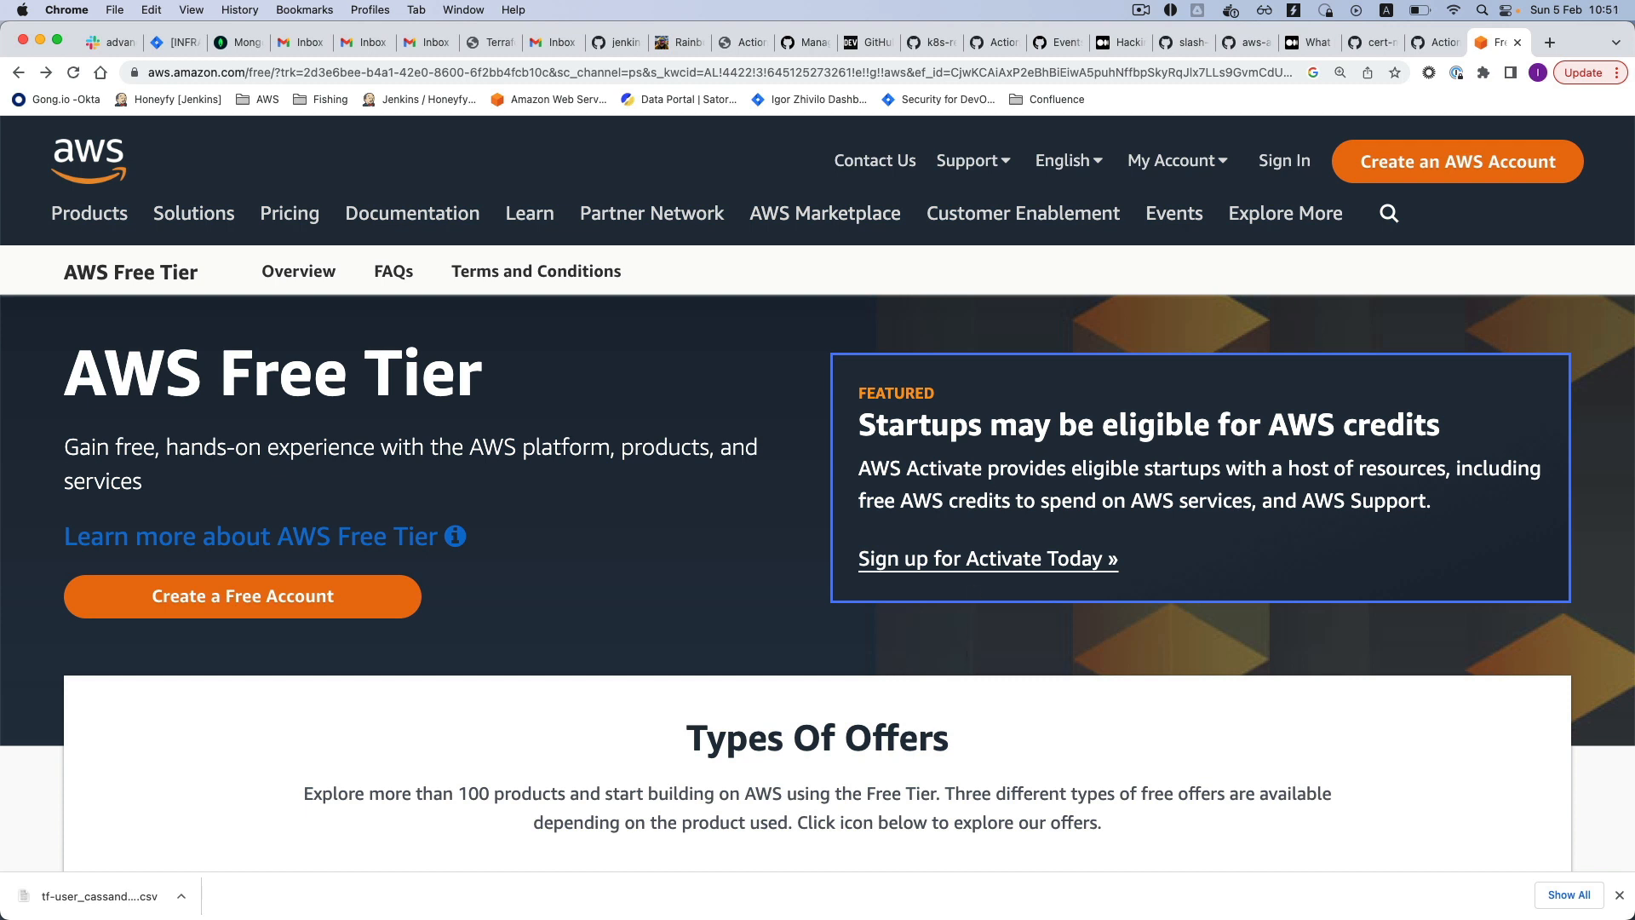
- Sign in to the AWS console, find IAM via the 'iam' search and show its empty Users list
click(1284, 160)
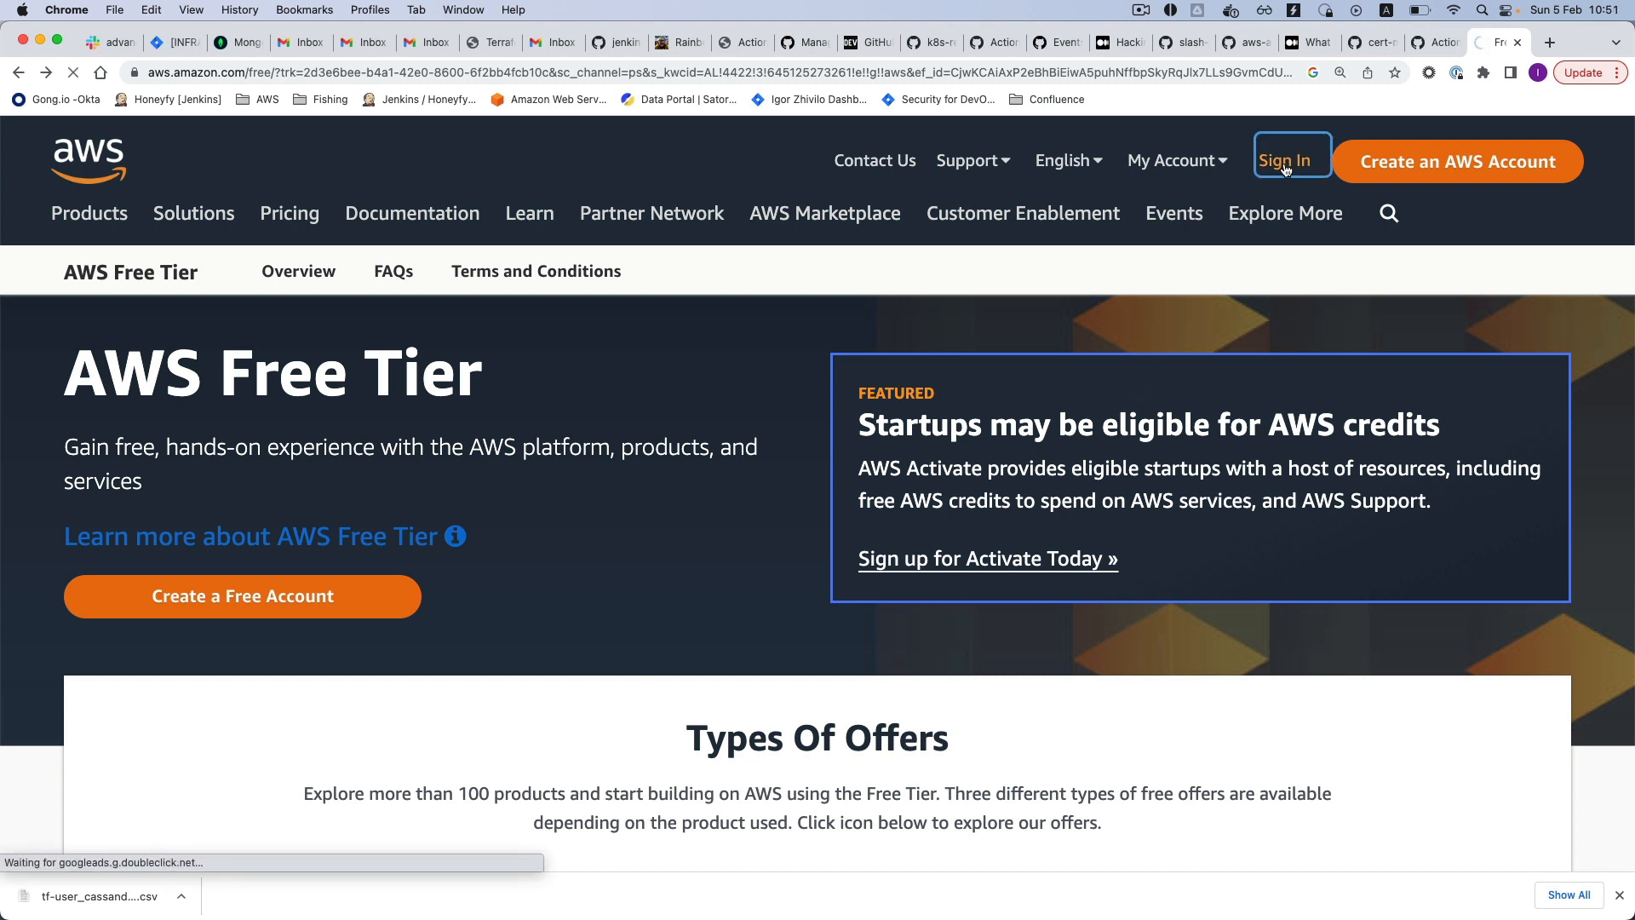
click(1288, 160)
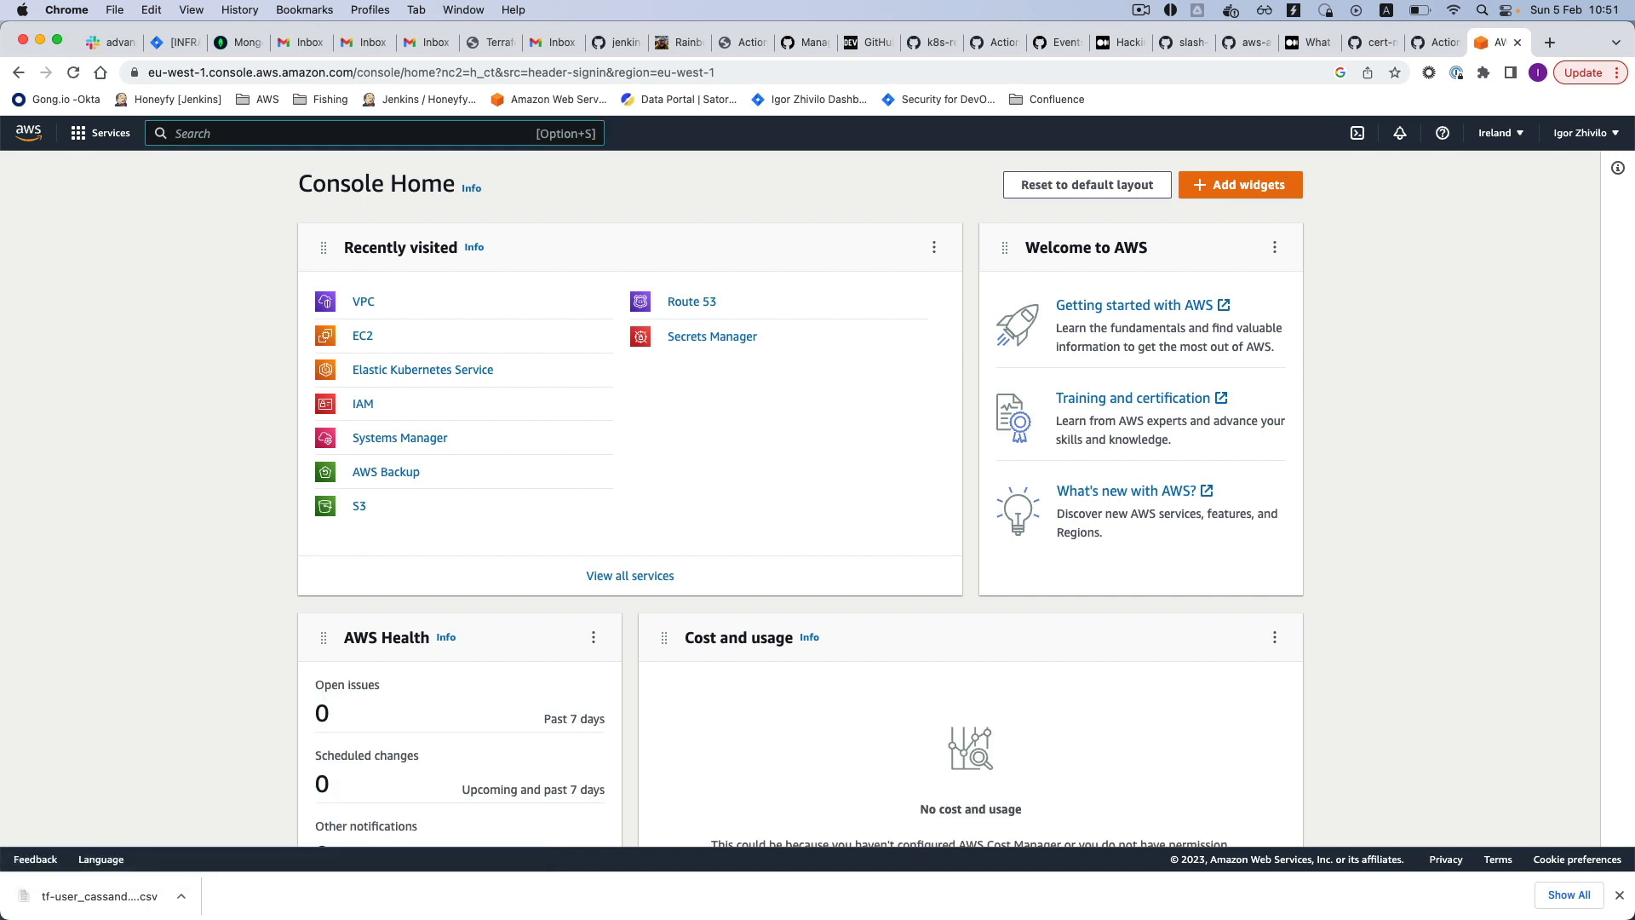
text(iam)
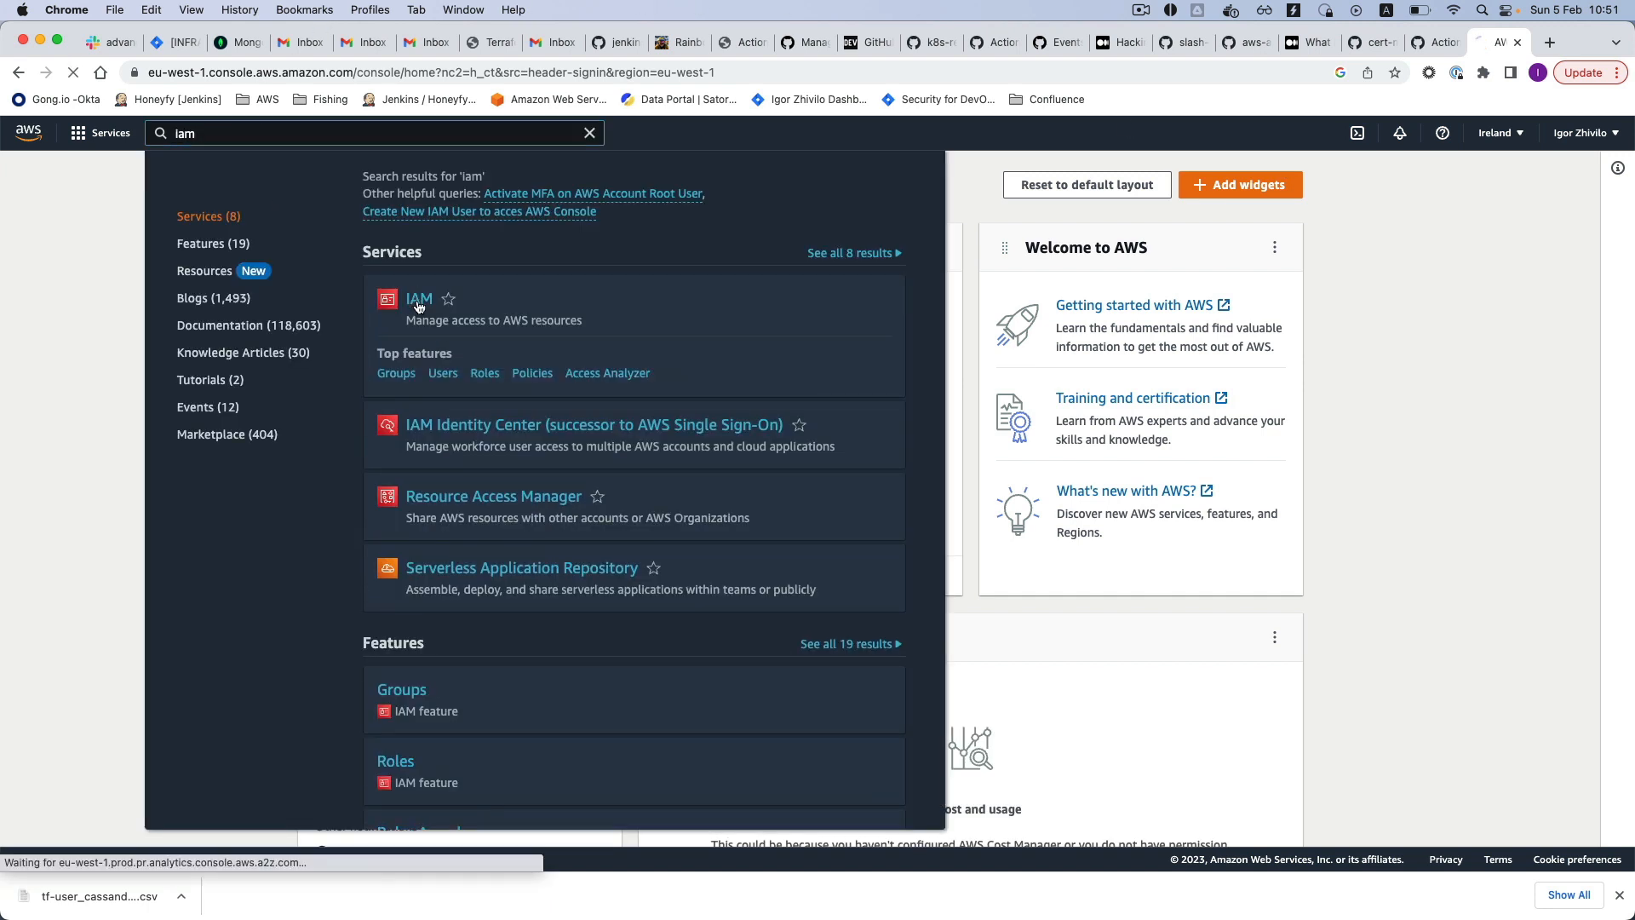
click(419, 298)
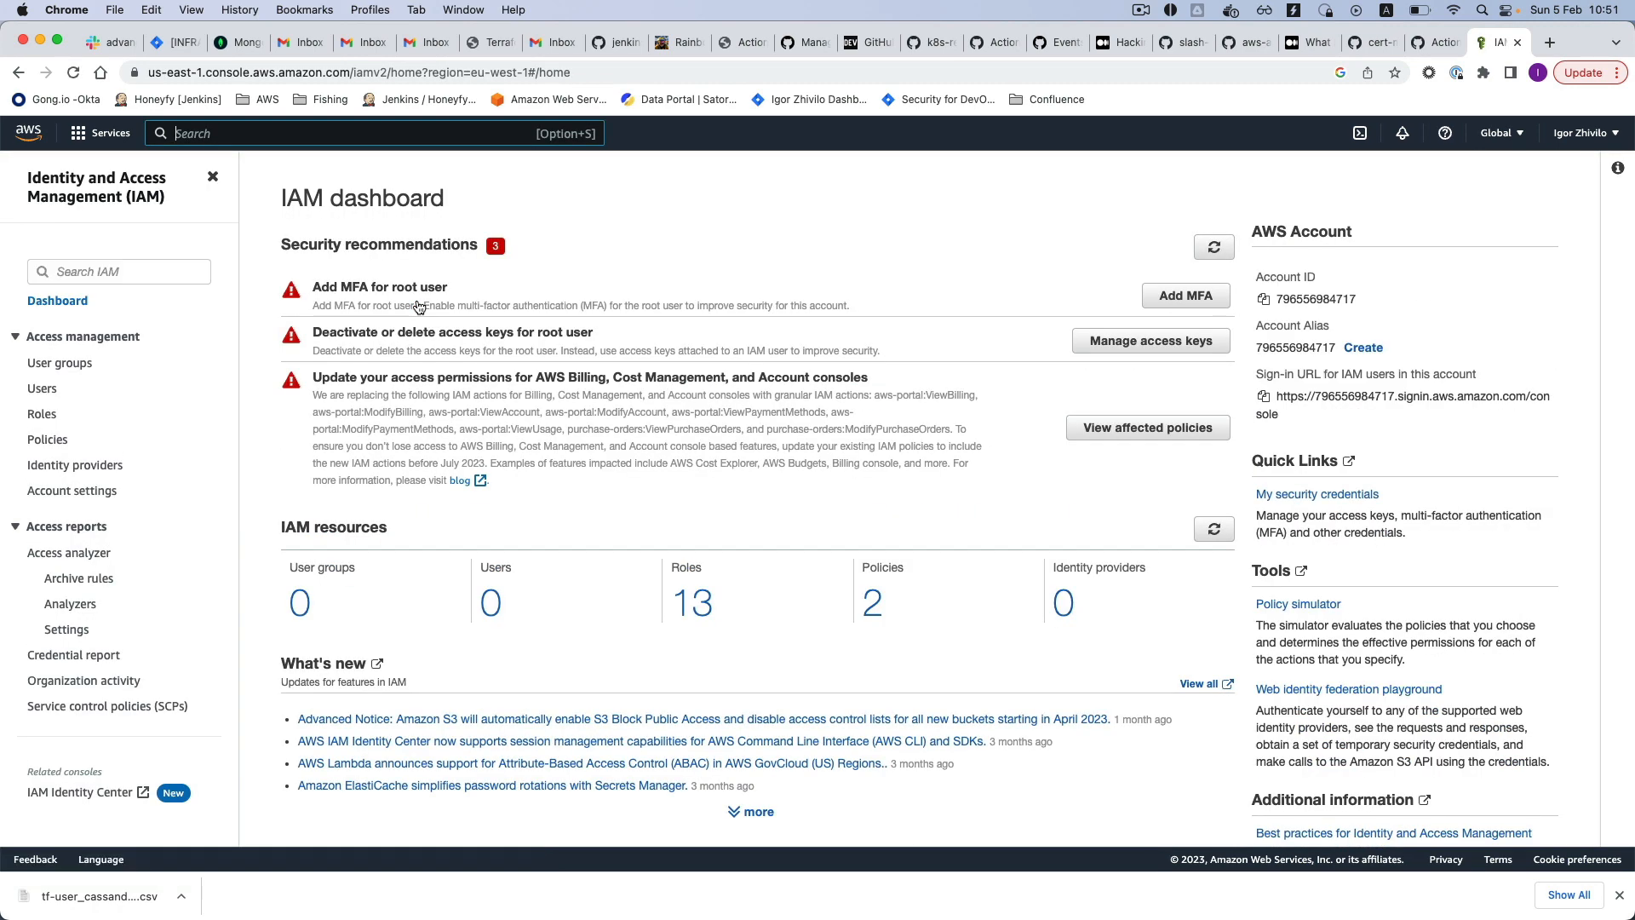
click(41, 388)
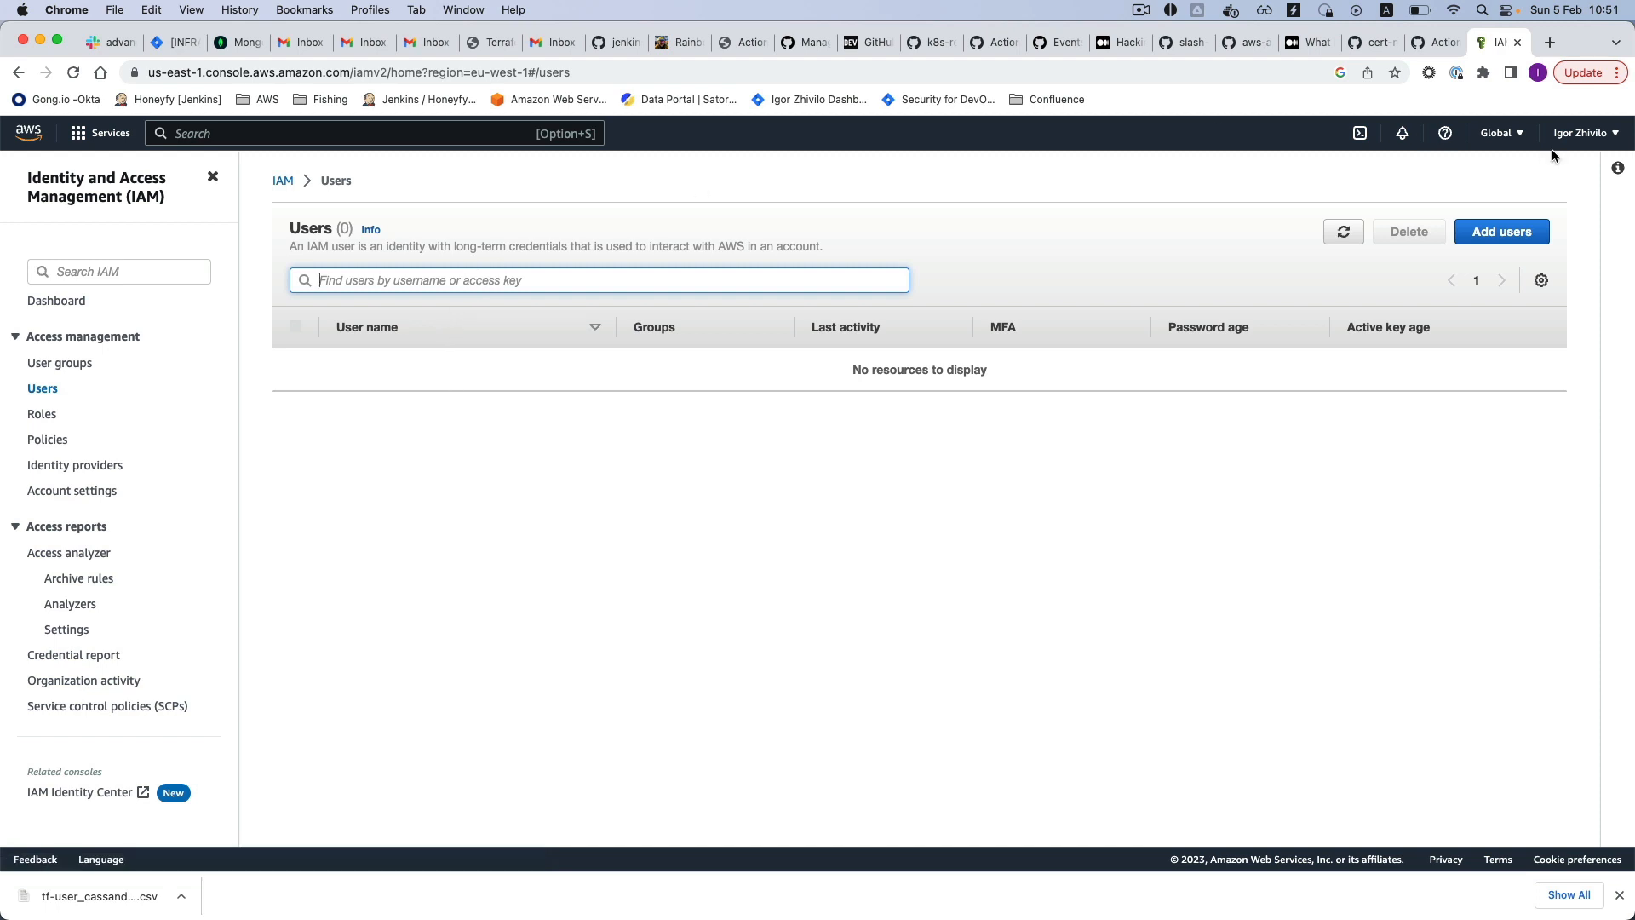
- Start a new IAM user named tf-user and continue to its permissions
click(1502, 232)
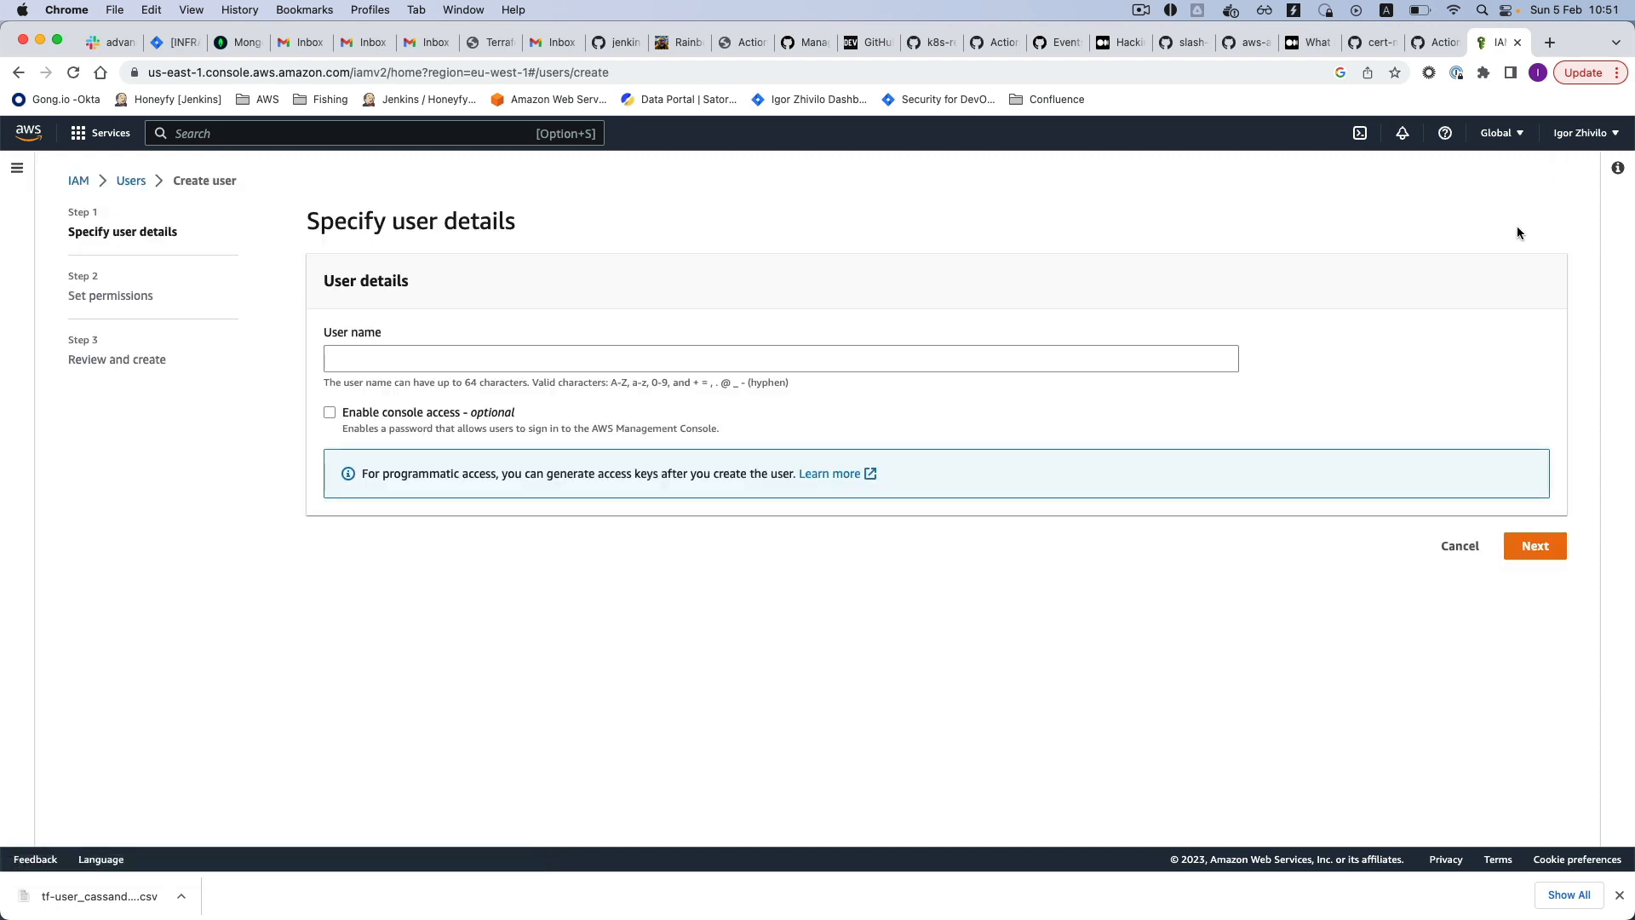
text(tf-user)
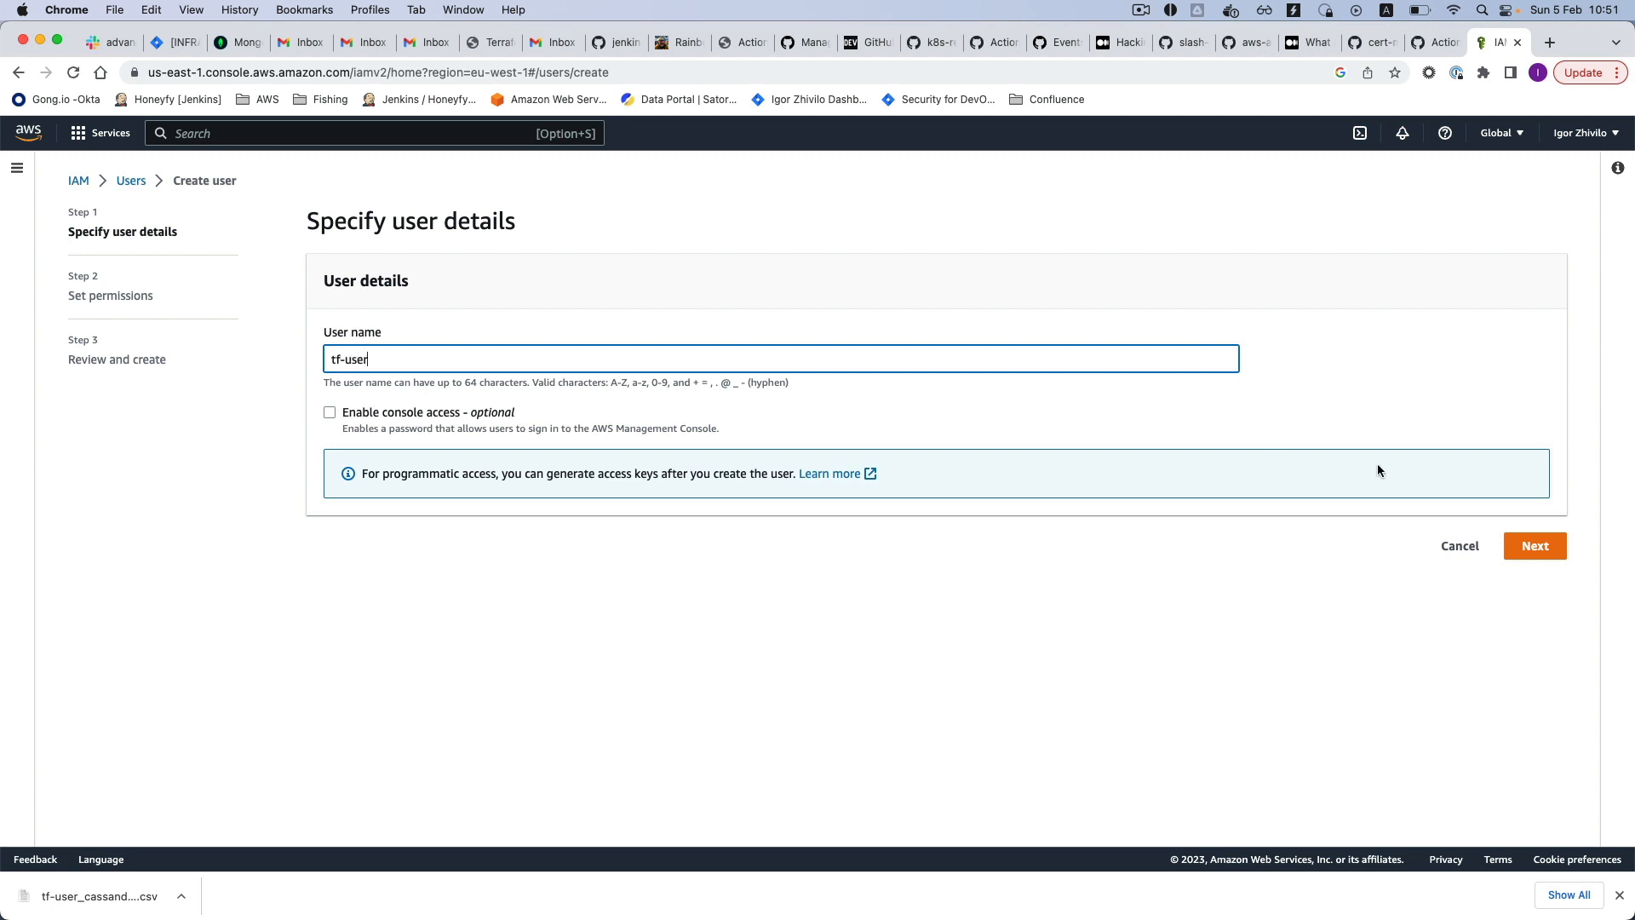
click(1536, 545)
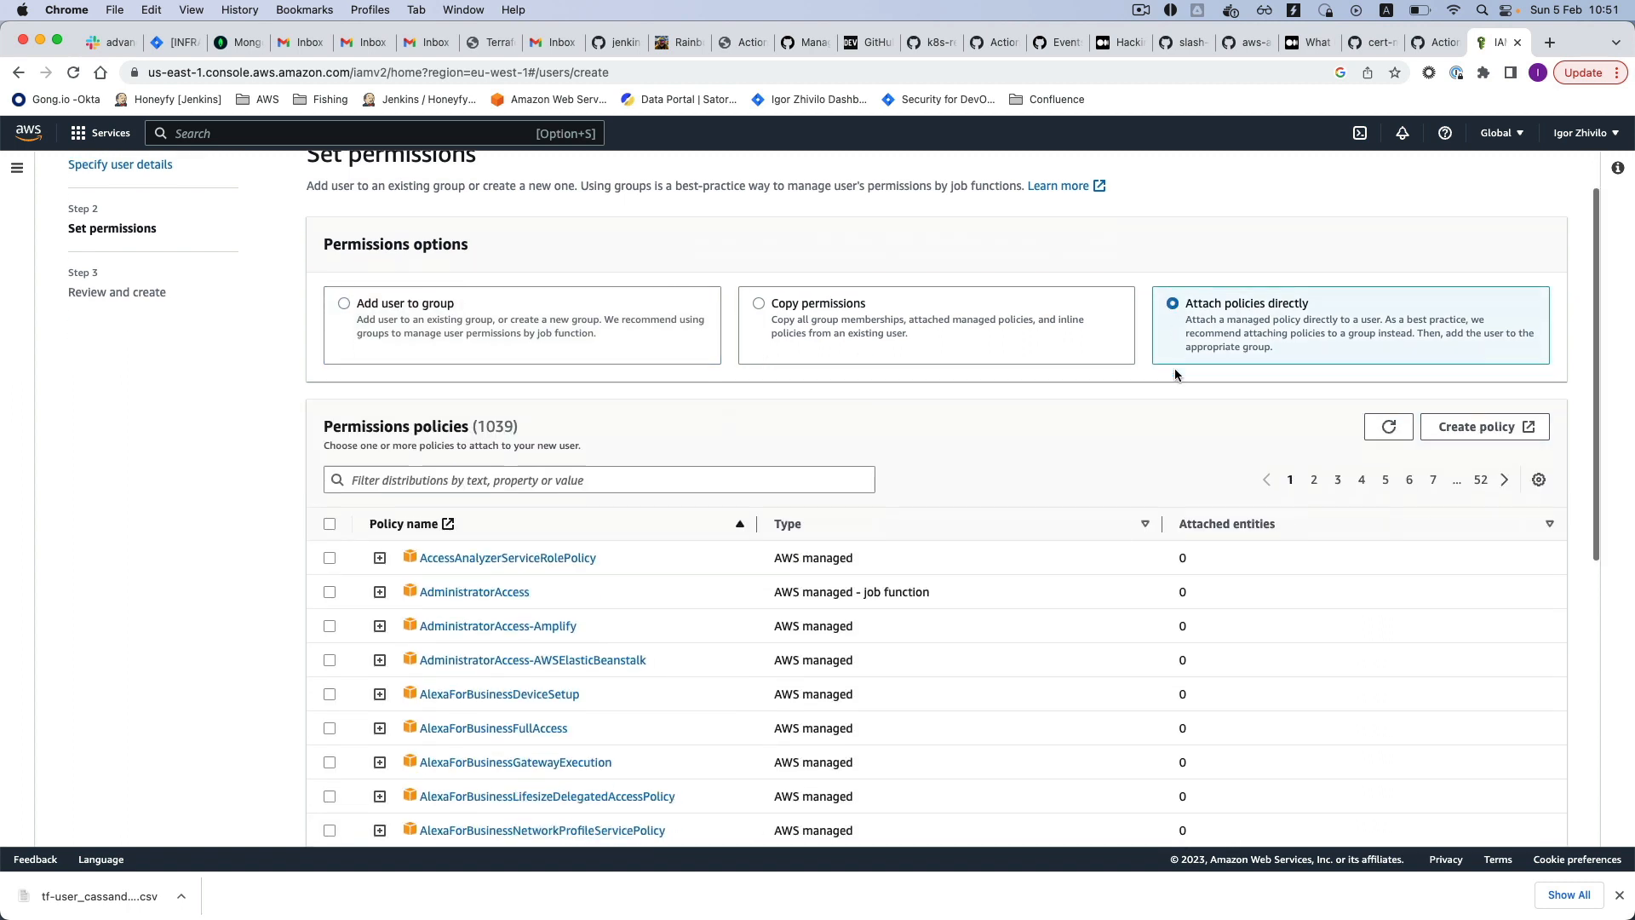
- Filter policies by 'ec2', attach AmazonEC2FullAccess directly and create the tf-user user
scroll(down, 3)
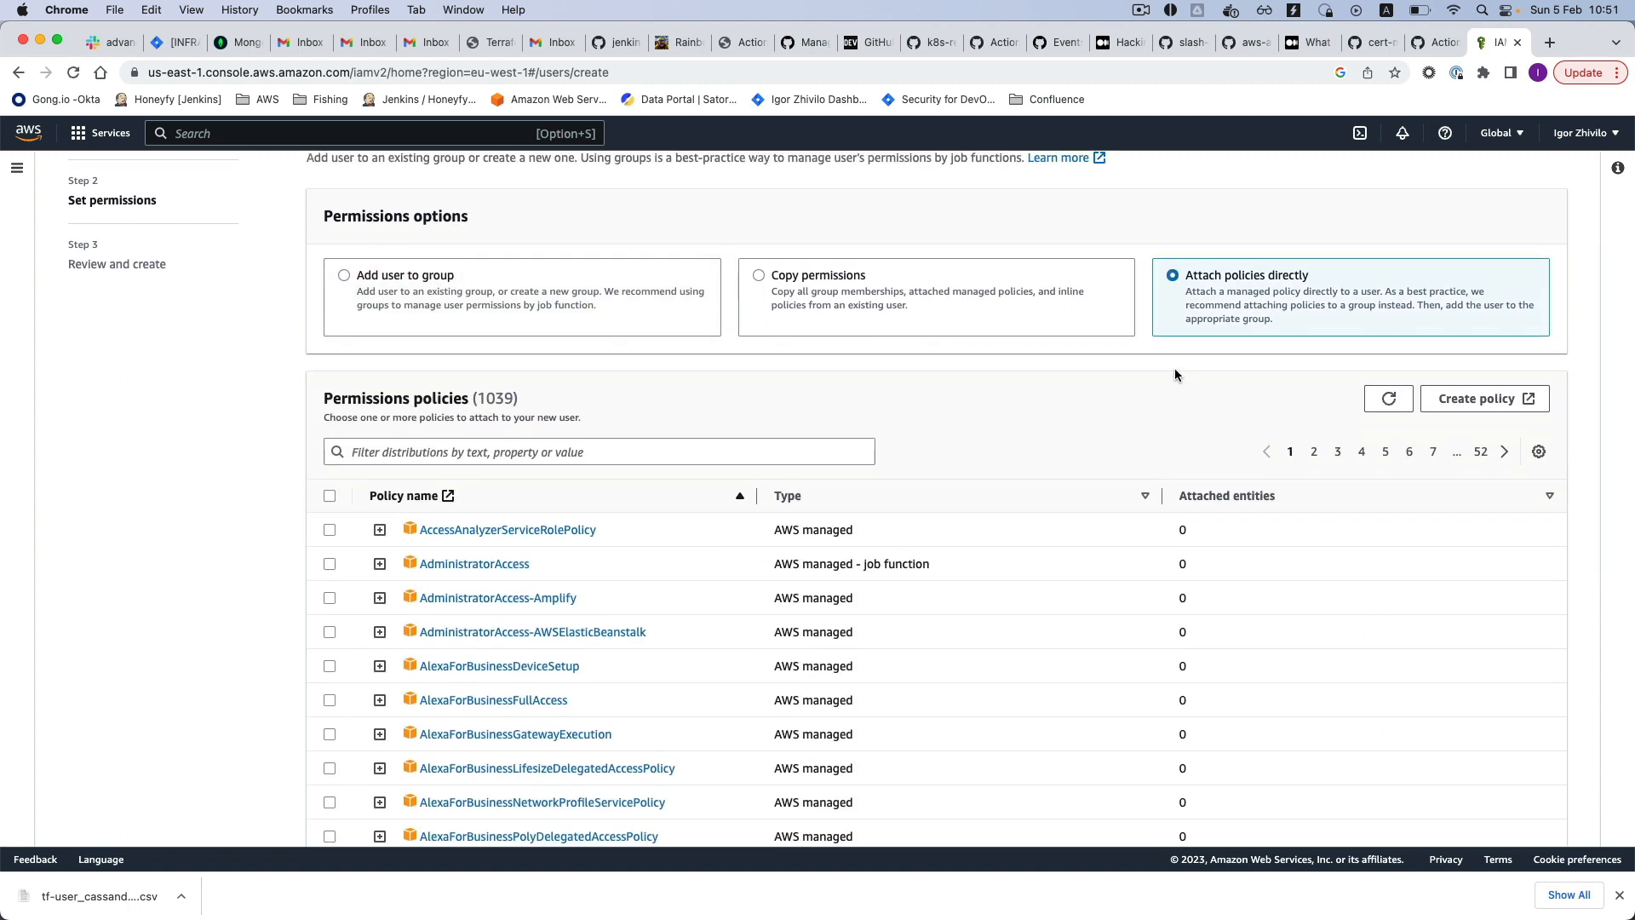
click(599, 452)
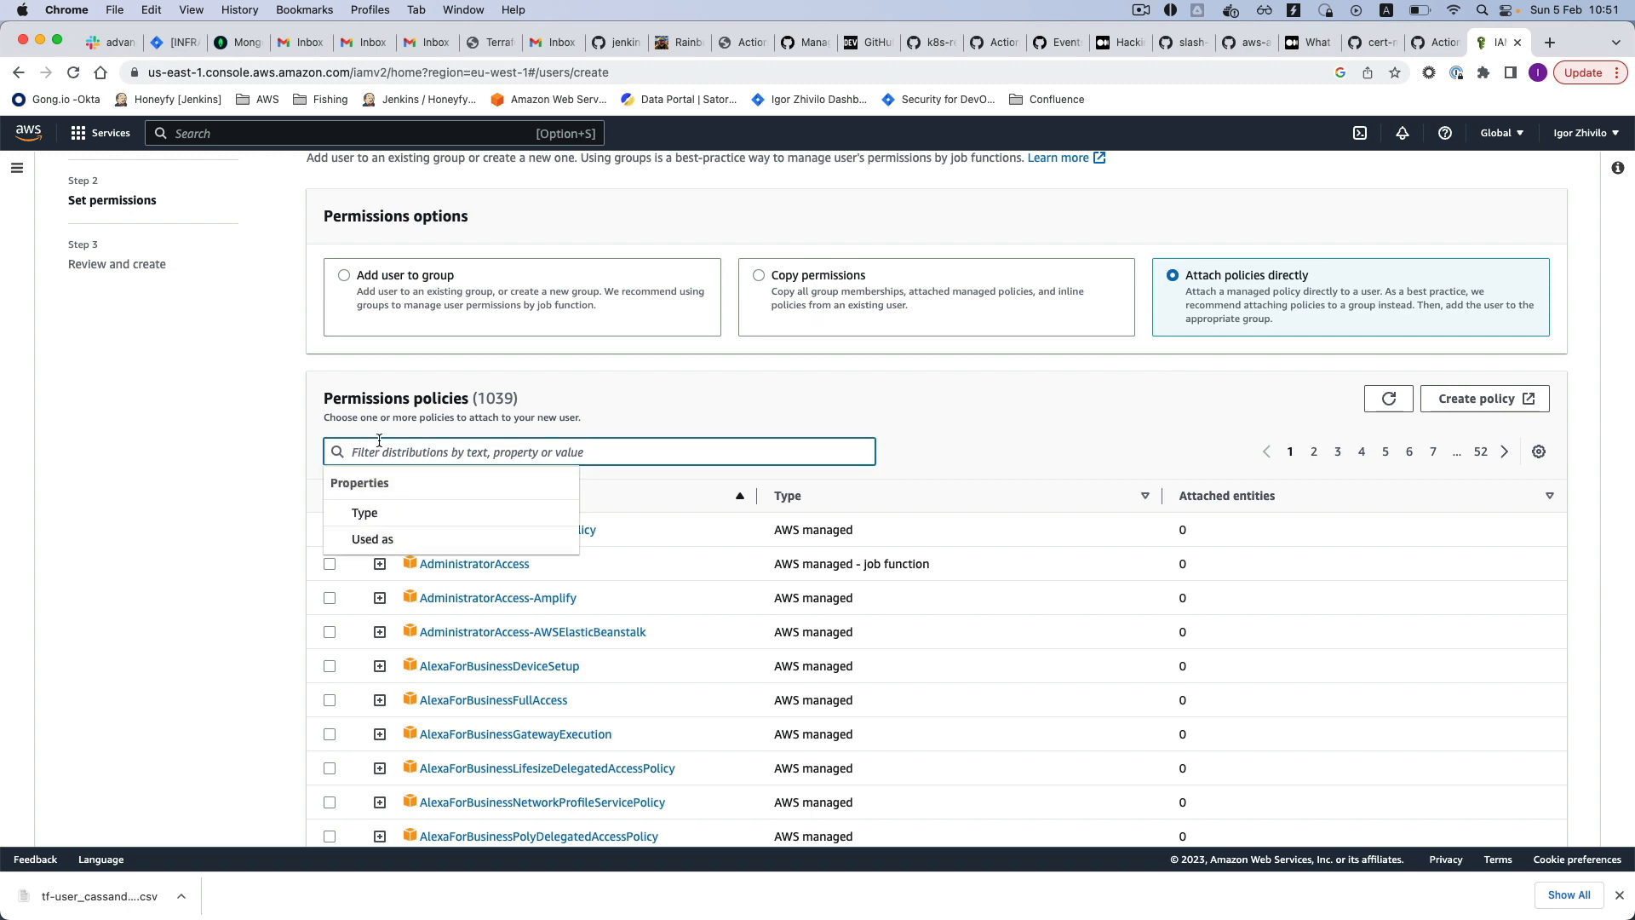
text(ec2)
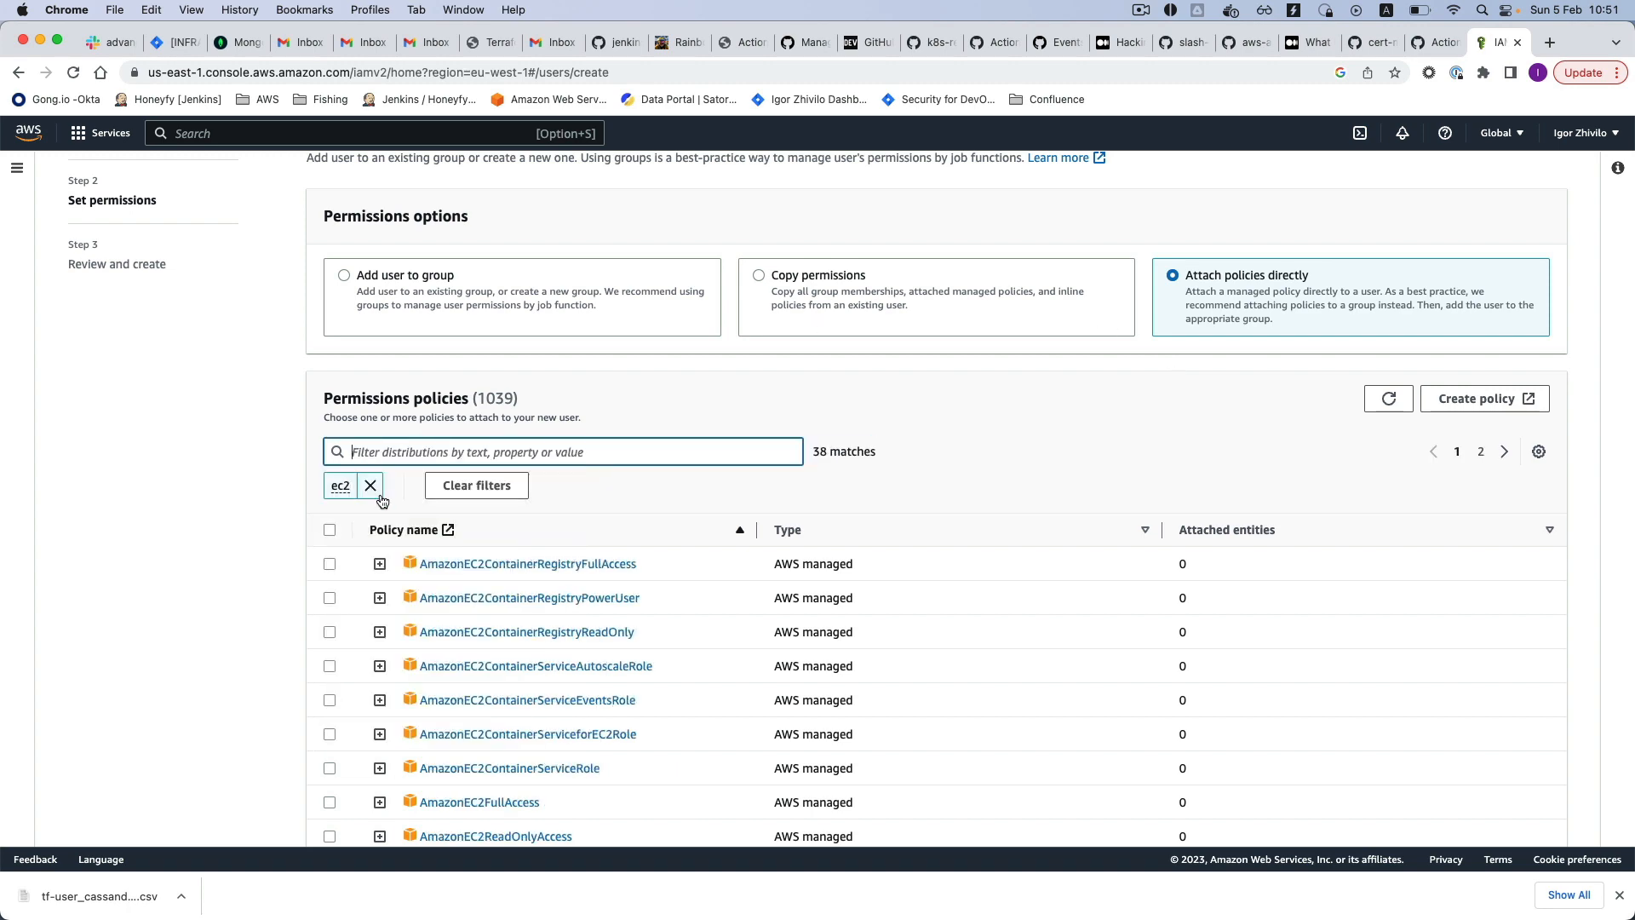
scroll(down, 3)
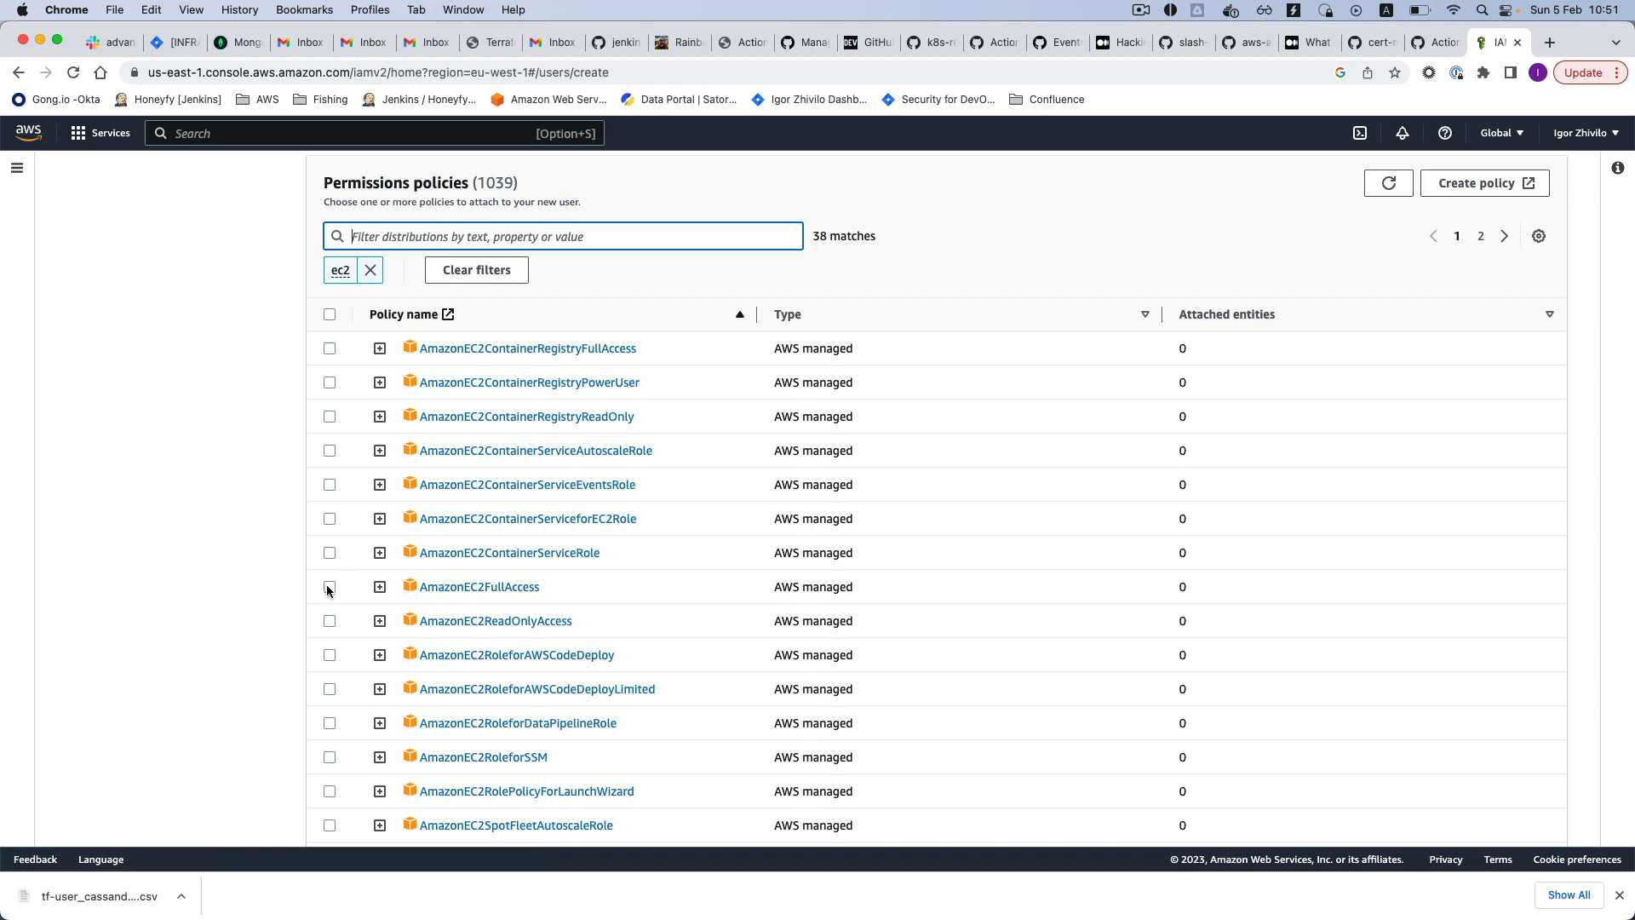
click(330, 585)
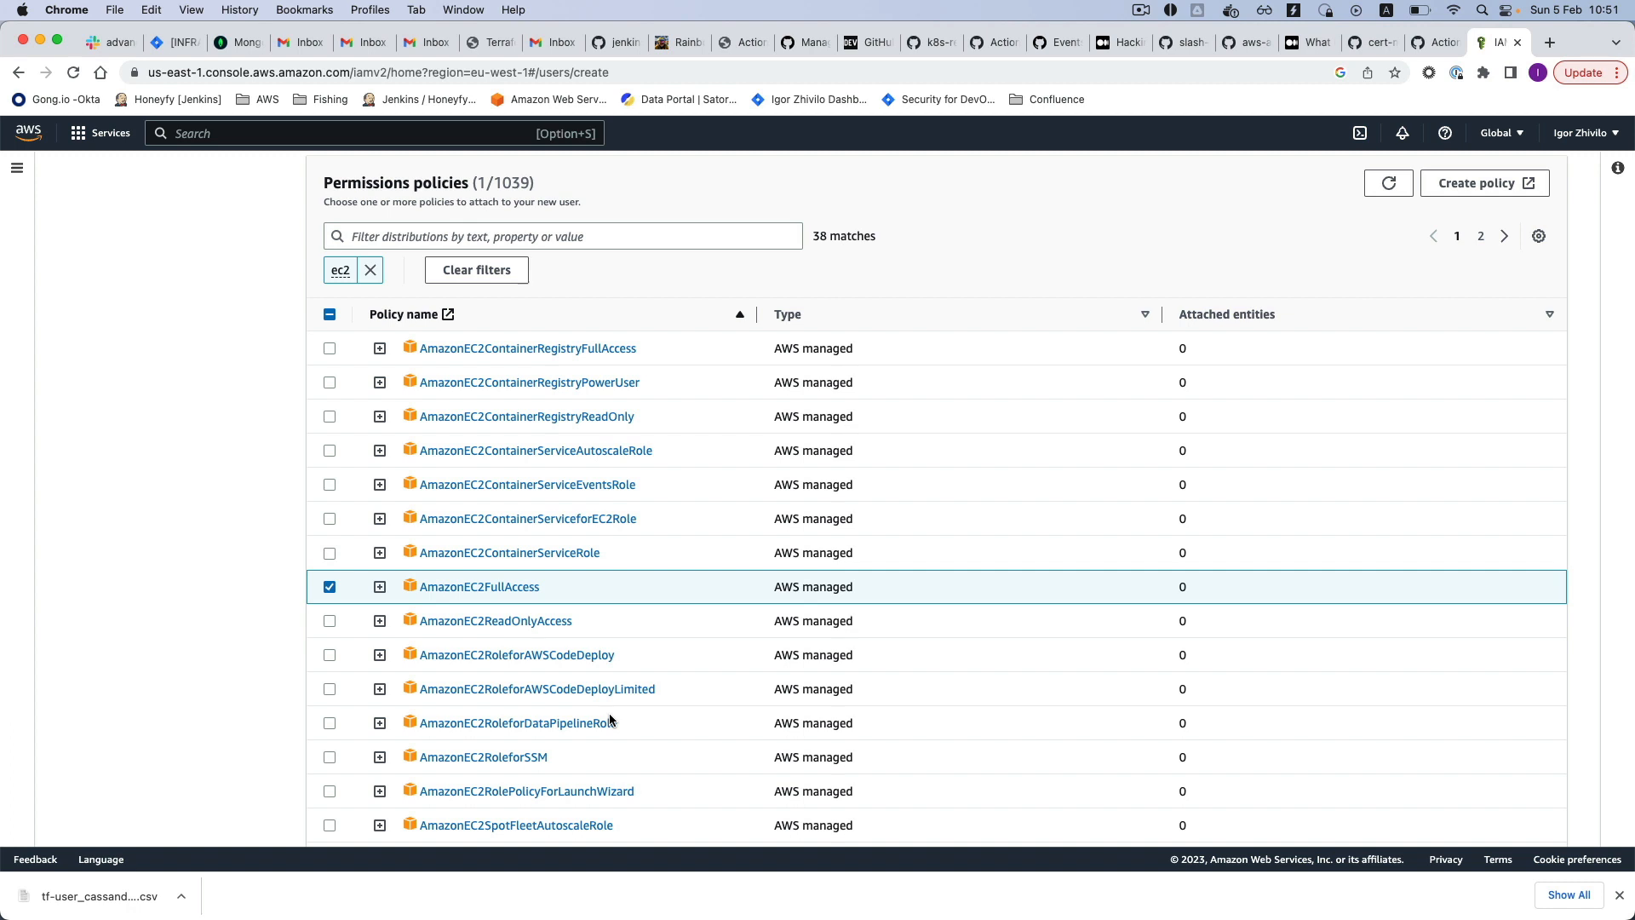
scroll(down, 3)
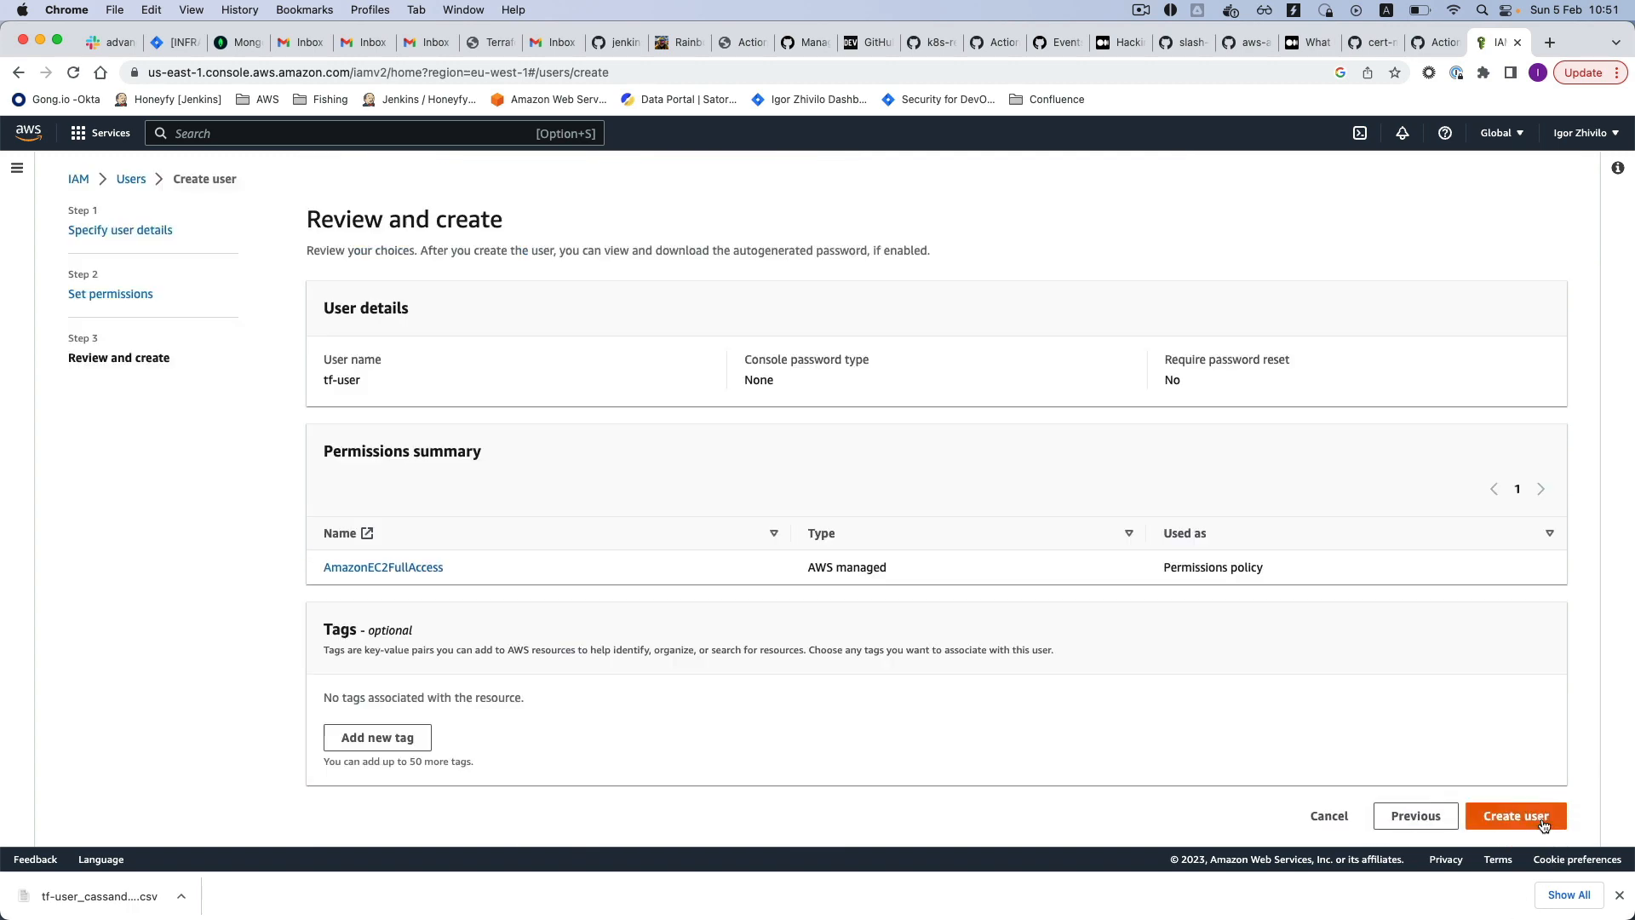
mouse_move(1420, 838)
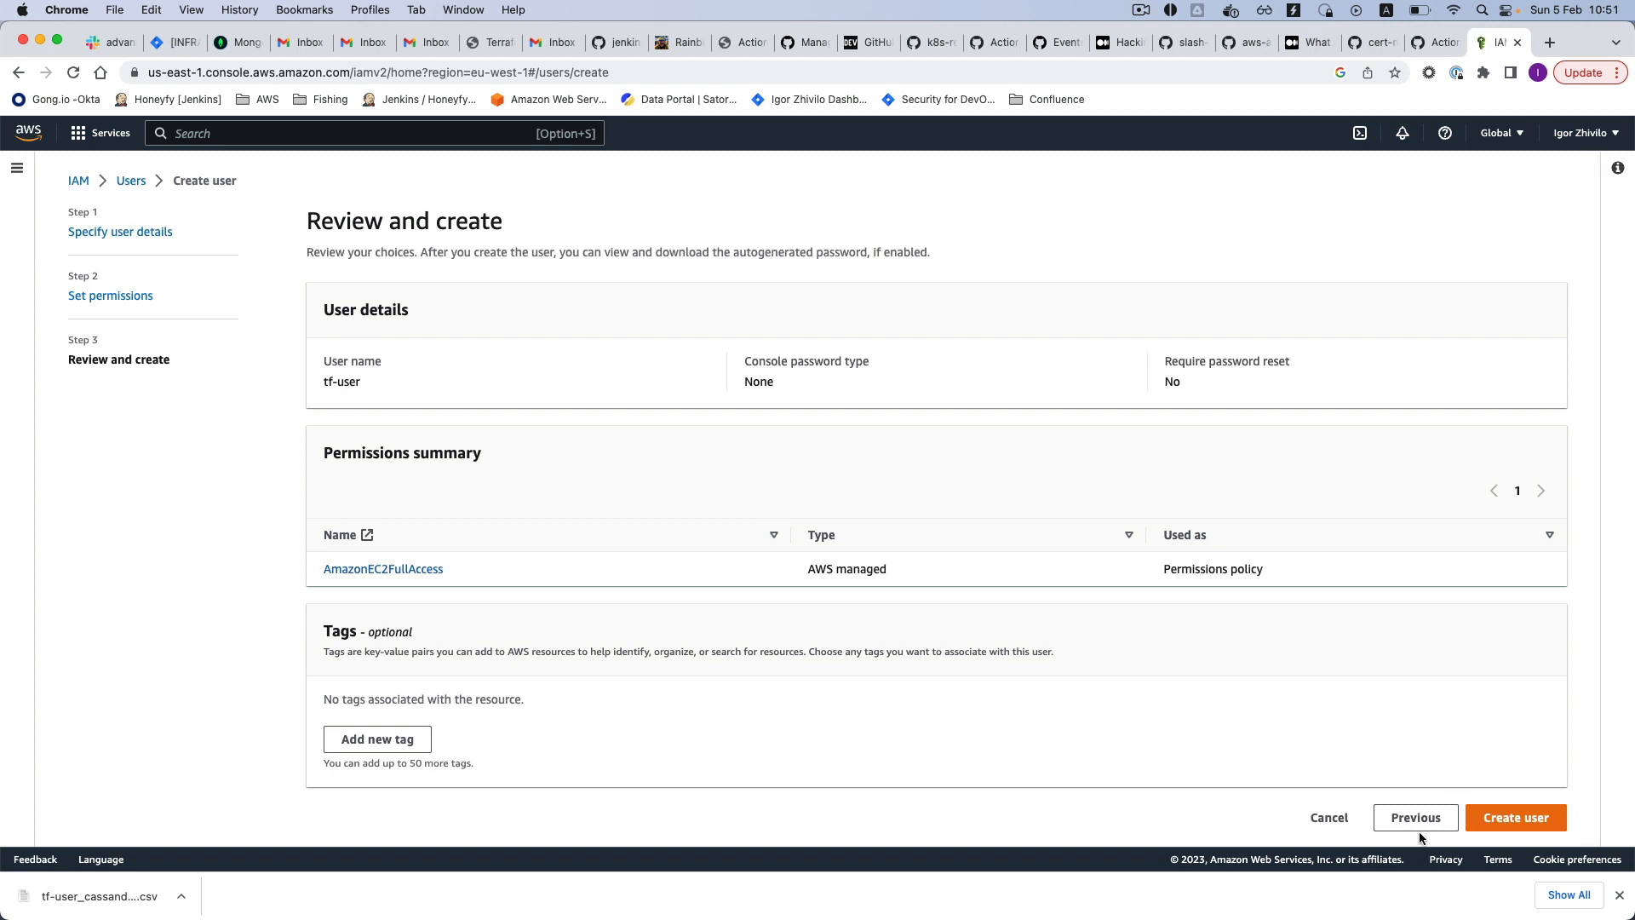
click(1515, 817)
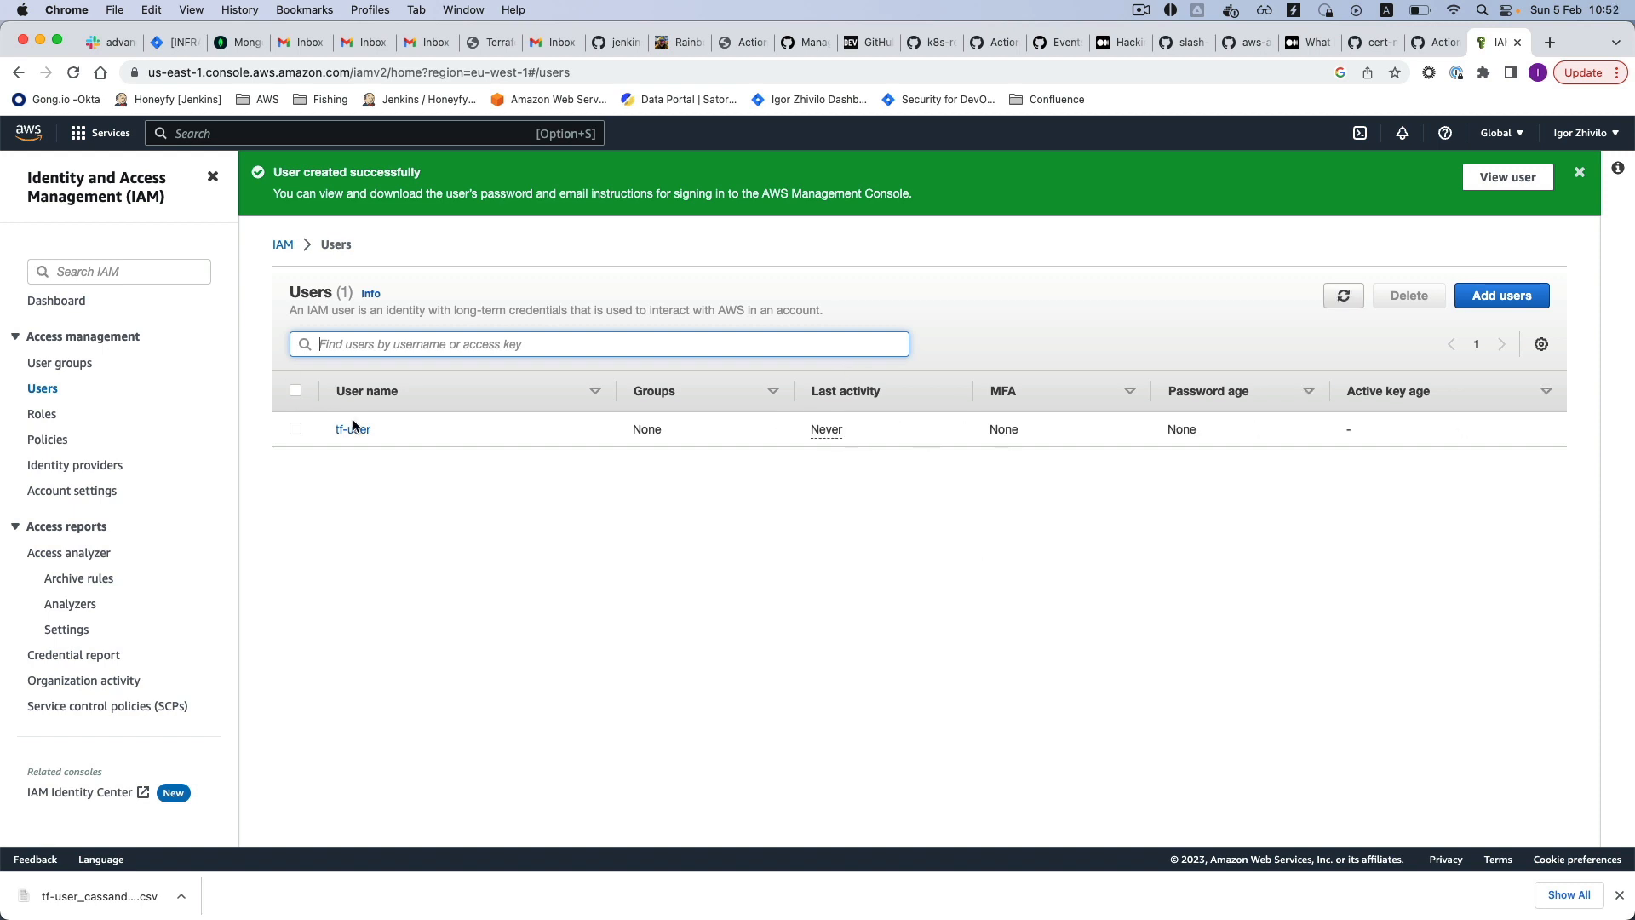
- Open tf-user's details and review its Security credentials, where no access keys exist
click(350, 429)
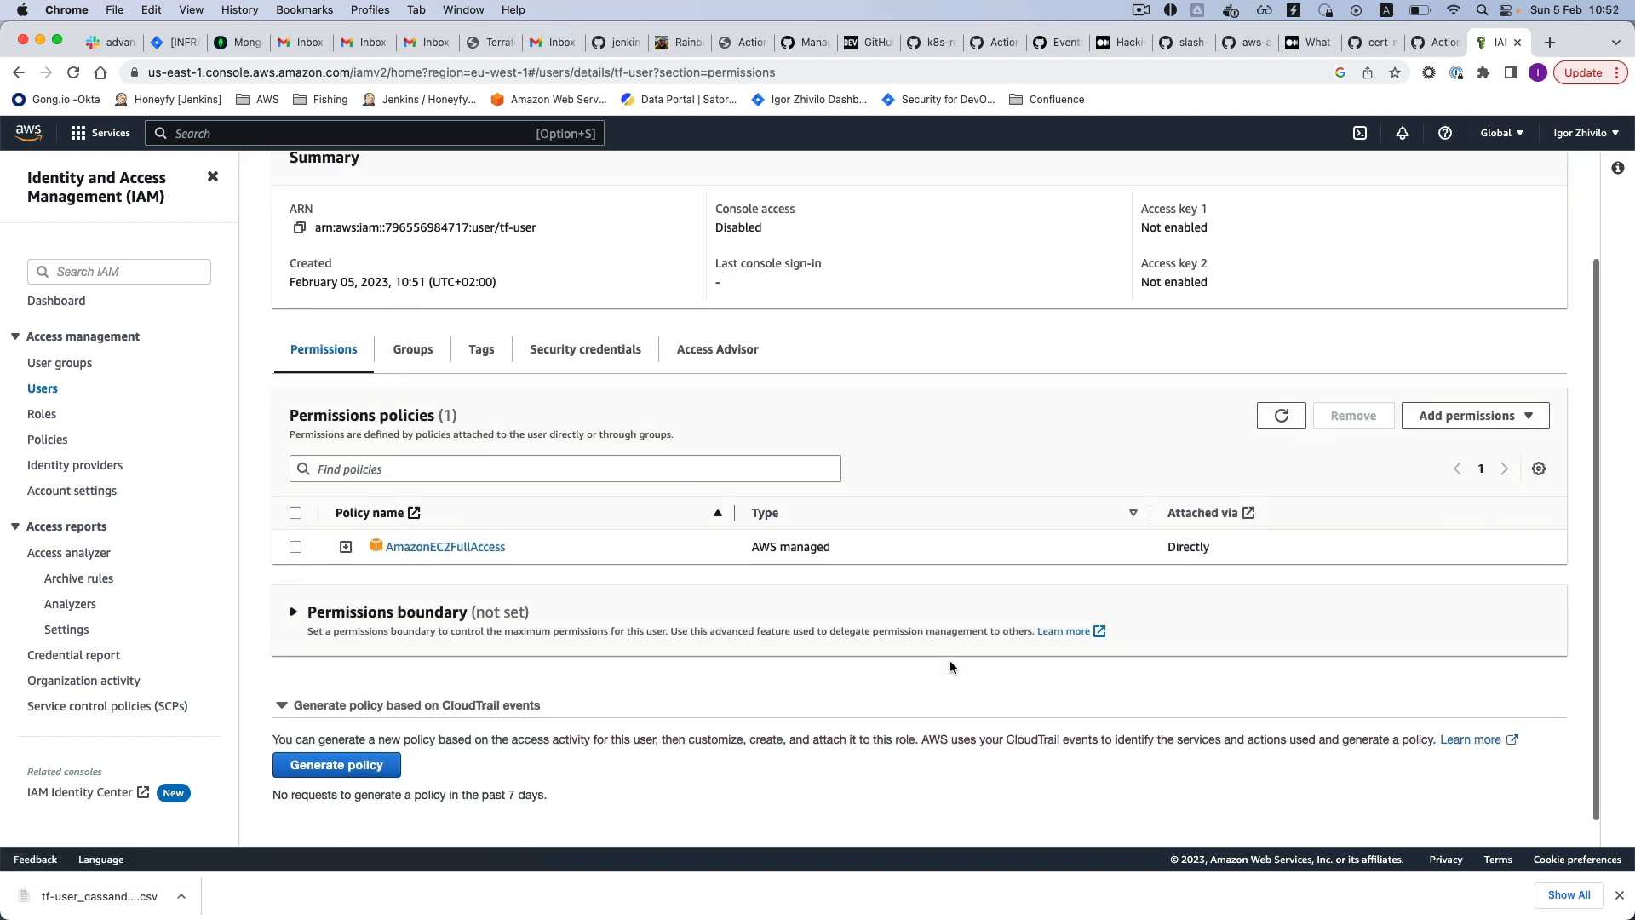
mouse_move(634, 453)
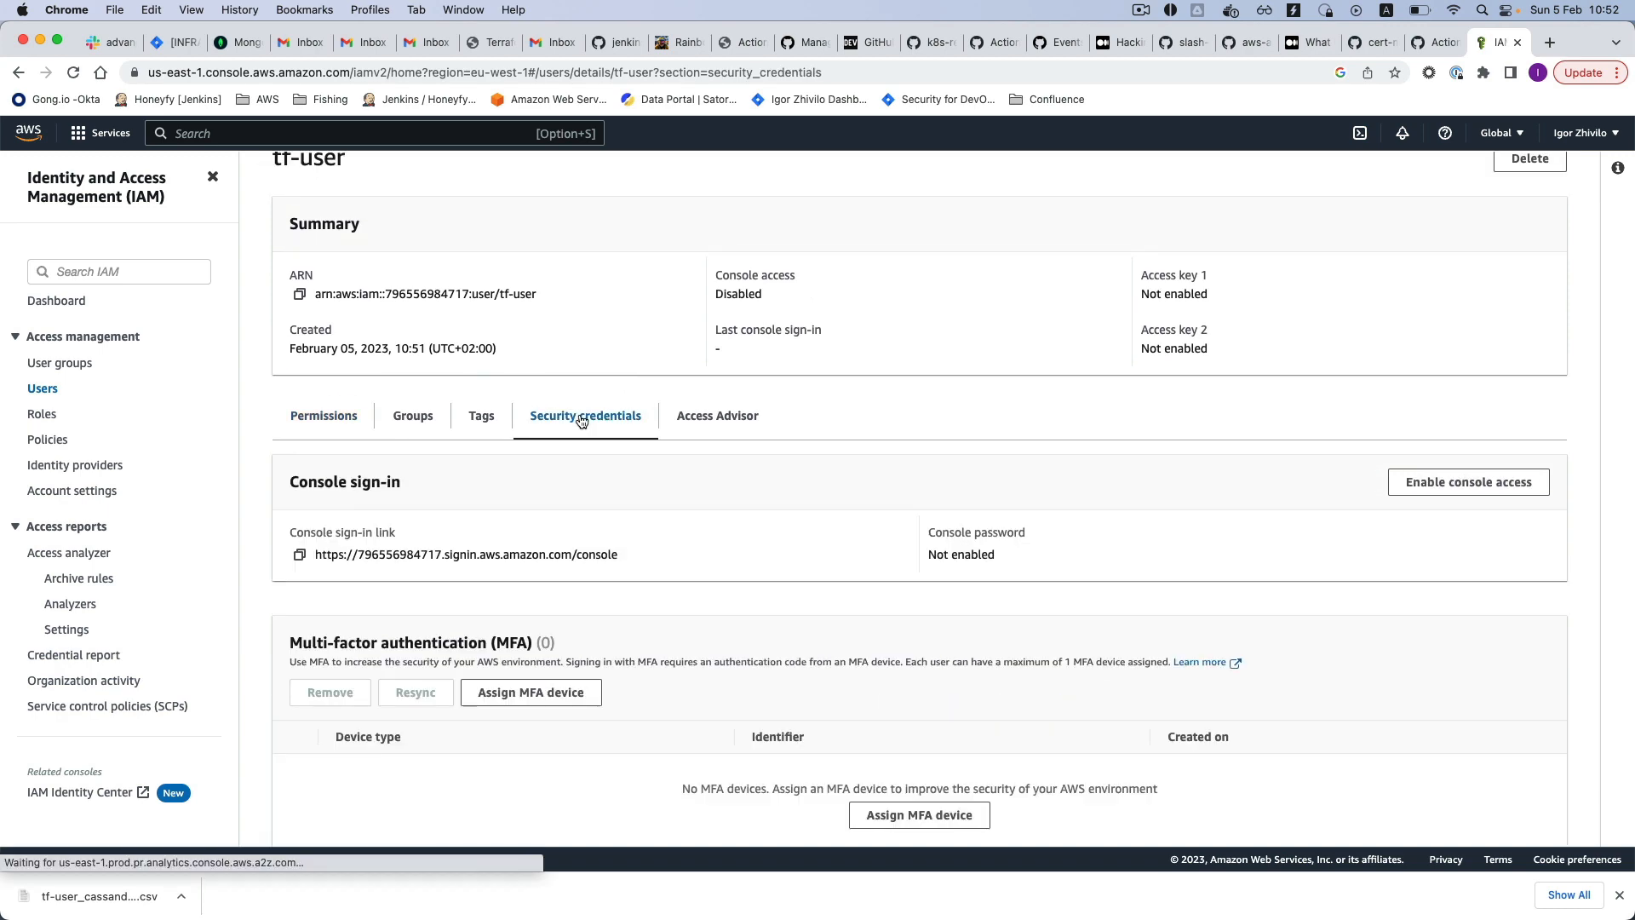
scroll(down, 3)
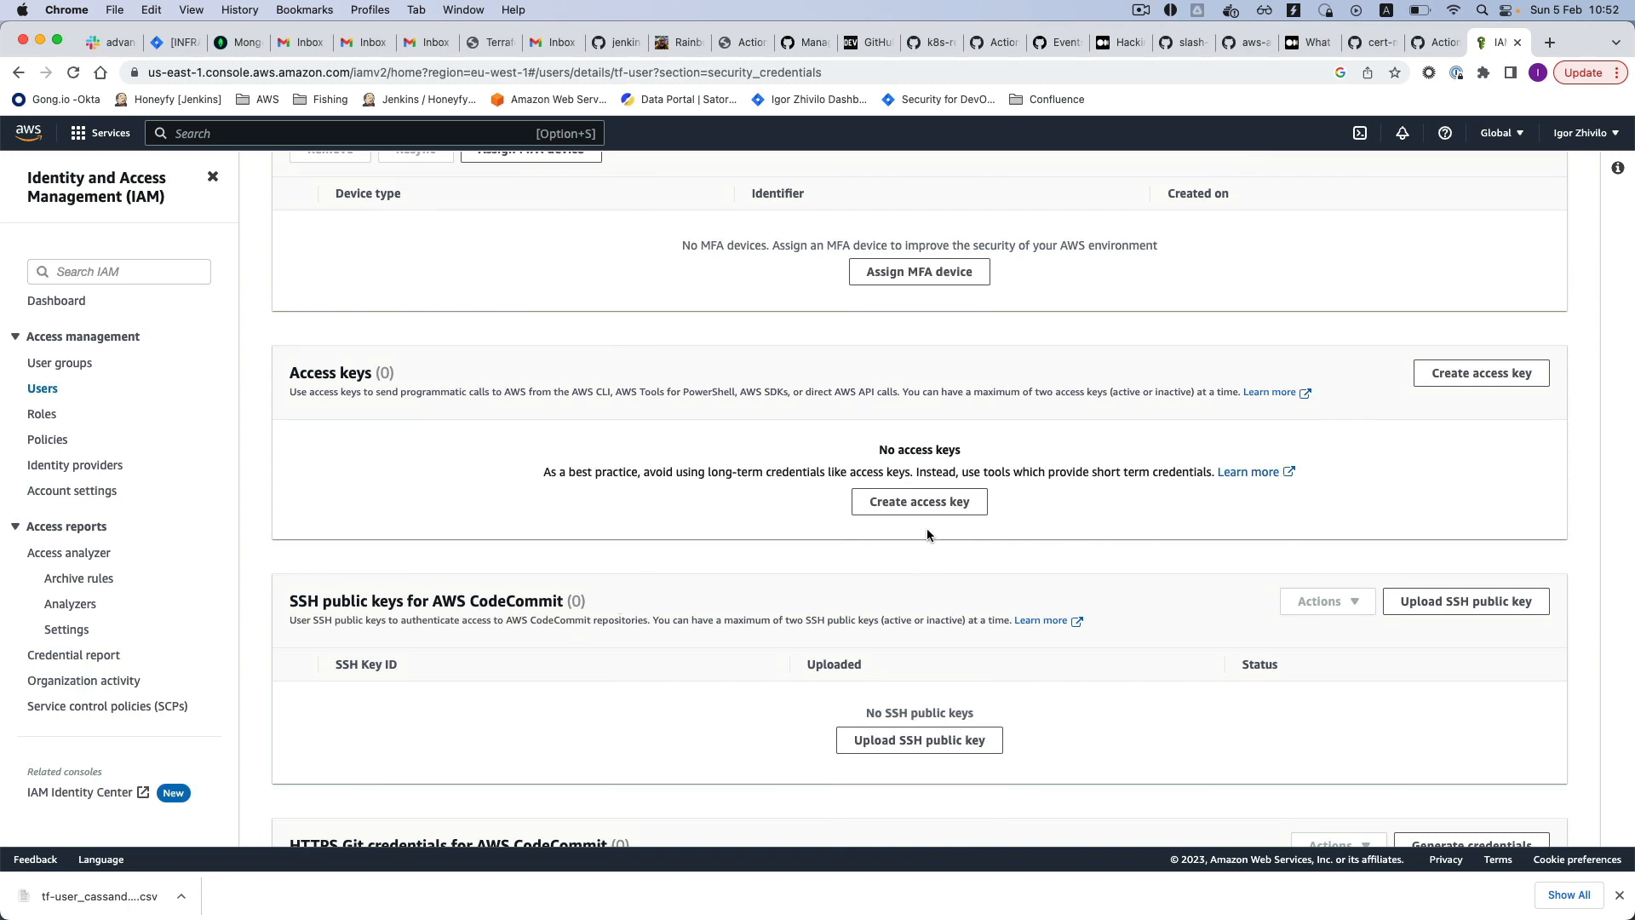
scroll(down, 3)
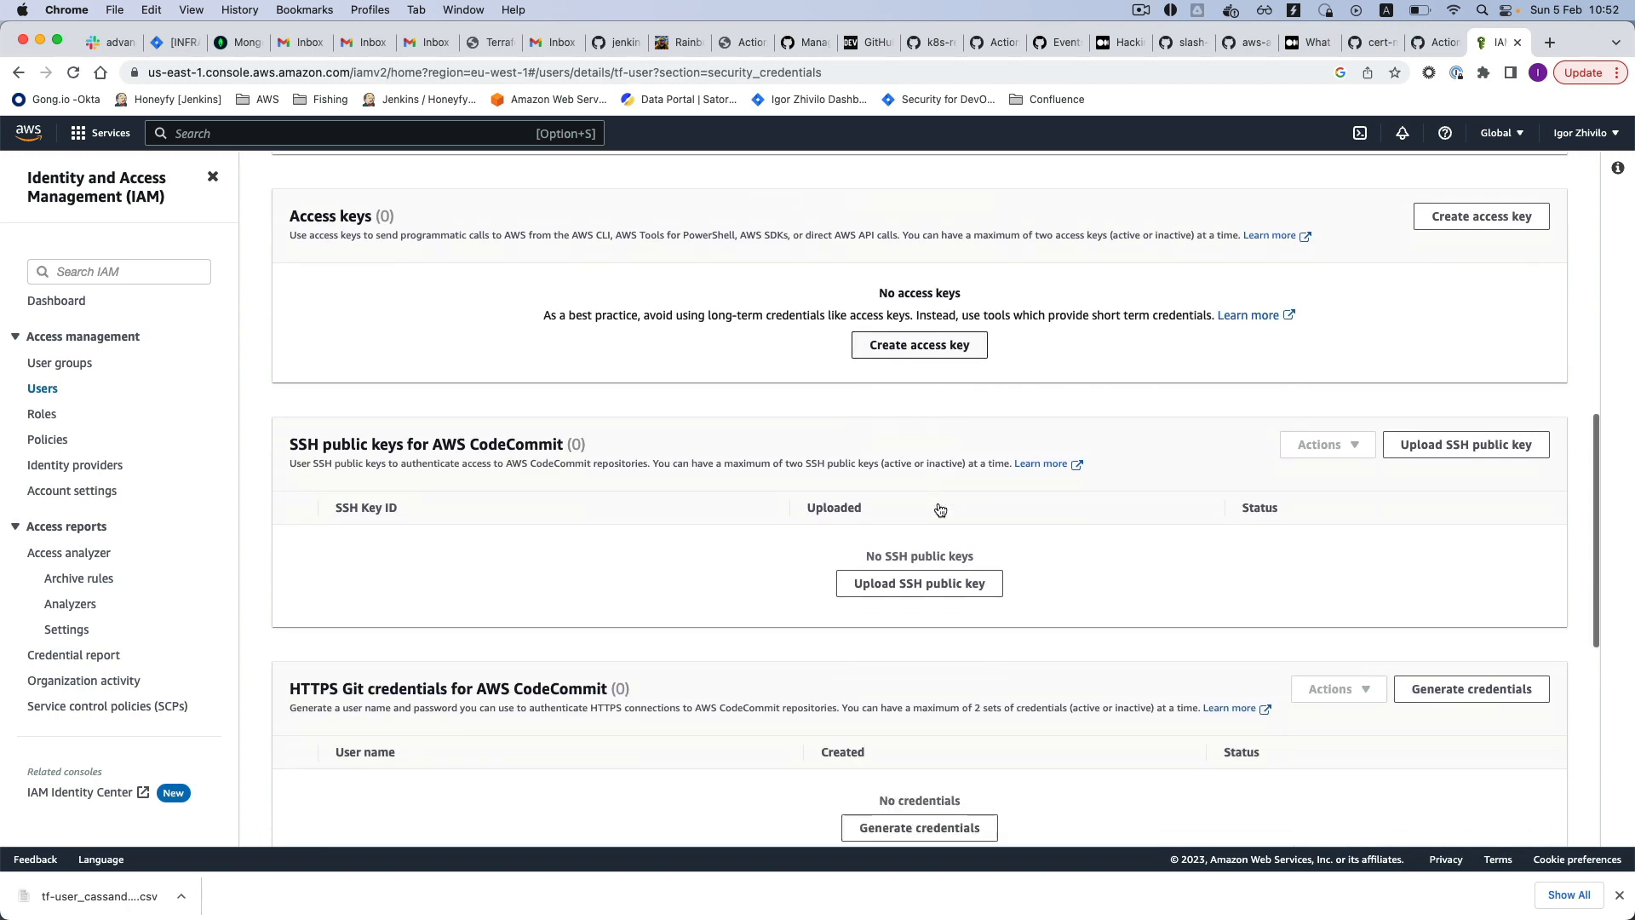
scroll(down, 3)
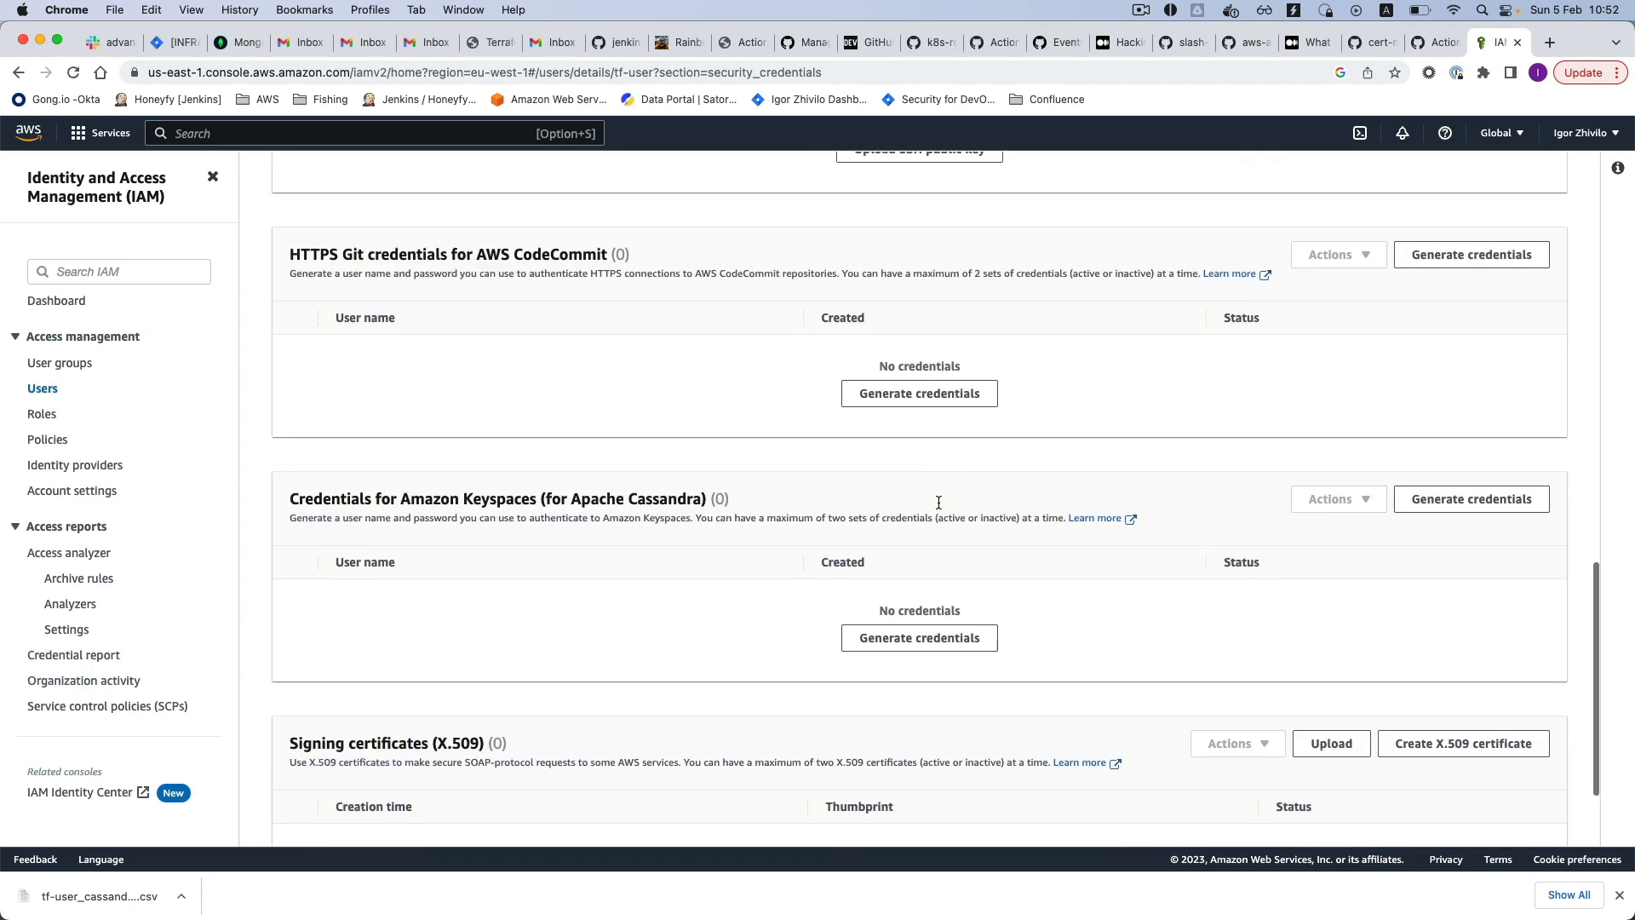
scroll(up, 3)
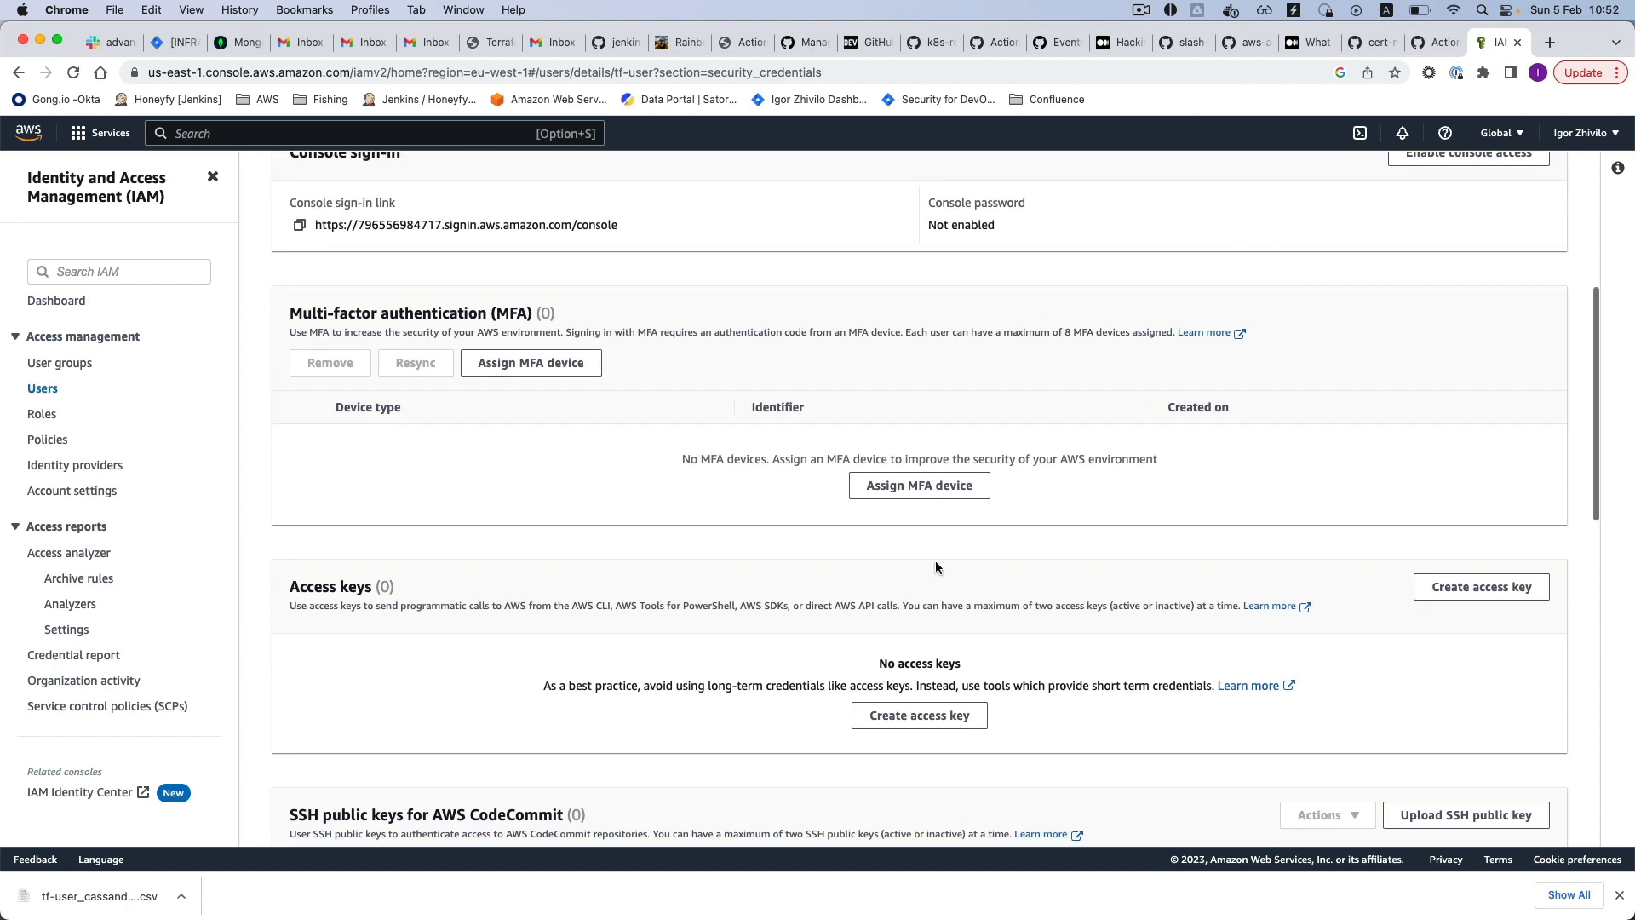
mouse_move(1471, 603)
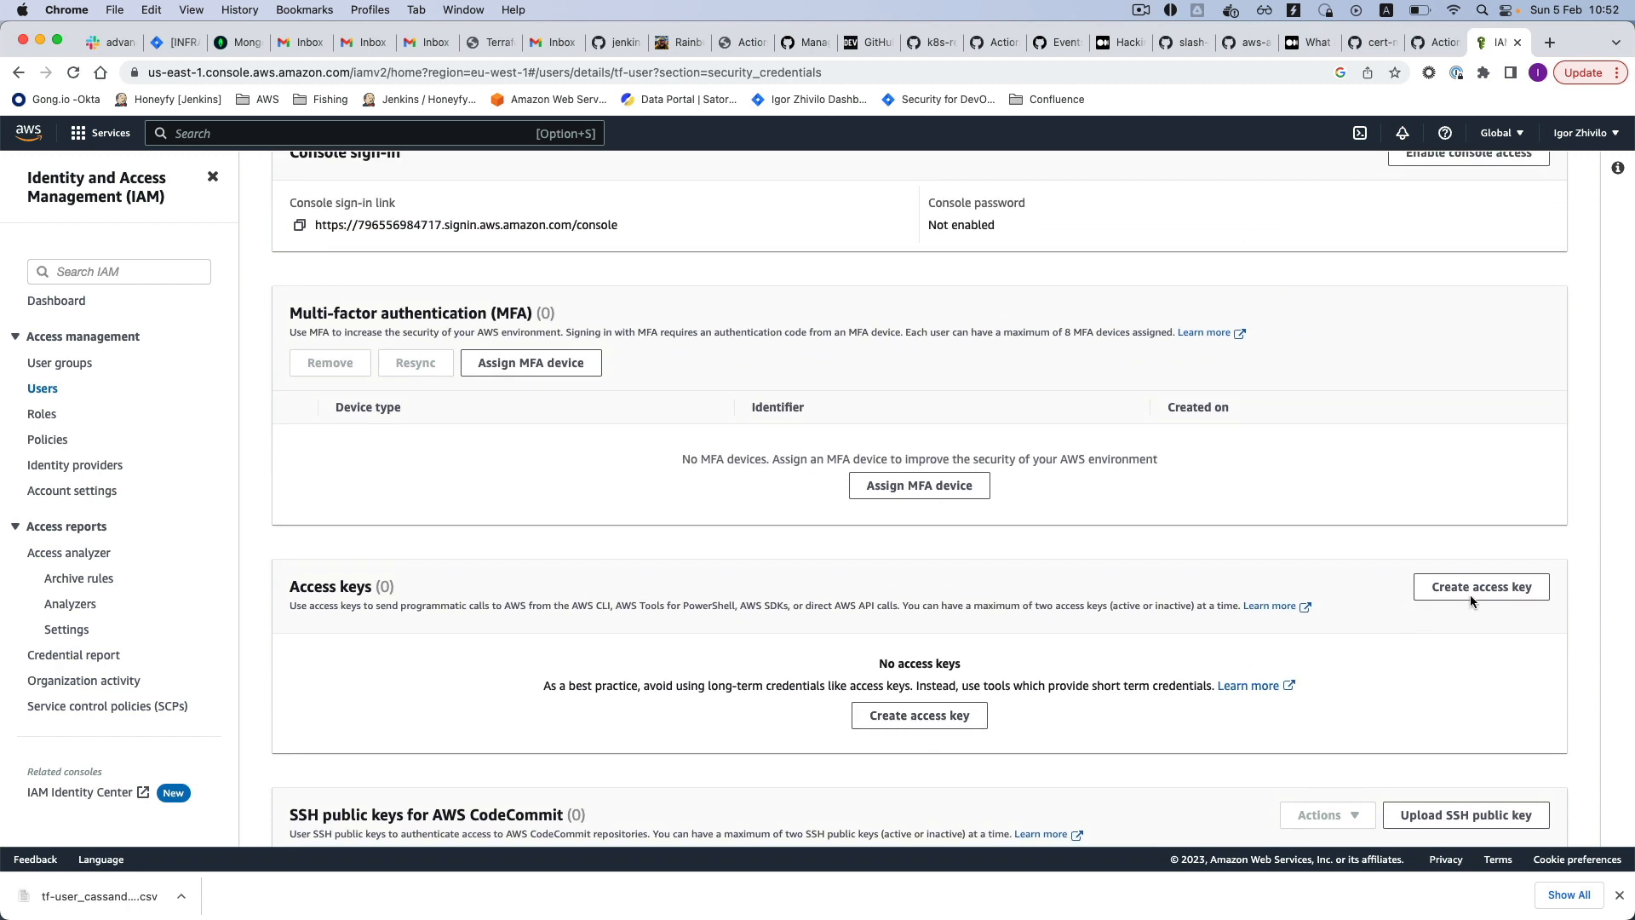
mouse_move(1482, 588)
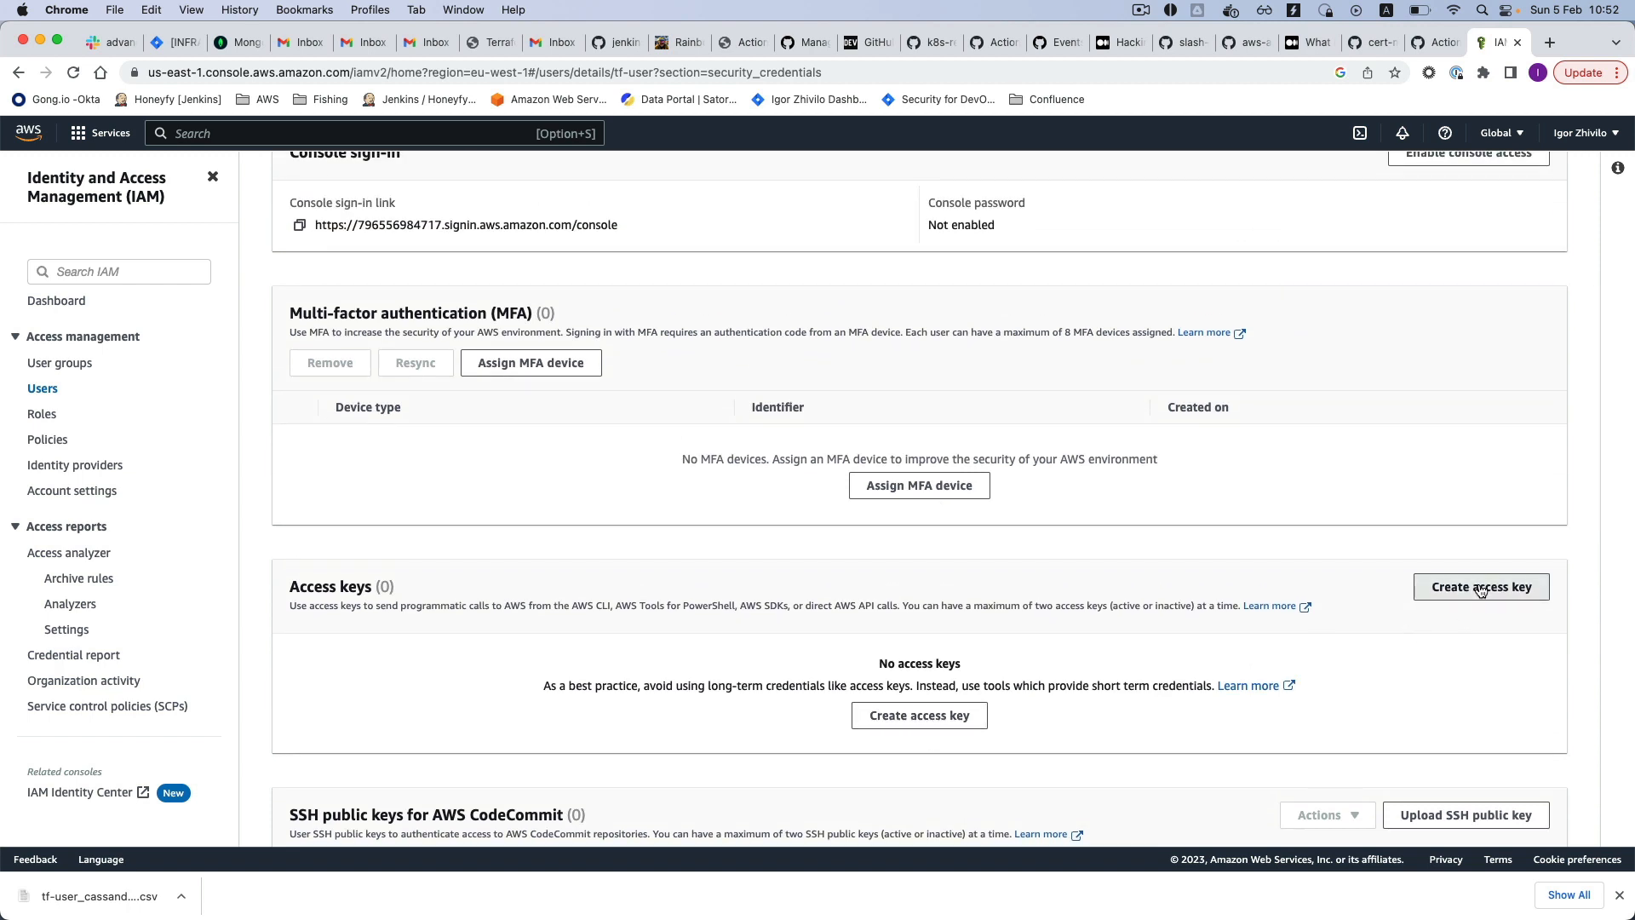
- Create a CLI access key for tf-user, acknowledging the alternatives recommendation
click(1482, 586)
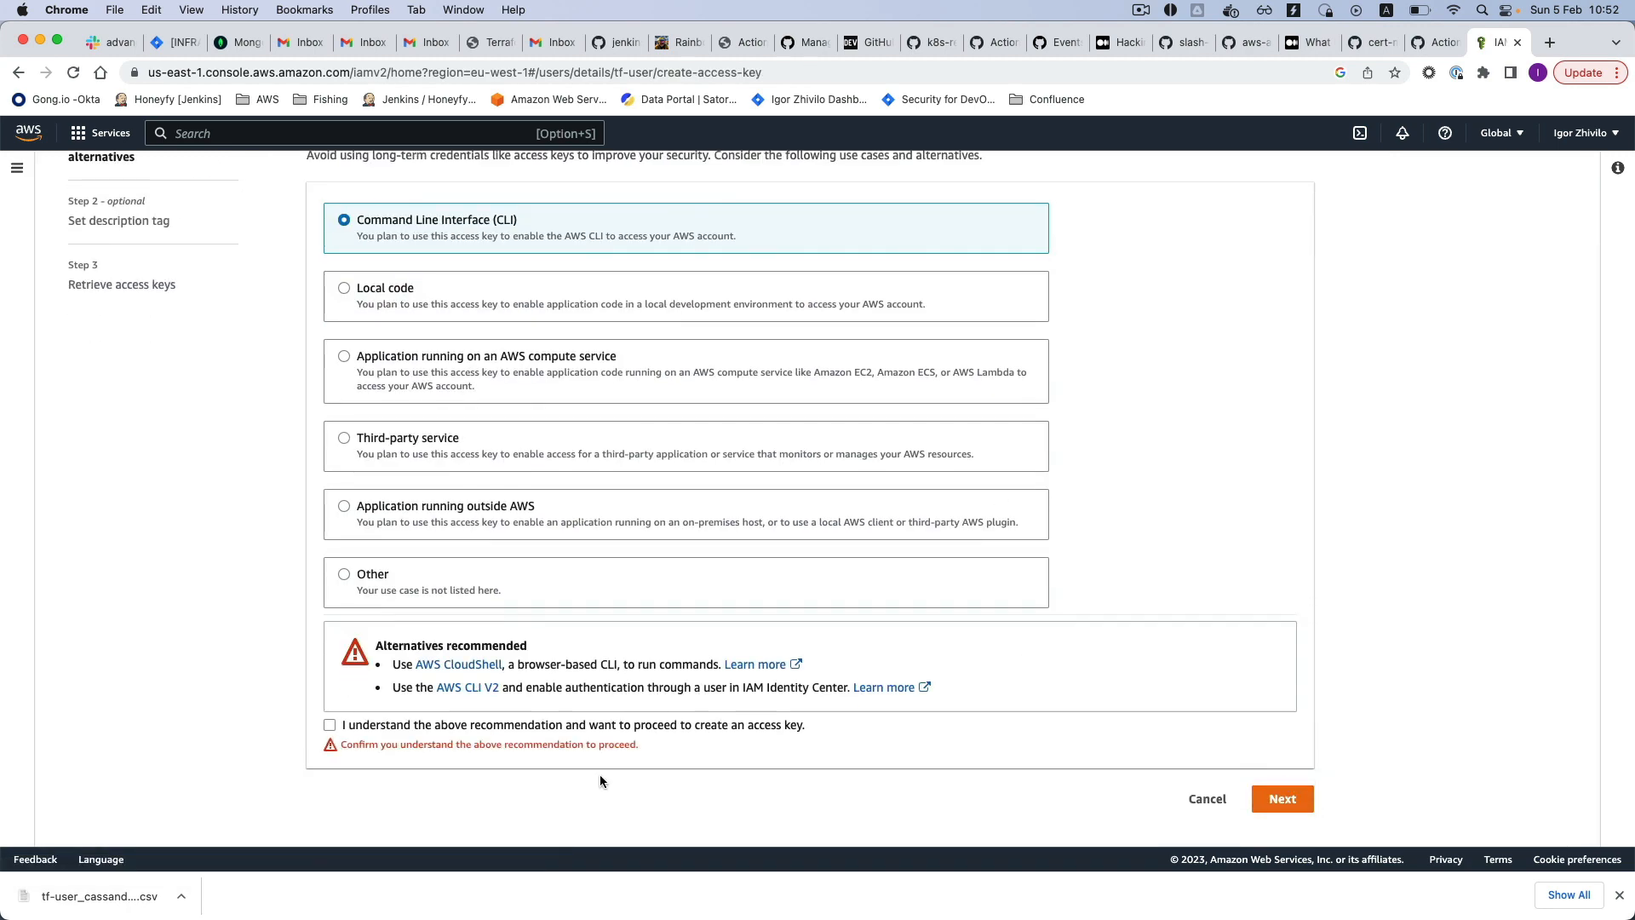
click(330, 724)
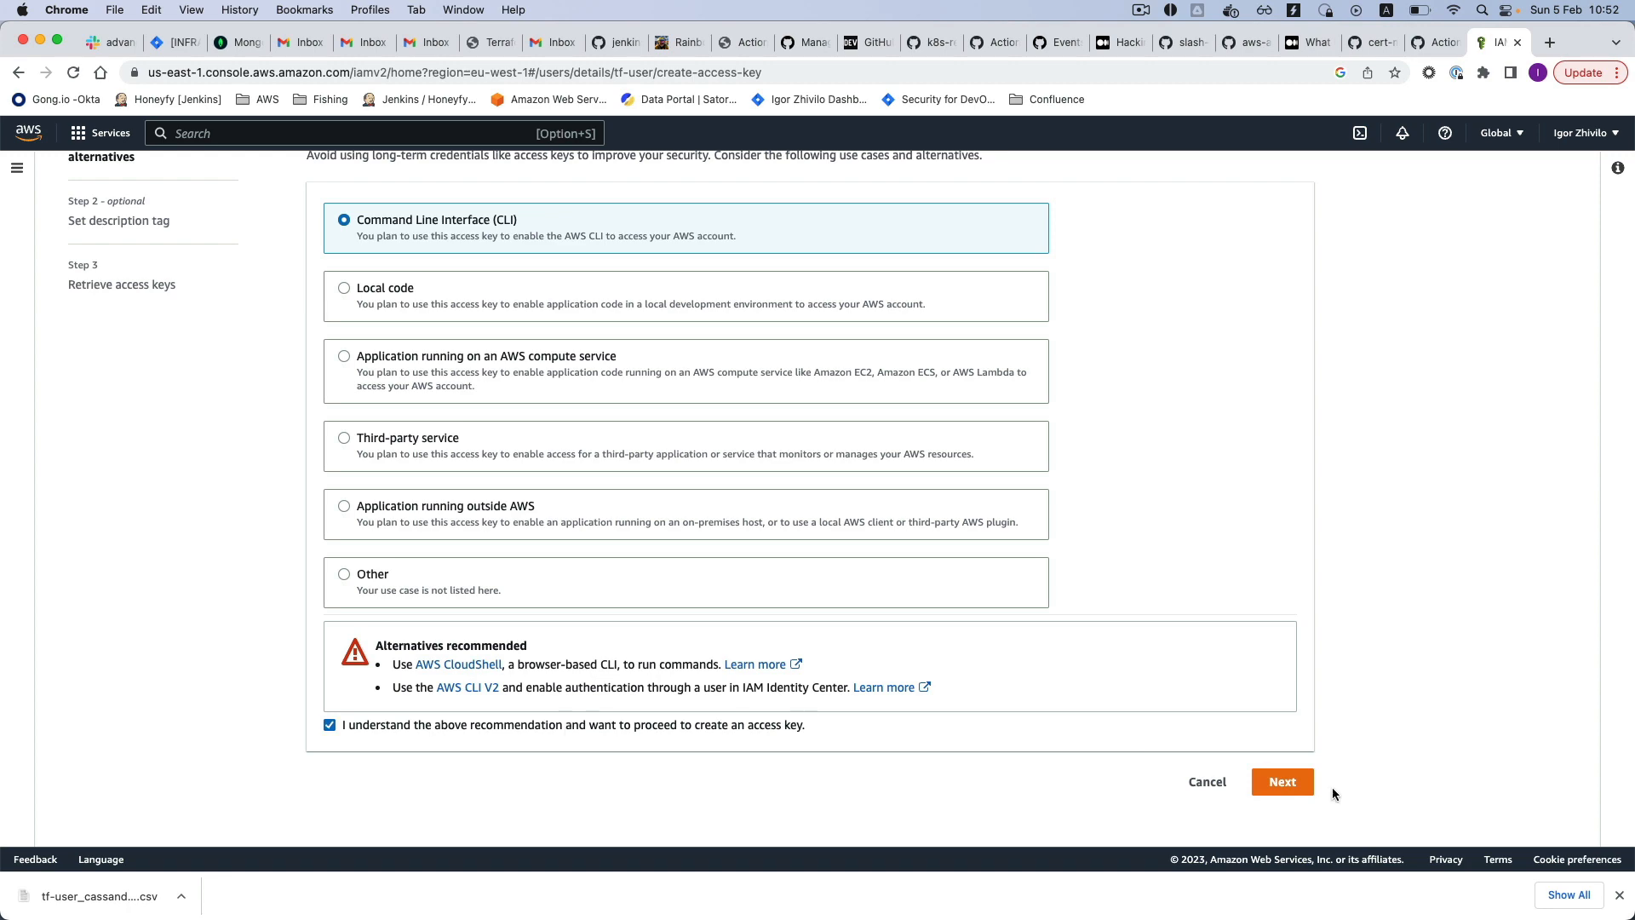
click(1283, 782)
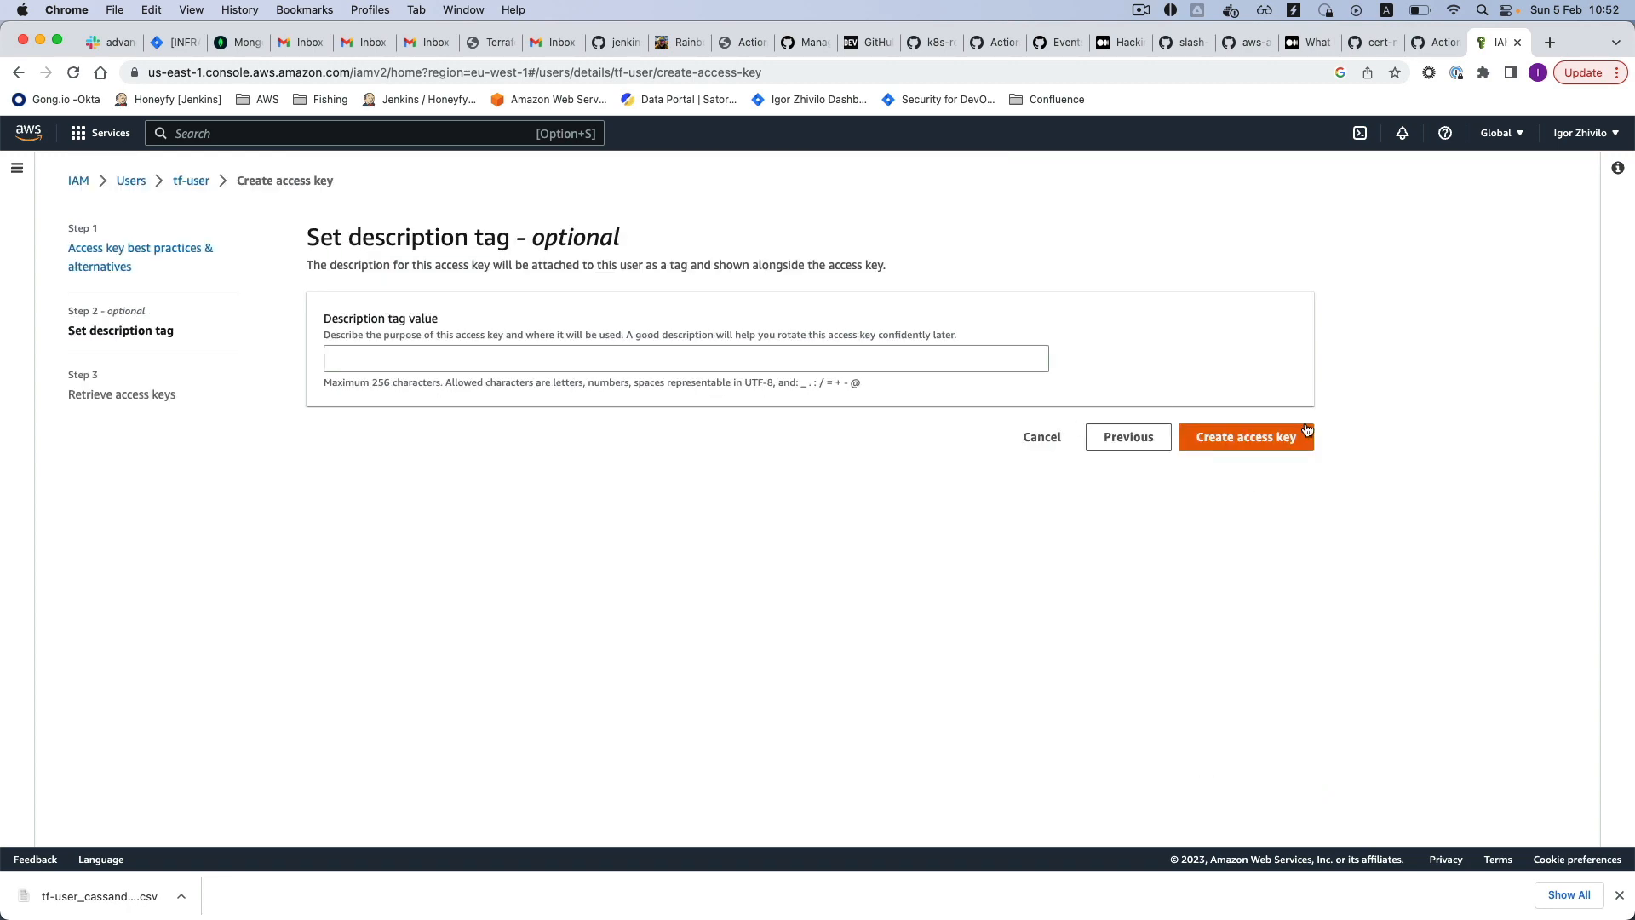
click(1247, 436)
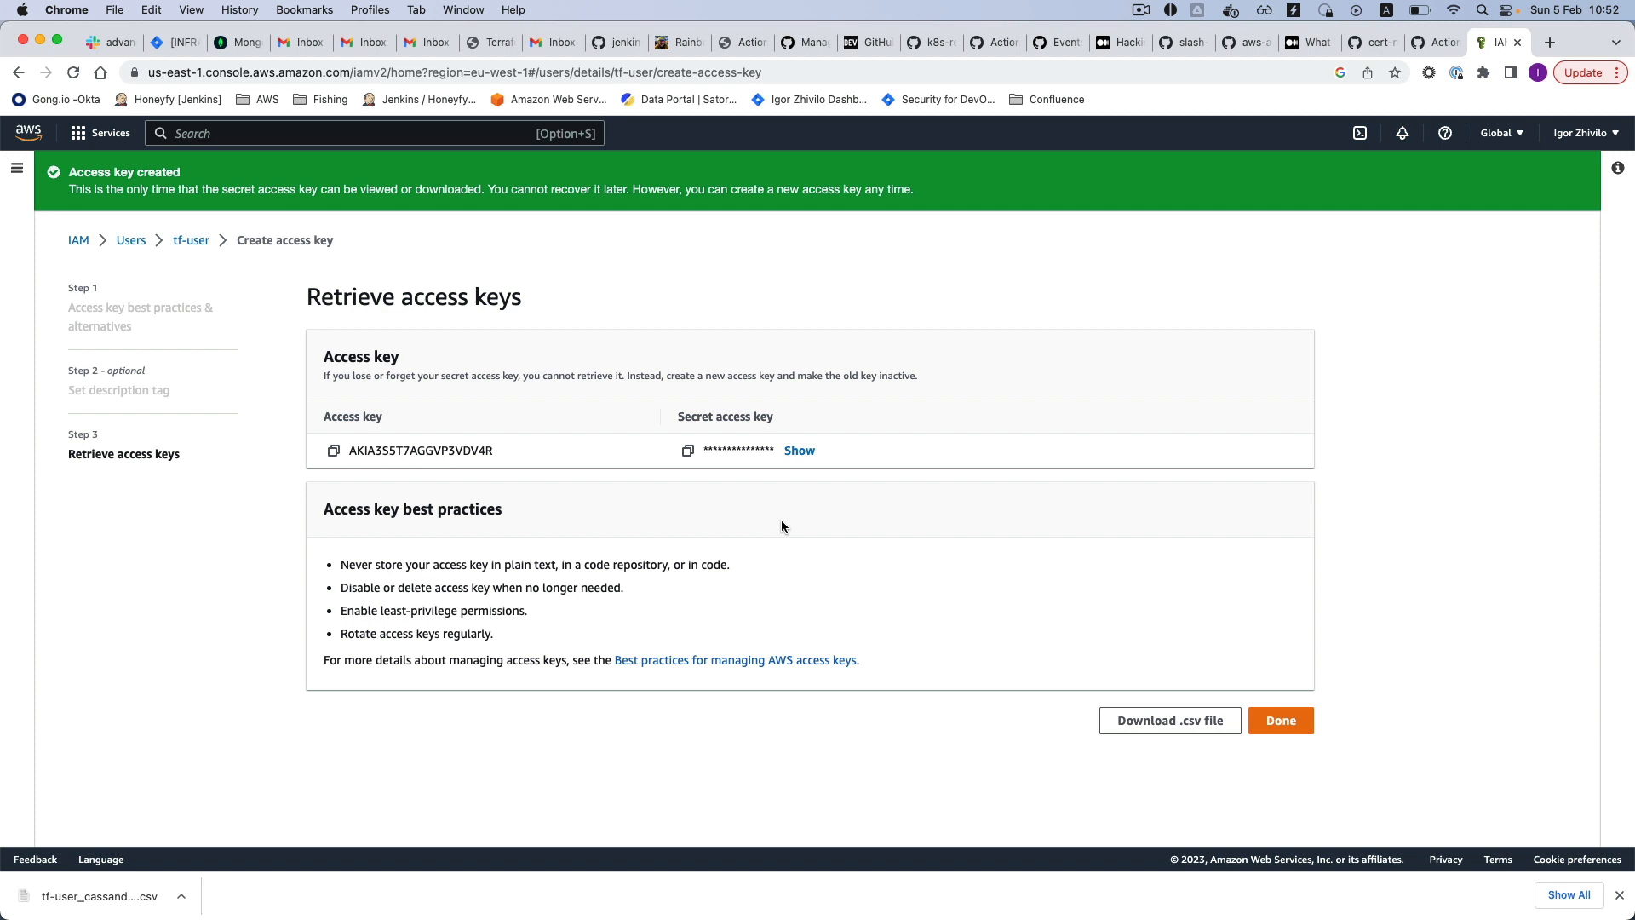
mouse_move(1243, 692)
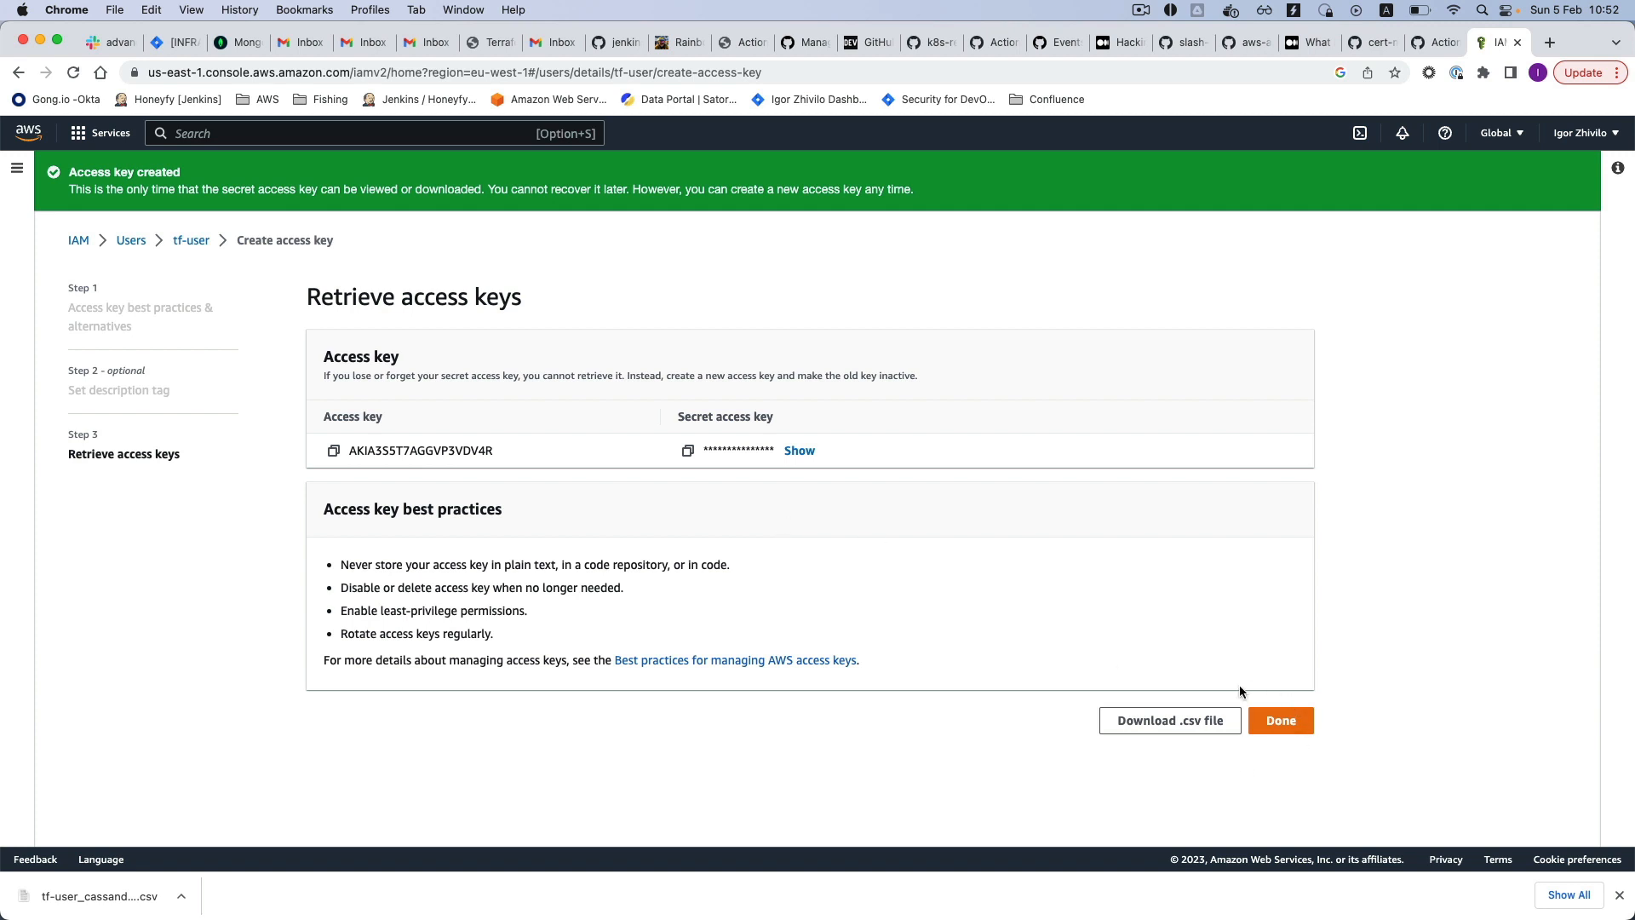
mouse_move(439, 405)
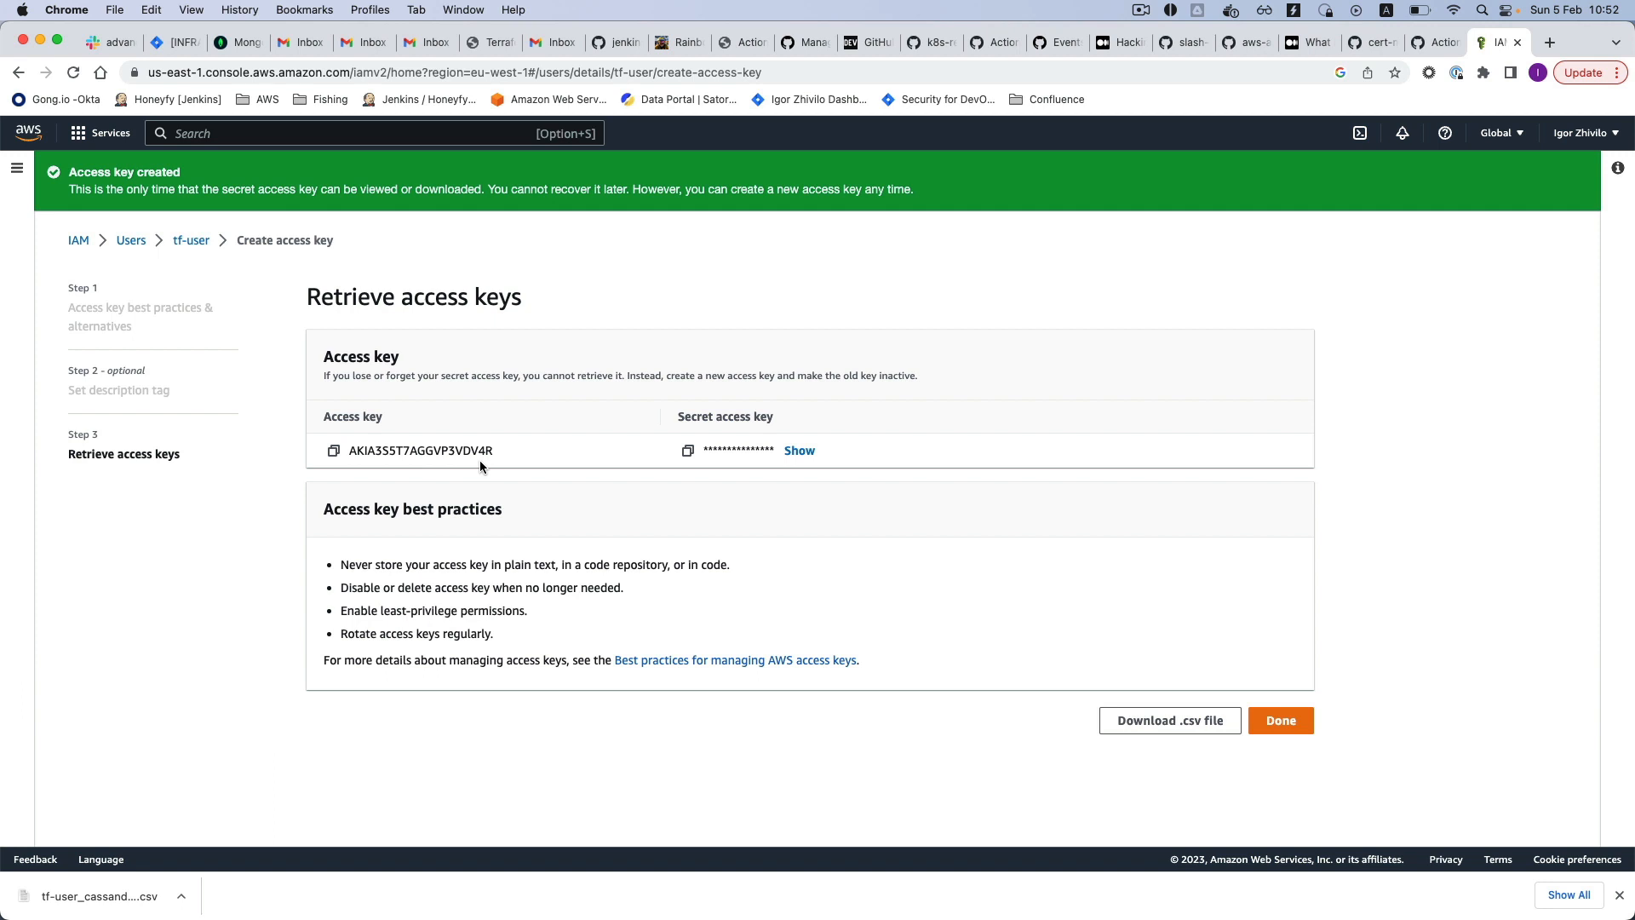
mouse_move(1003, 574)
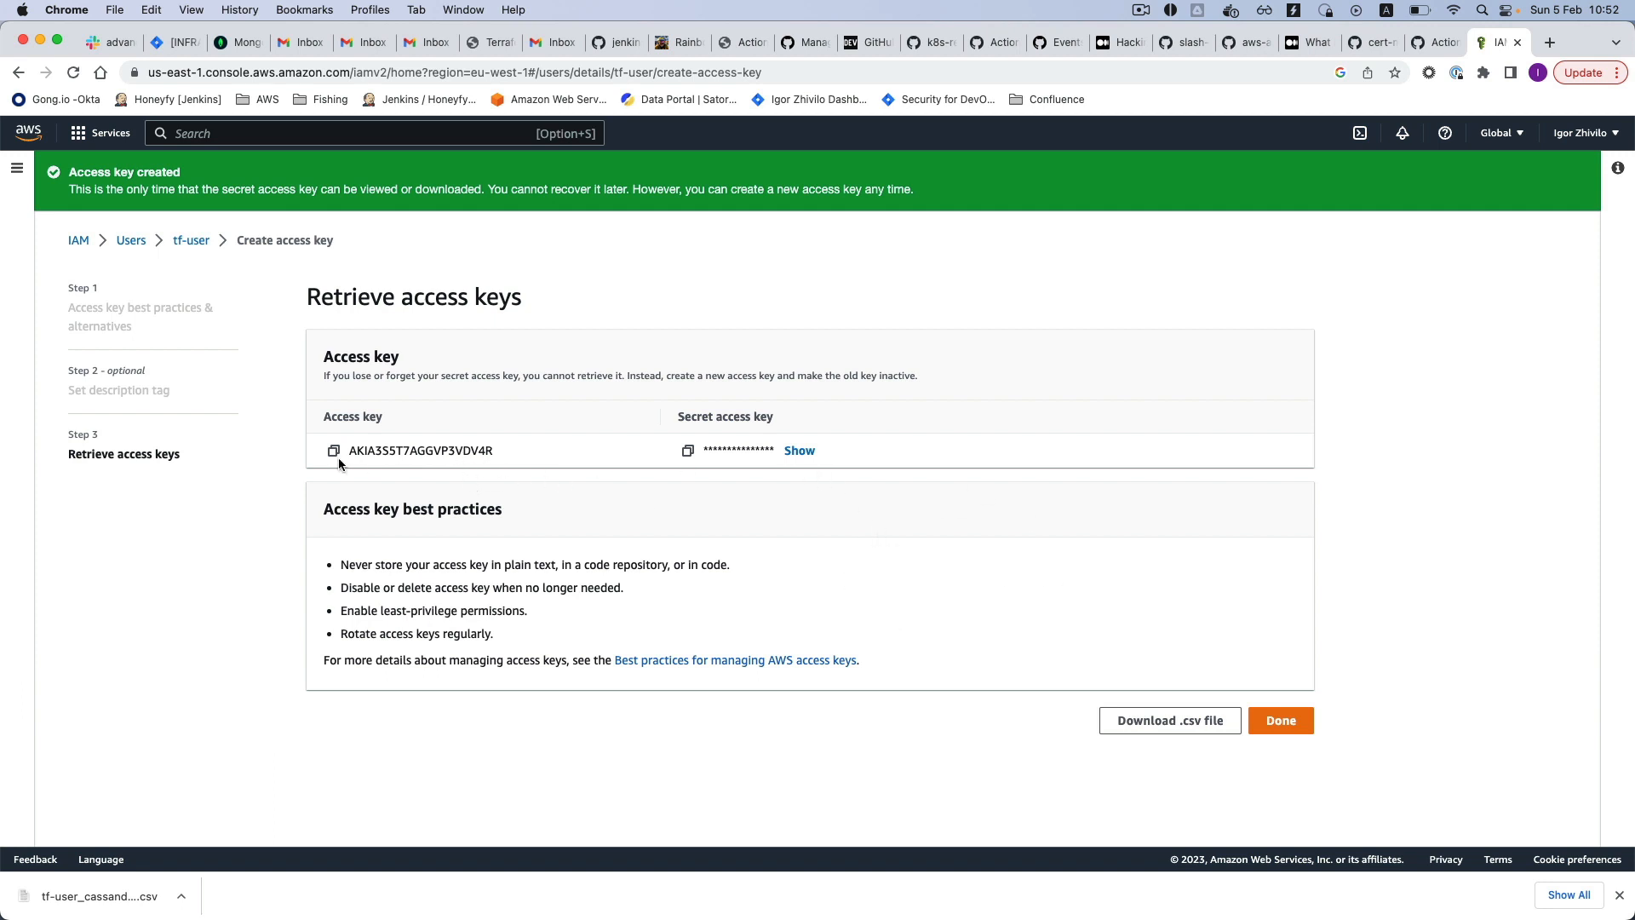
- Copy the access key ID and secret, download them as a .csv and finish, leaving Access key 1 Active
click(327, 449)
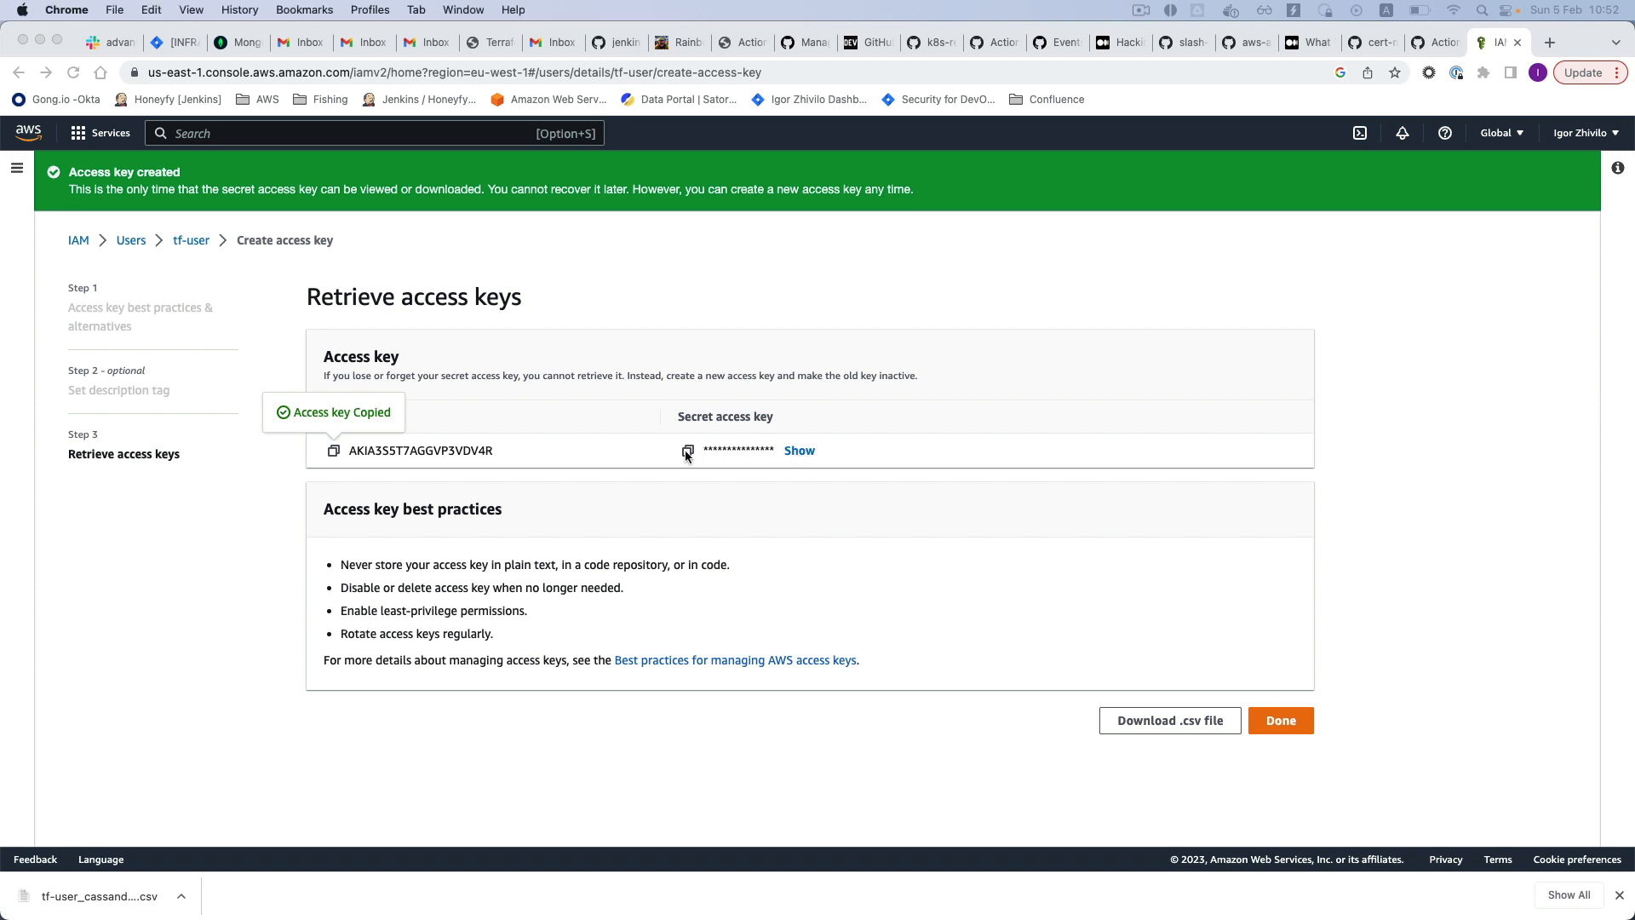
click(683, 450)
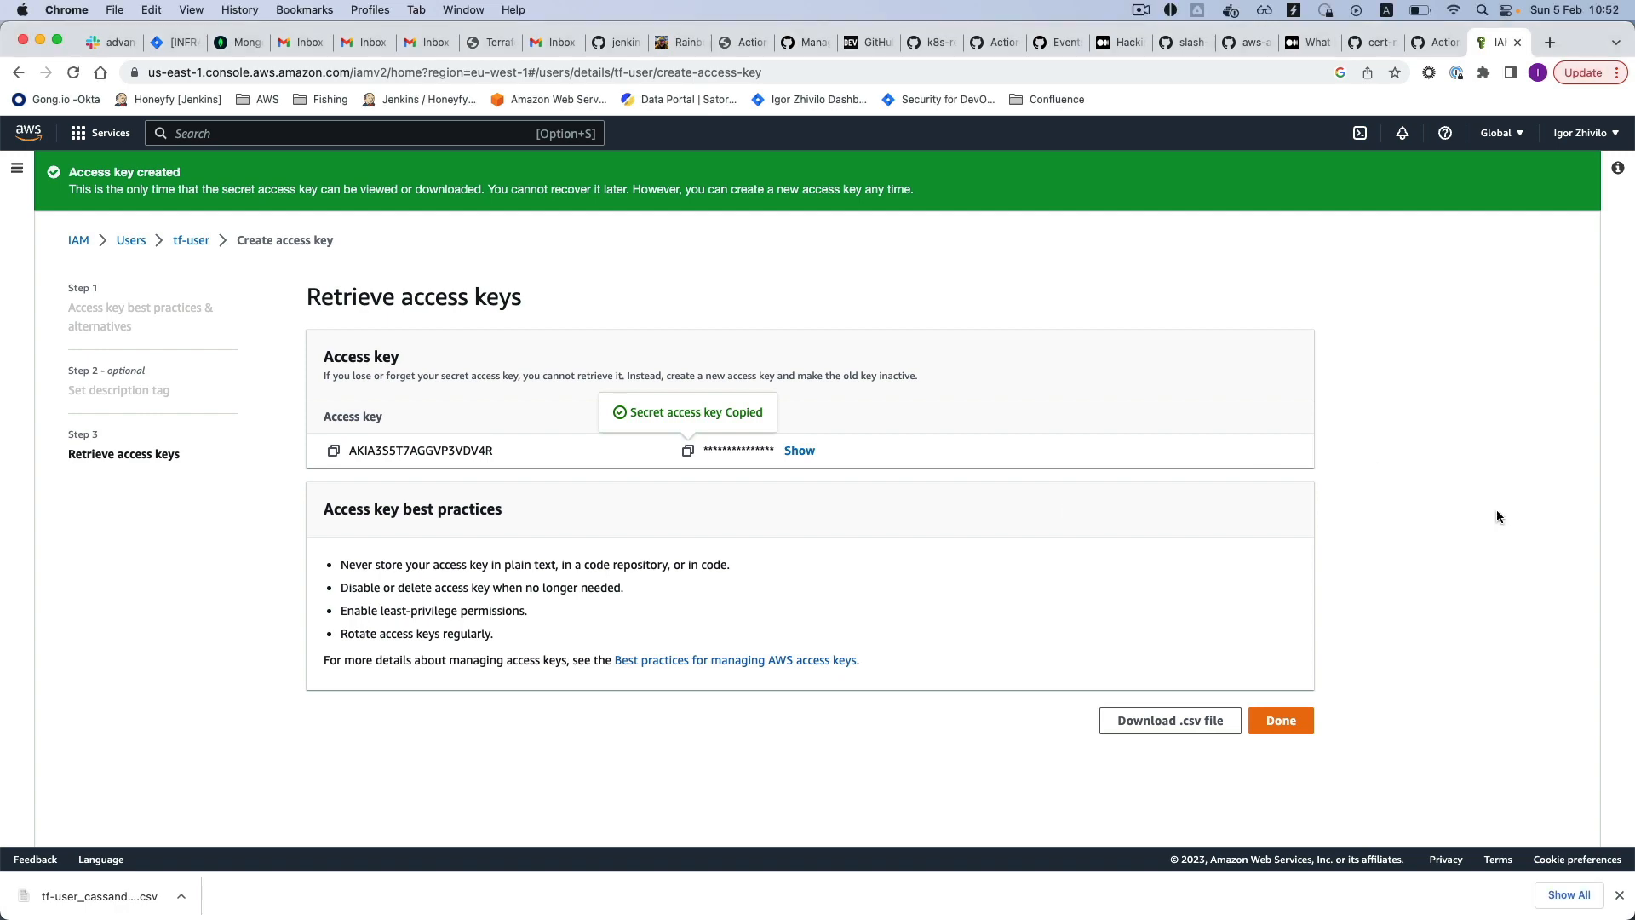
click(1281, 721)
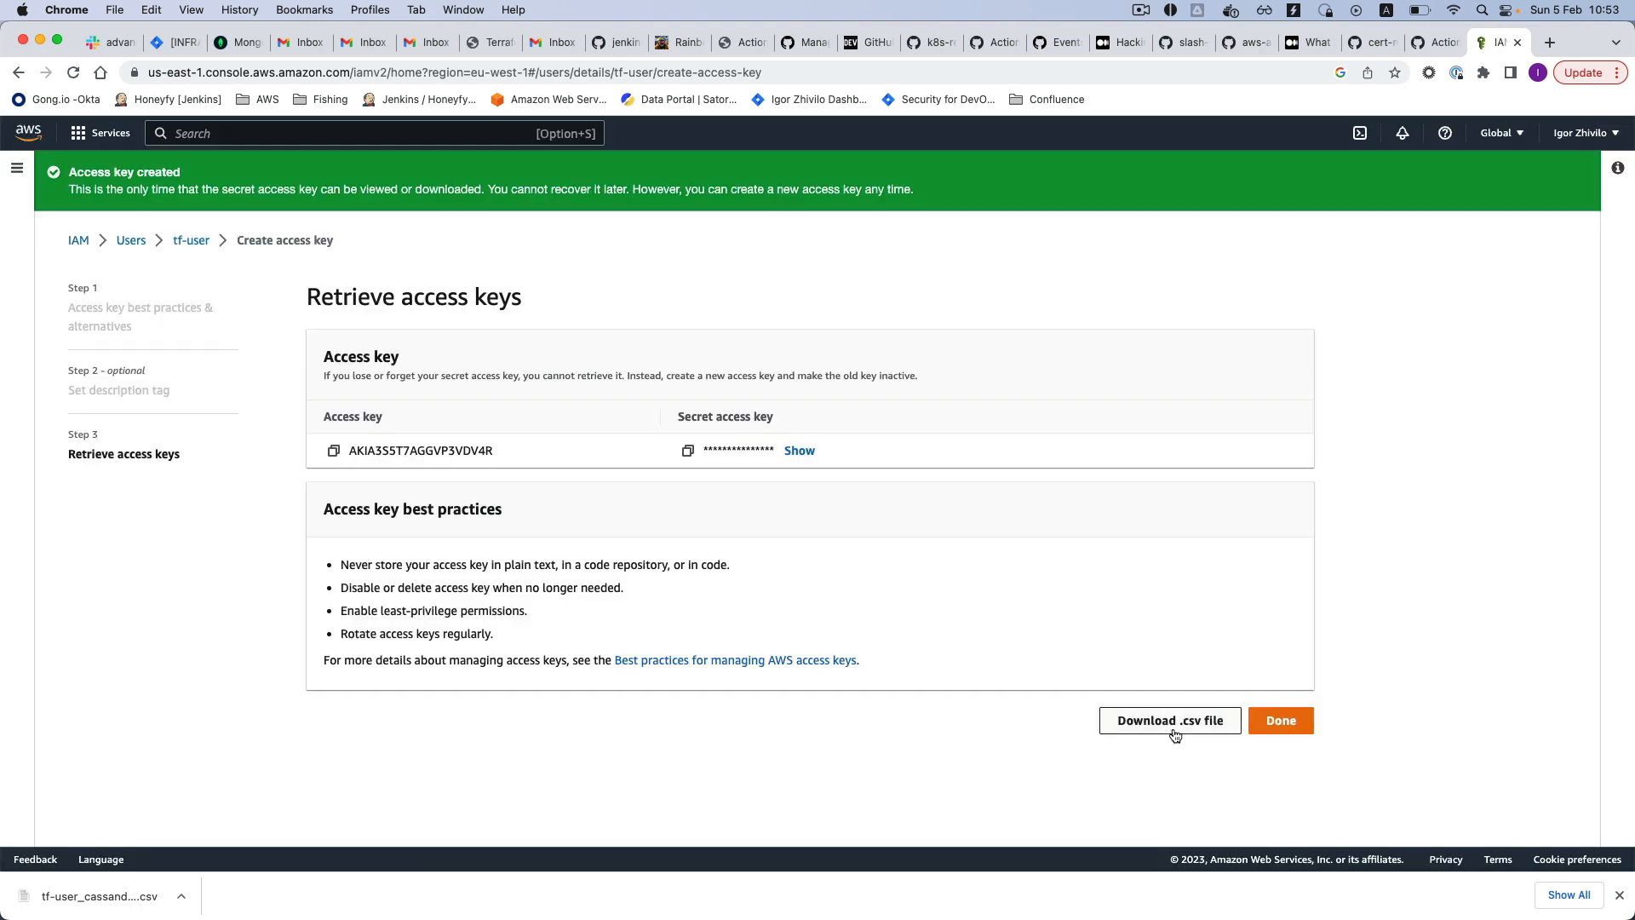
click(1170, 720)
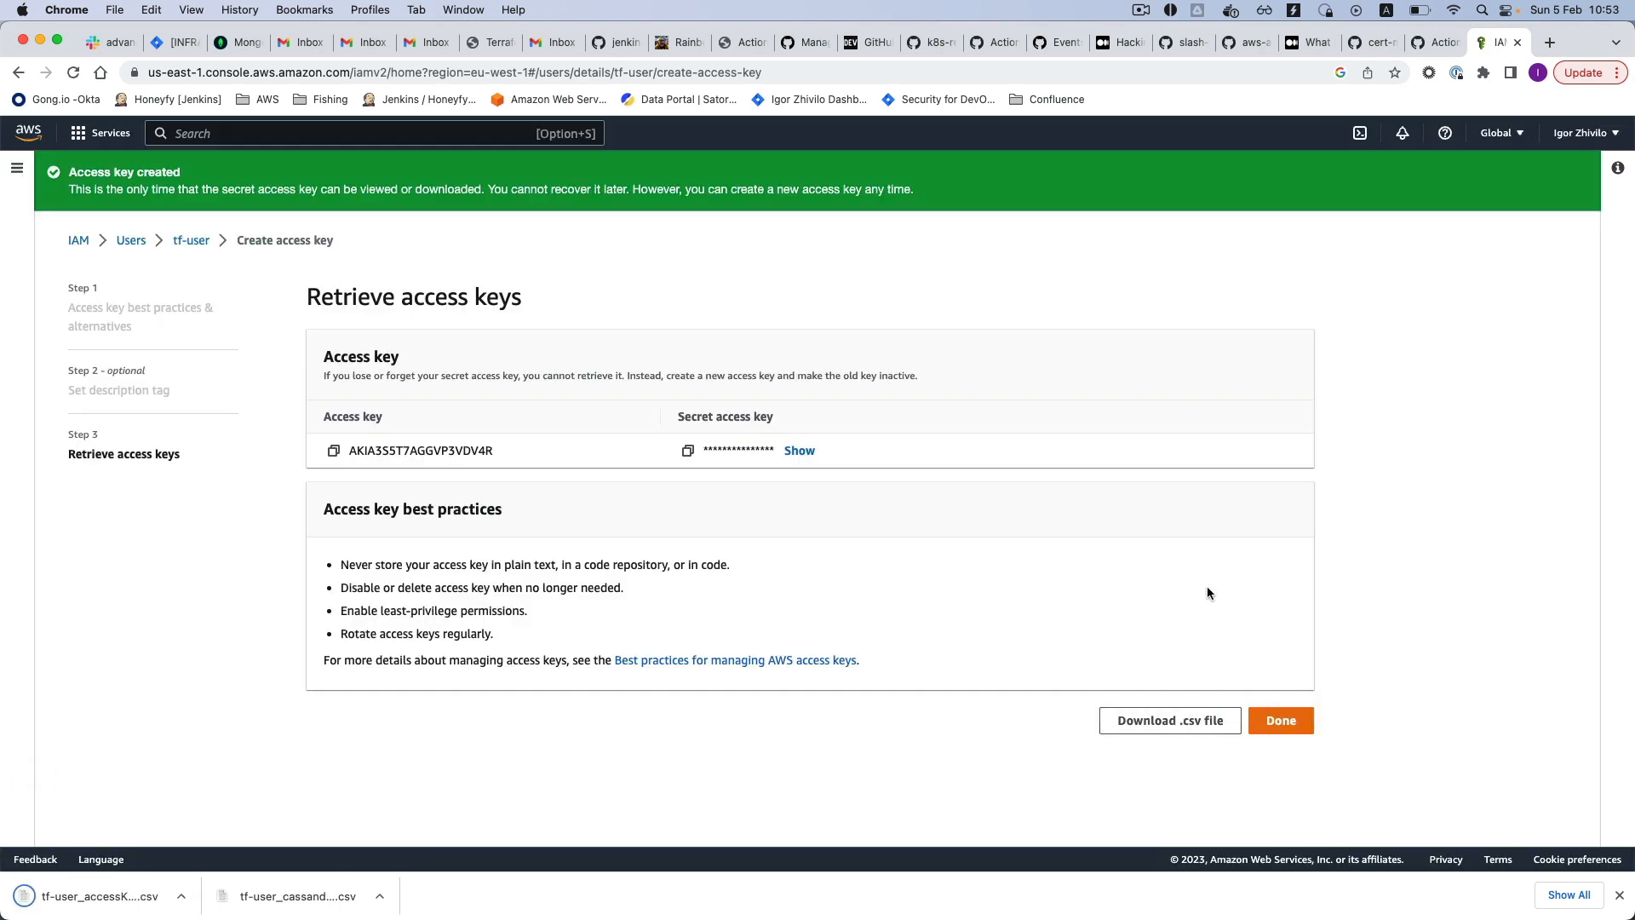
click(1281, 719)
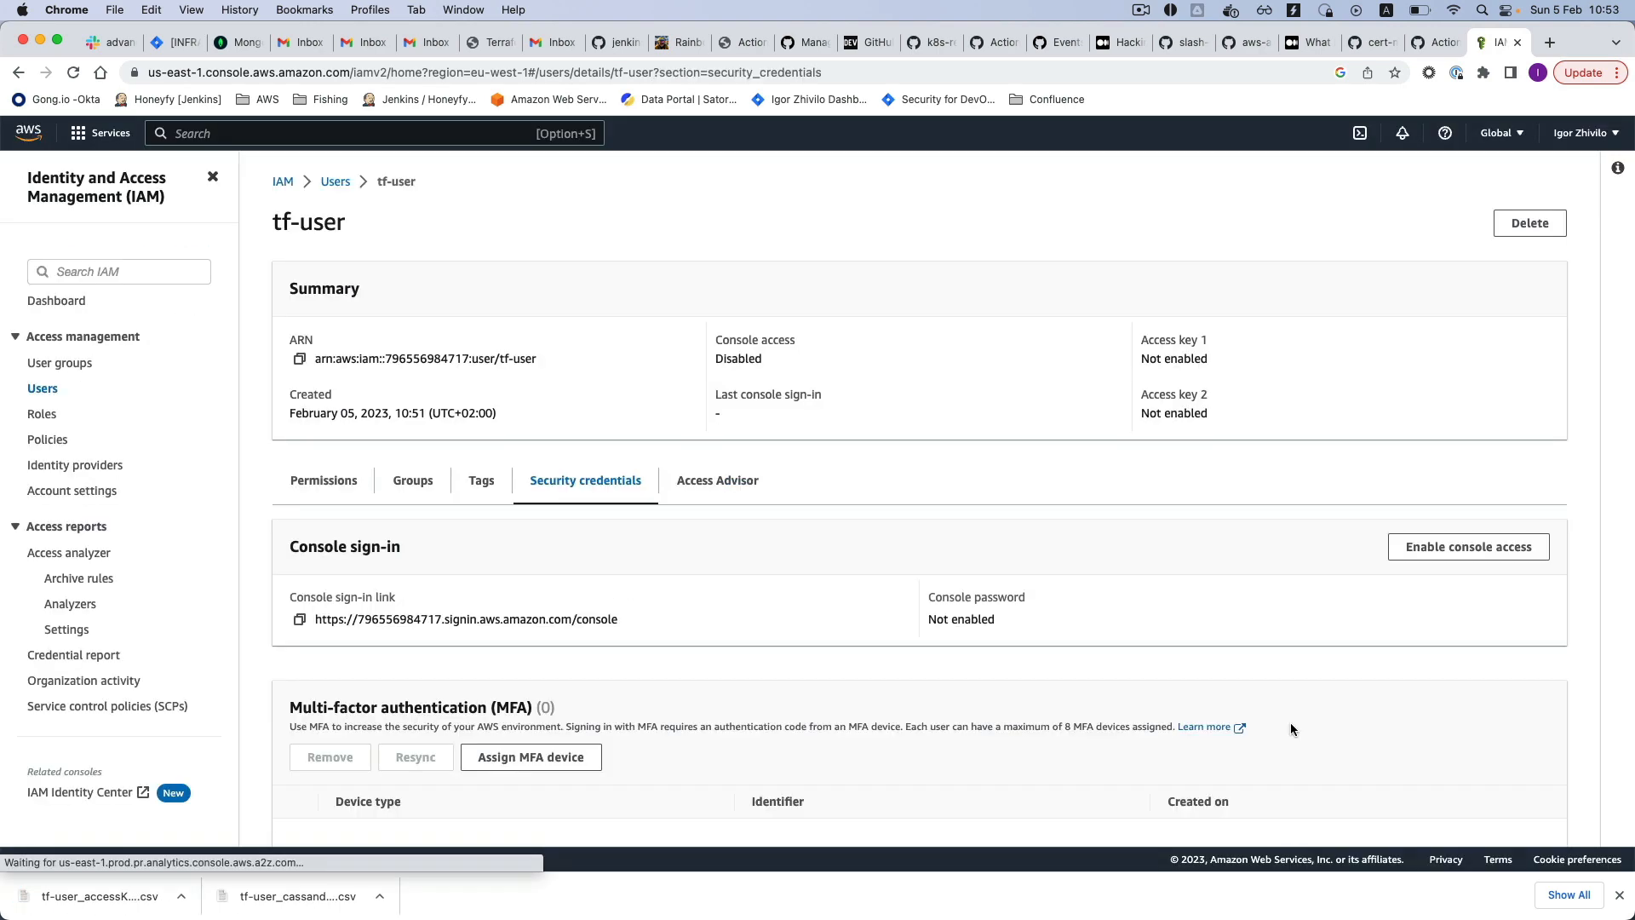
scroll(down, 3)
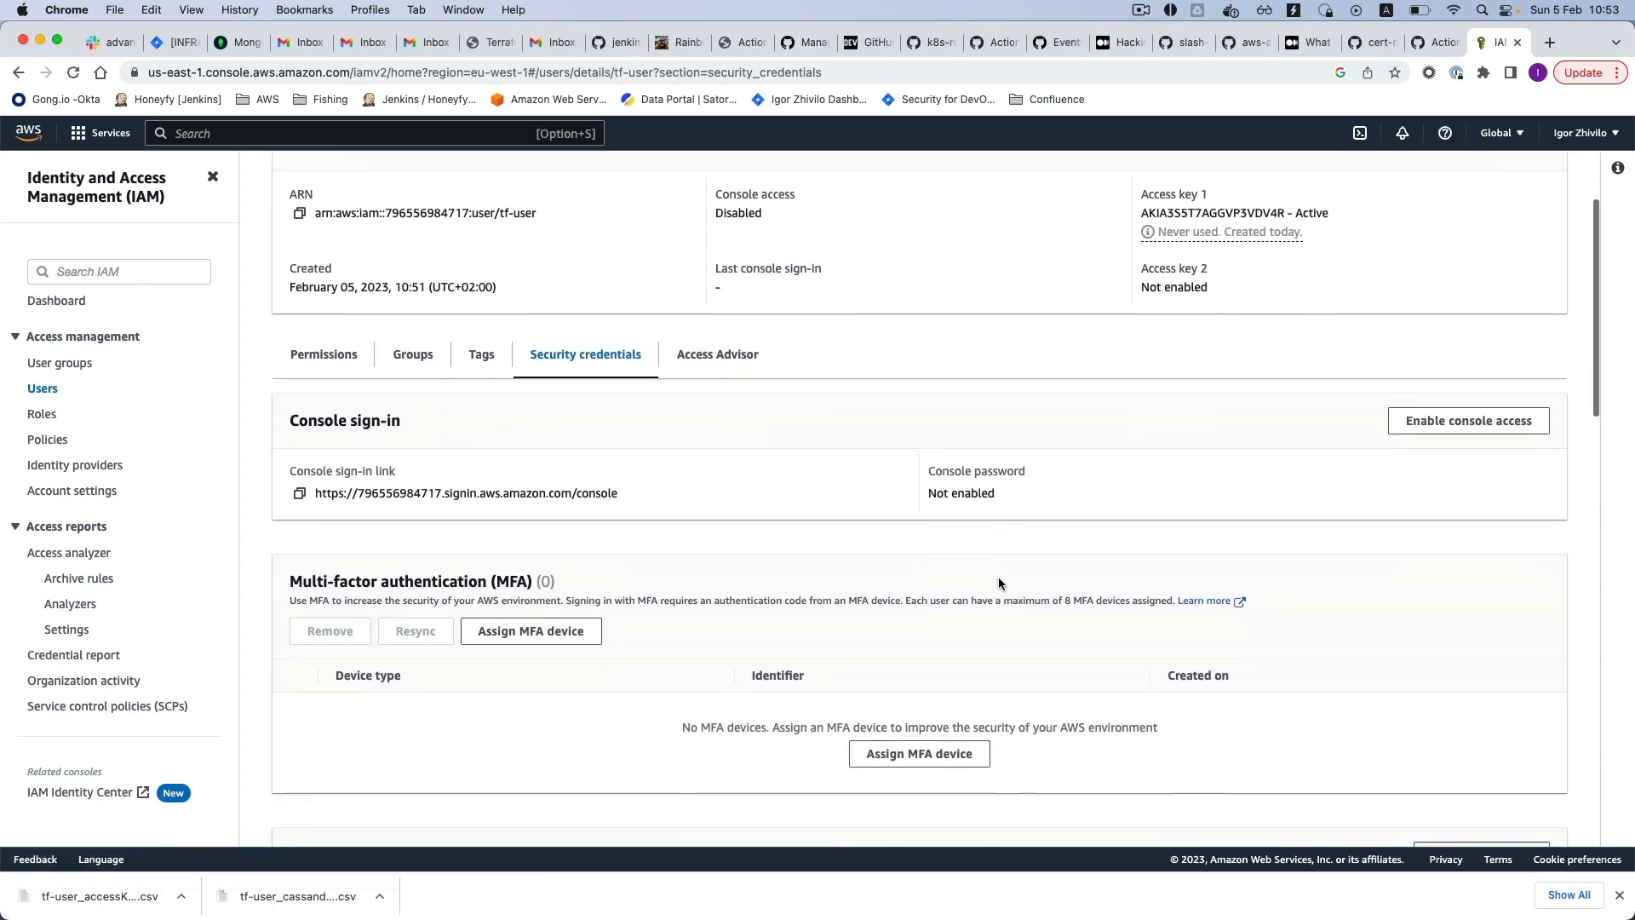
scroll(up, 3)
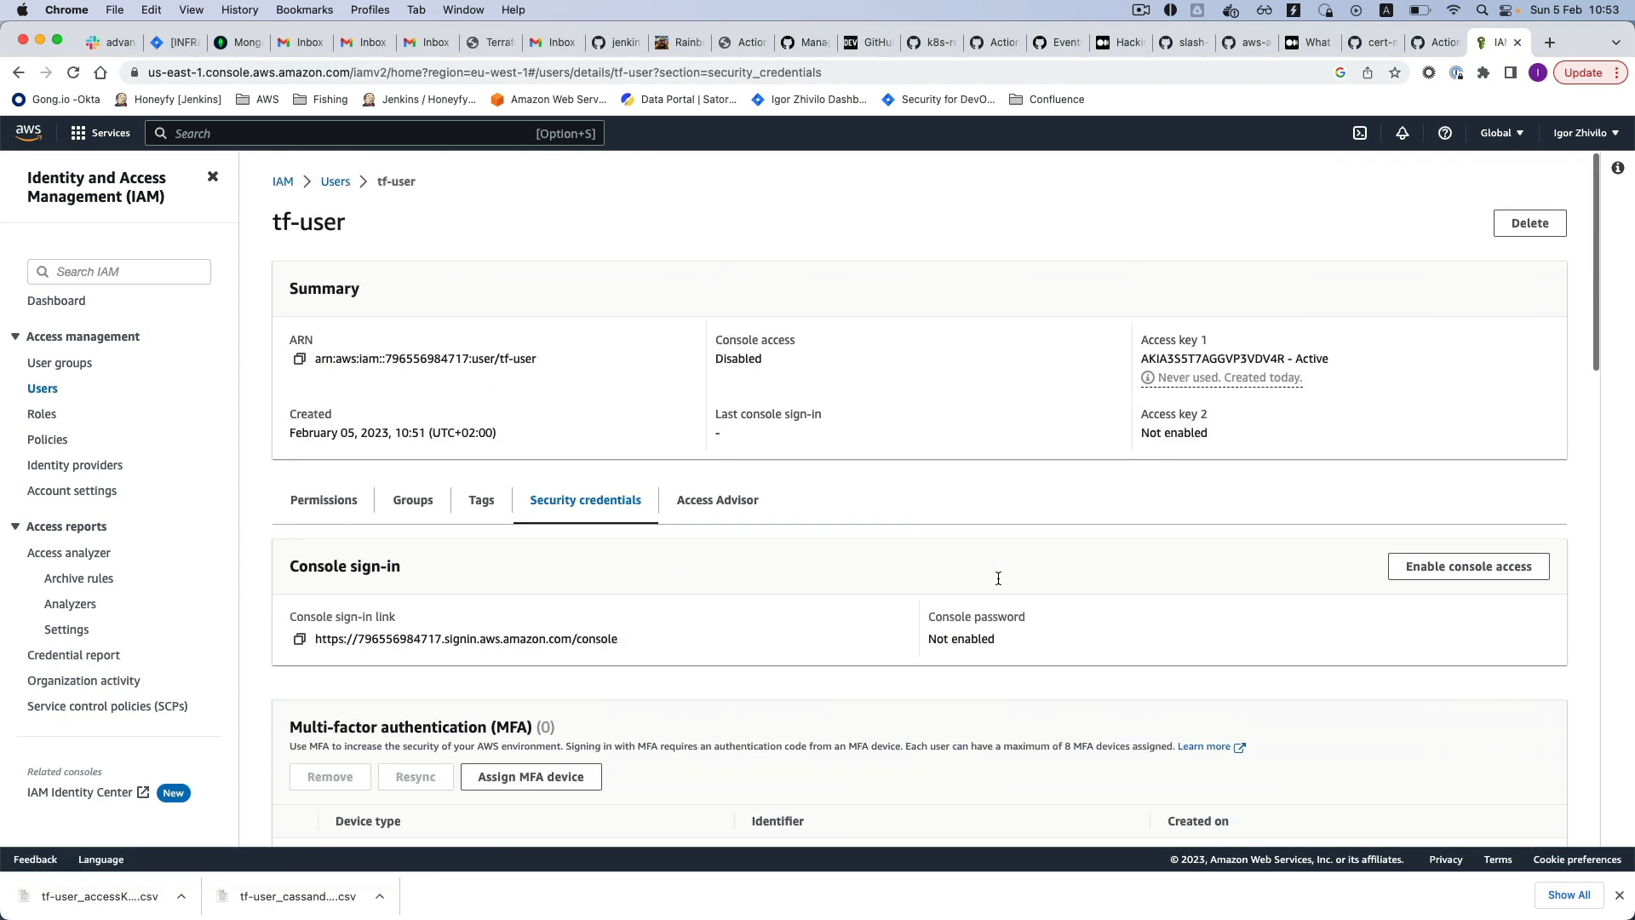
mouse_move(998, 582)
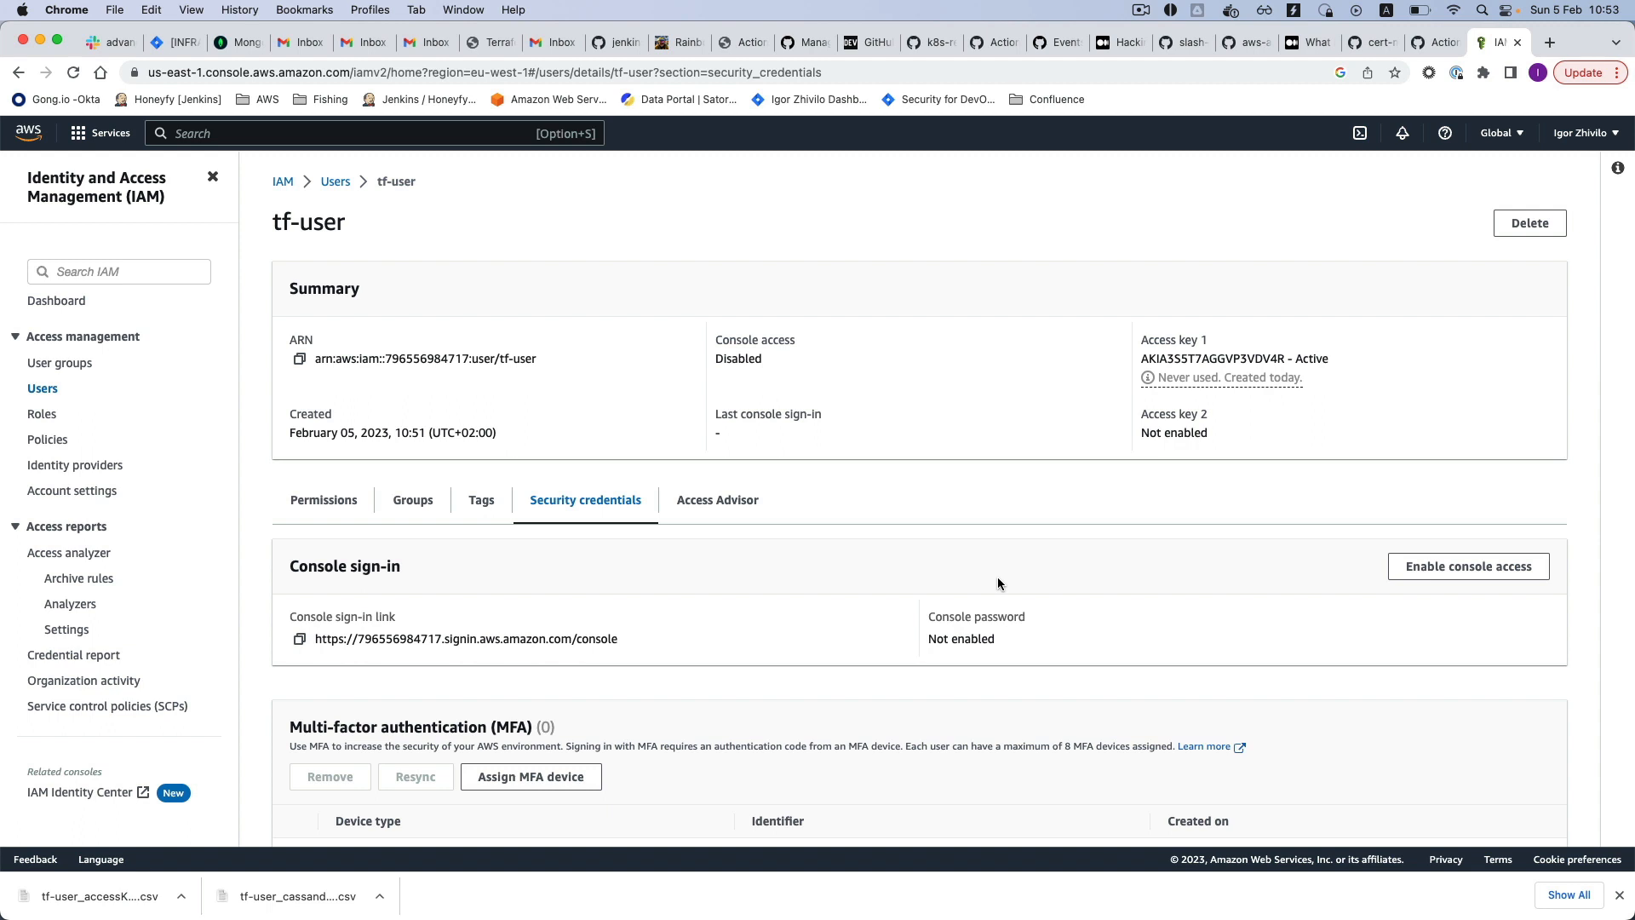
mouse_move(1272, 218)
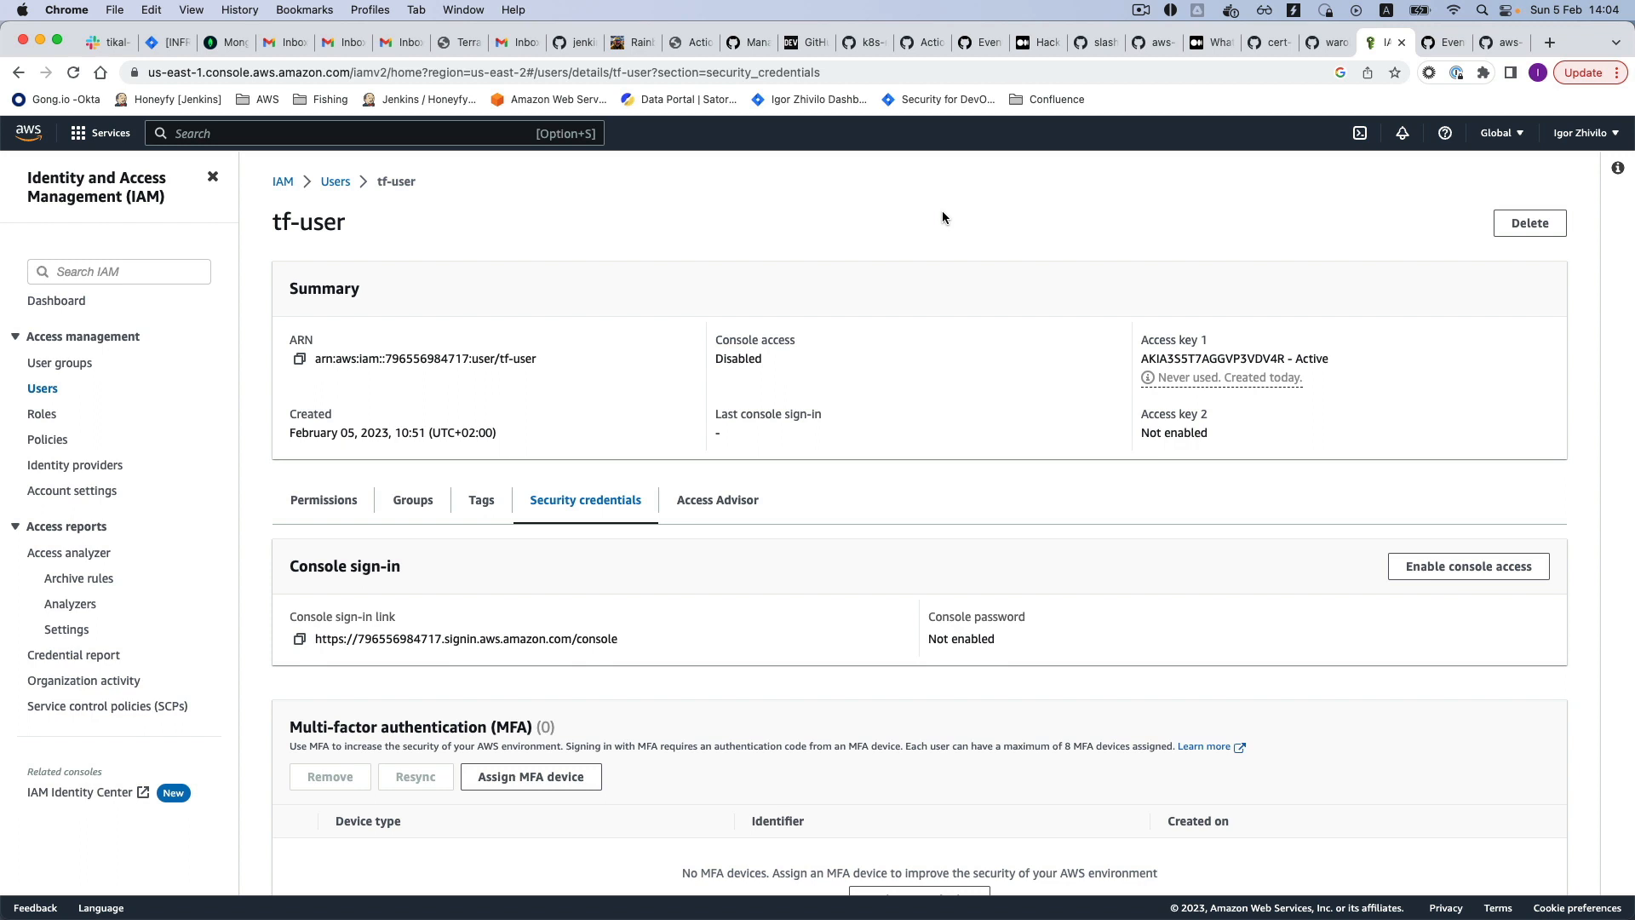
mouse_move(882, 333)
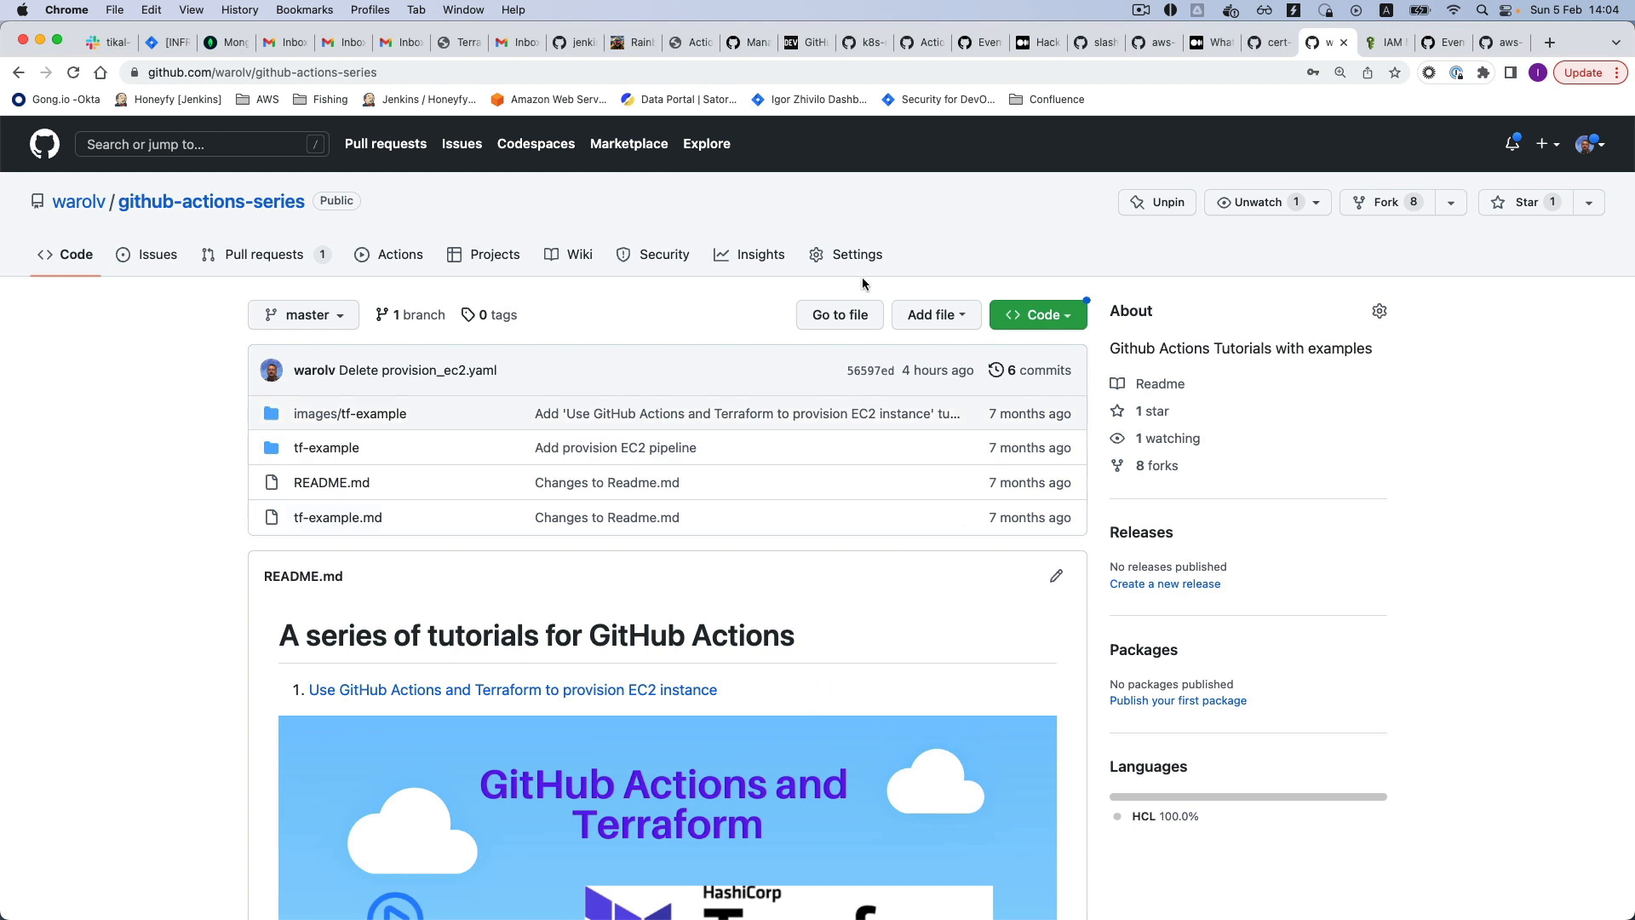
- In the repository's Actions secrets, add TF_USER_AWS_KEY holding the AKIA... access key ID
click(855, 255)
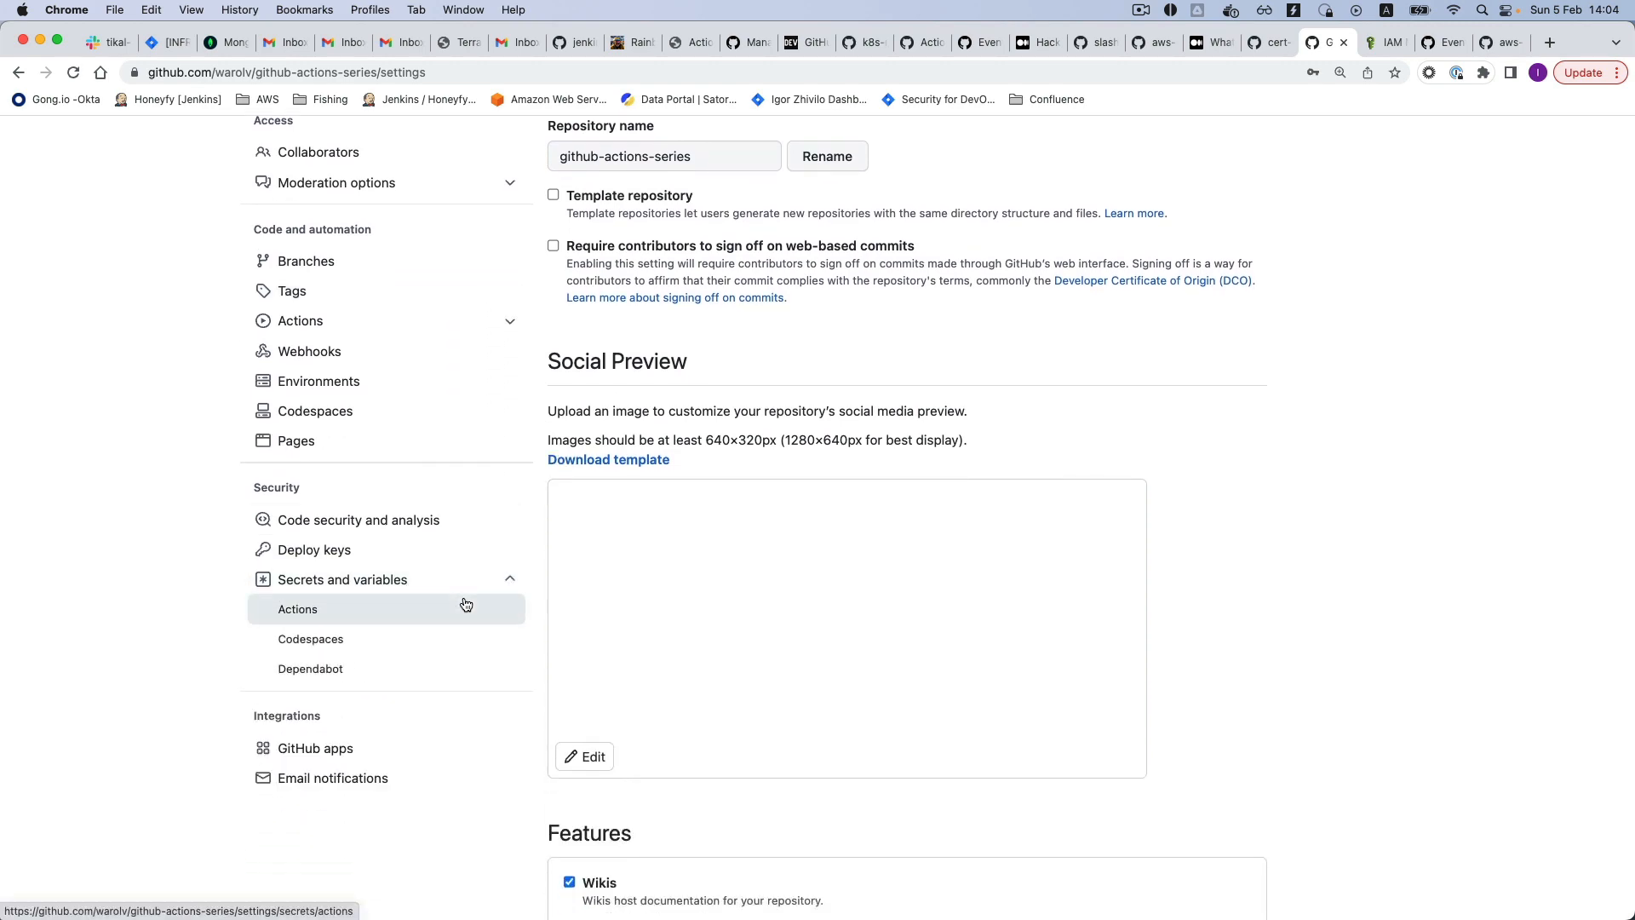
click(296, 608)
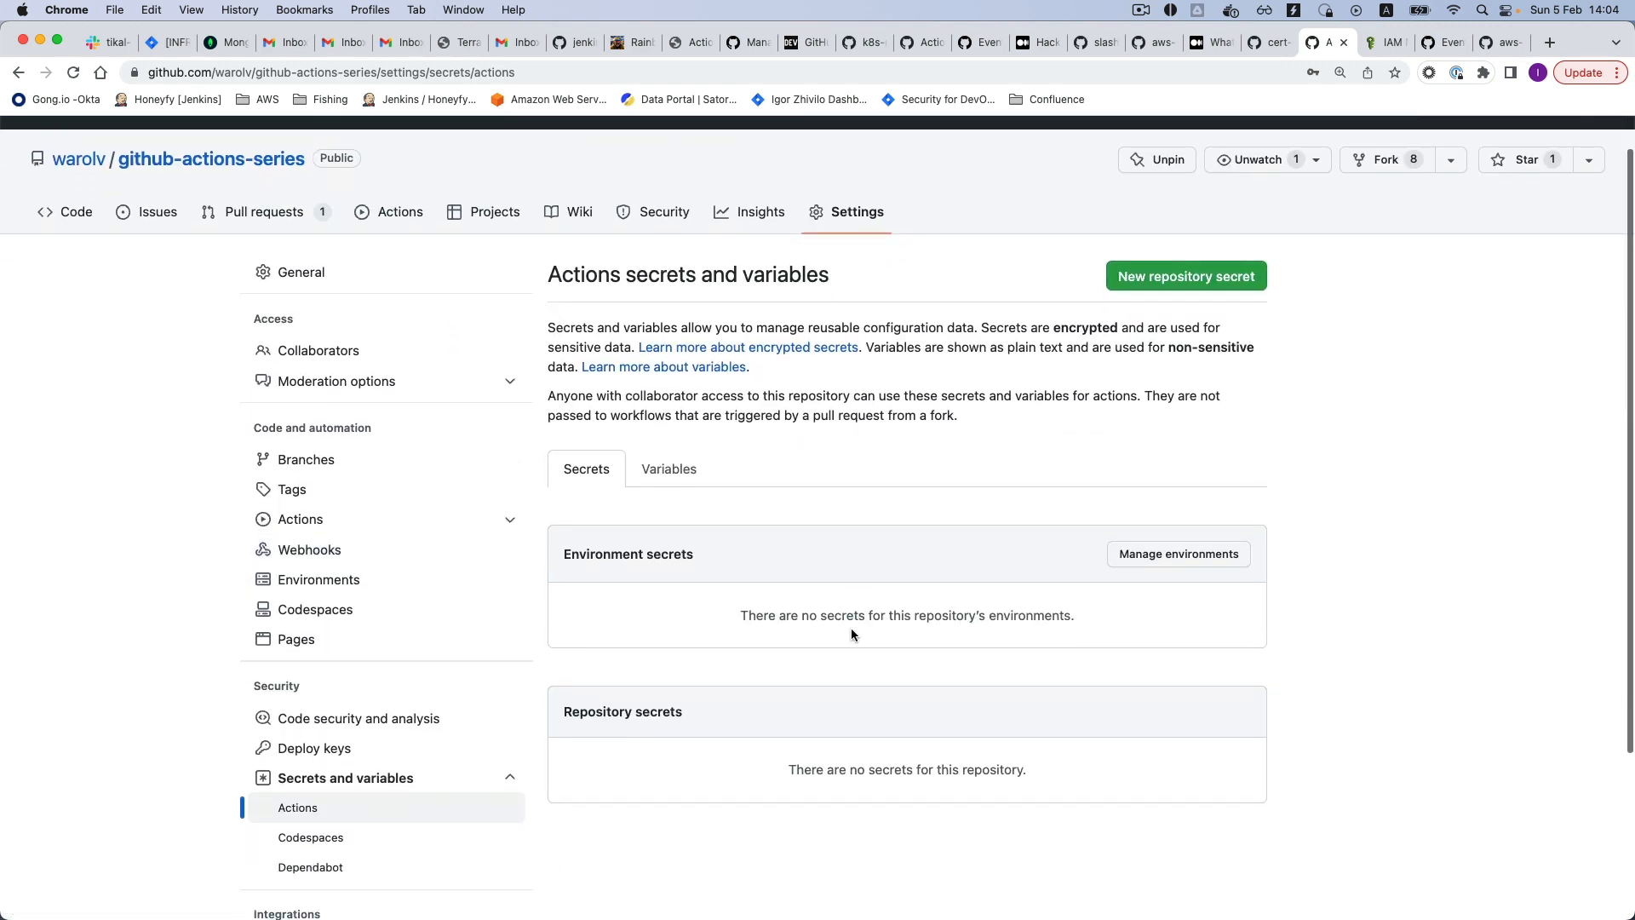
mouse_move(865, 639)
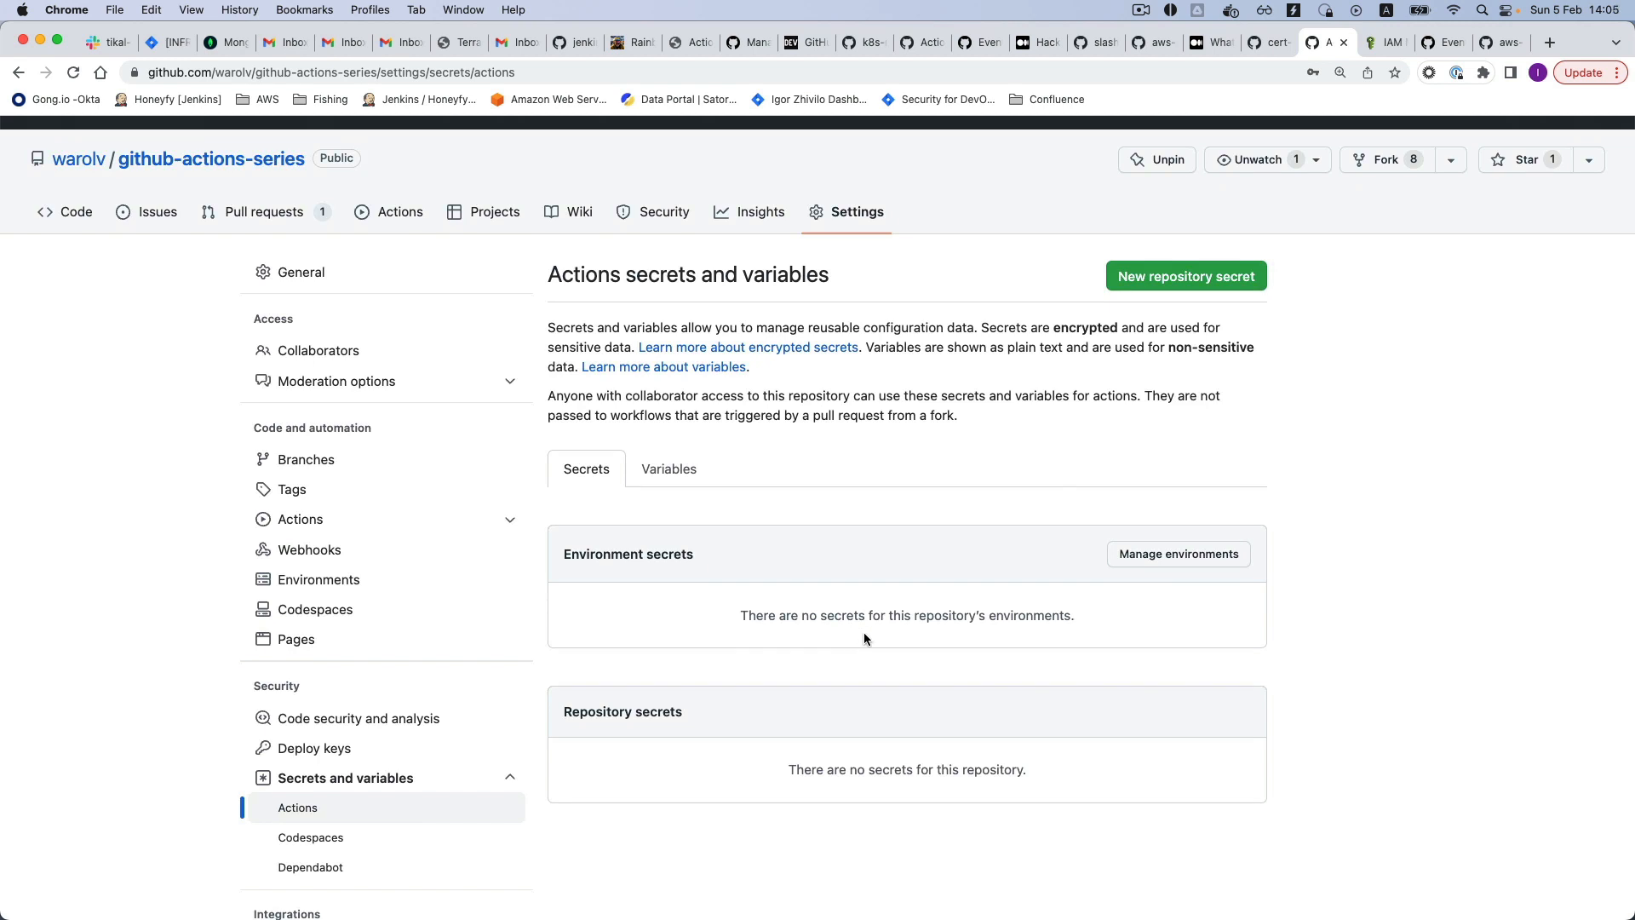
mouse_move(923, 695)
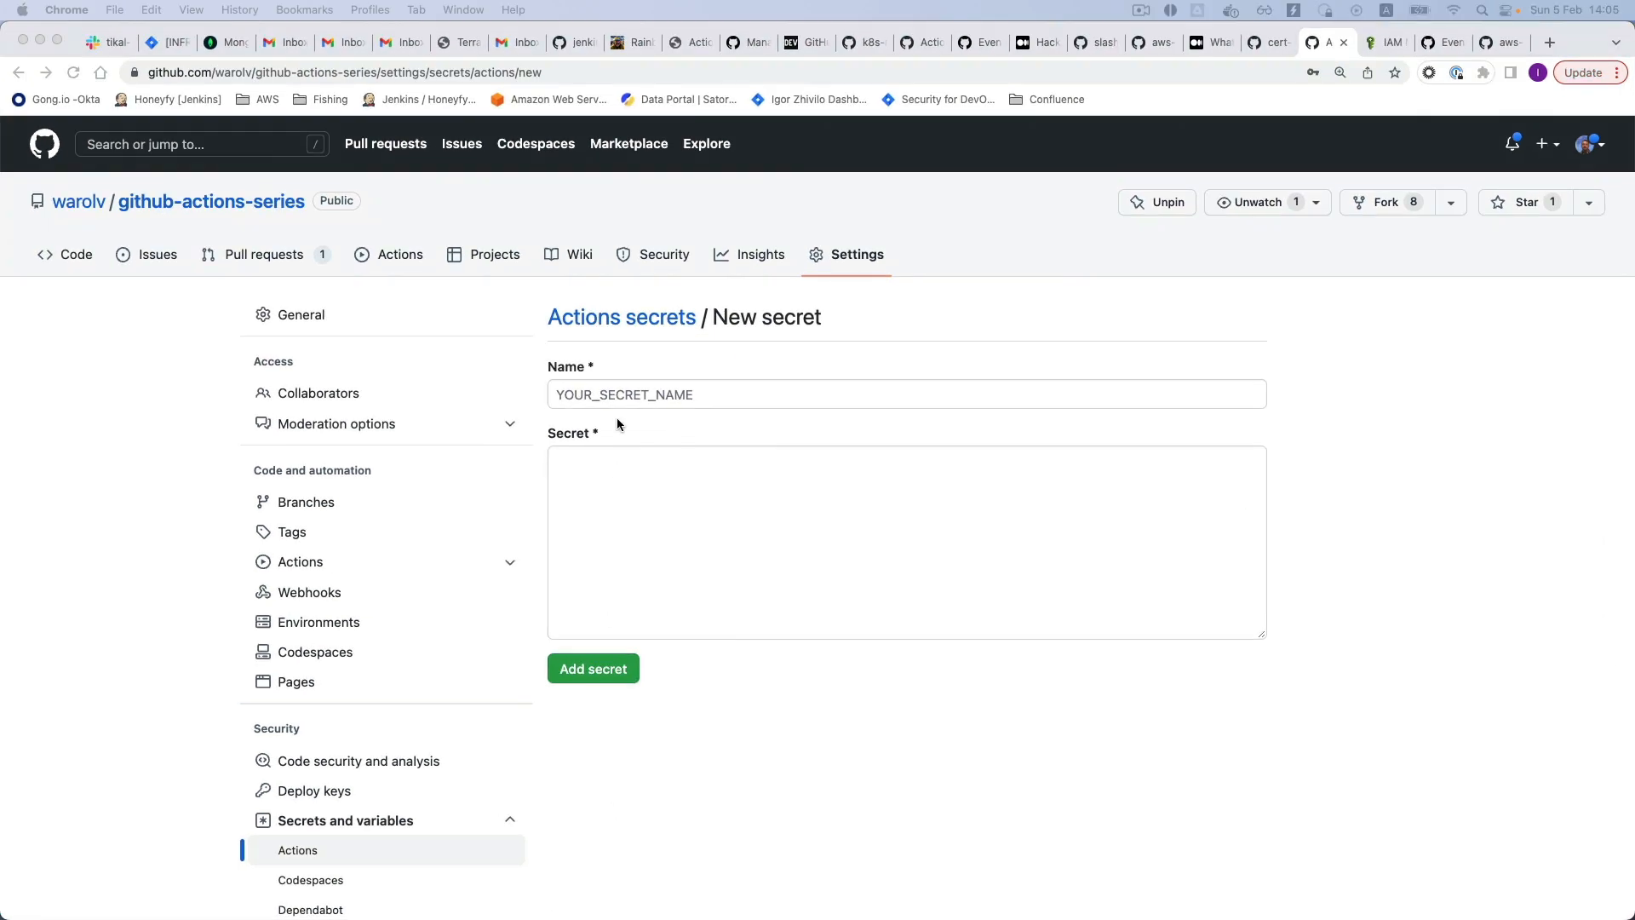
text(TF_USER_AWS_KEY)
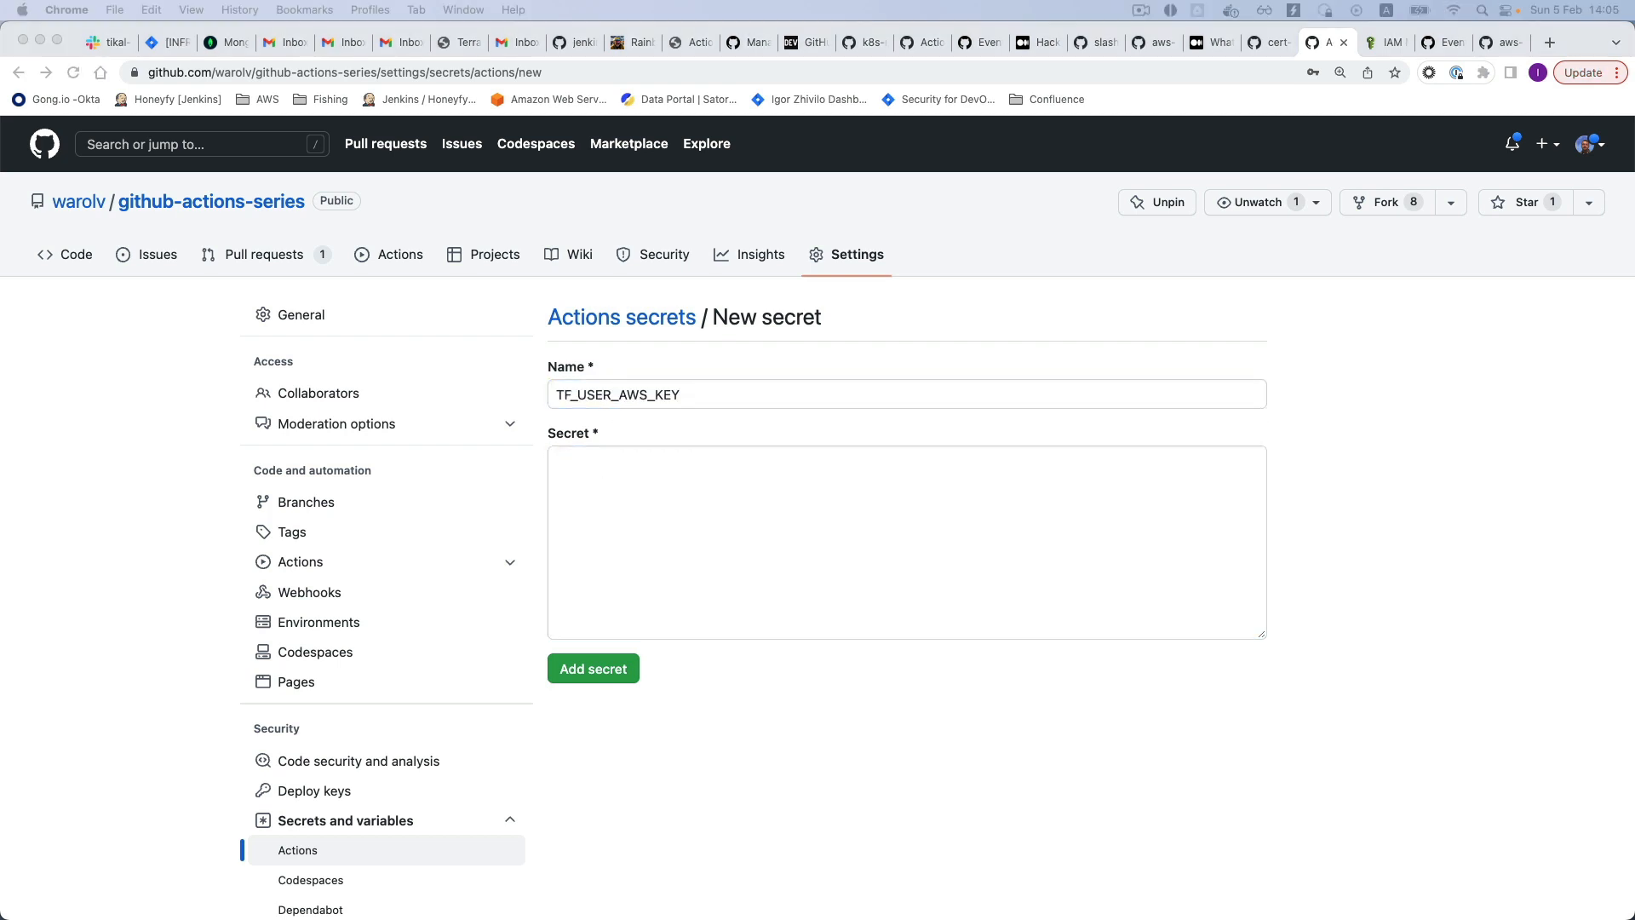
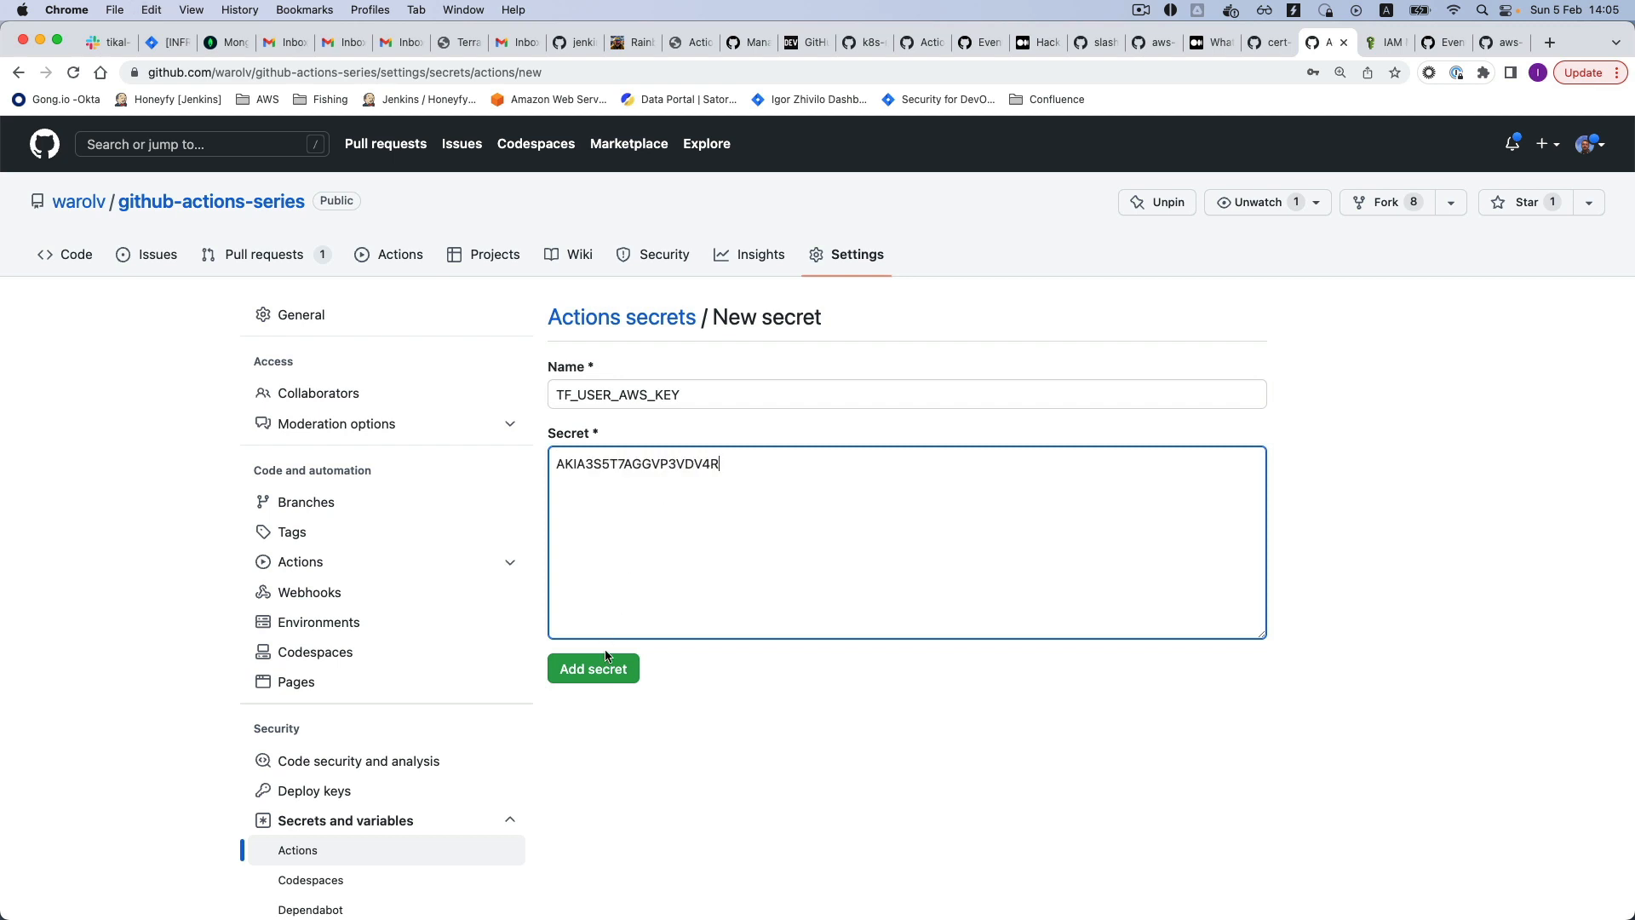
click(593, 668)
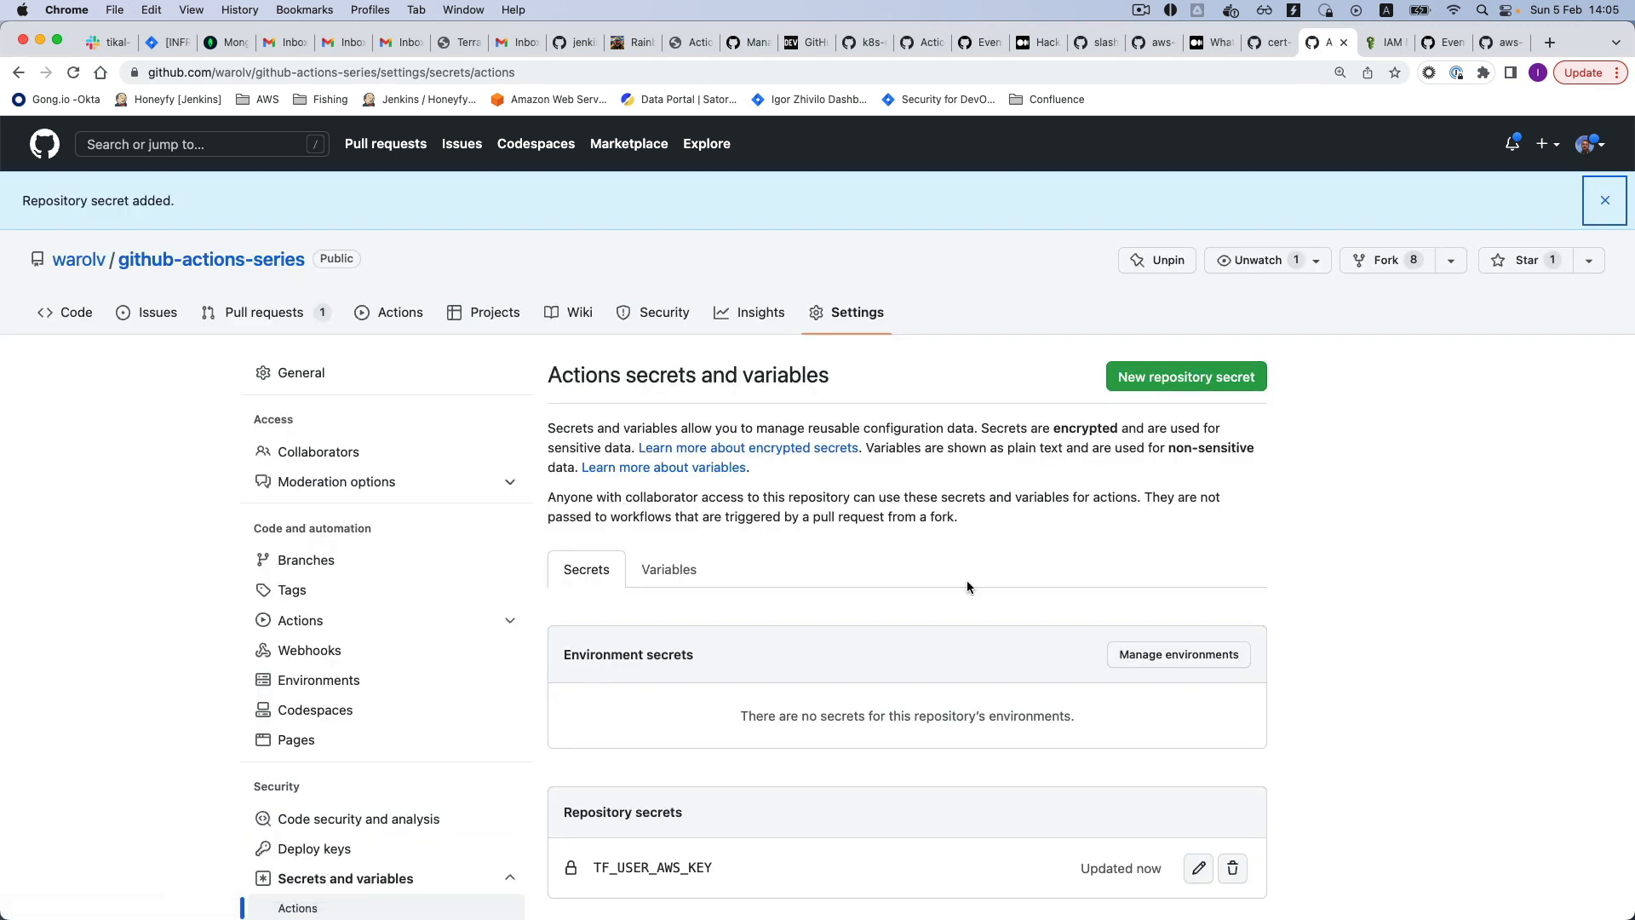
click(1601, 199)
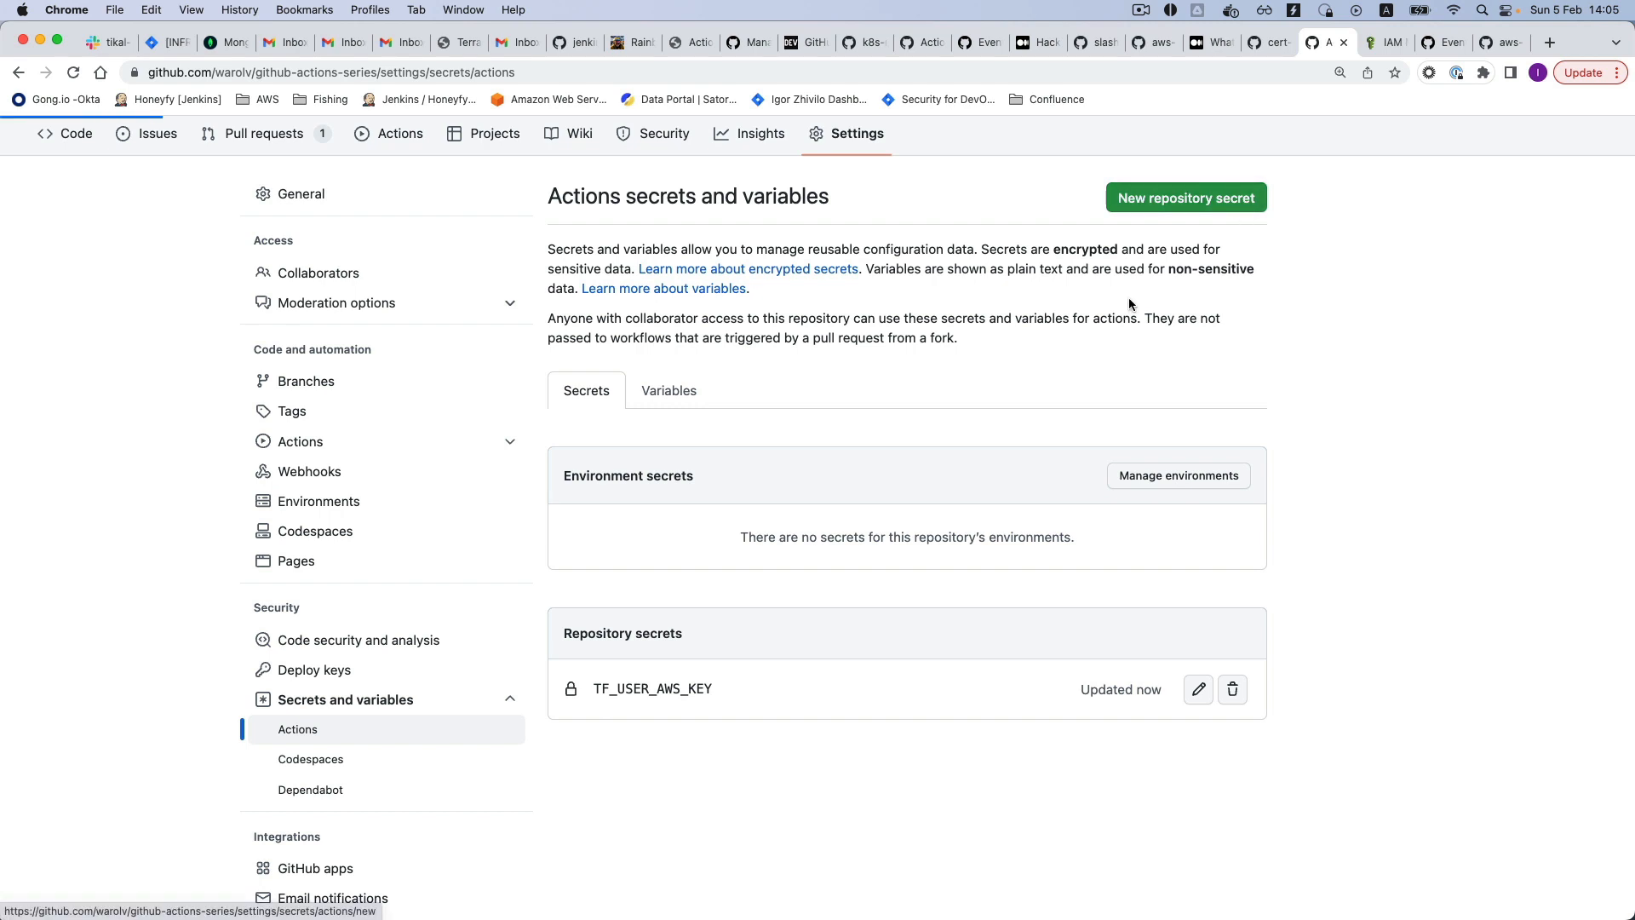
- Add a second repository secret TF_USER_AWS_SECRET holding the secret access key
click(1186, 198)
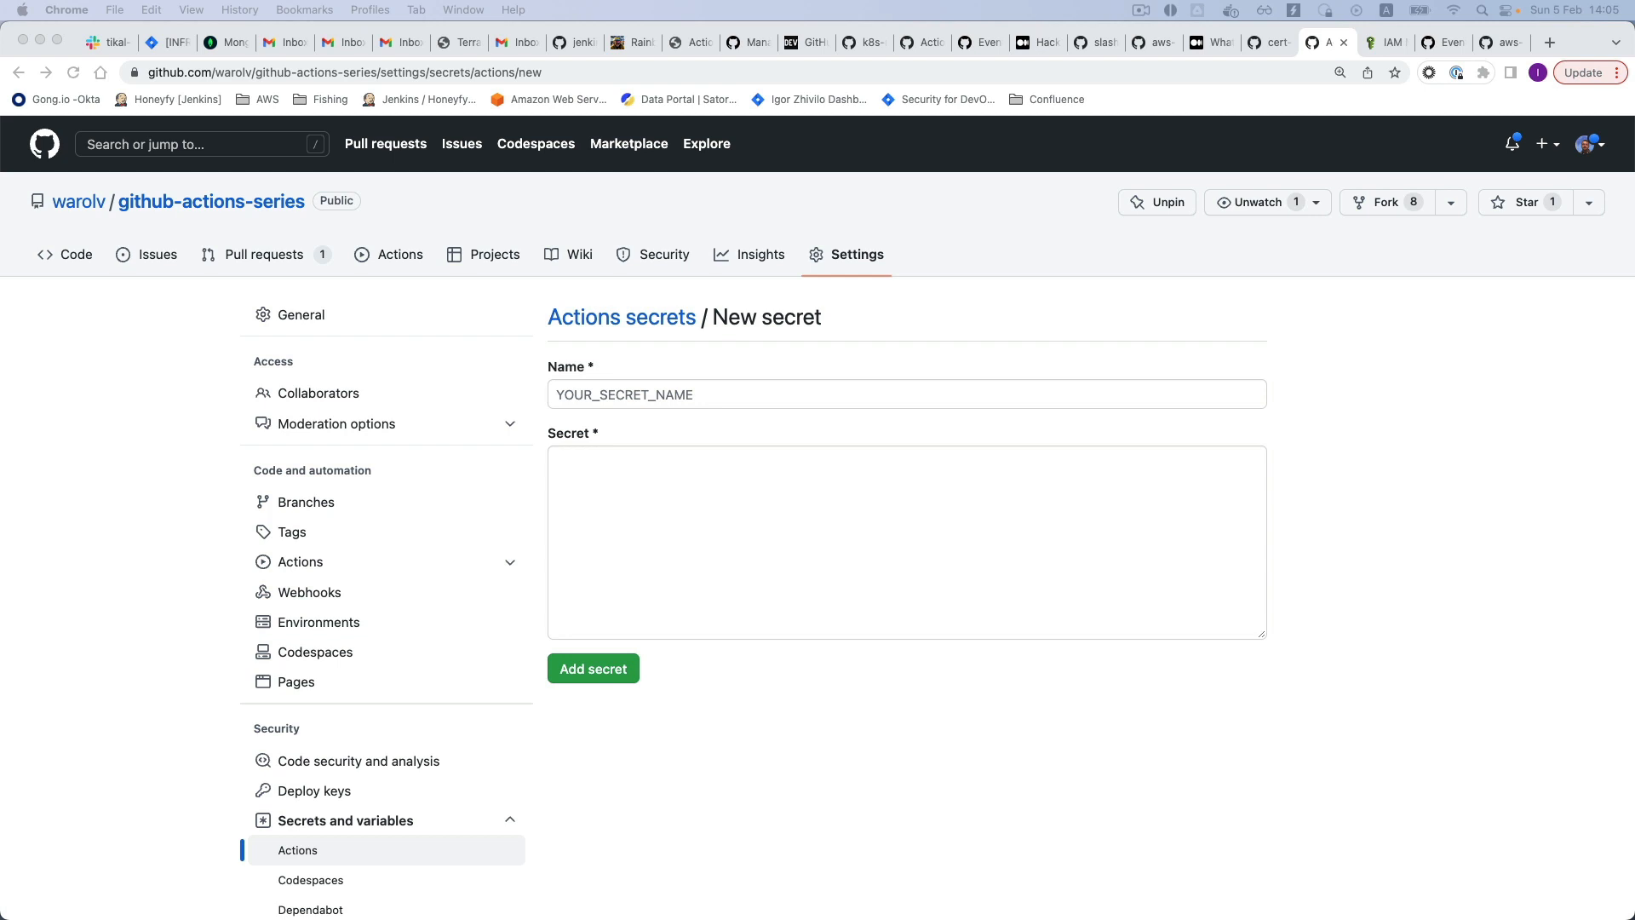
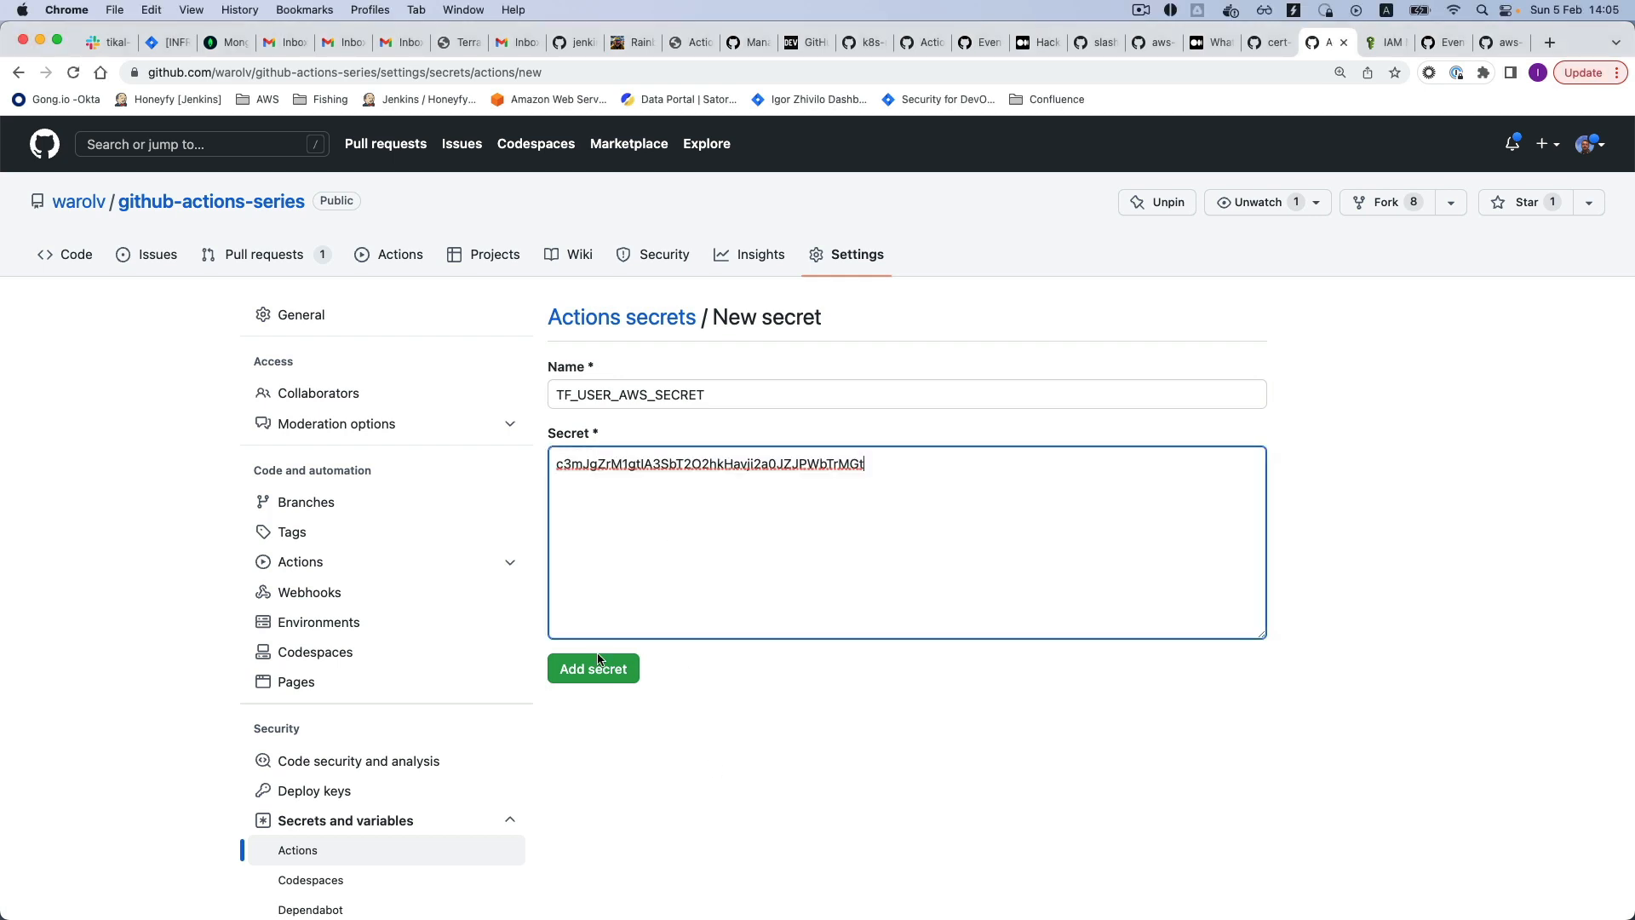
click(593, 668)
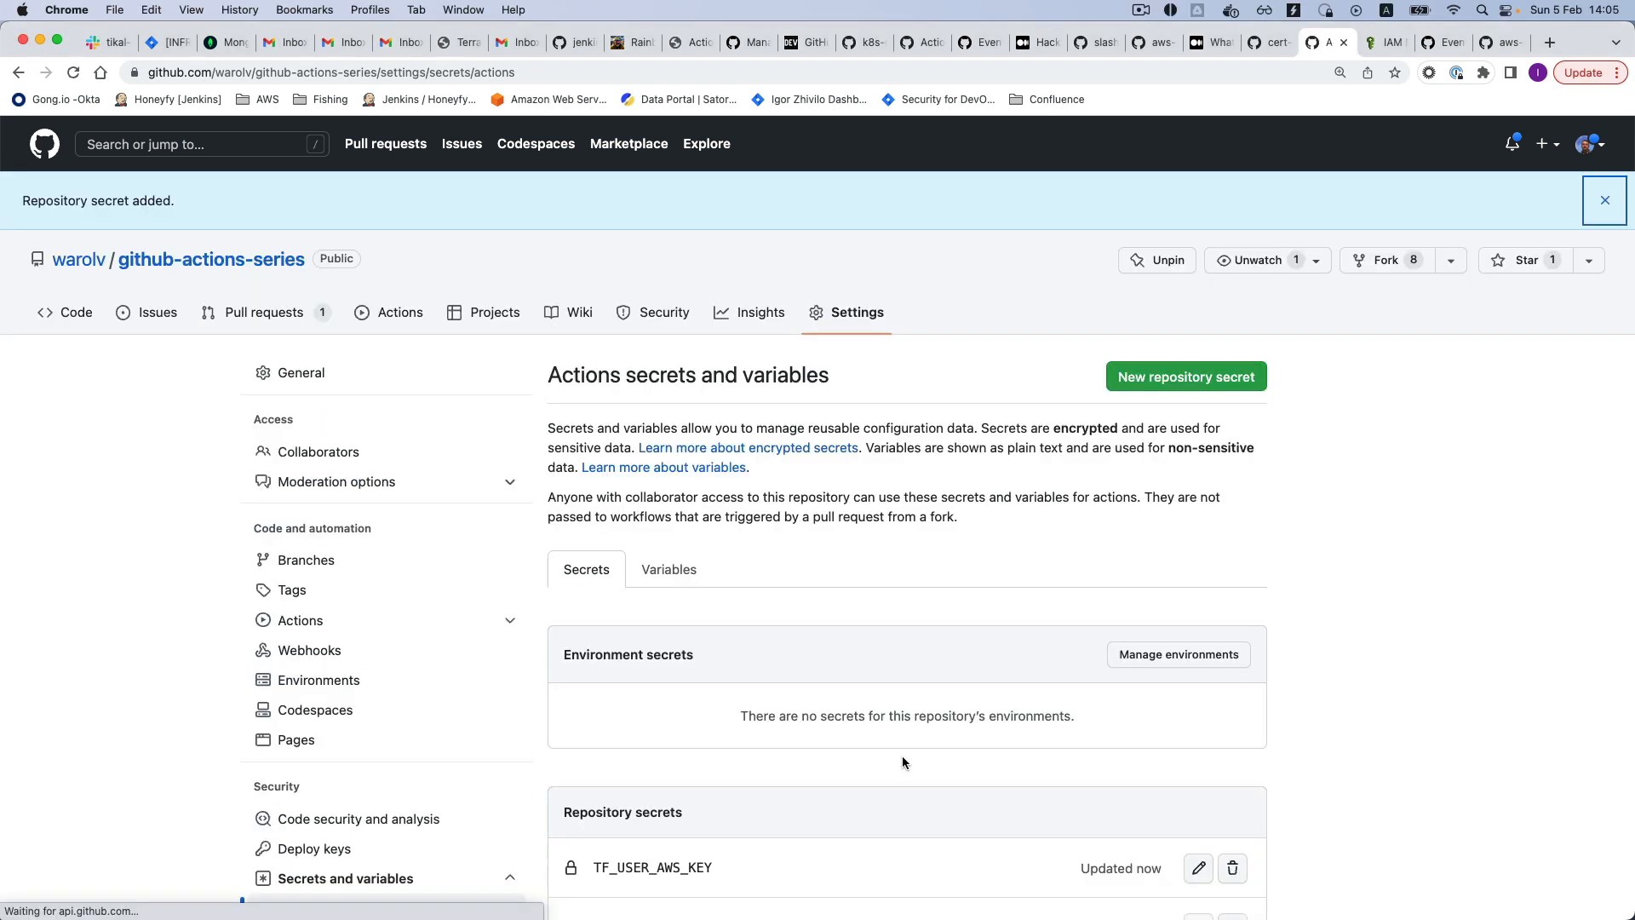
- Scroll through provision_ec2.yaml to the part reading the TF_USER_AWS_KEY and TF_USER_AWS_SECRET secrets
scroll(down, 3)
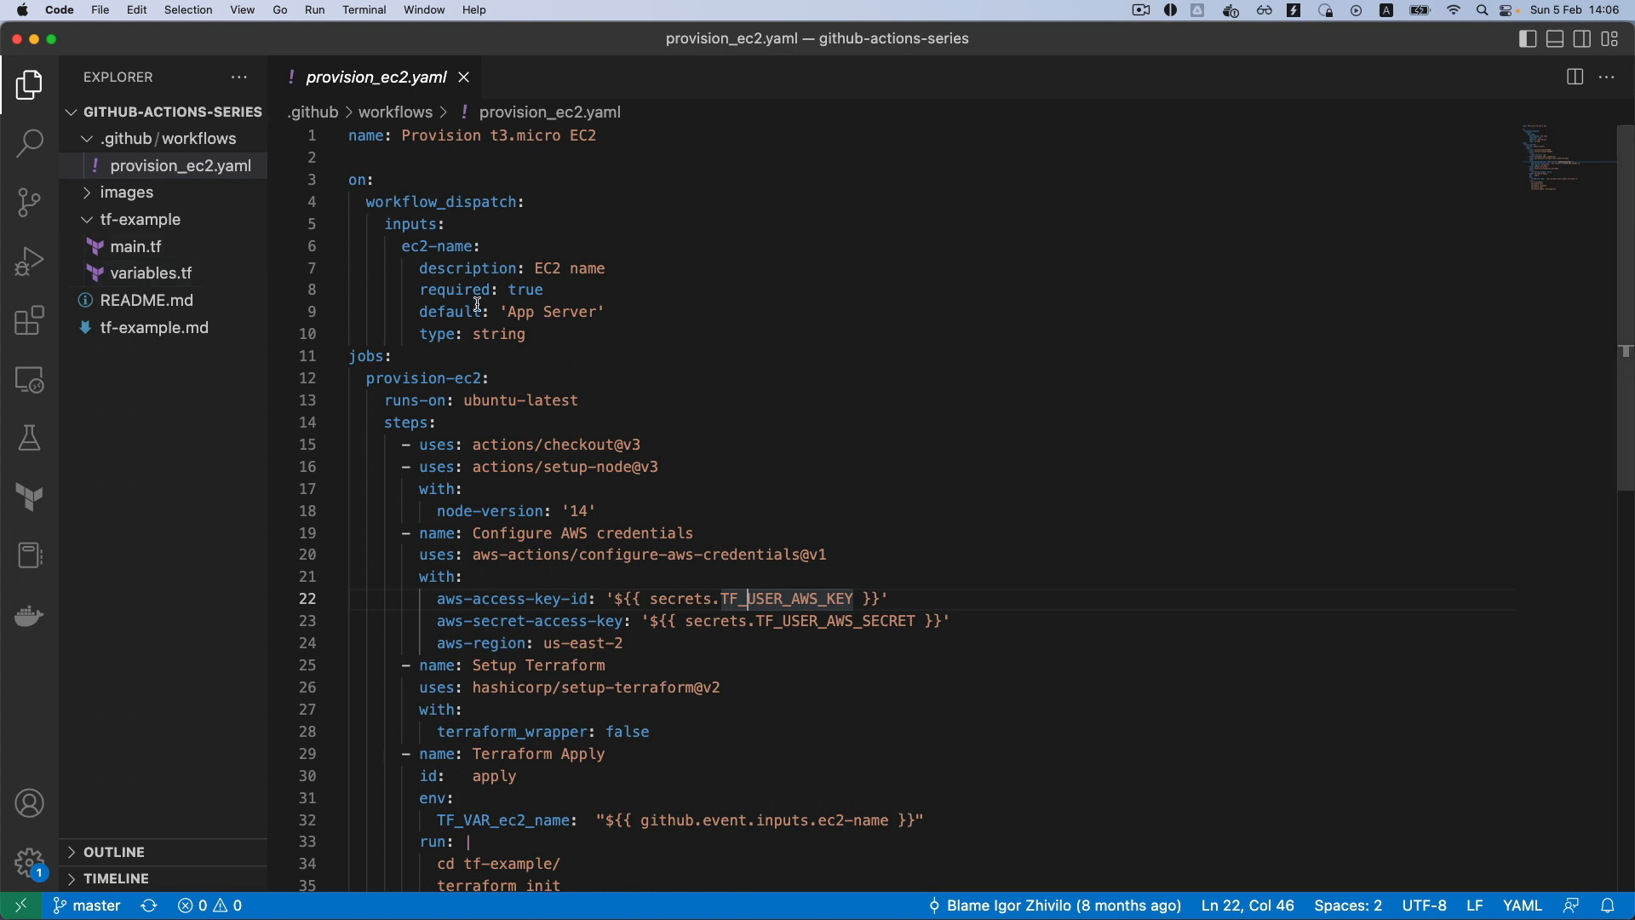
mouse_move(269, 124)
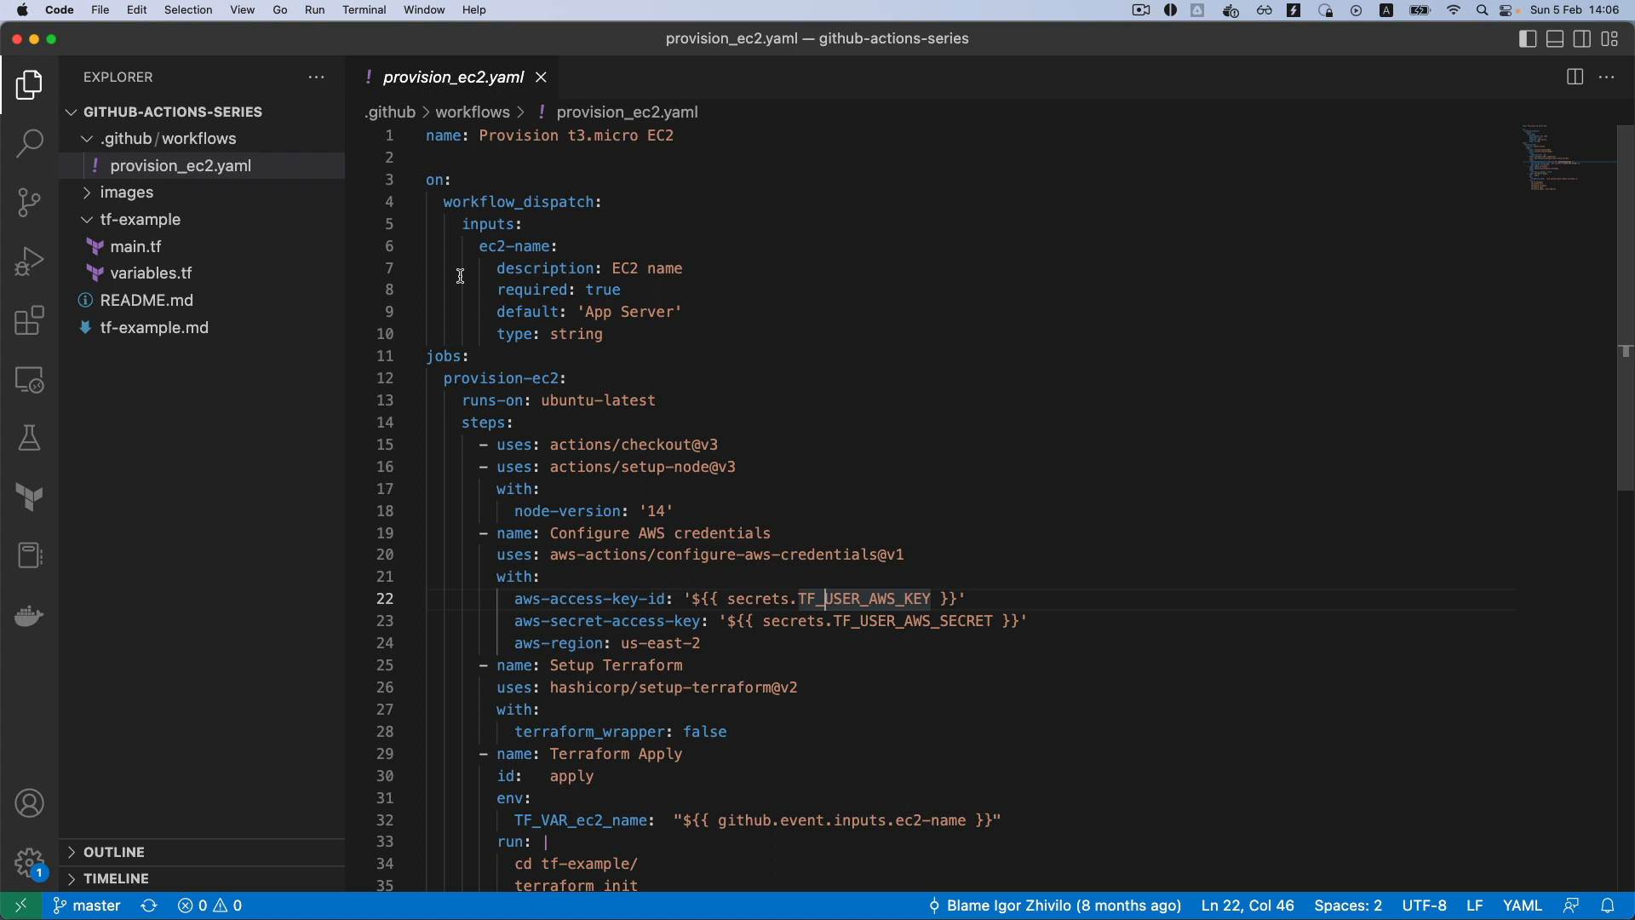
mouse_move(181, 184)
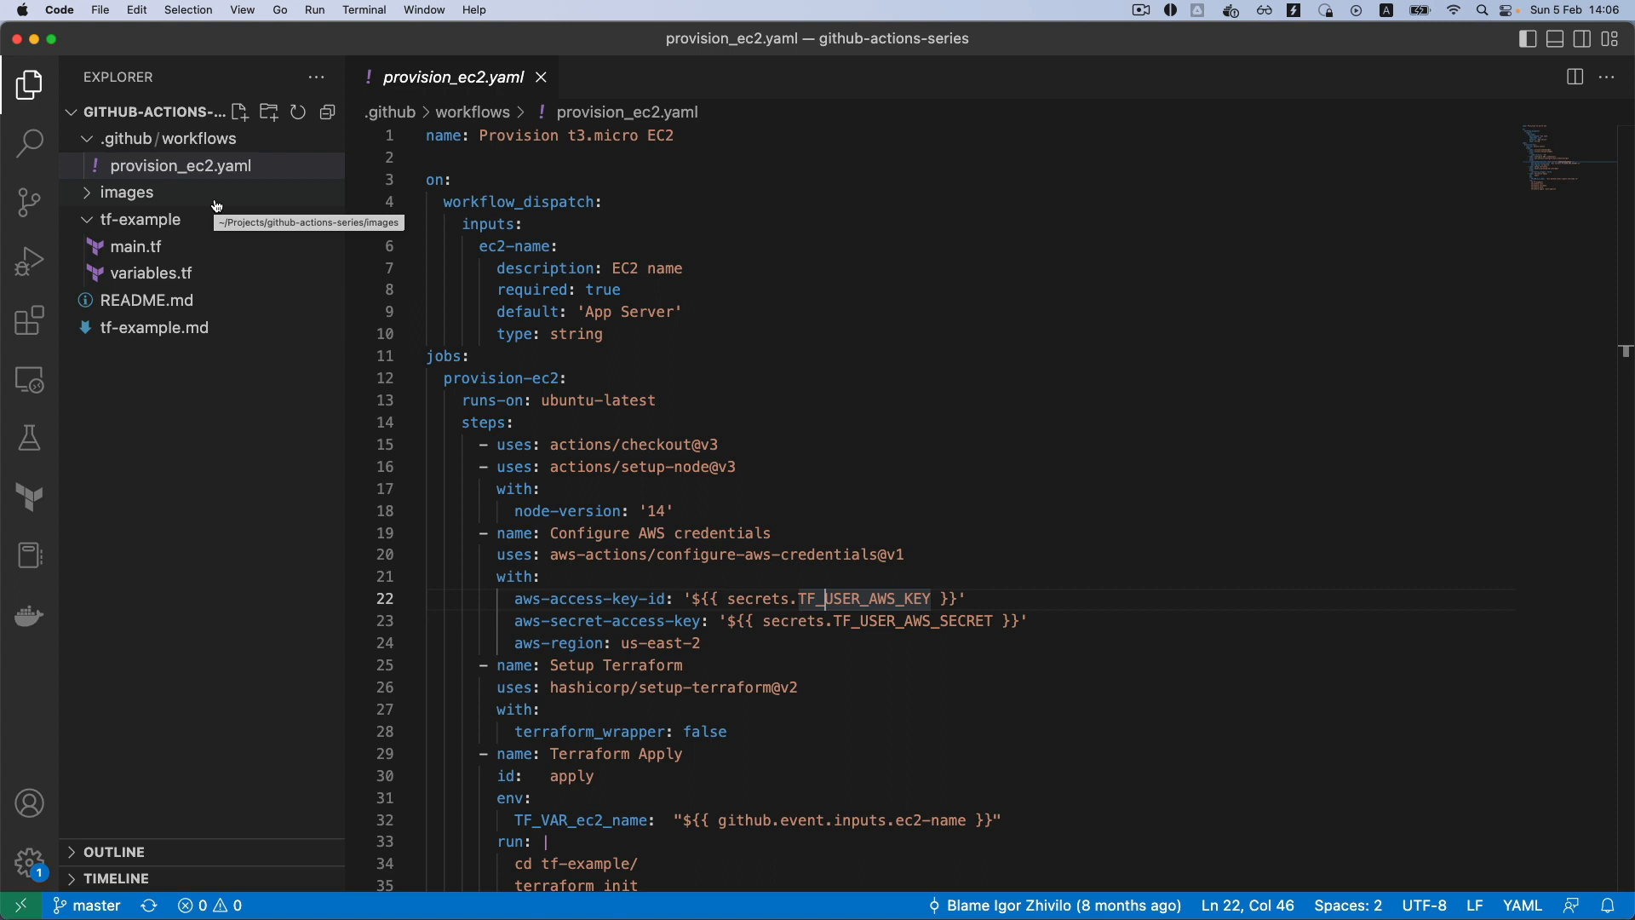
mouse_move(255, 263)
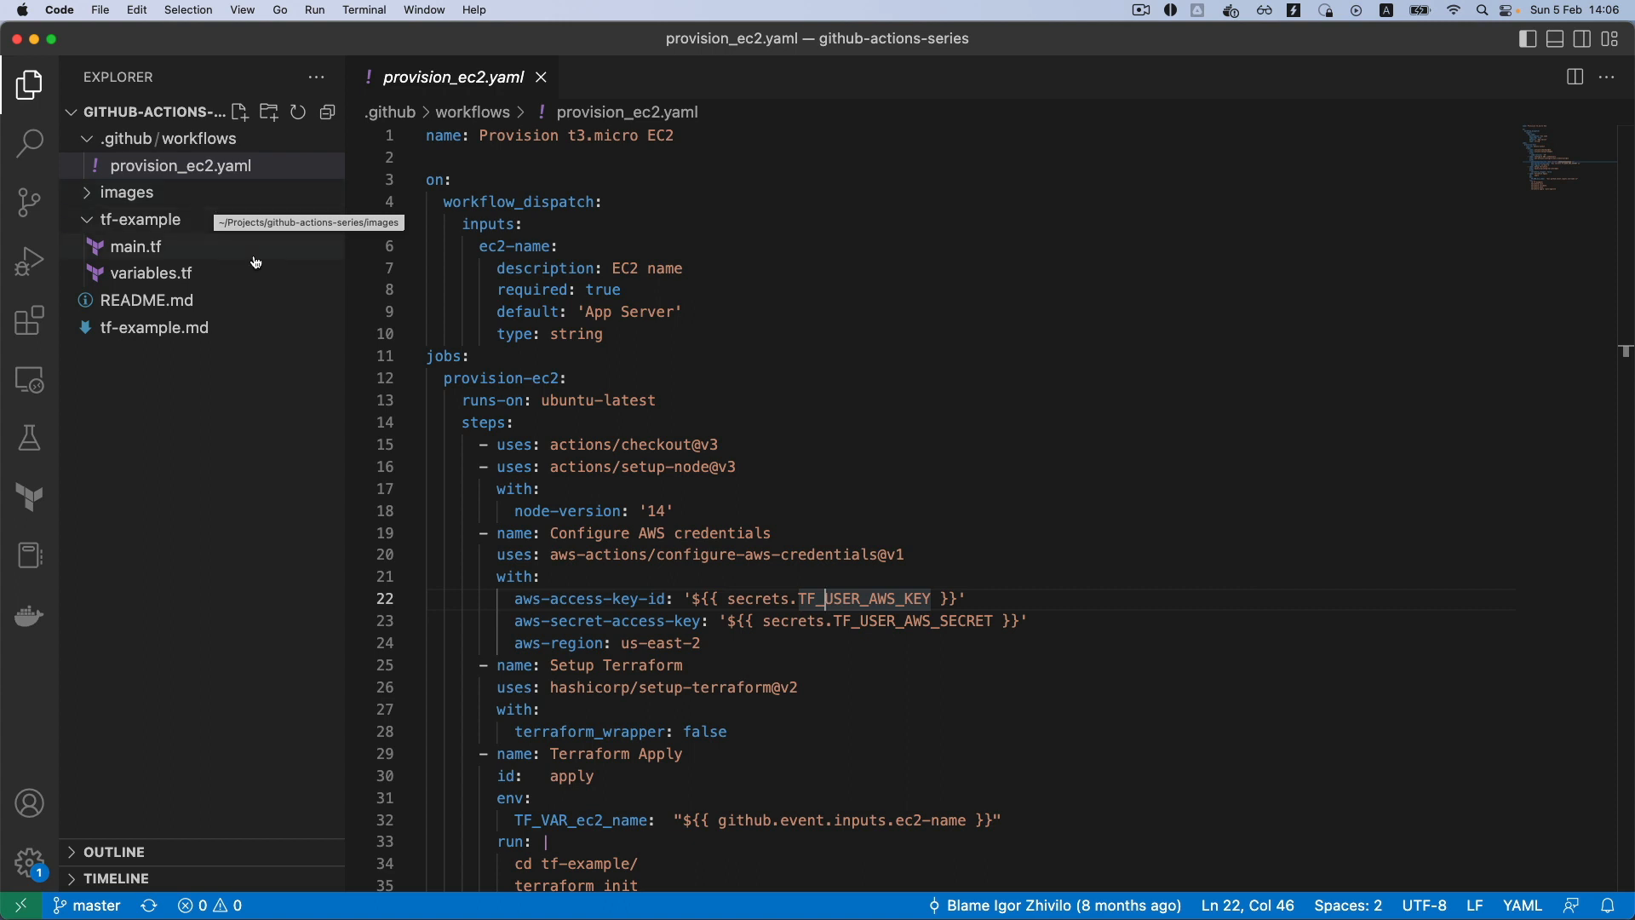
- Review main.tf's app_server instance and jump to the ec2_name variable definition in variables.tf
click(137, 246)
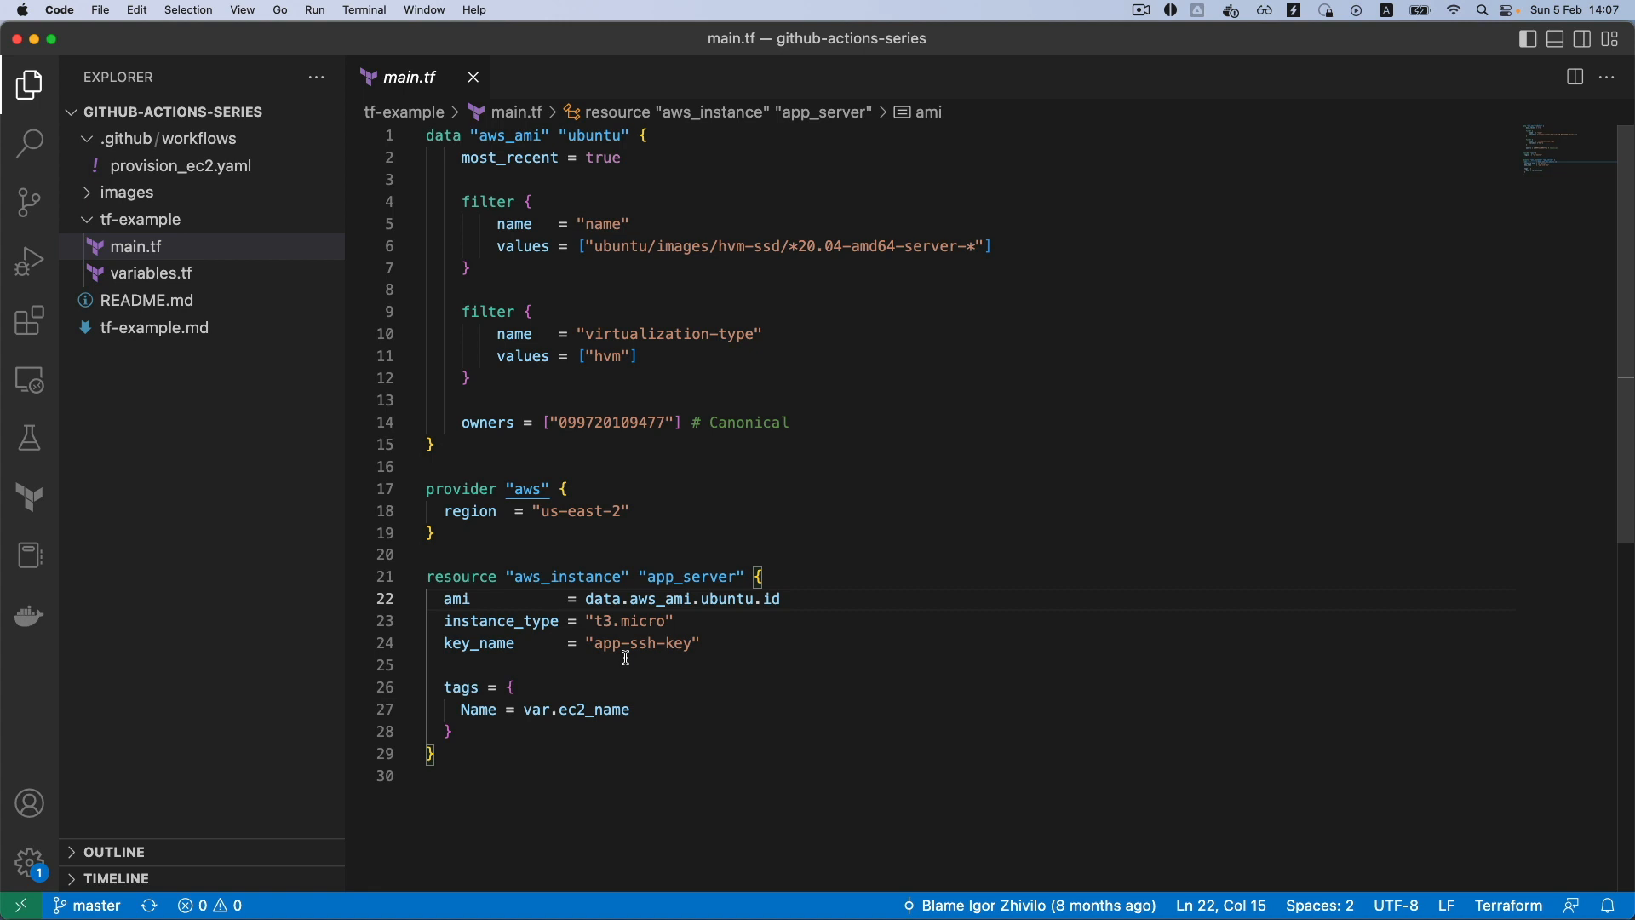
mouse_move(521, 722)
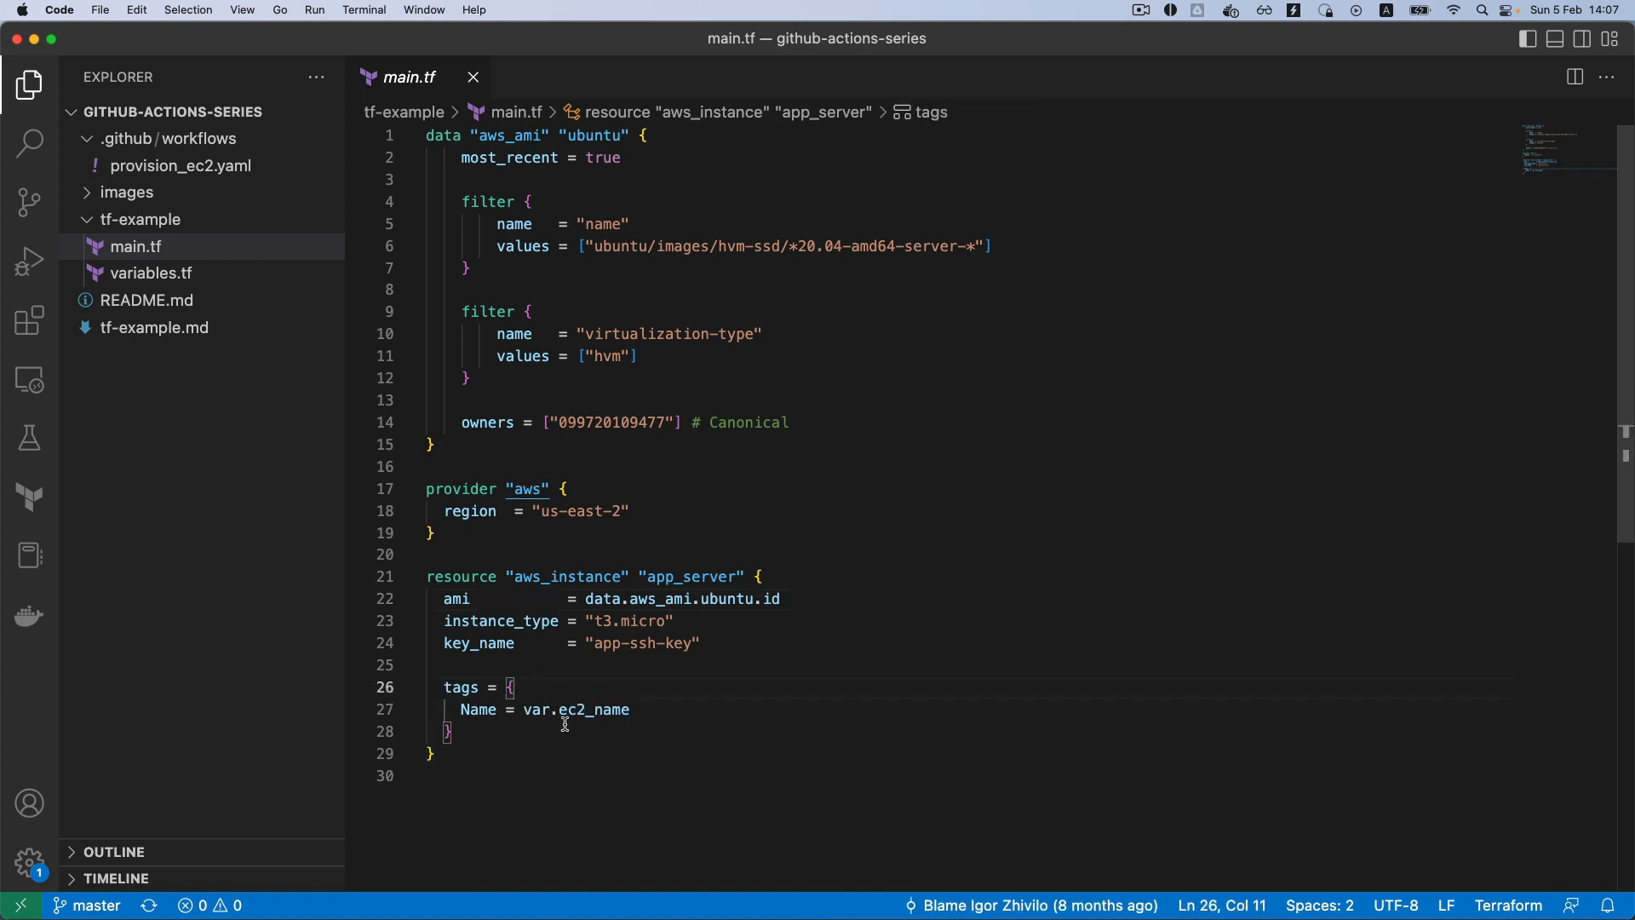
mouse_move(606, 710)
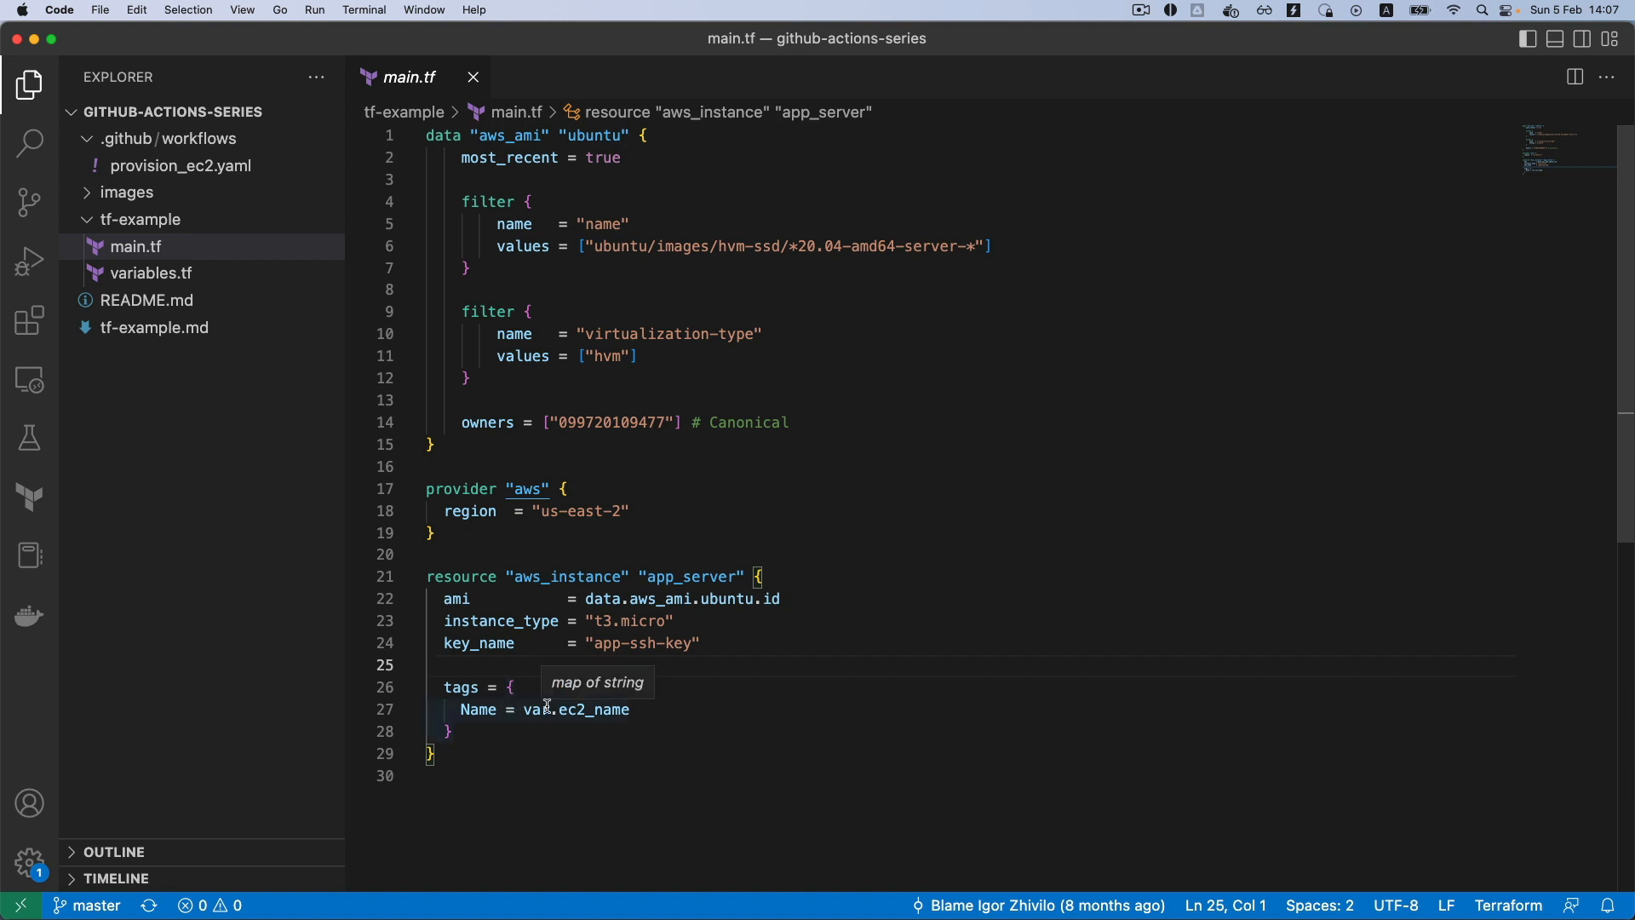
click(149, 272)
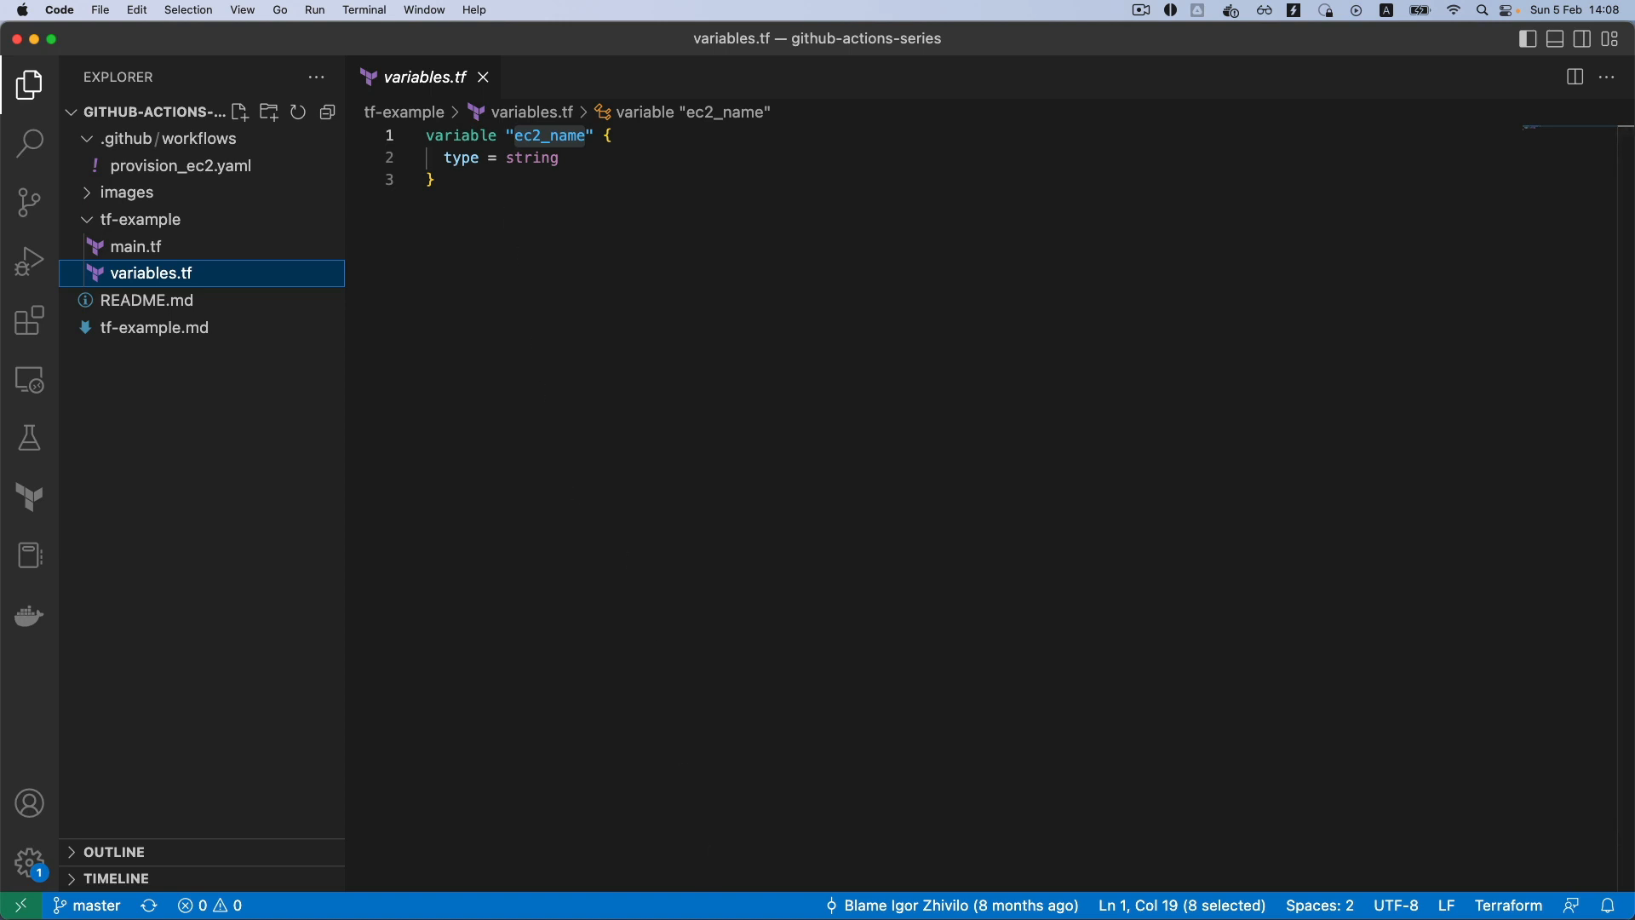
mouse_move(763, 328)
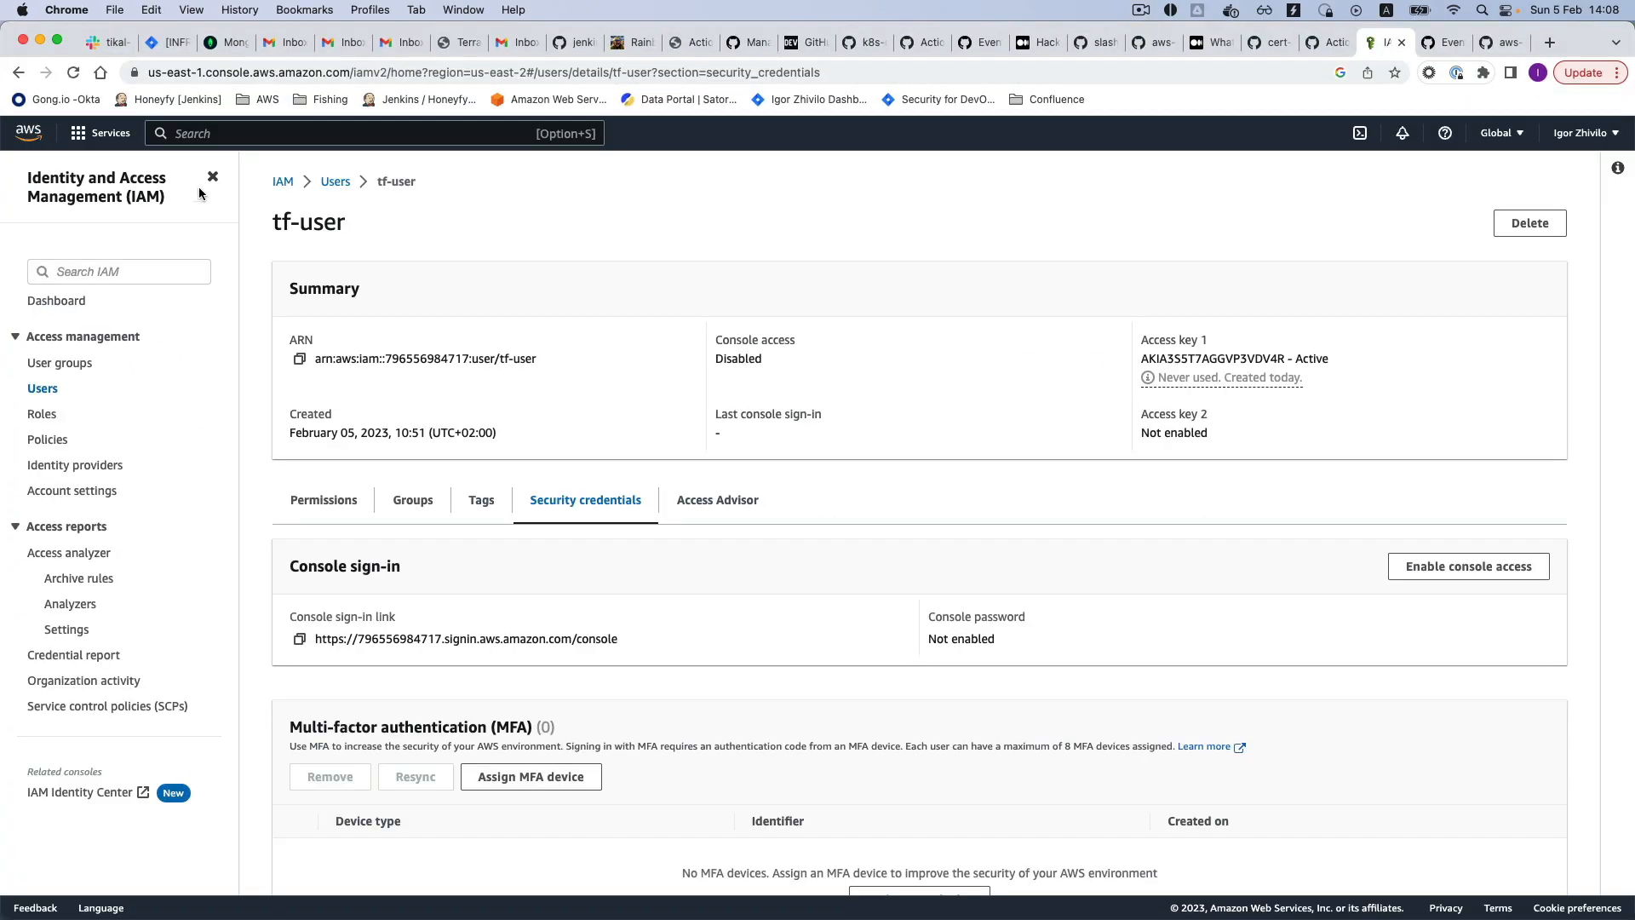
- In EC2, create a key pair named app-ssh-key, copying the key_name value from main.tf
text(ec2)
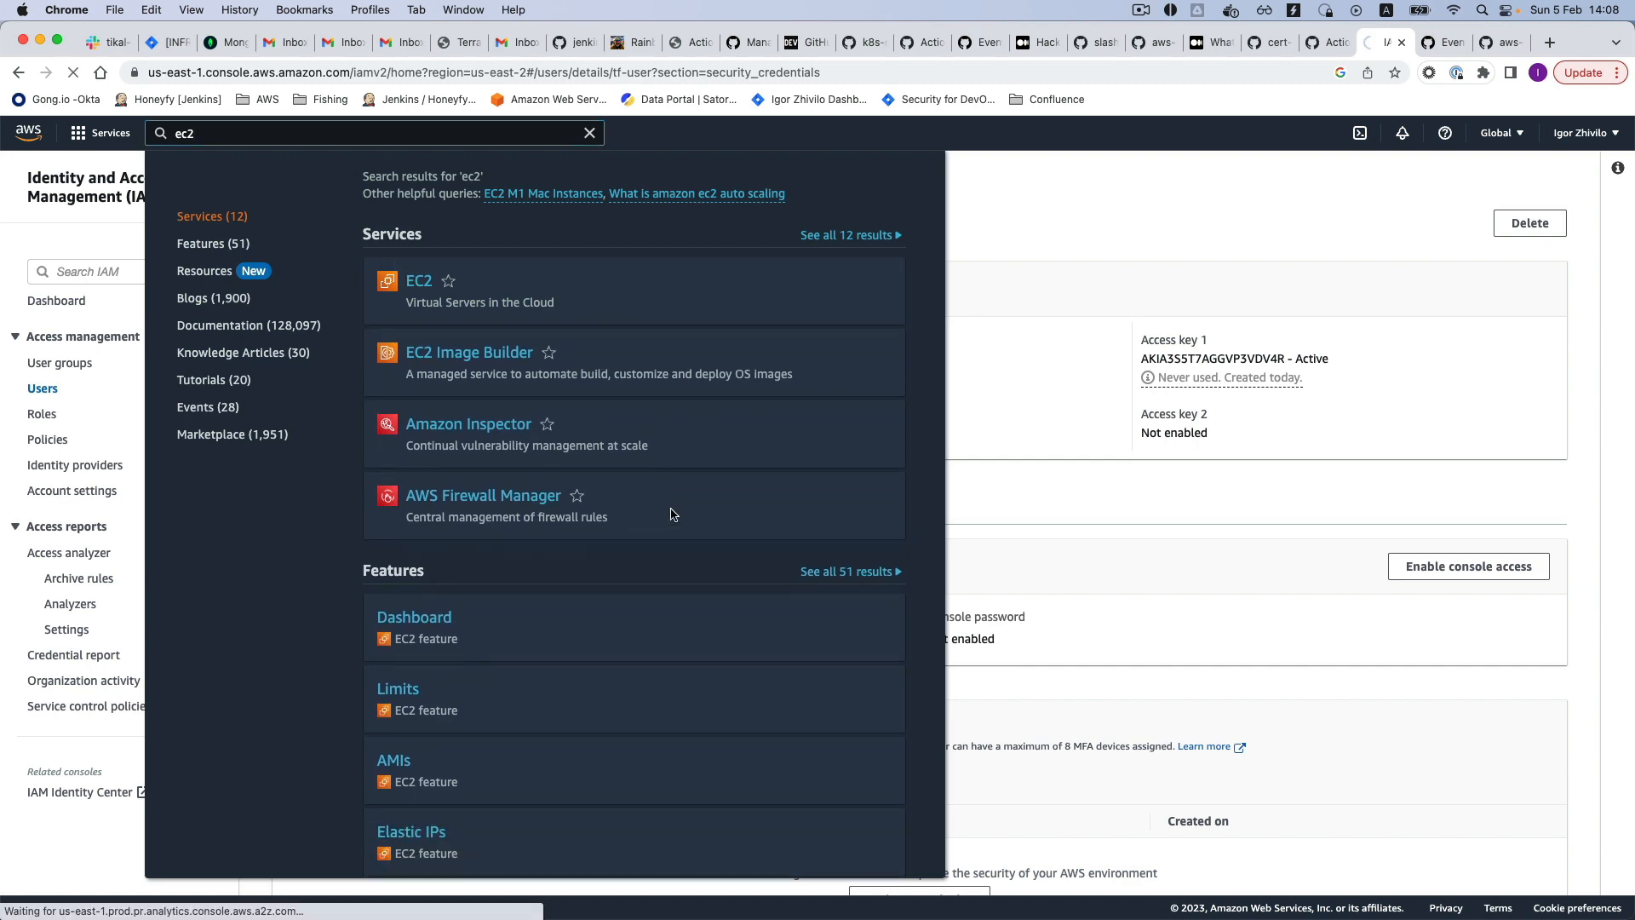
click(419, 281)
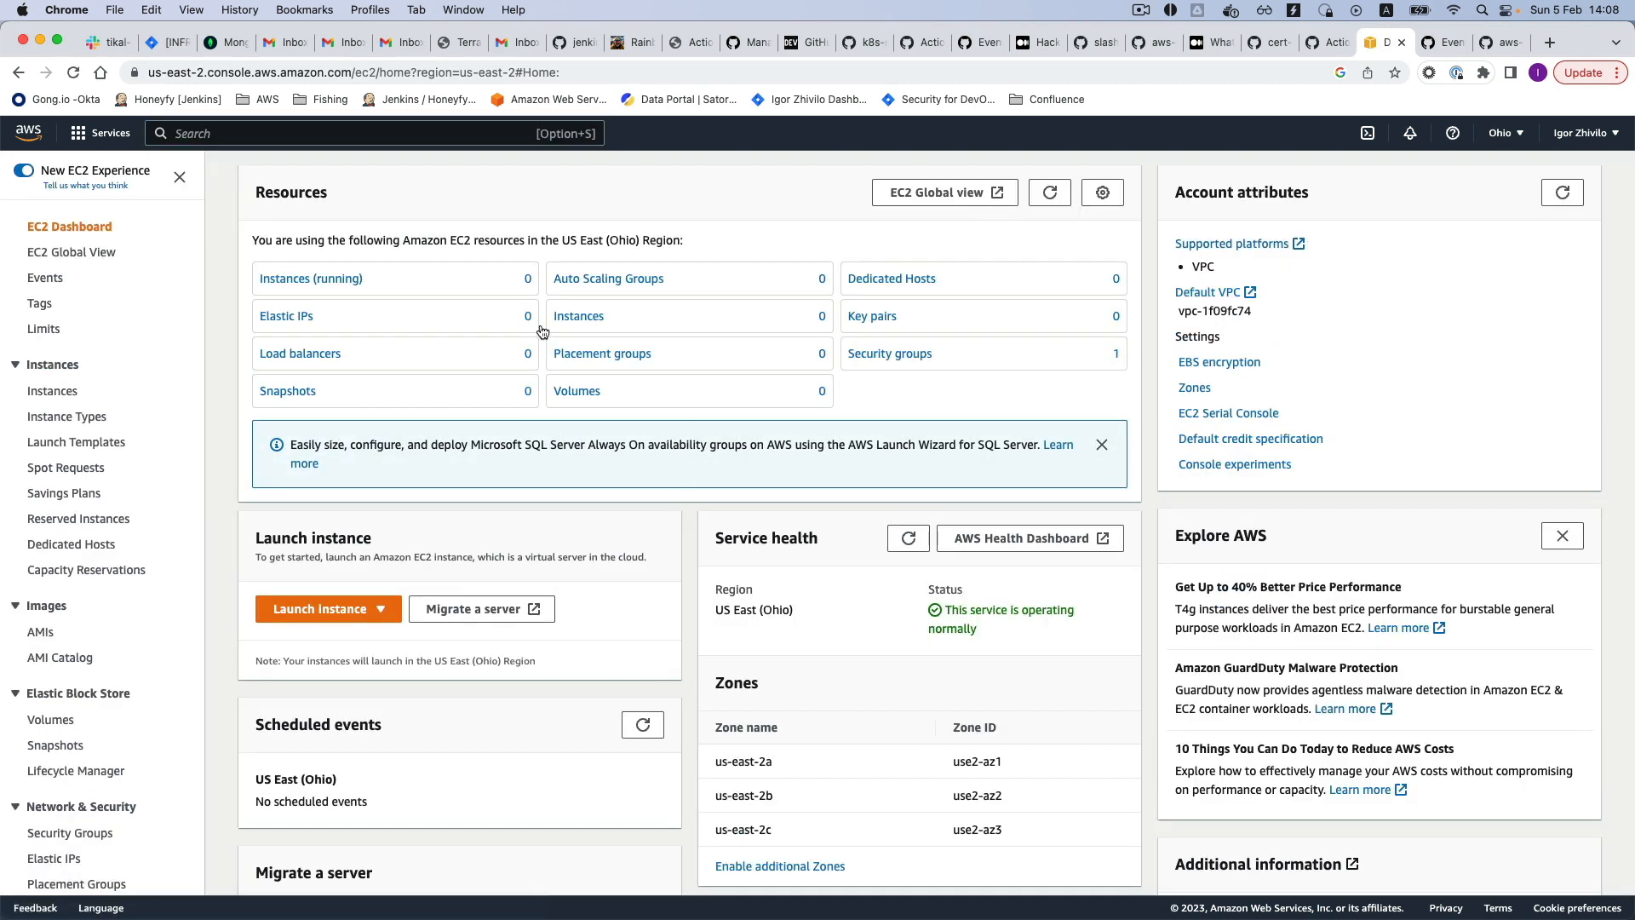
scroll(down, 3)
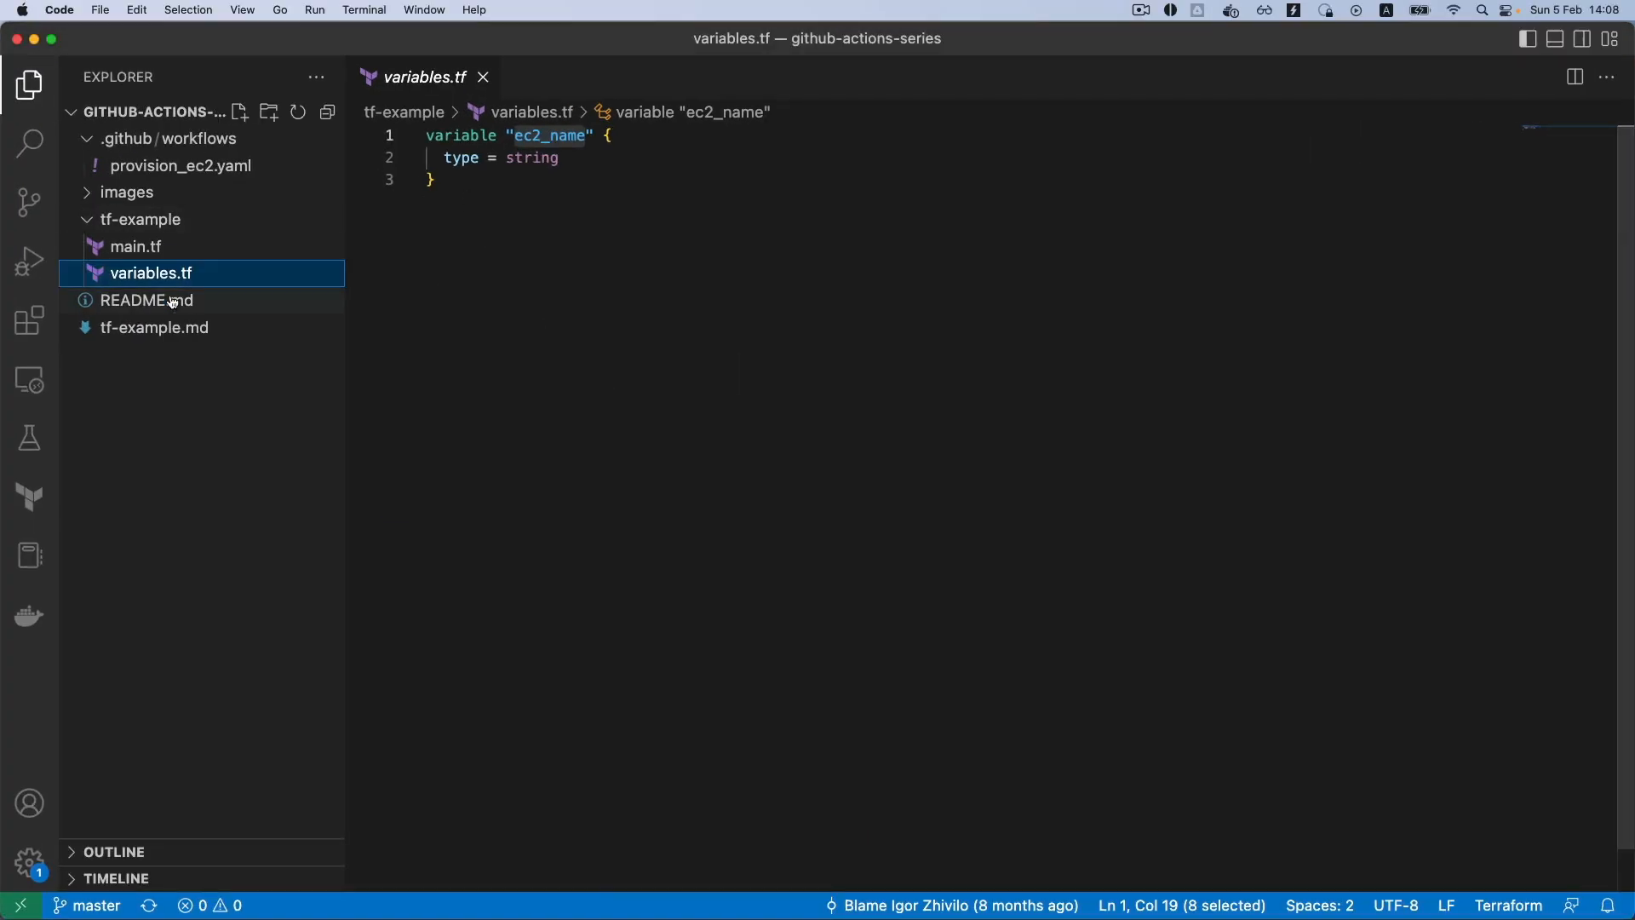
click(136, 246)
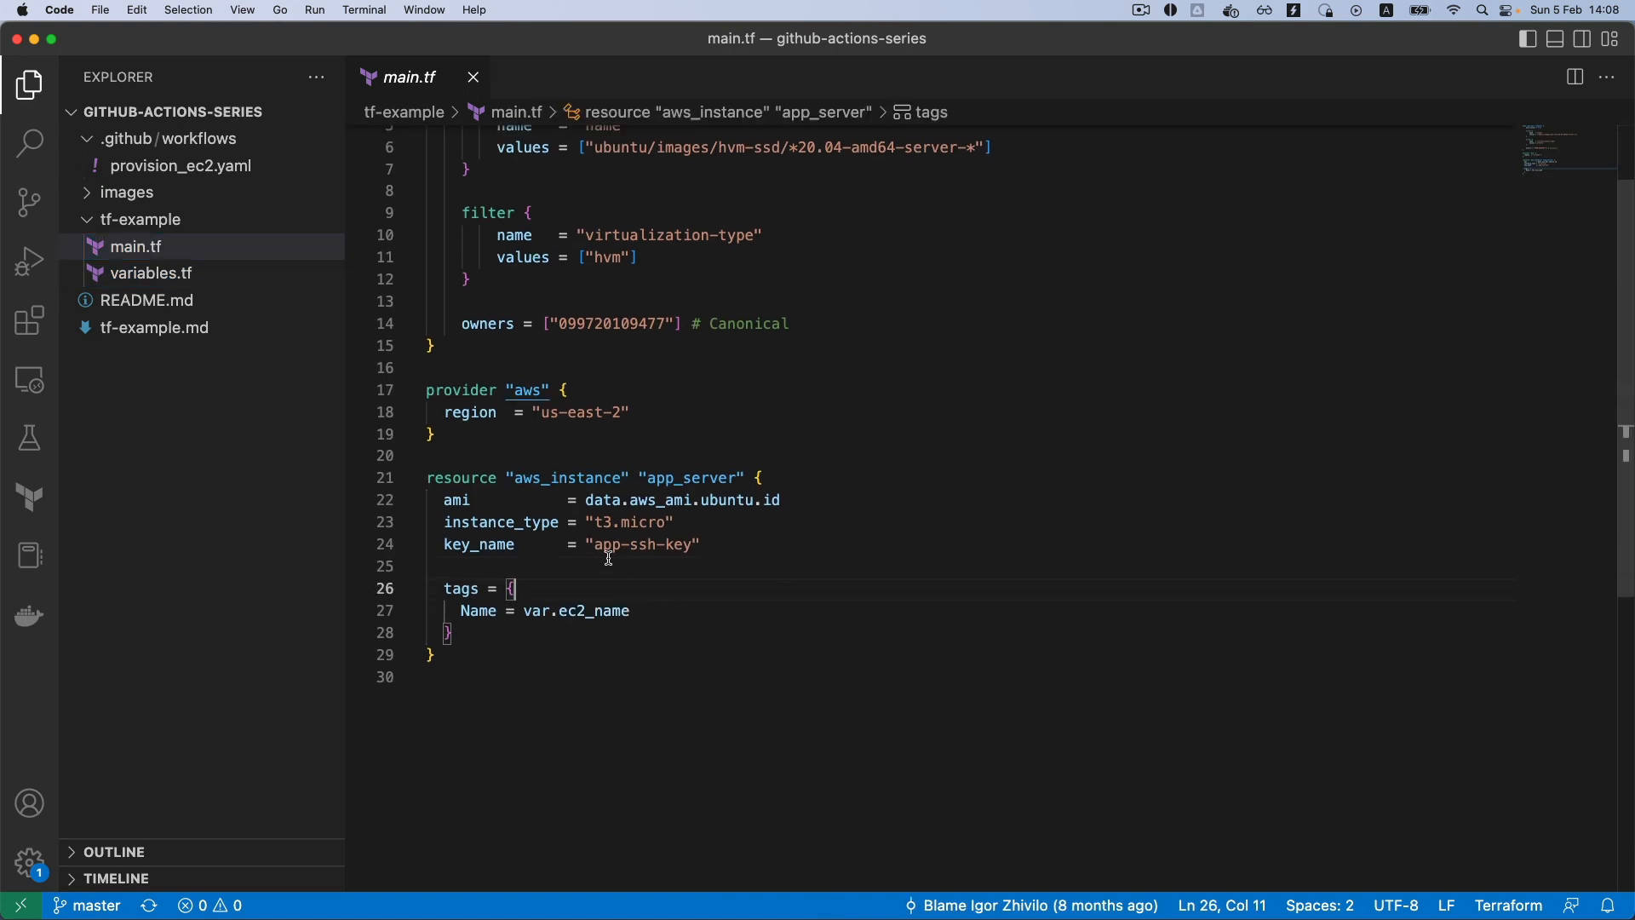
double_click(641, 545)
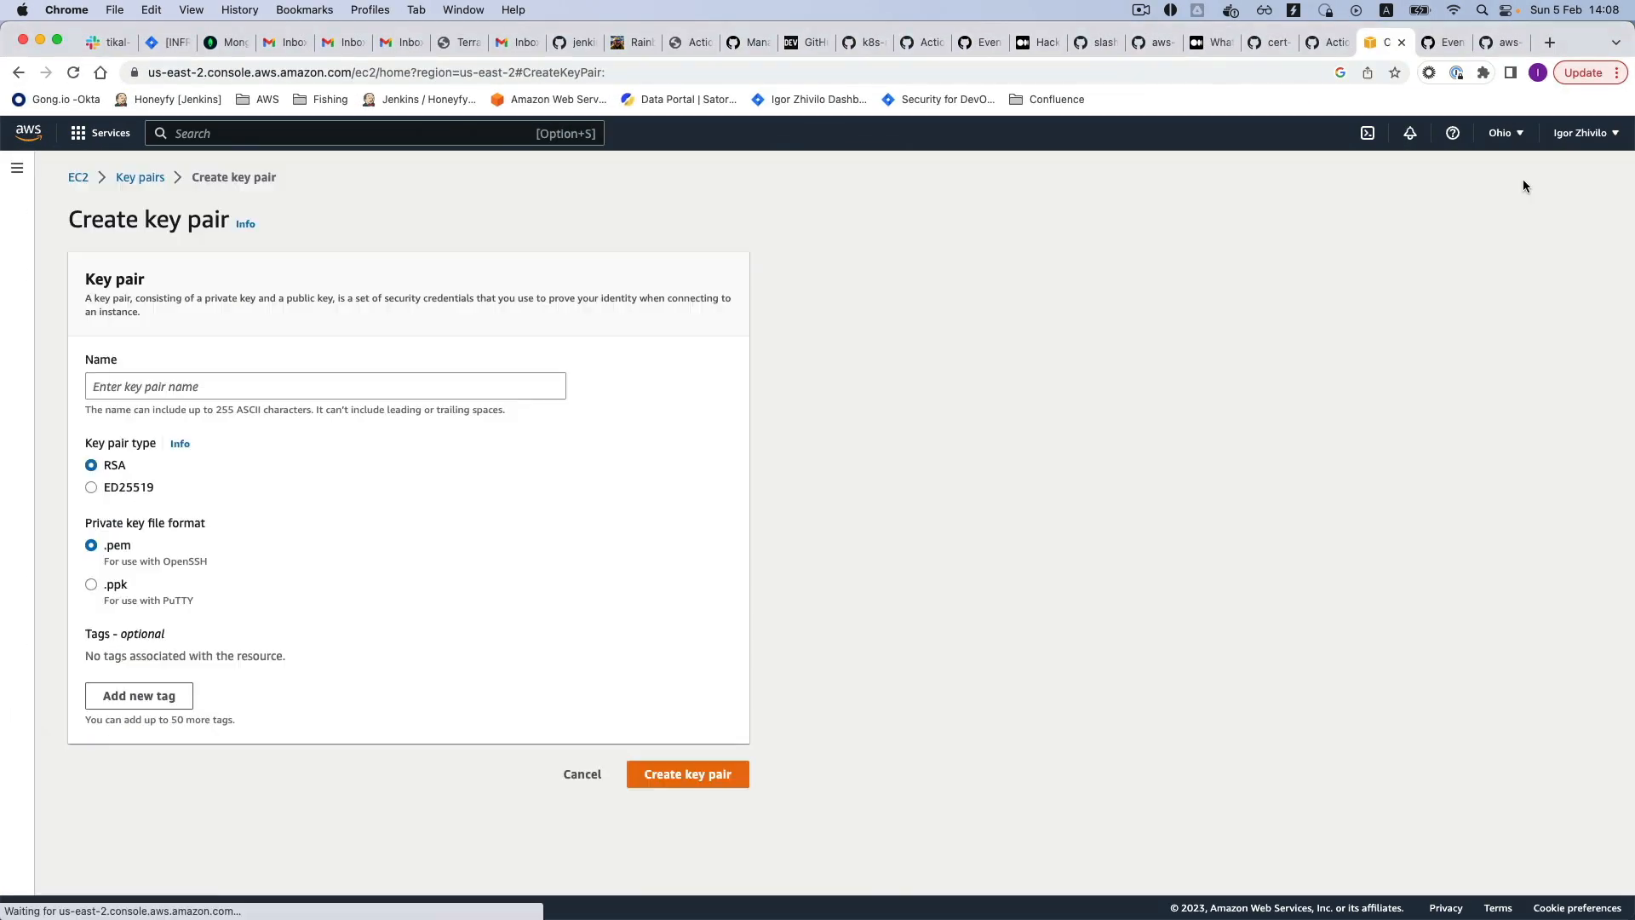
text(app-ssh-key)
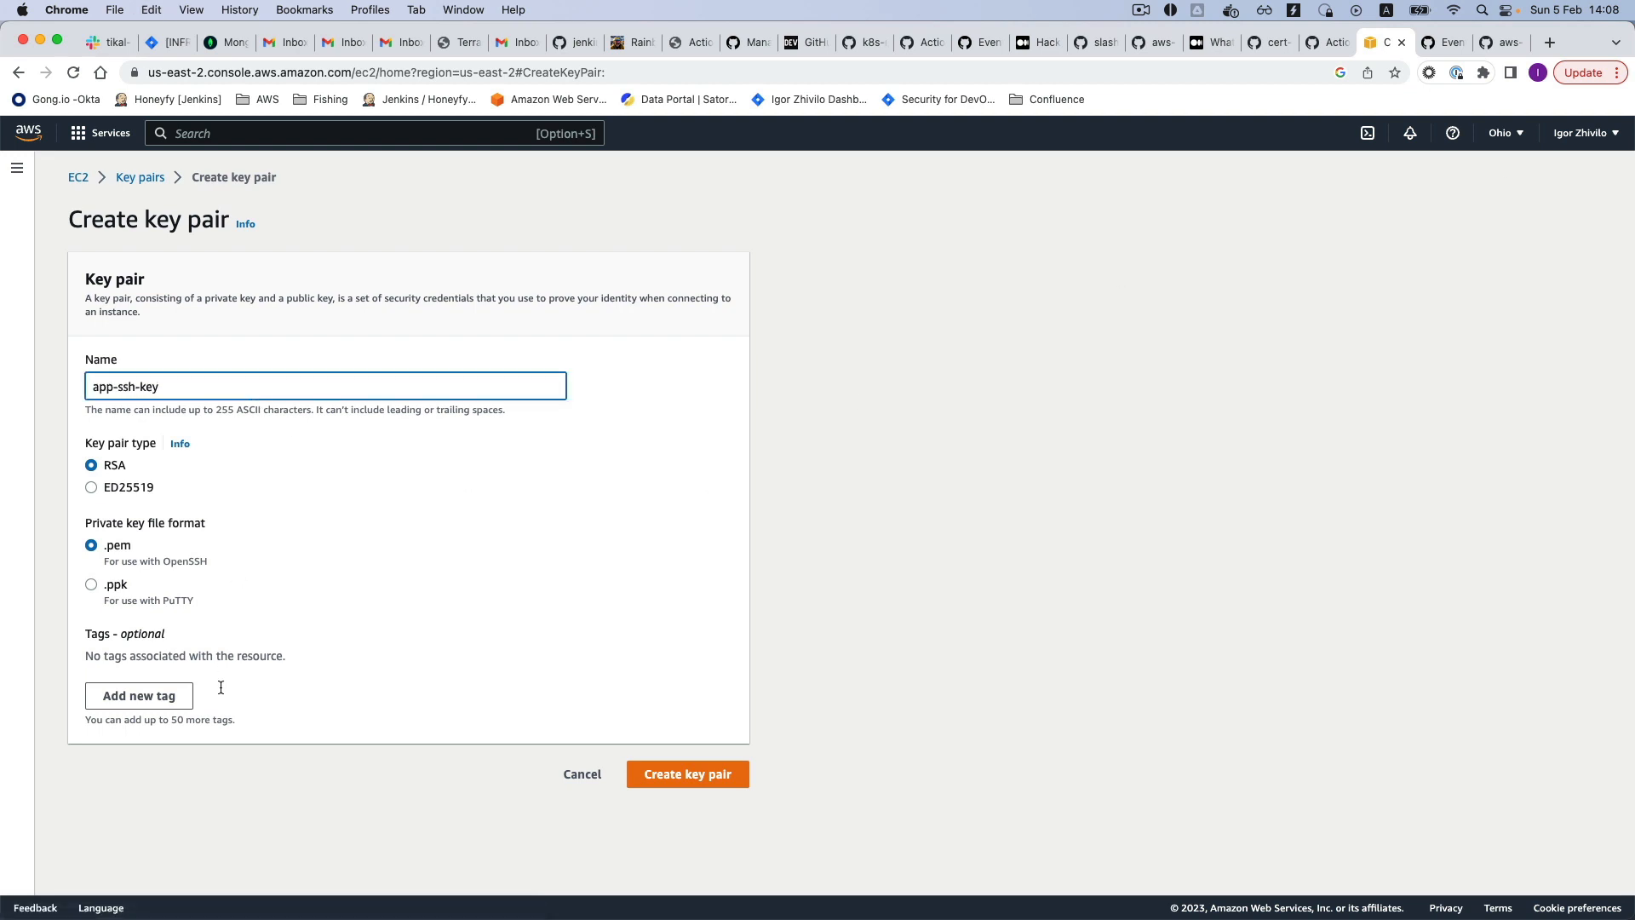
click(688, 773)
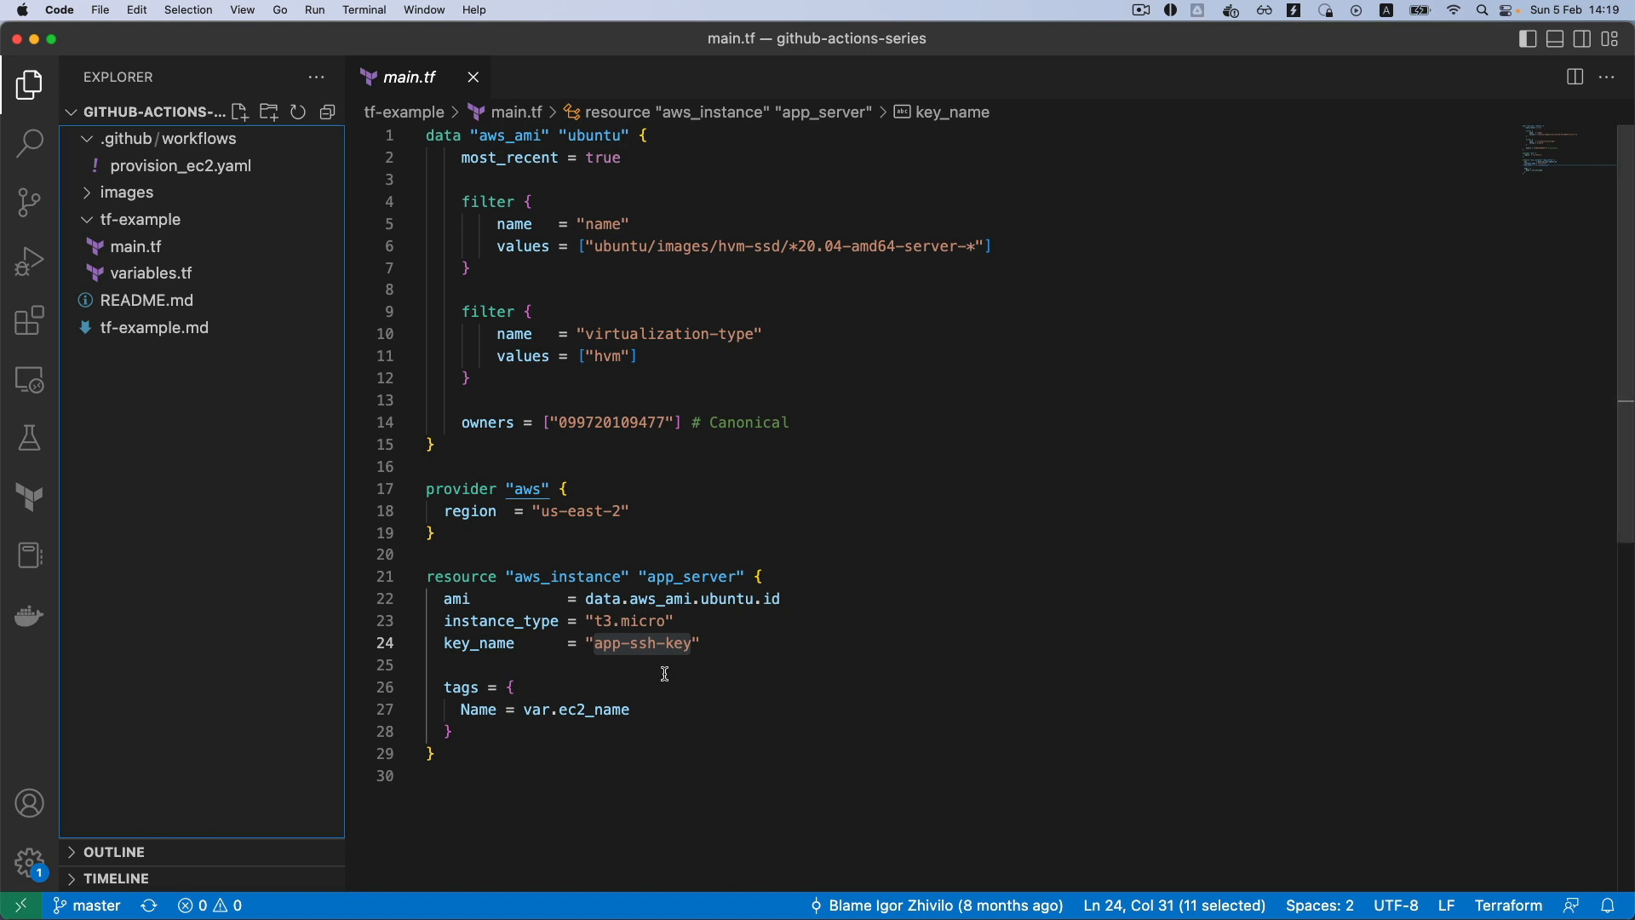
mouse_move(524, 334)
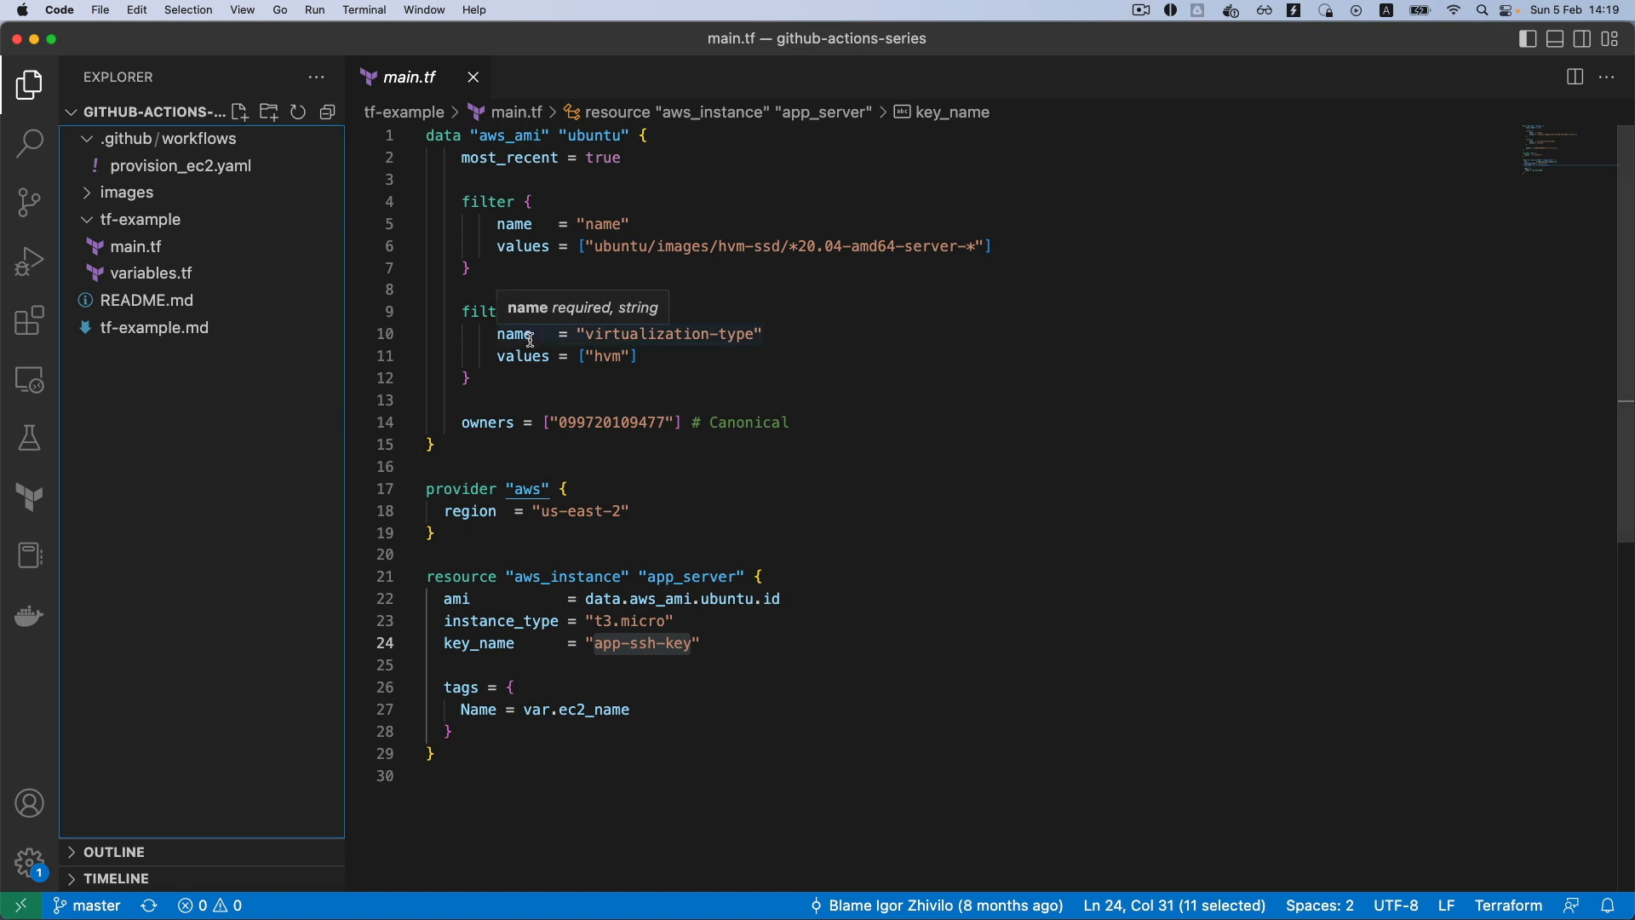
- Open provision_ec2.yaml from .github/workflows and follow up on its workflow_dispatch trigger
click(181, 165)
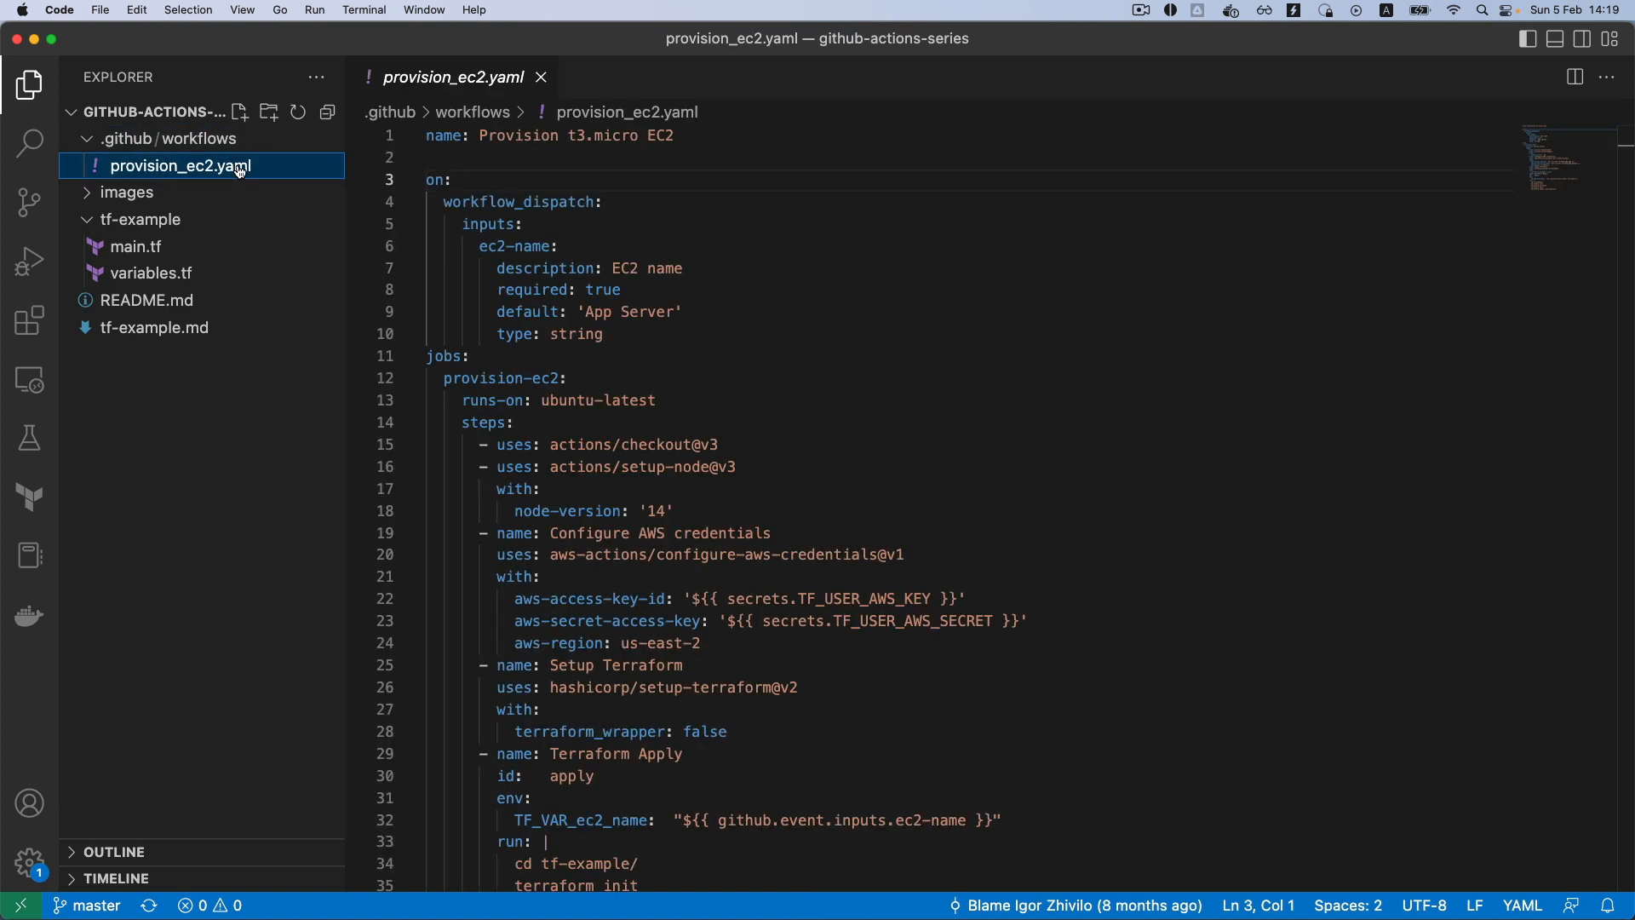
mouse_move(712, 409)
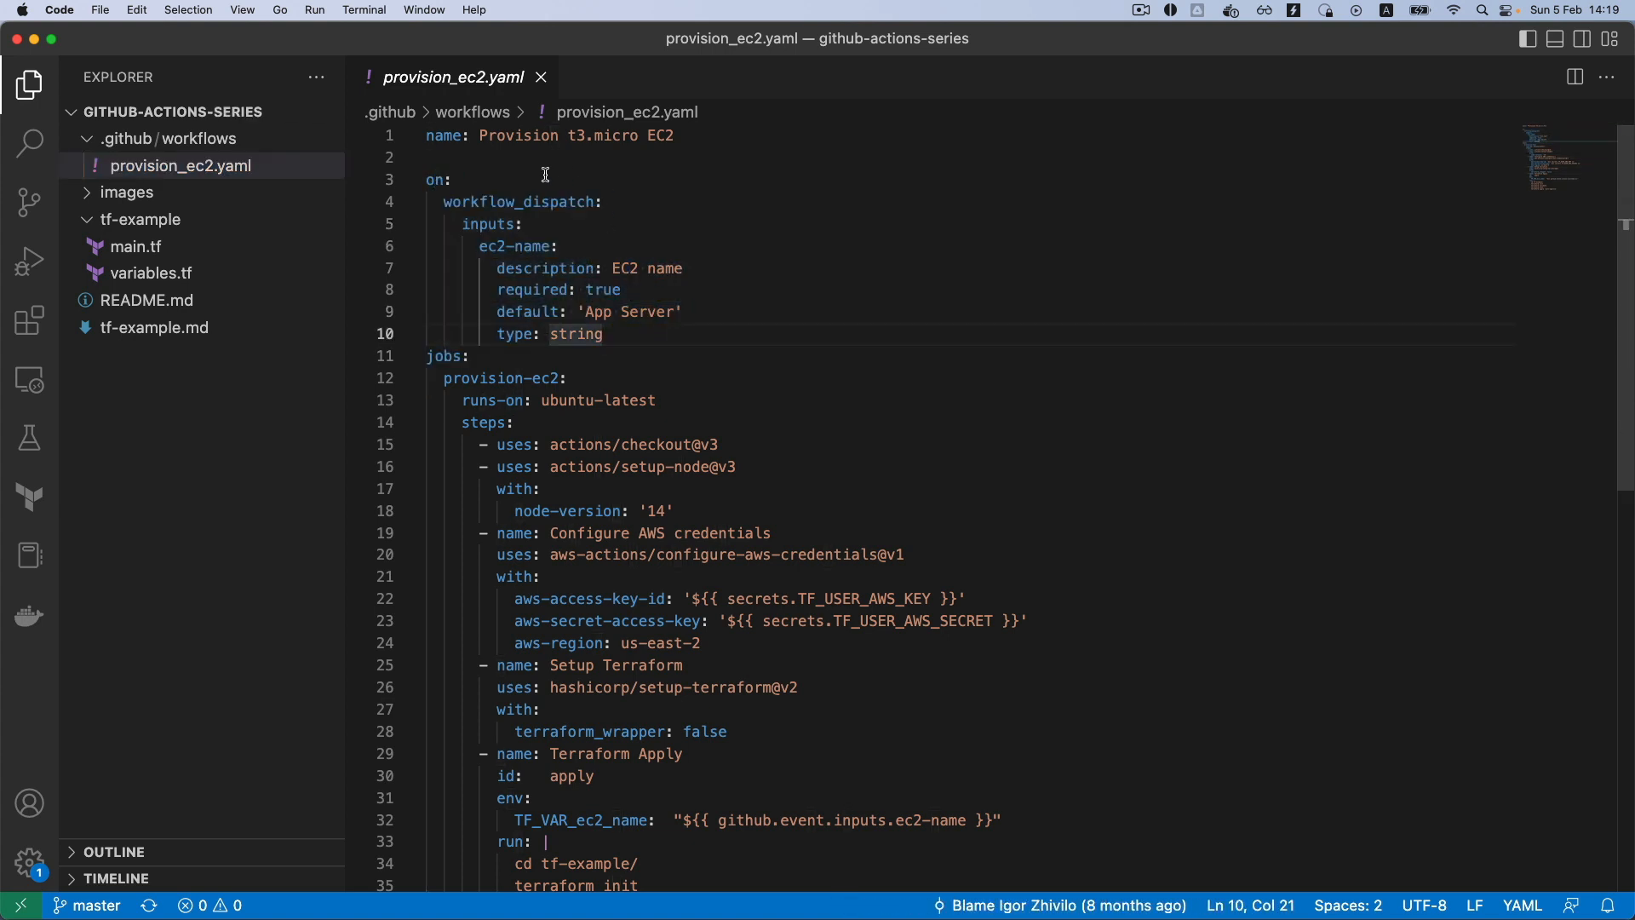
click(522, 203)
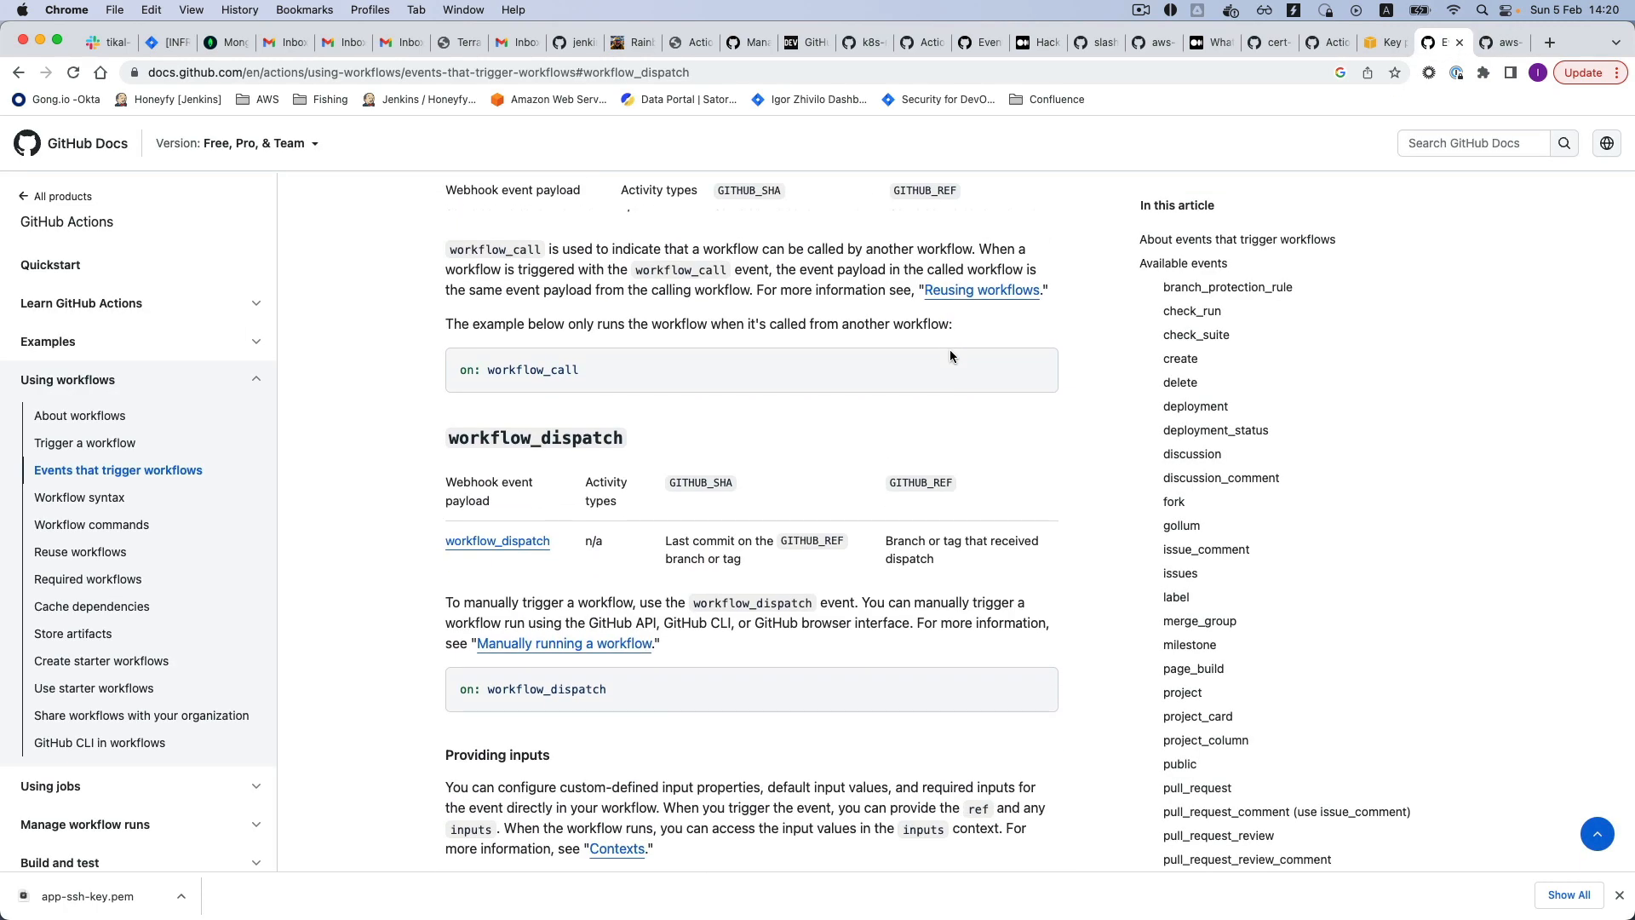
- Read the workflow_dispatch inputs section, then return to the workflow file in VS Code
scroll(down, 3)
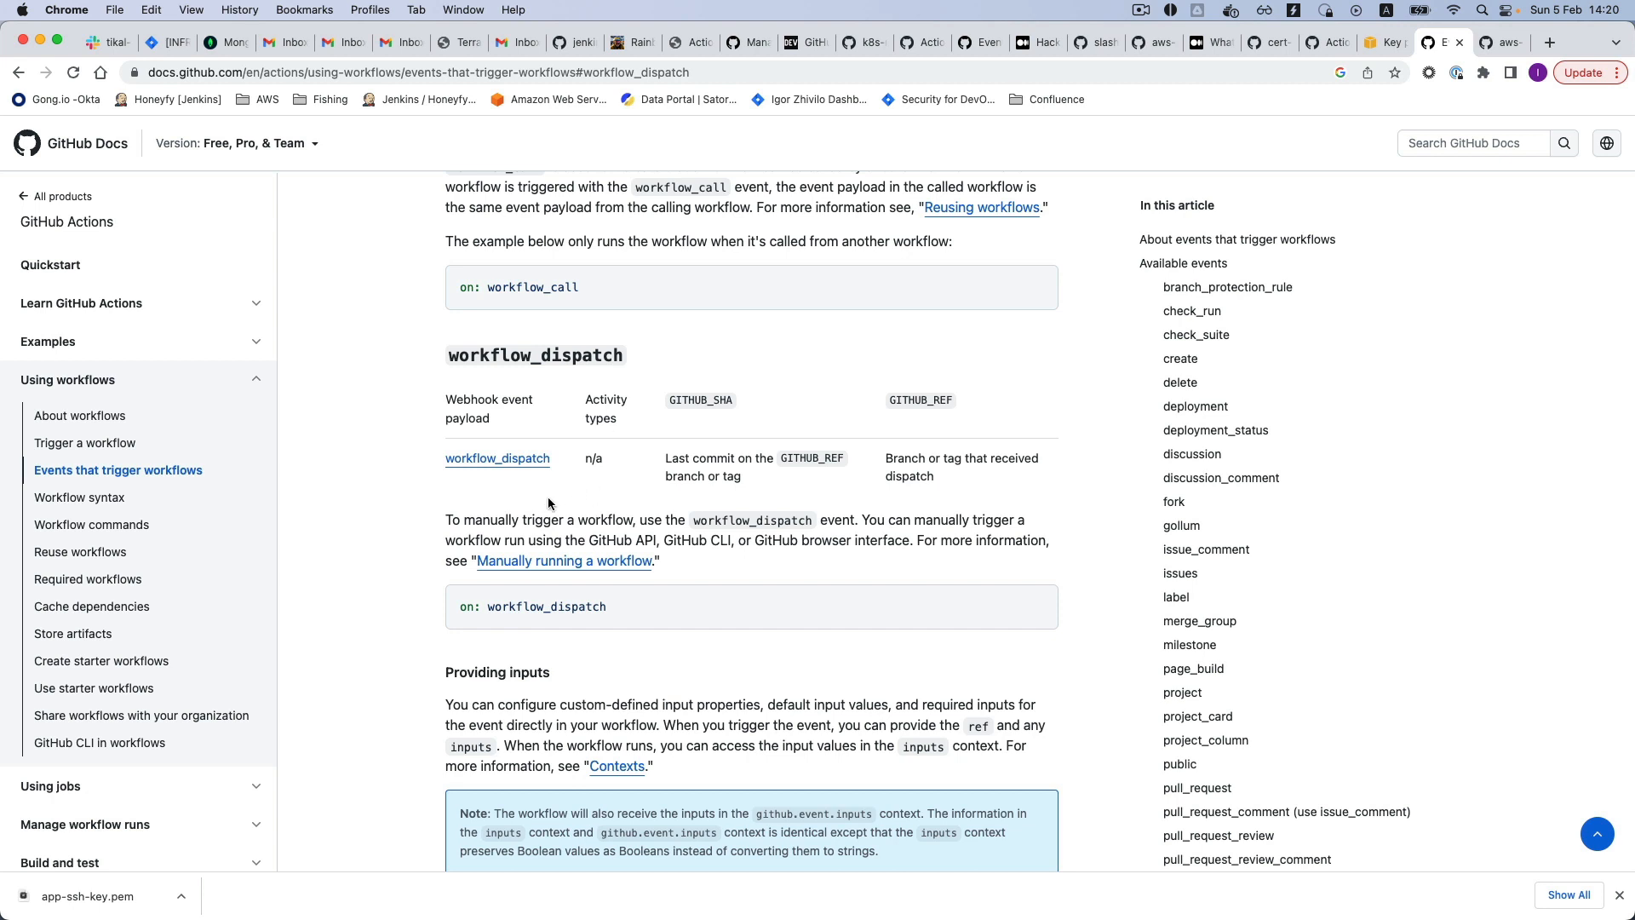
mouse_move(624, 534)
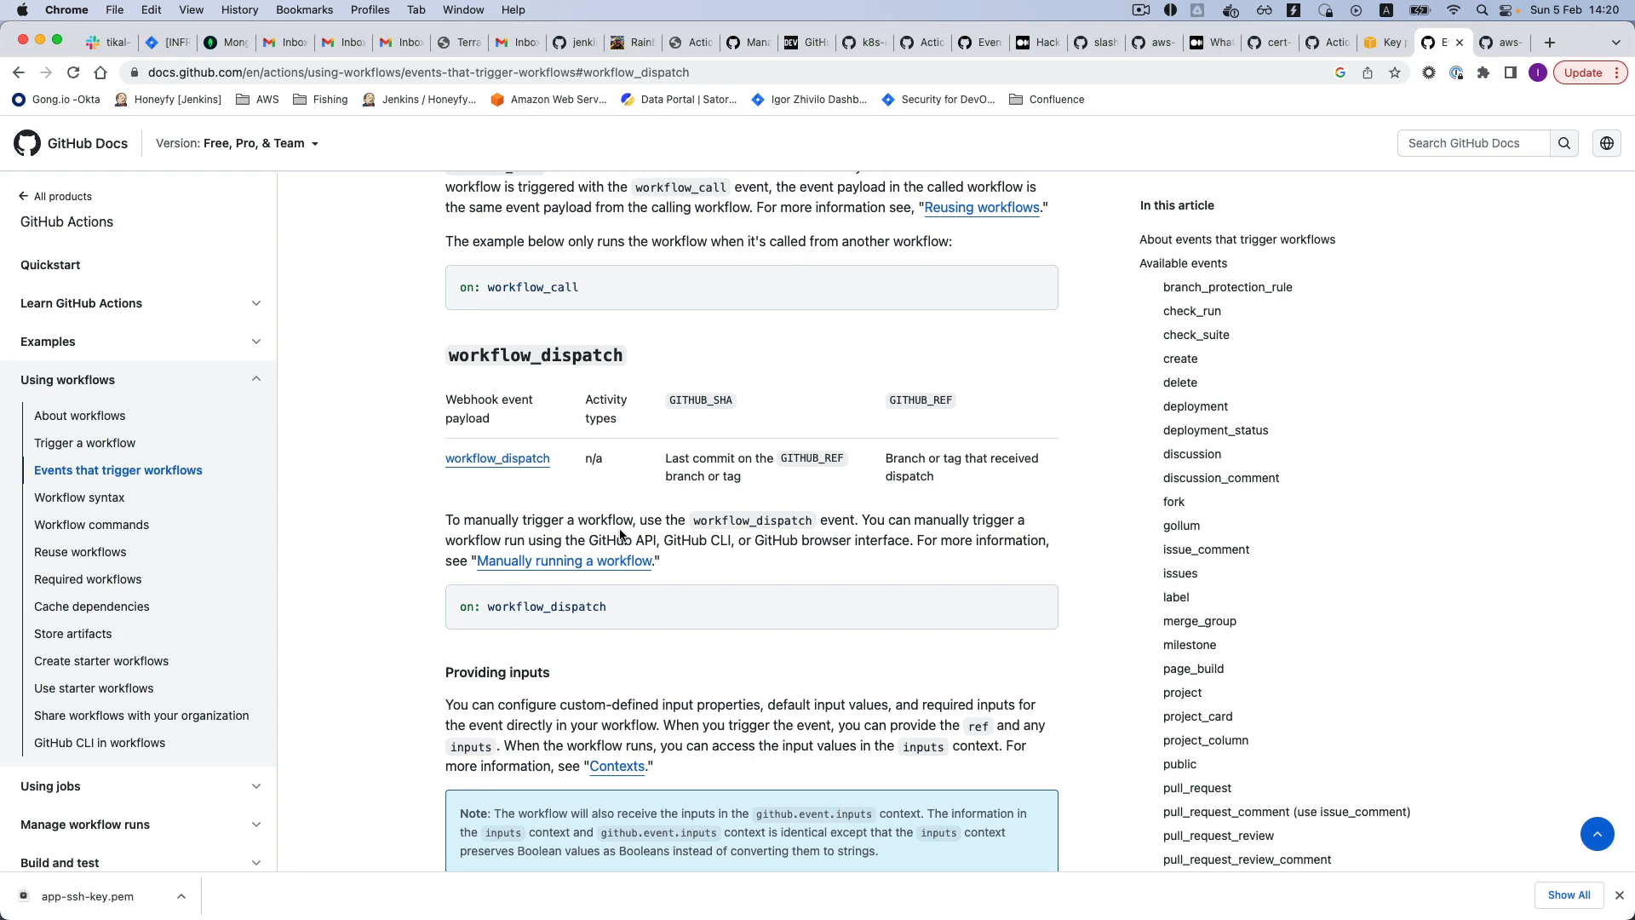
key(cmd+tab)
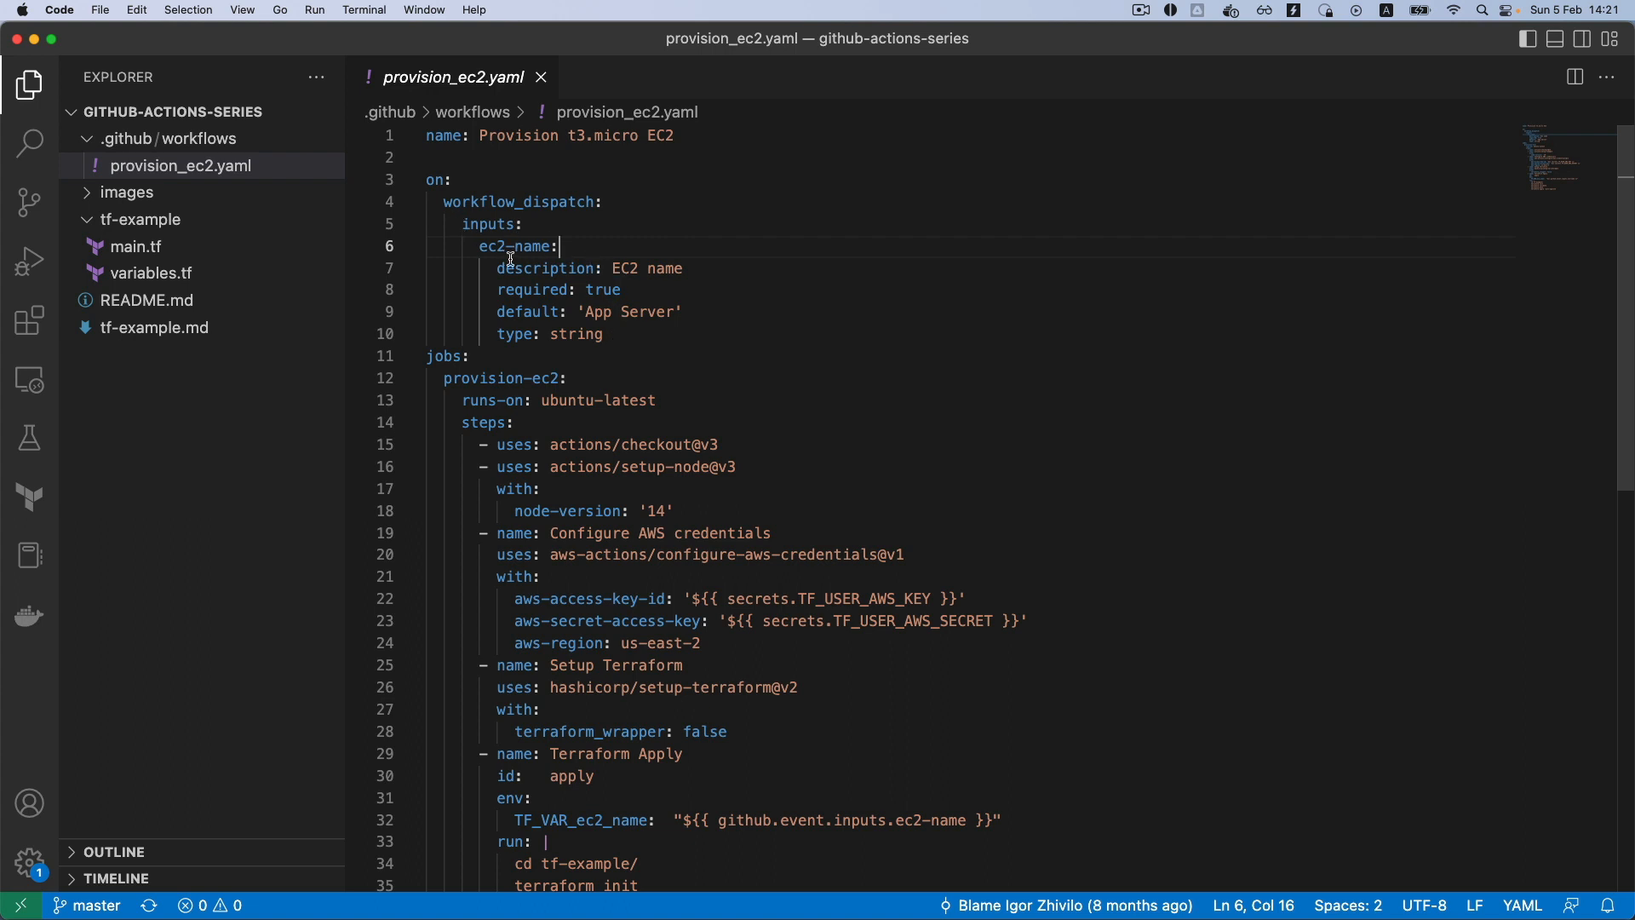
click(594, 290)
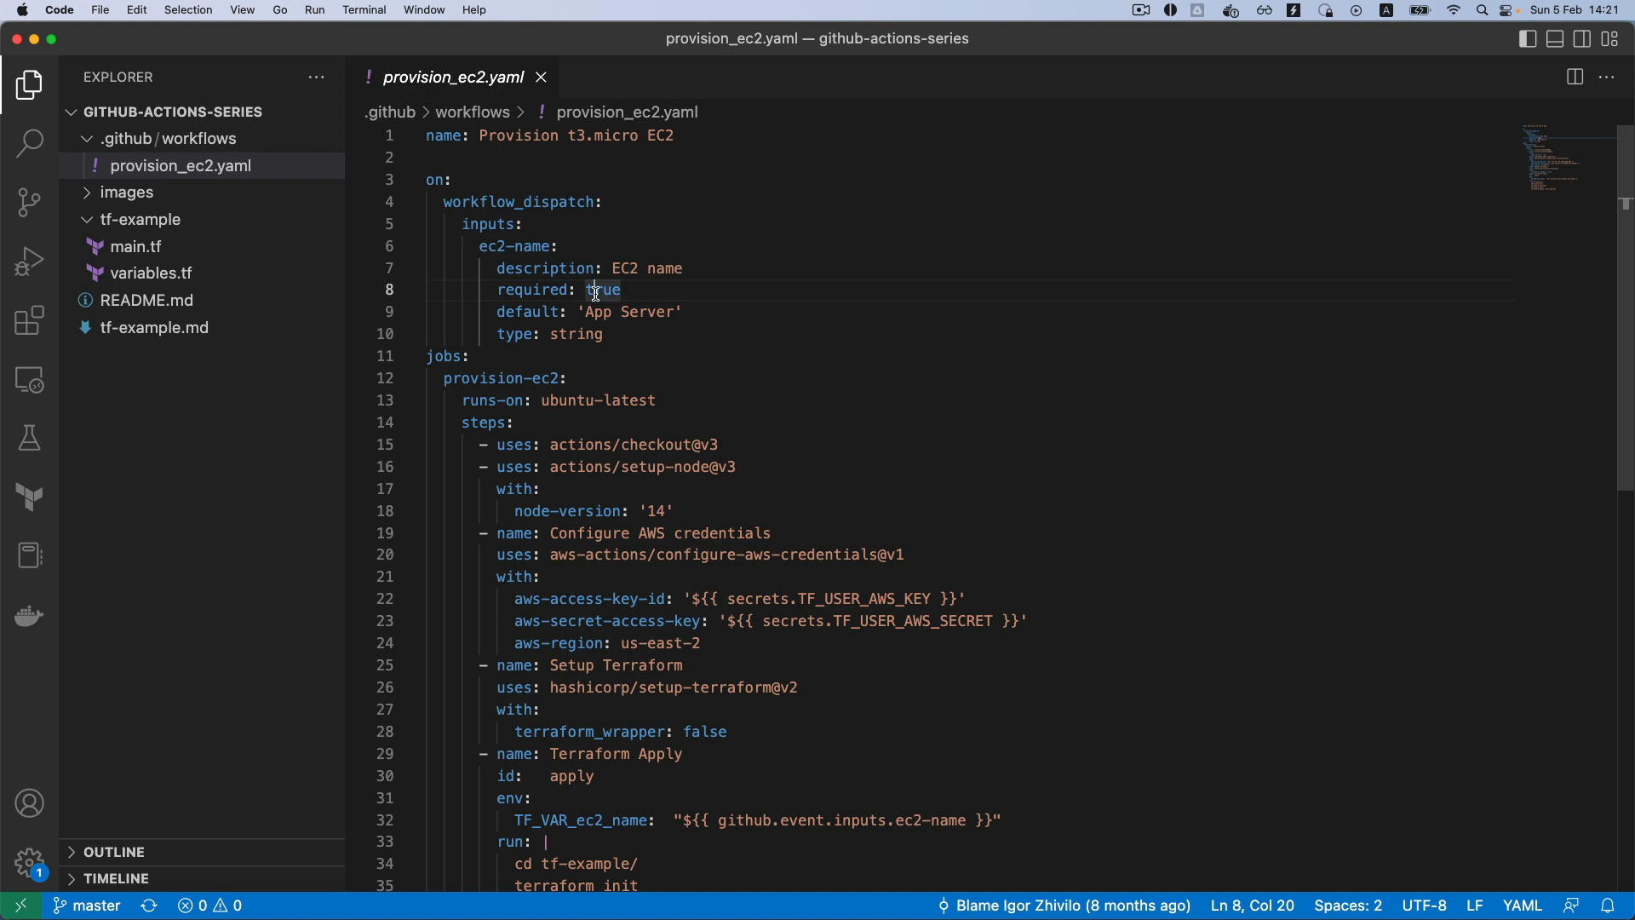
click(151, 272)
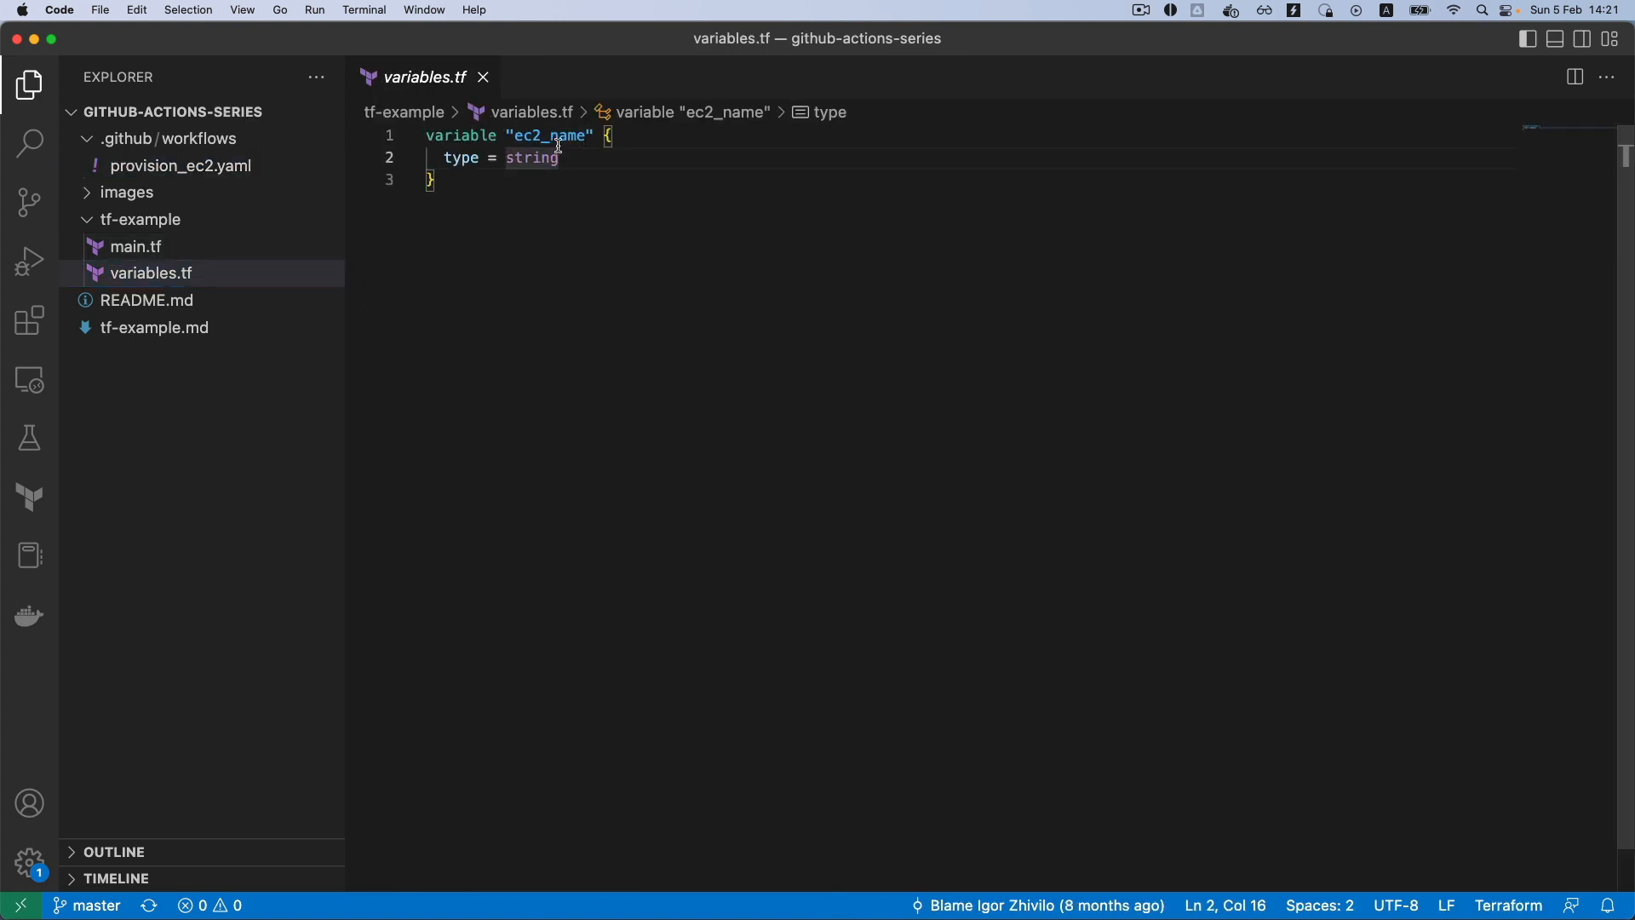
click(136, 245)
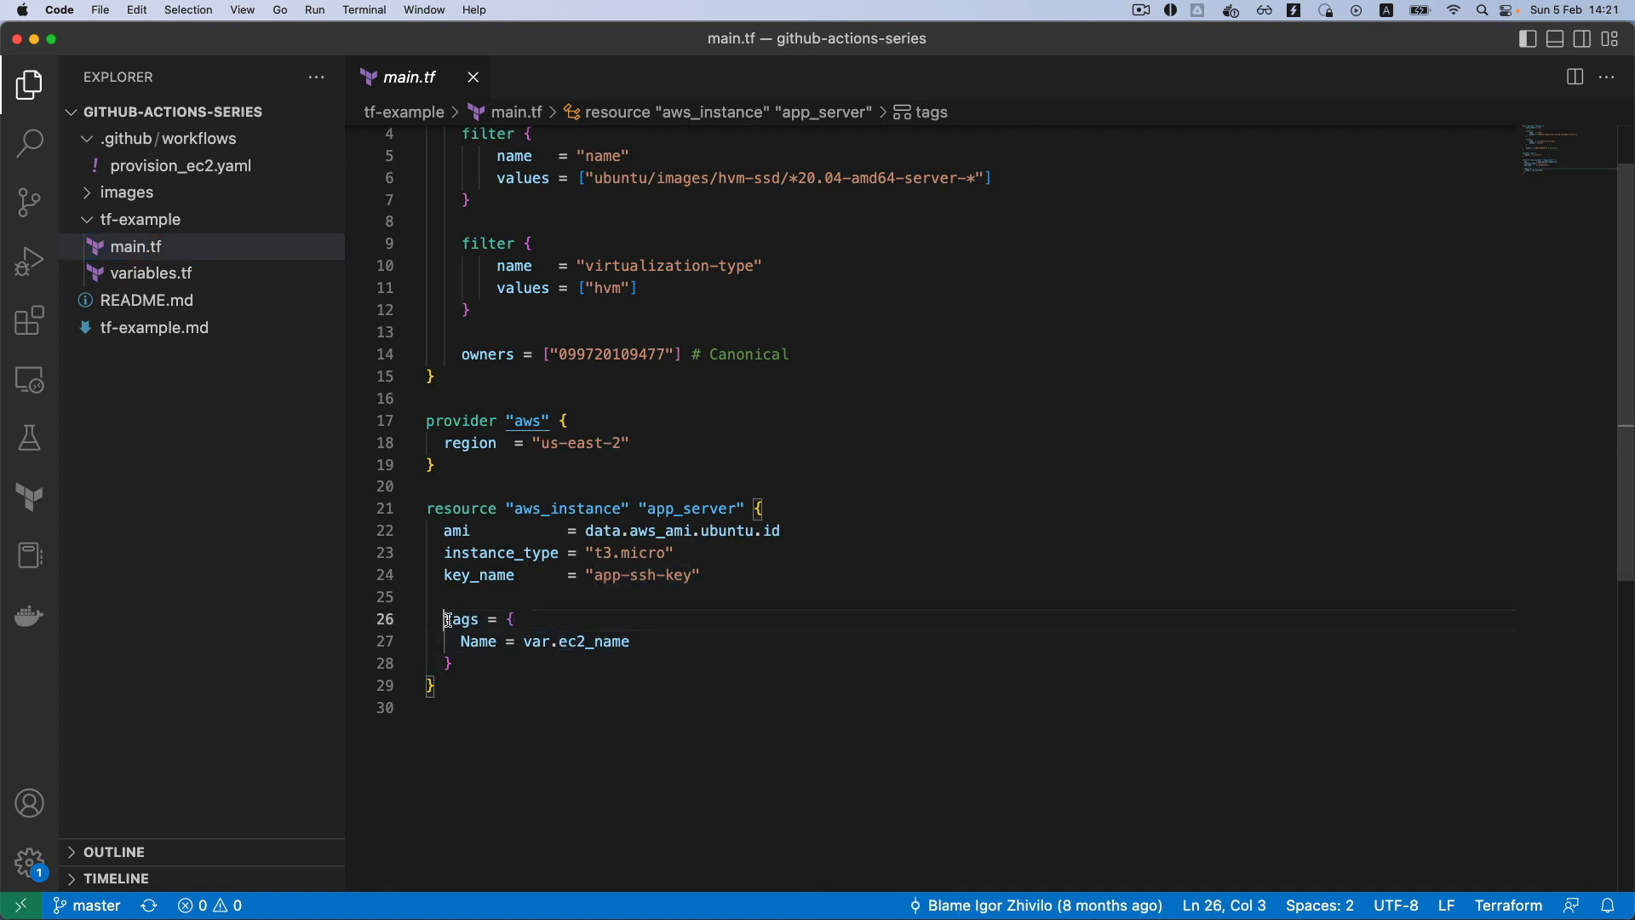
drag(443, 618, 448, 663)
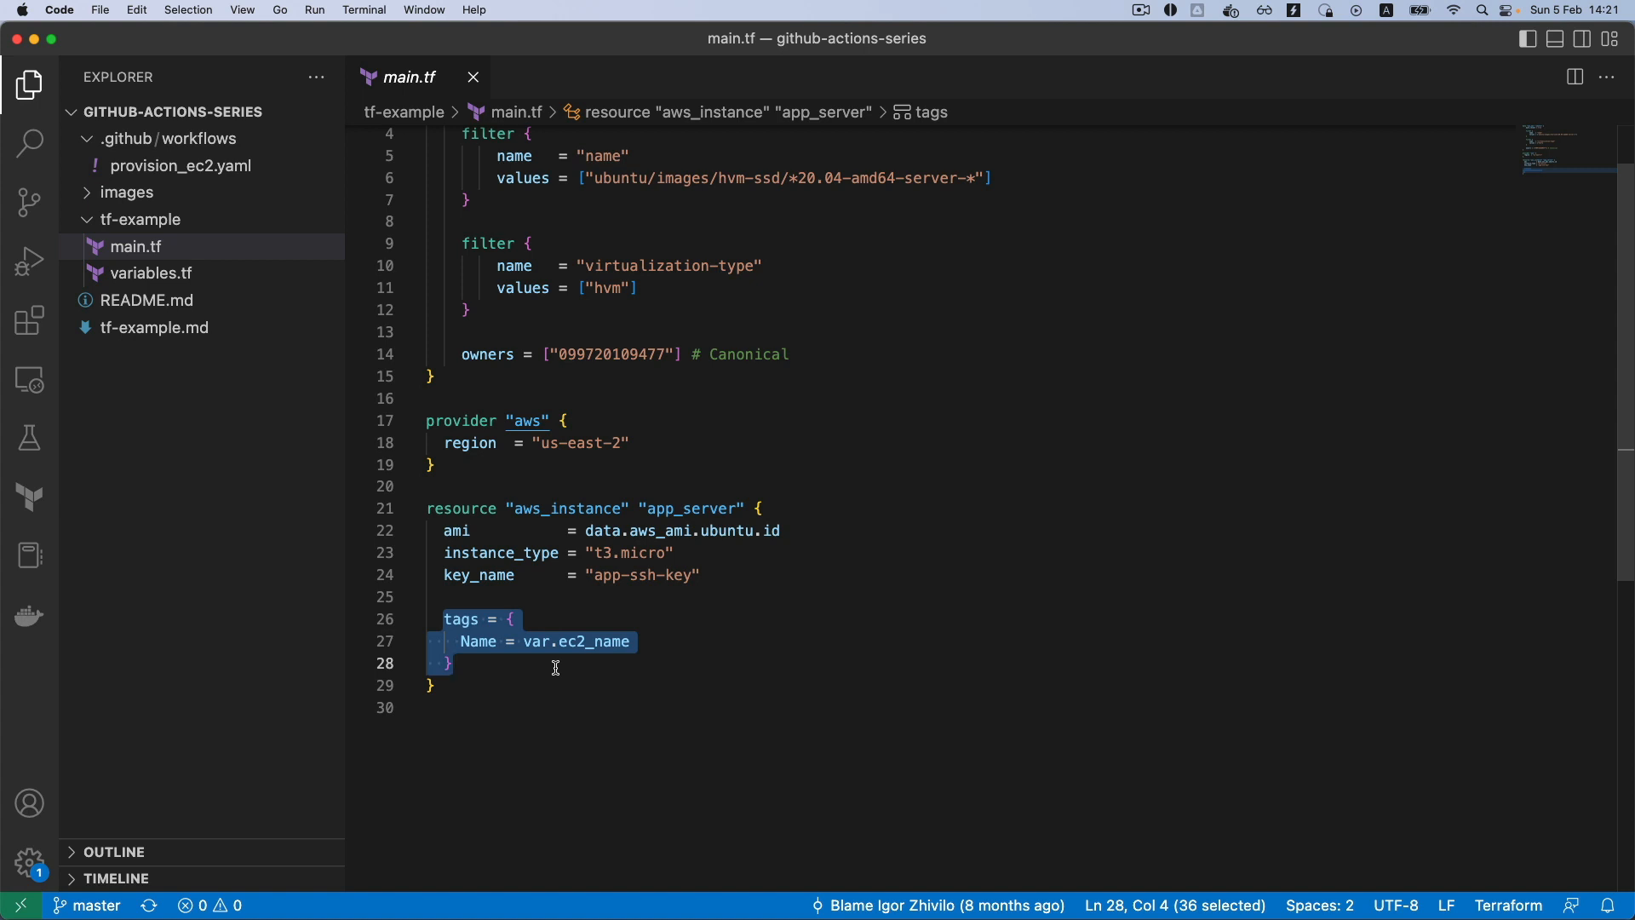
click(180, 165)
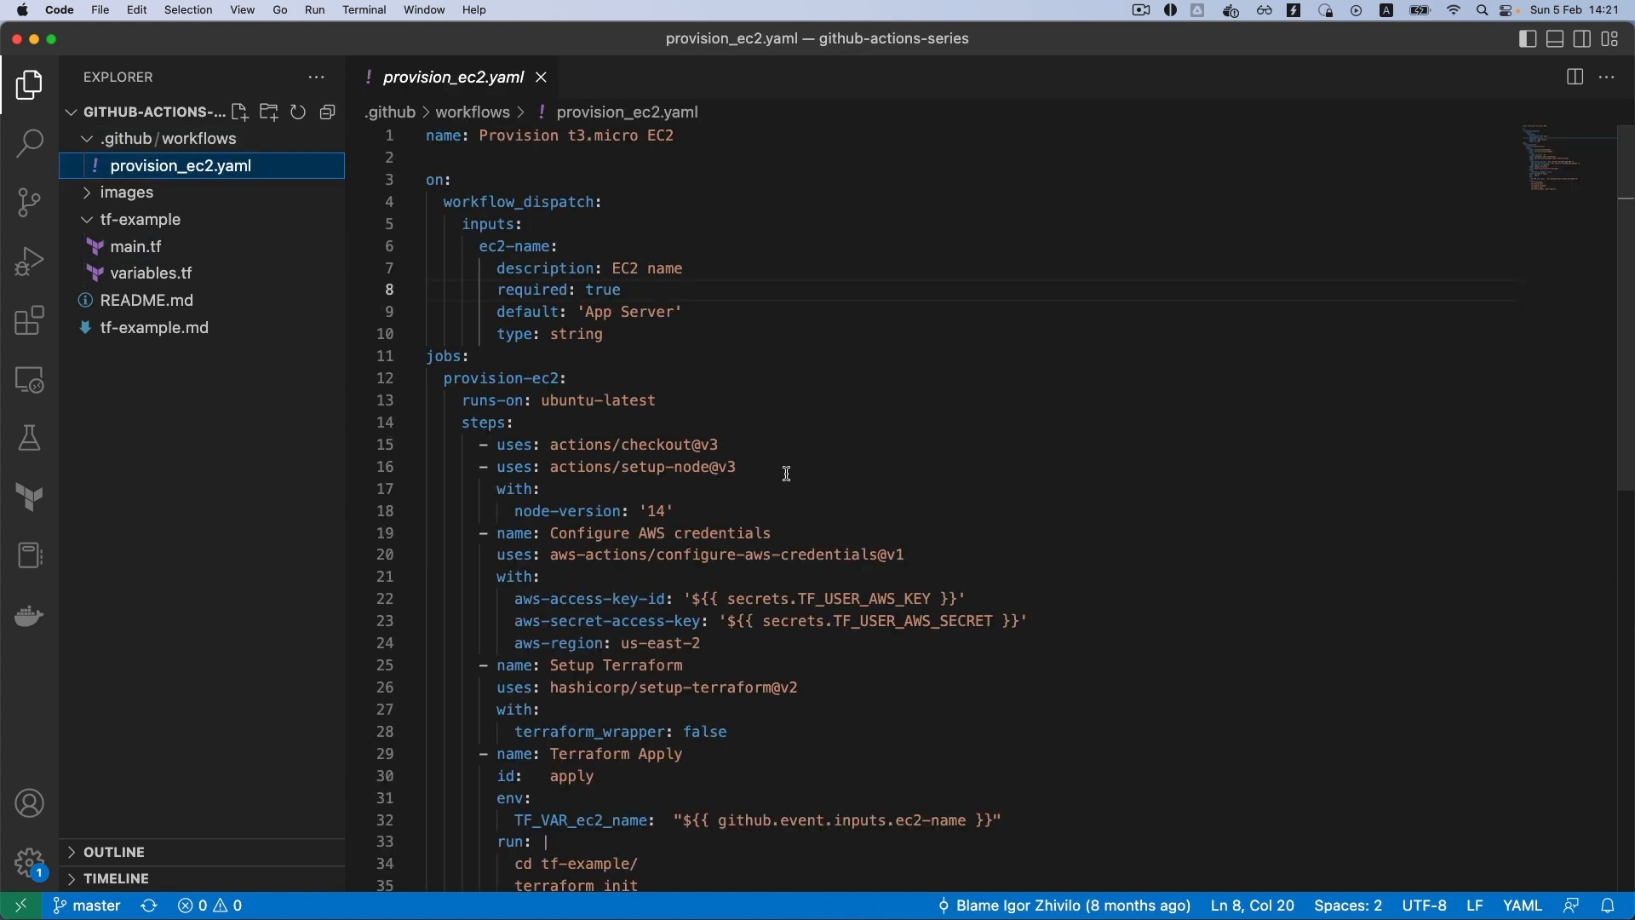
- Scroll through the job steps and select the configure-aws-credentials action name to look it up
scroll(down, 3)
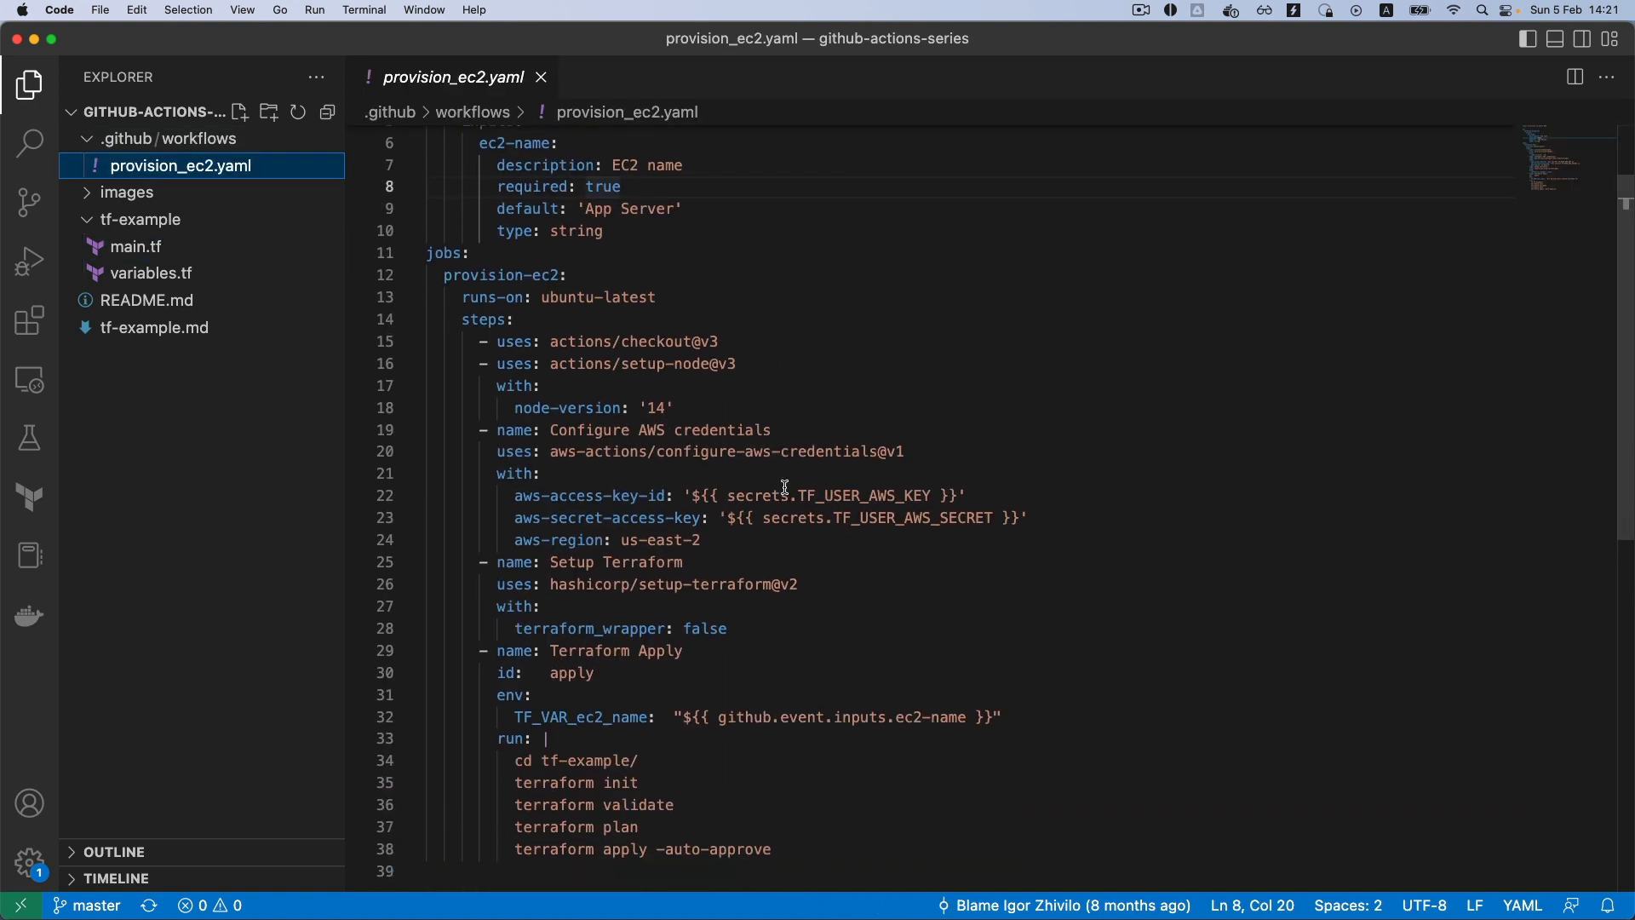
scroll(down, 3)
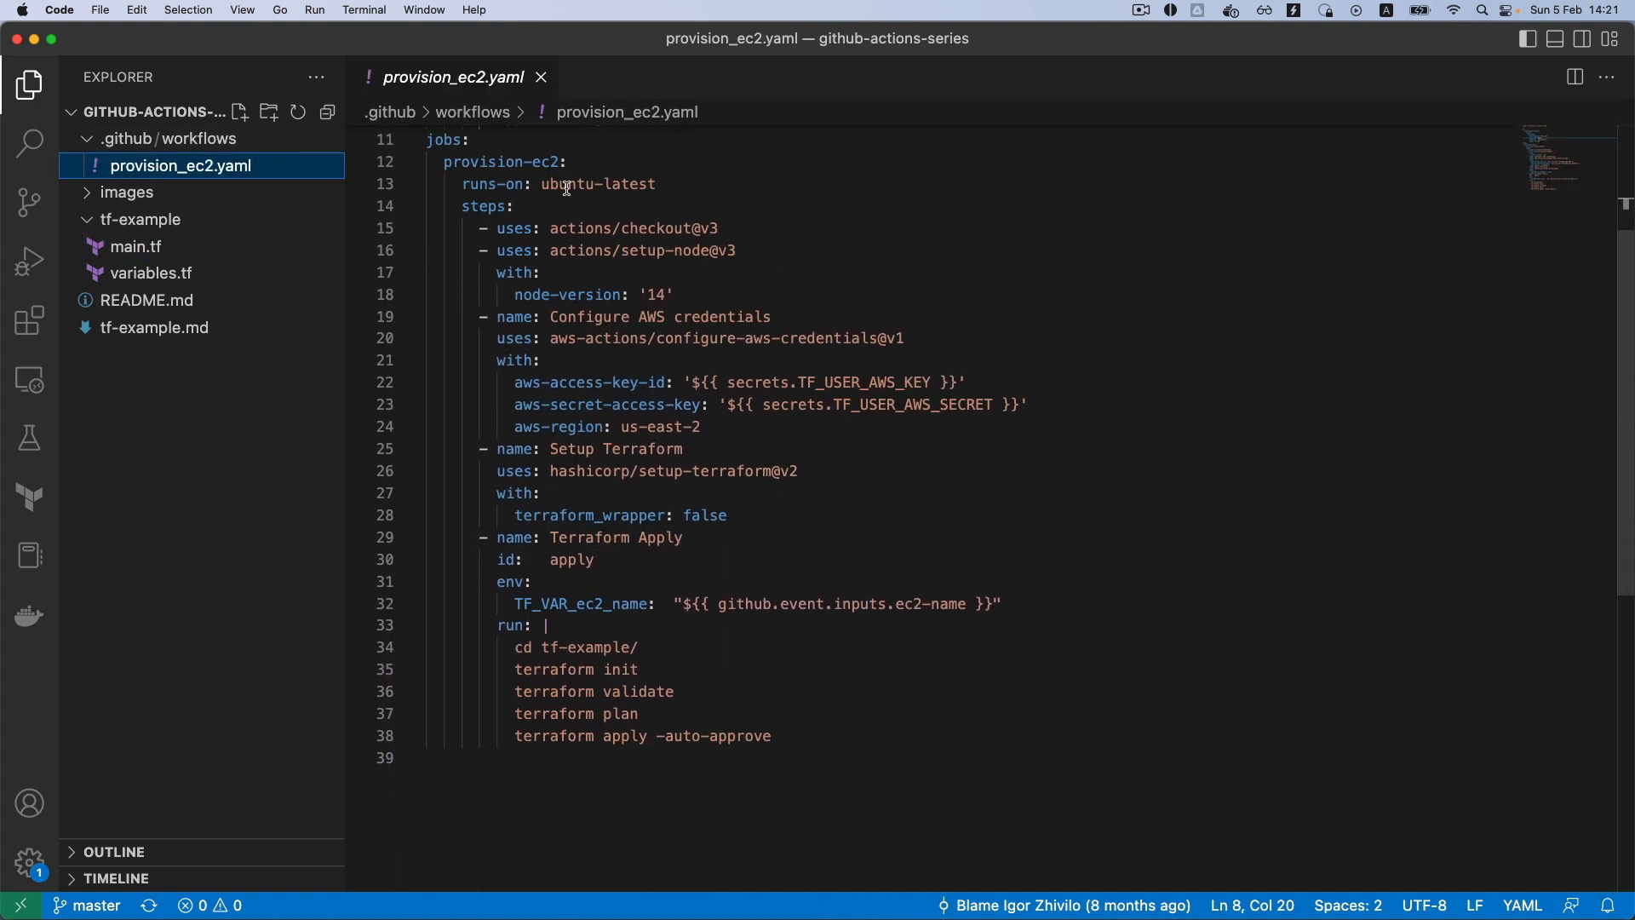
mouse_move(637, 285)
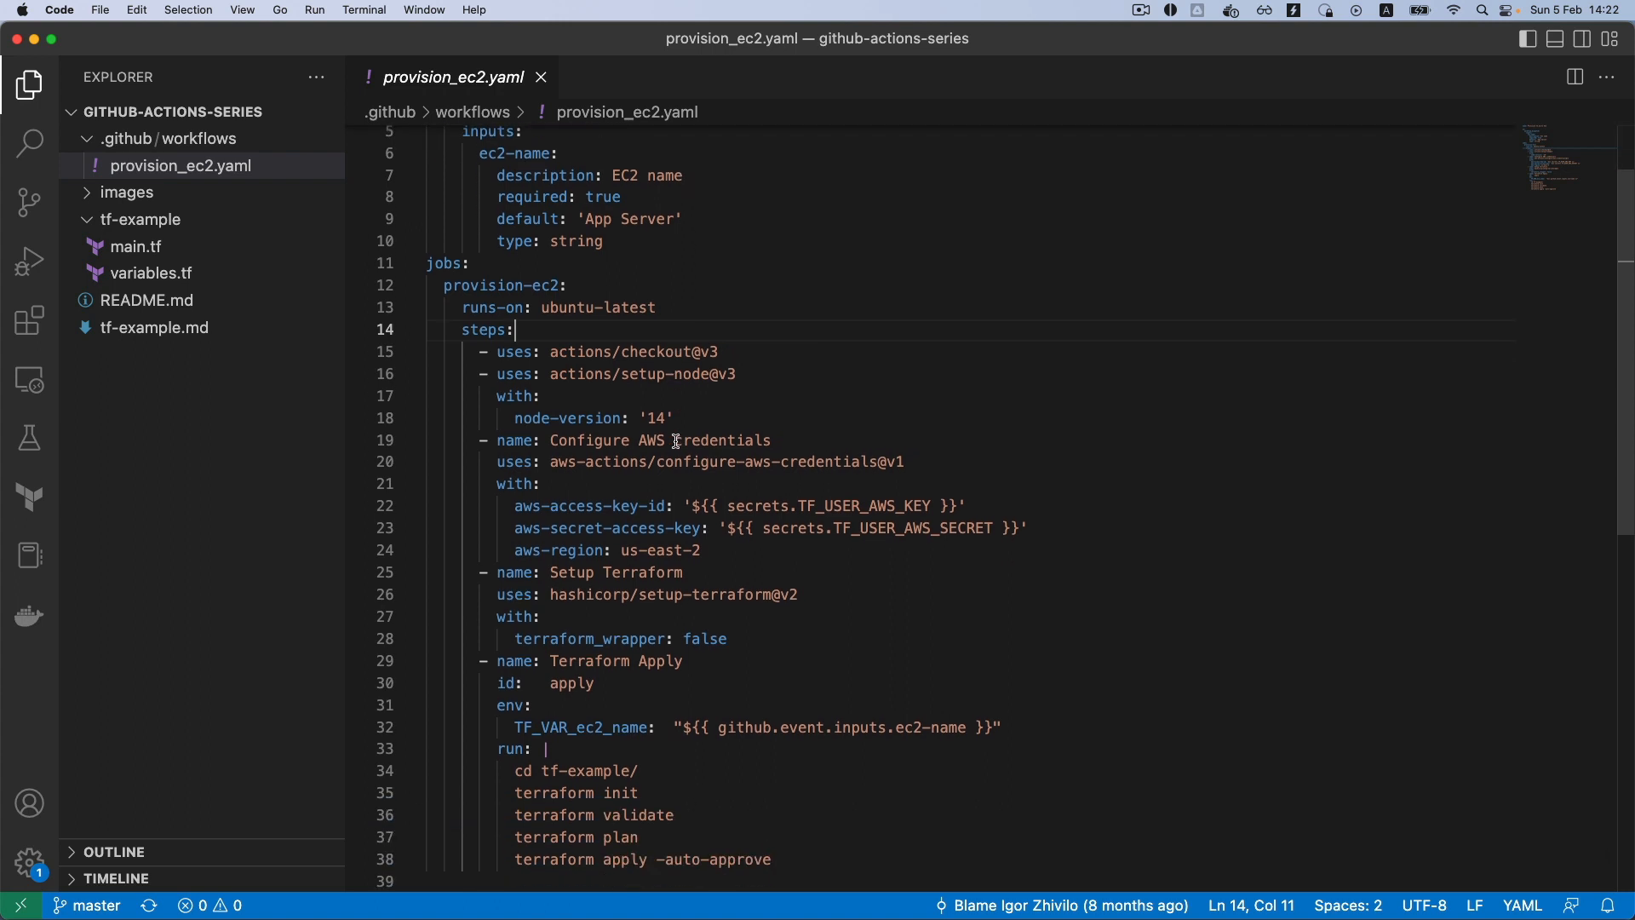
scroll(down, 3)
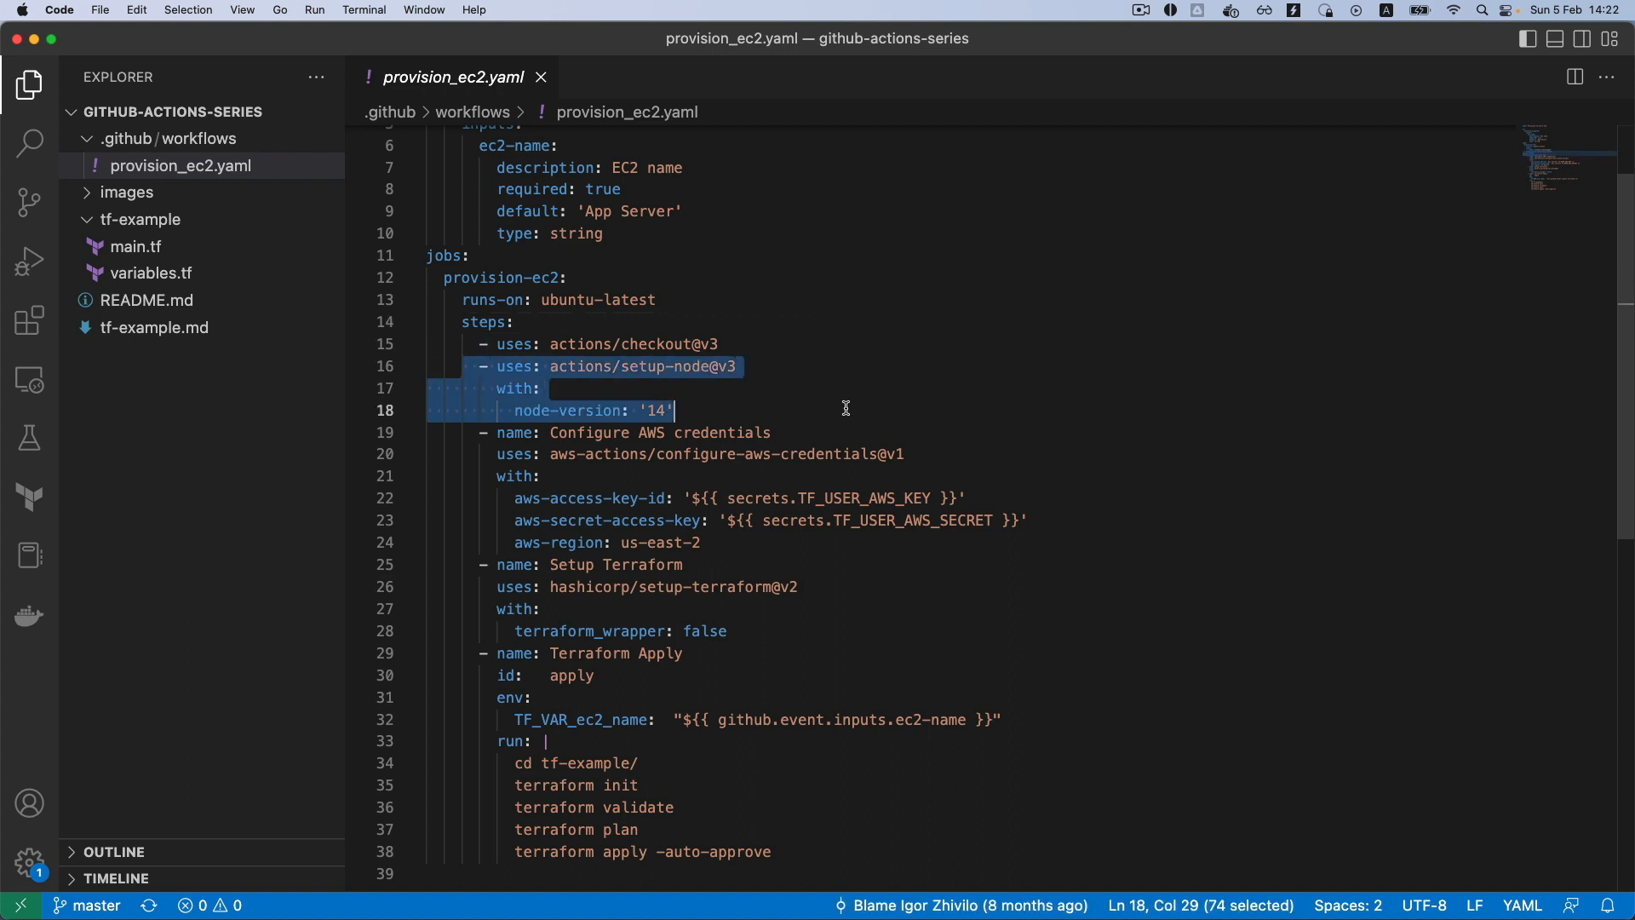
click(843, 453)
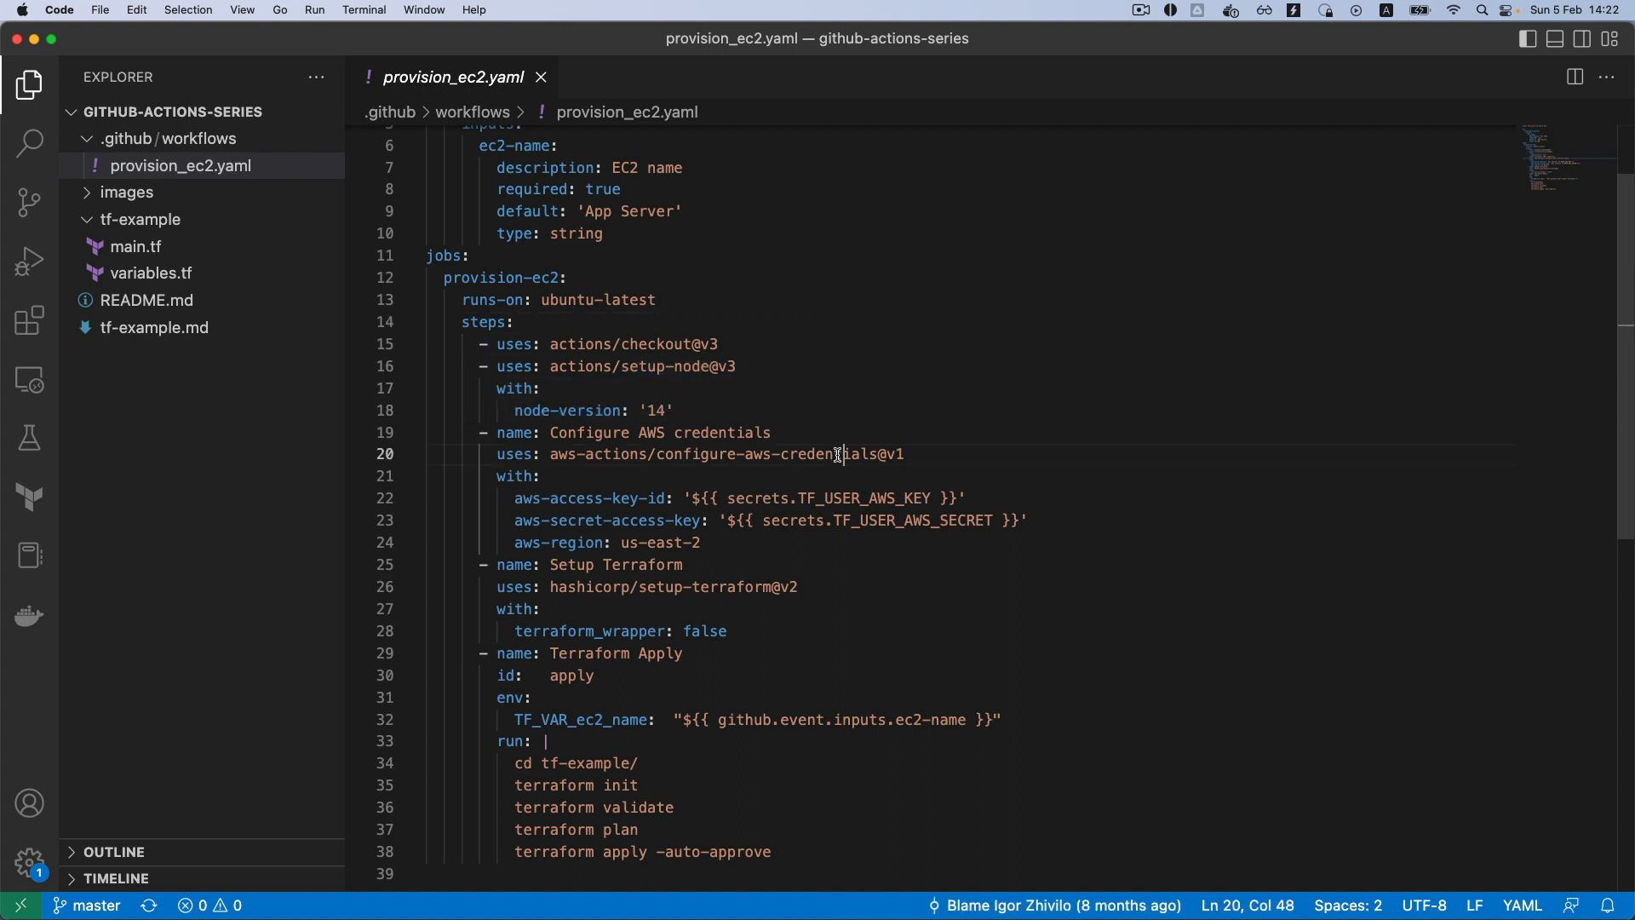
double_click(829, 455)
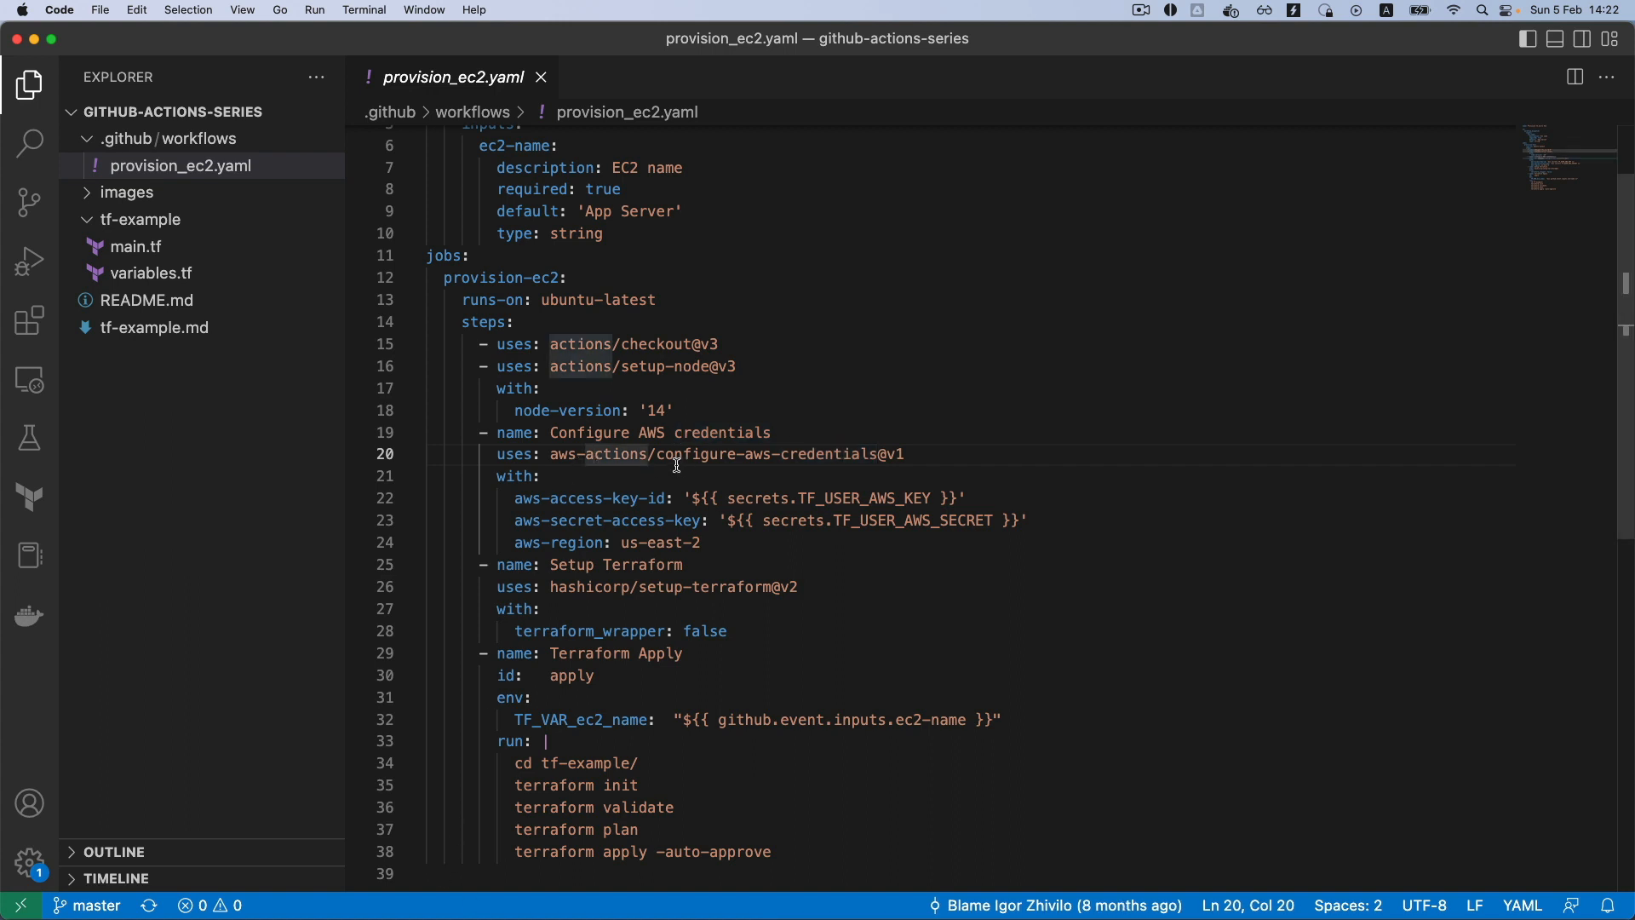
double_click(766, 453)
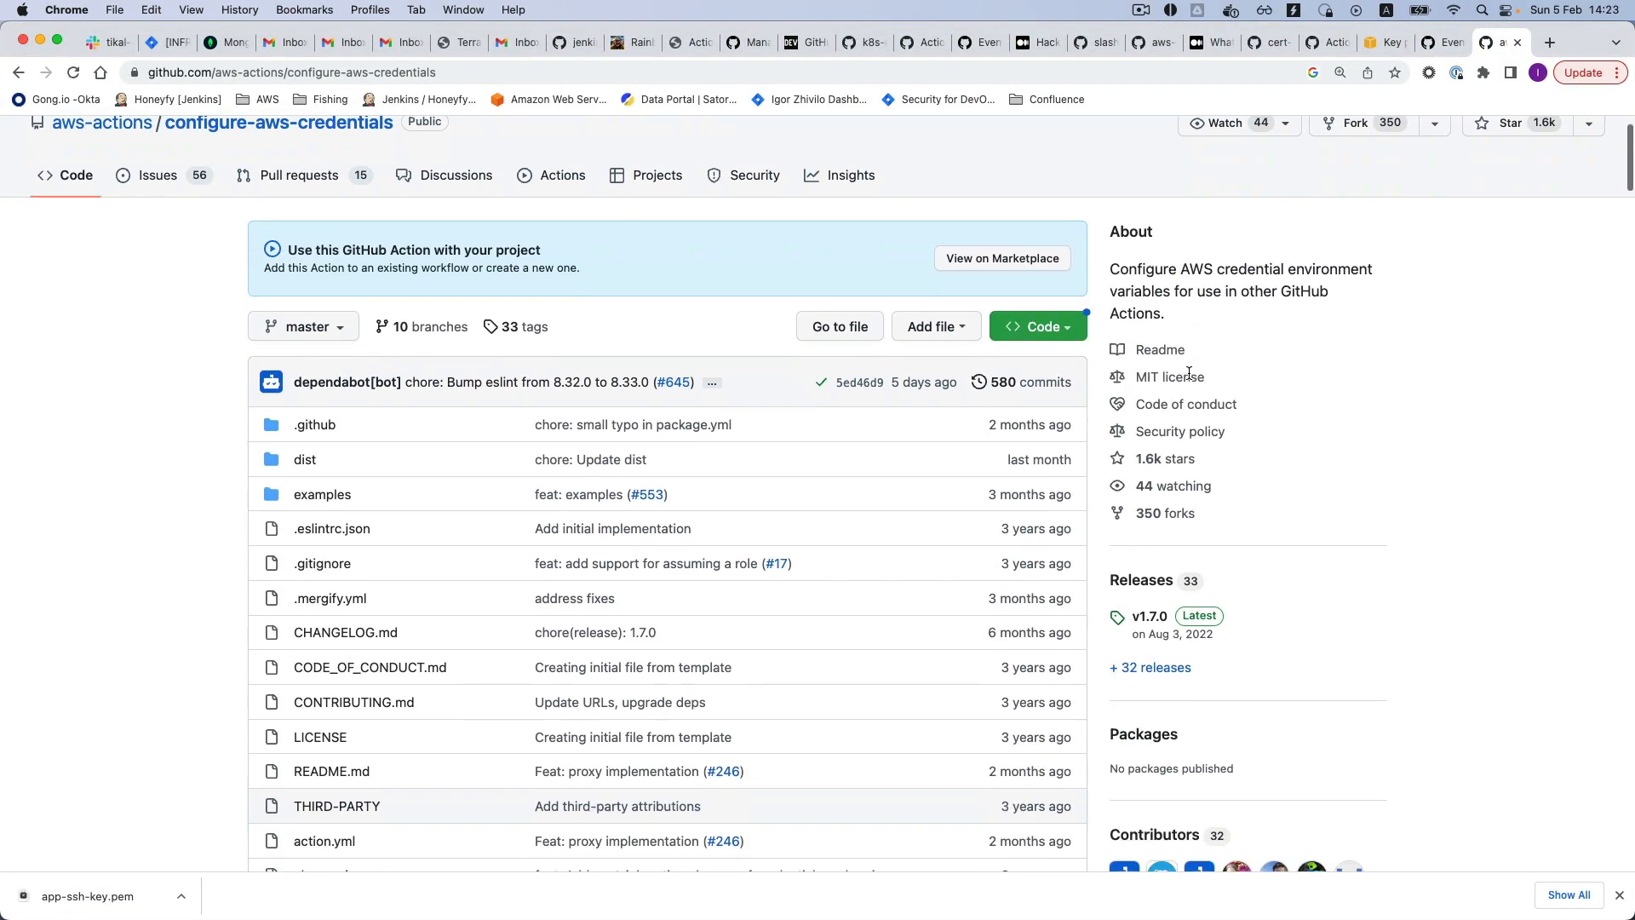
- Scroll to the configure-aws-credentials README and highlight a line of it
scroll(down, 3)
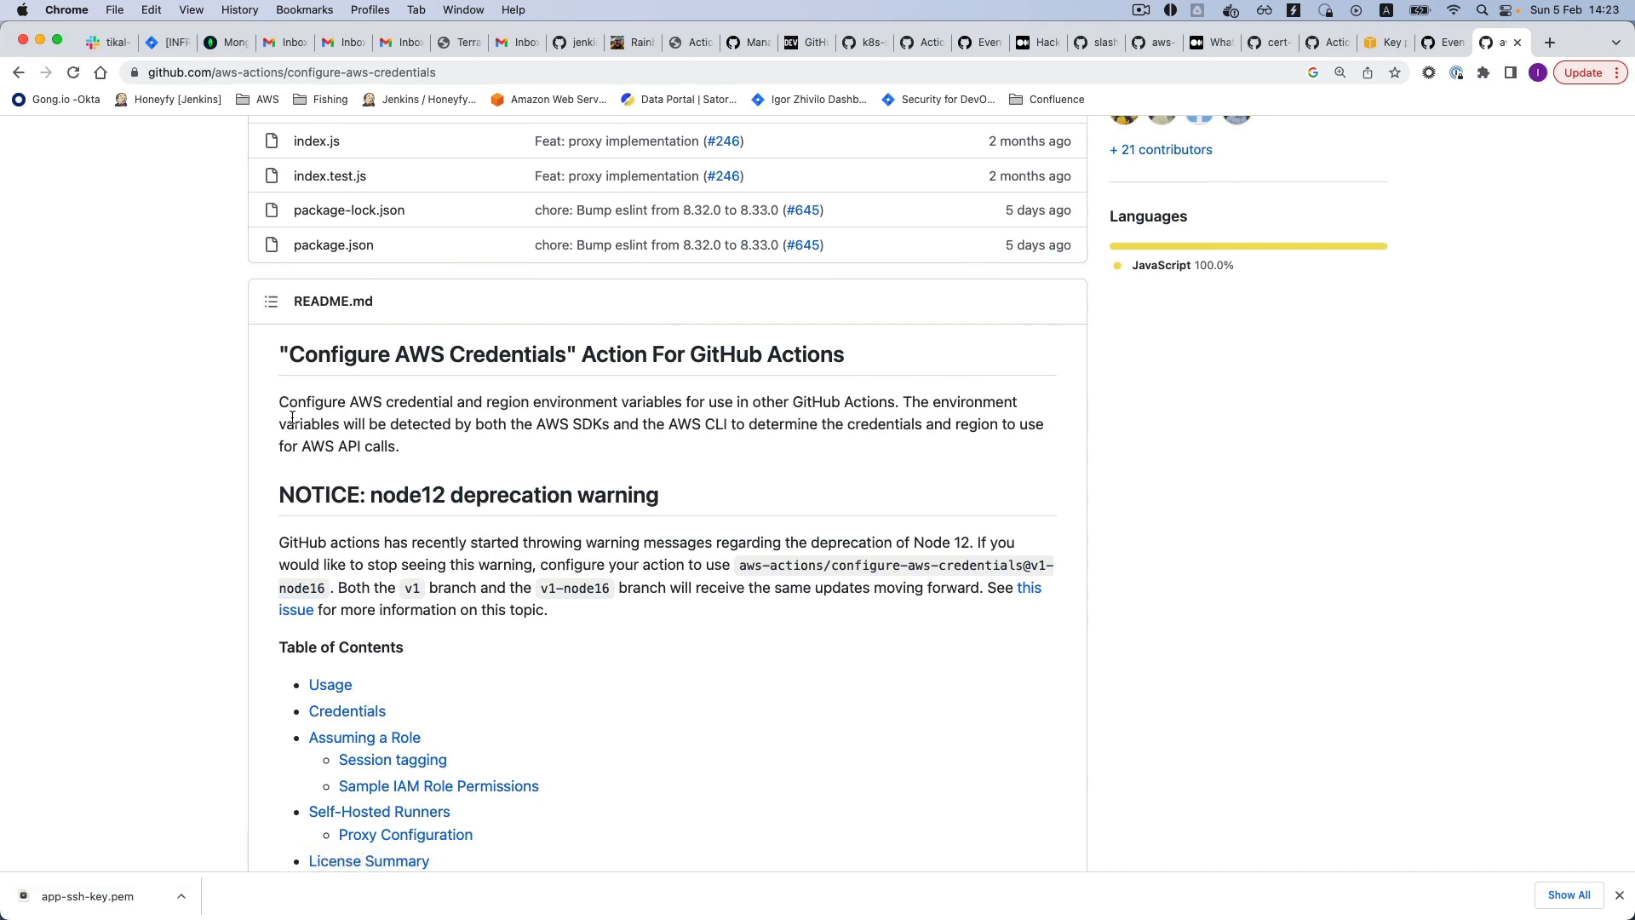
drag(289, 355, 654, 354)
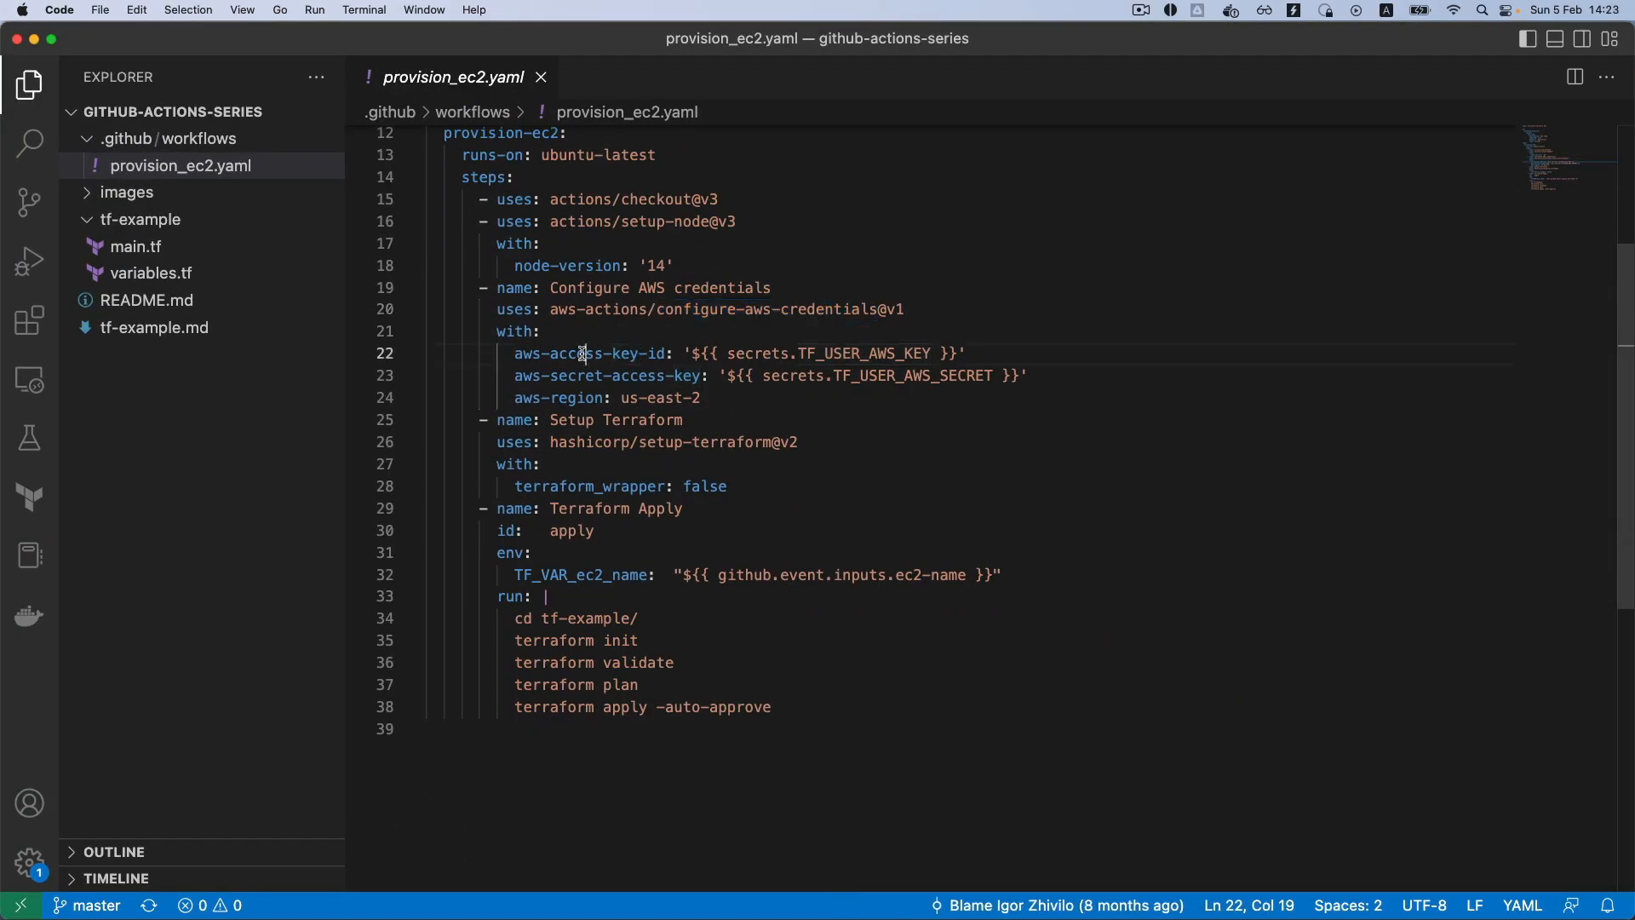
- Inspect the TF_USER_AWS_KEY and TF_USER_AWS_SECRET secret references in the credentials step
double_click(912, 375)
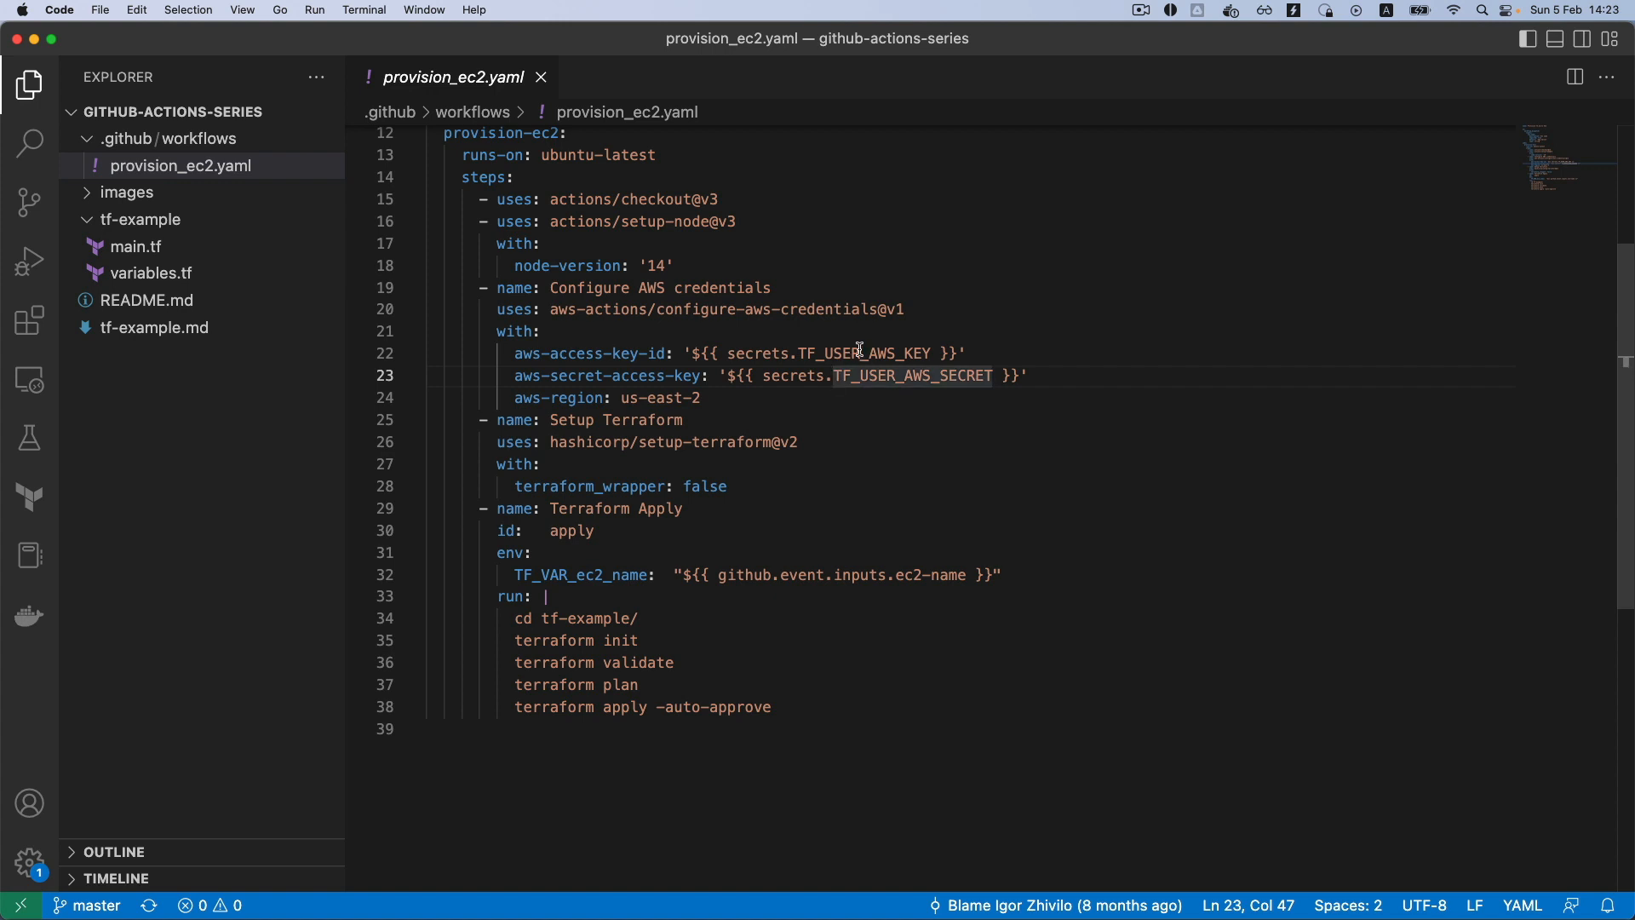
click(862, 352)
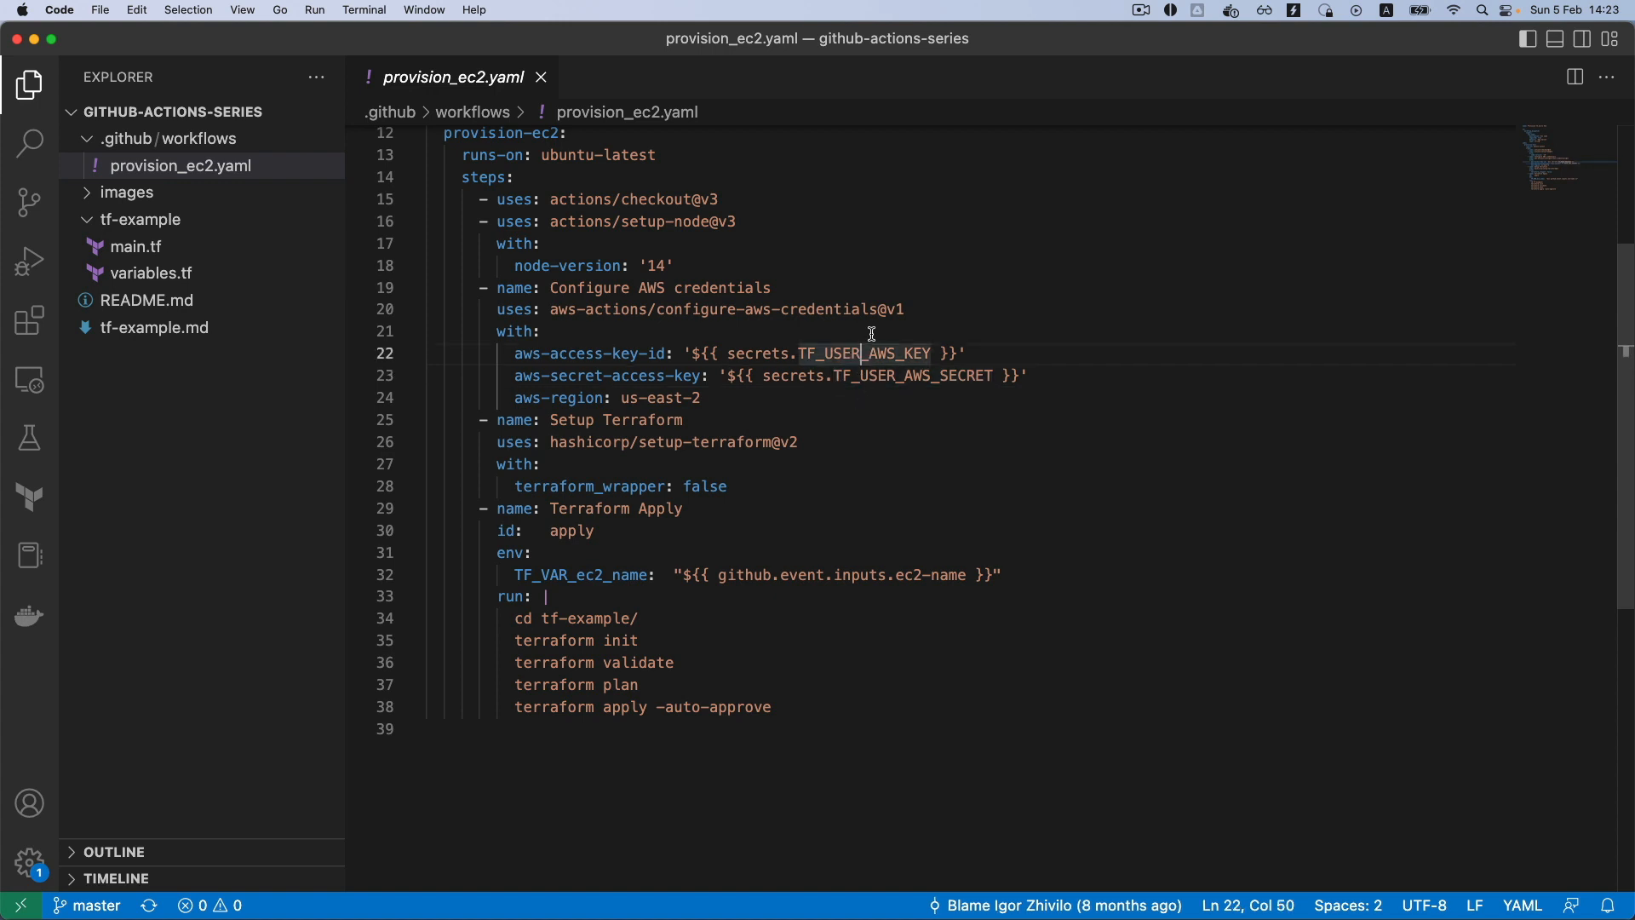
mouse_move(867, 377)
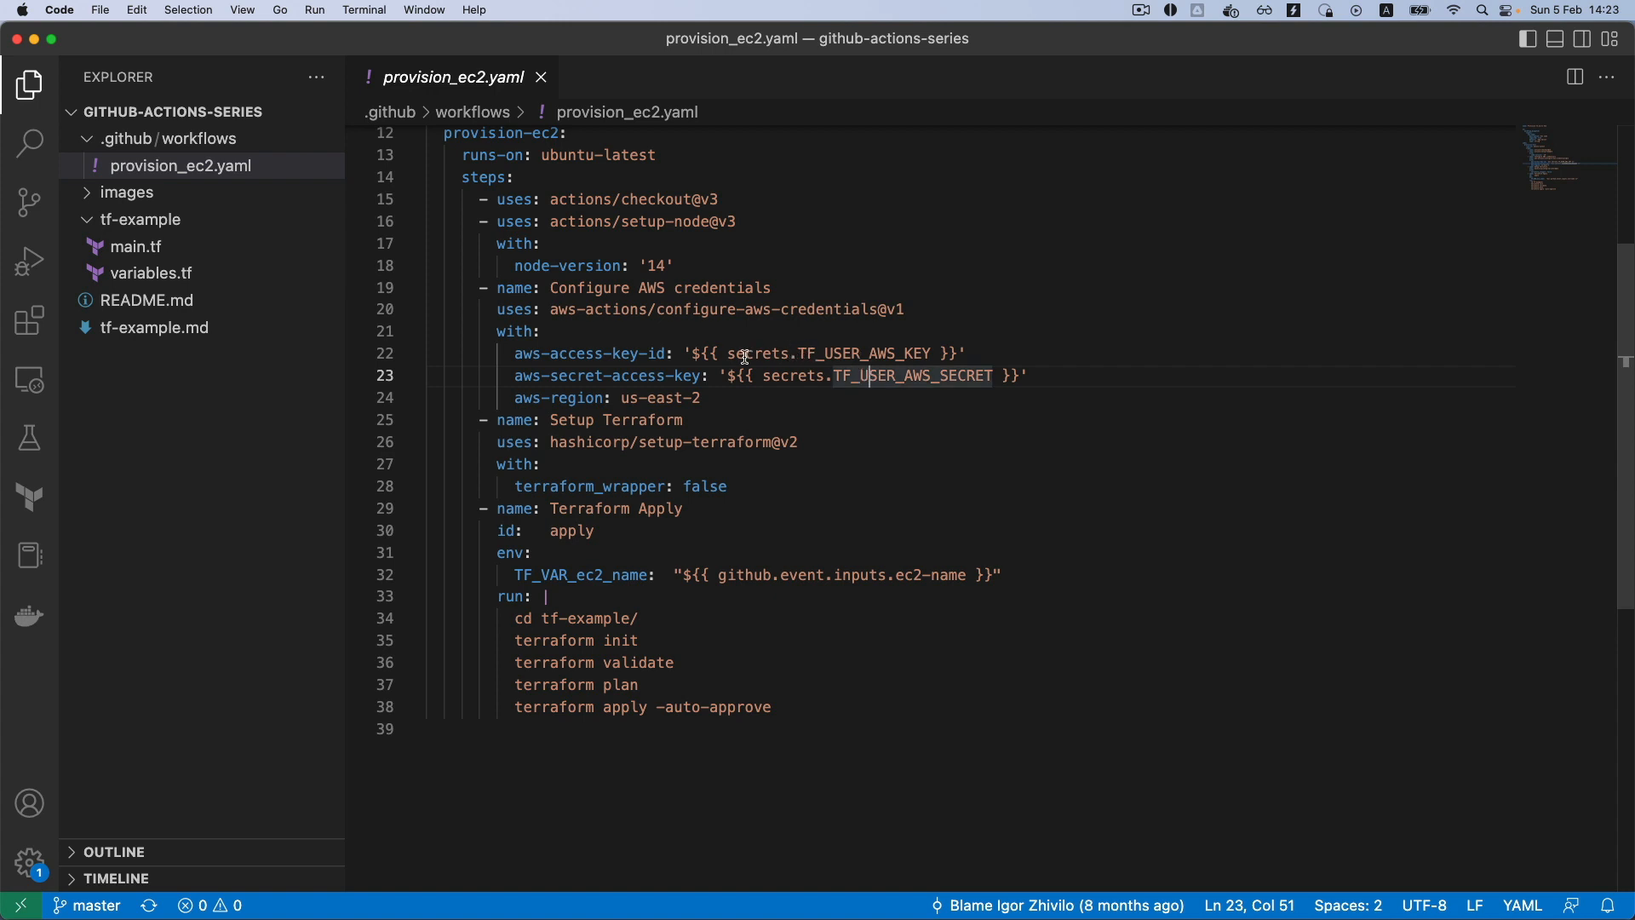
click(807, 355)
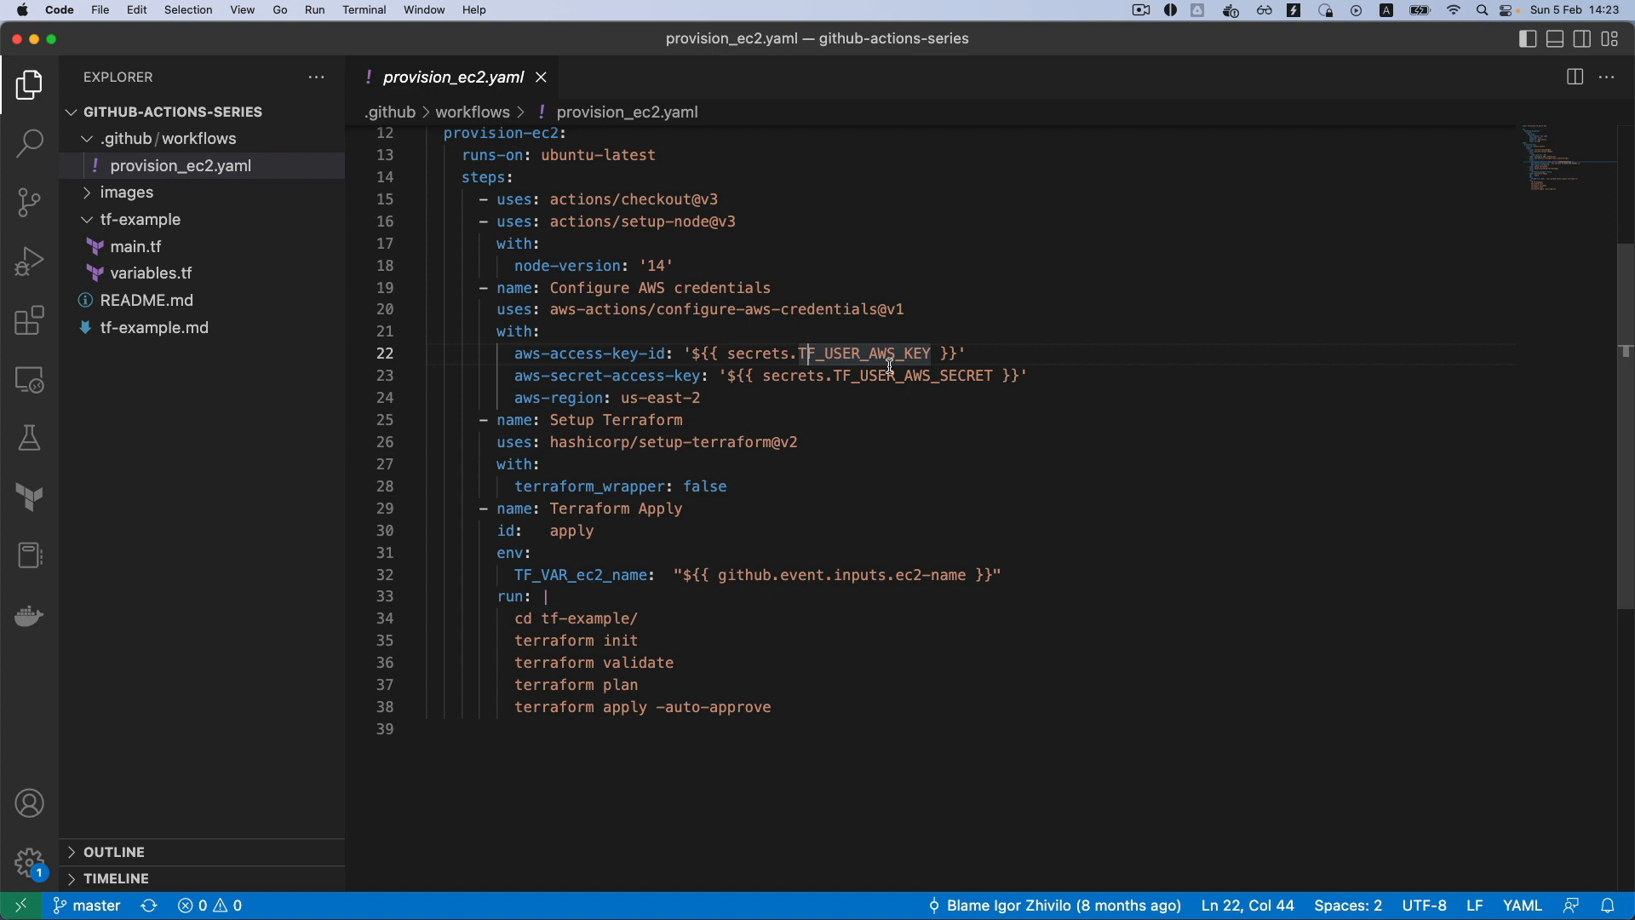
scroll(down, 3)
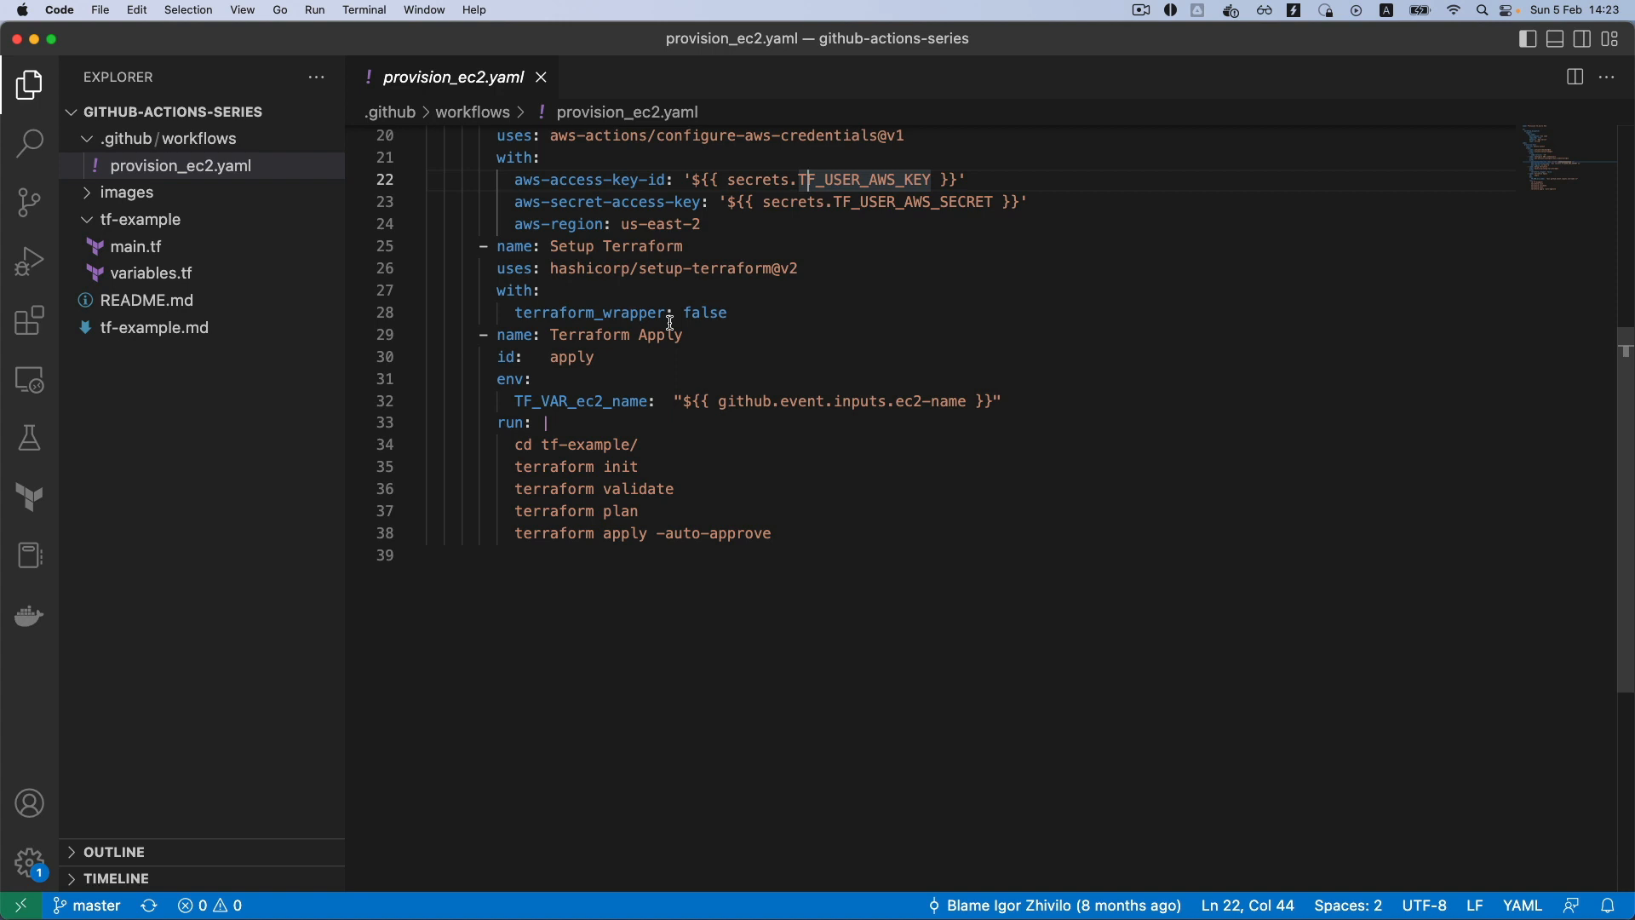
scroll(down, 3)
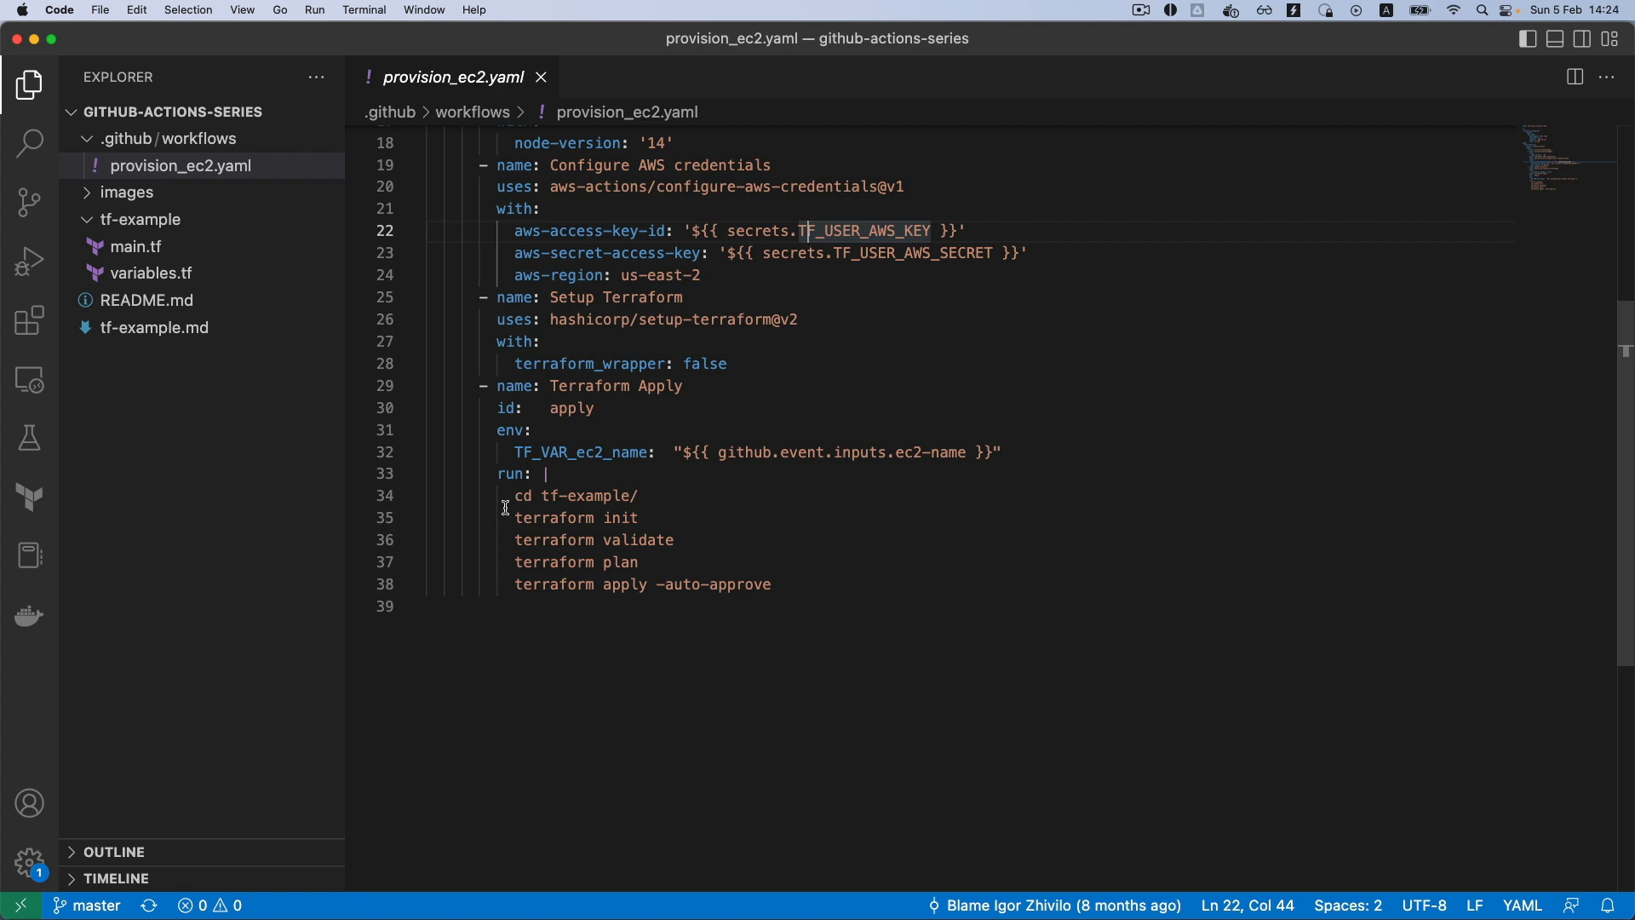
mouse_move(521, 586)
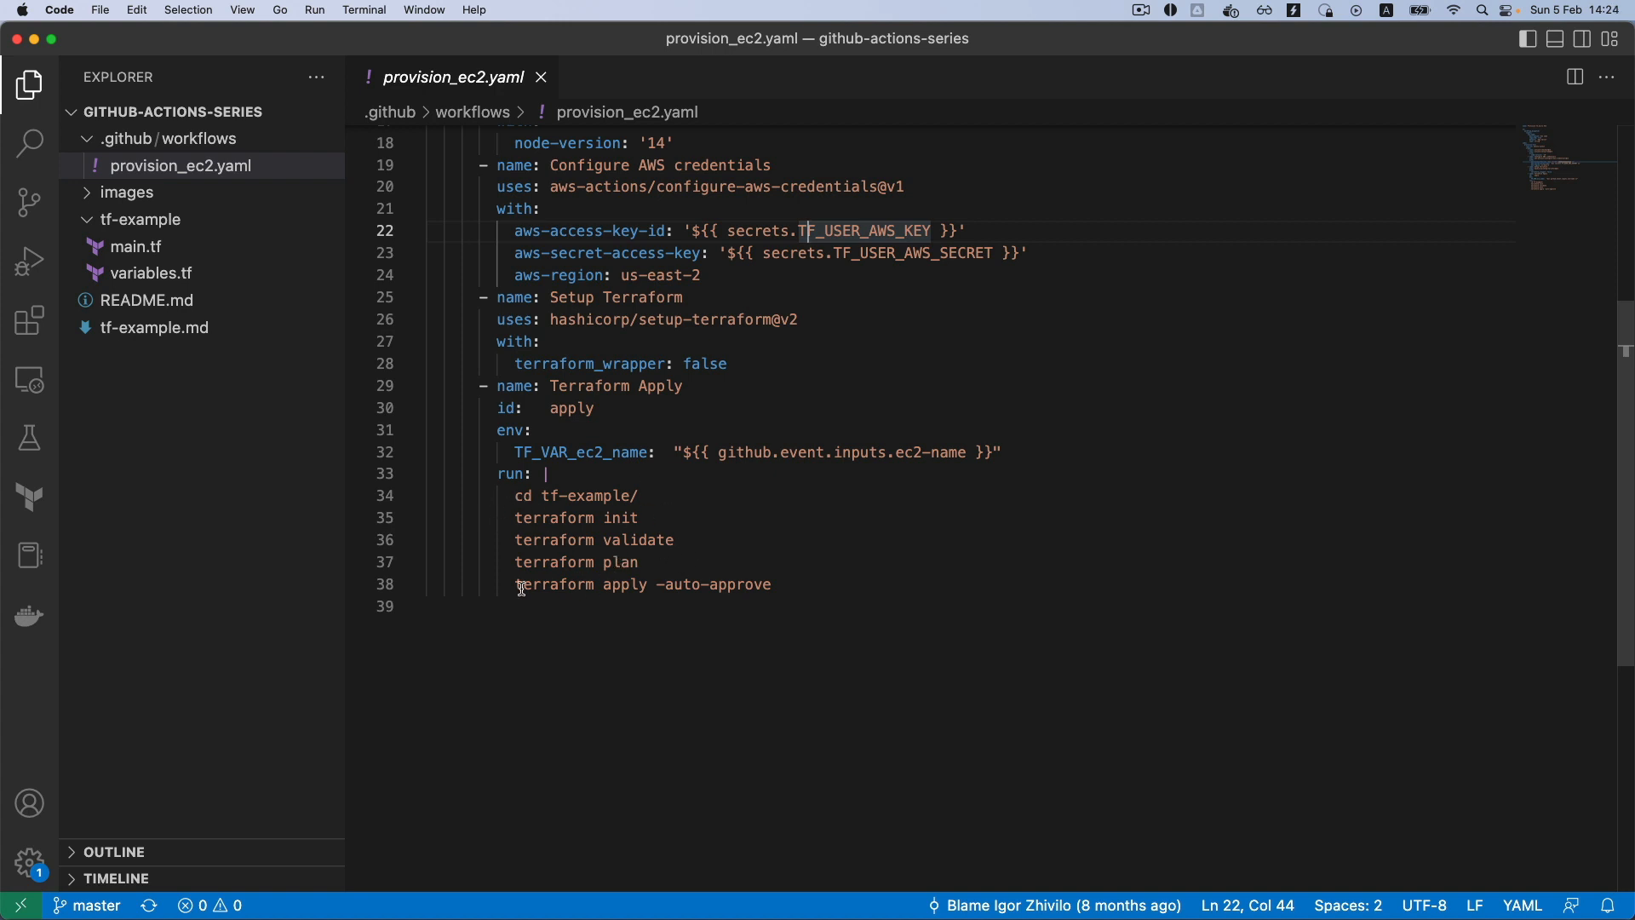
- Highlight the terraform apply -auto-approve command and the TF_VAR_ec2_name environment variable
drag(515, 584, 771, 584)
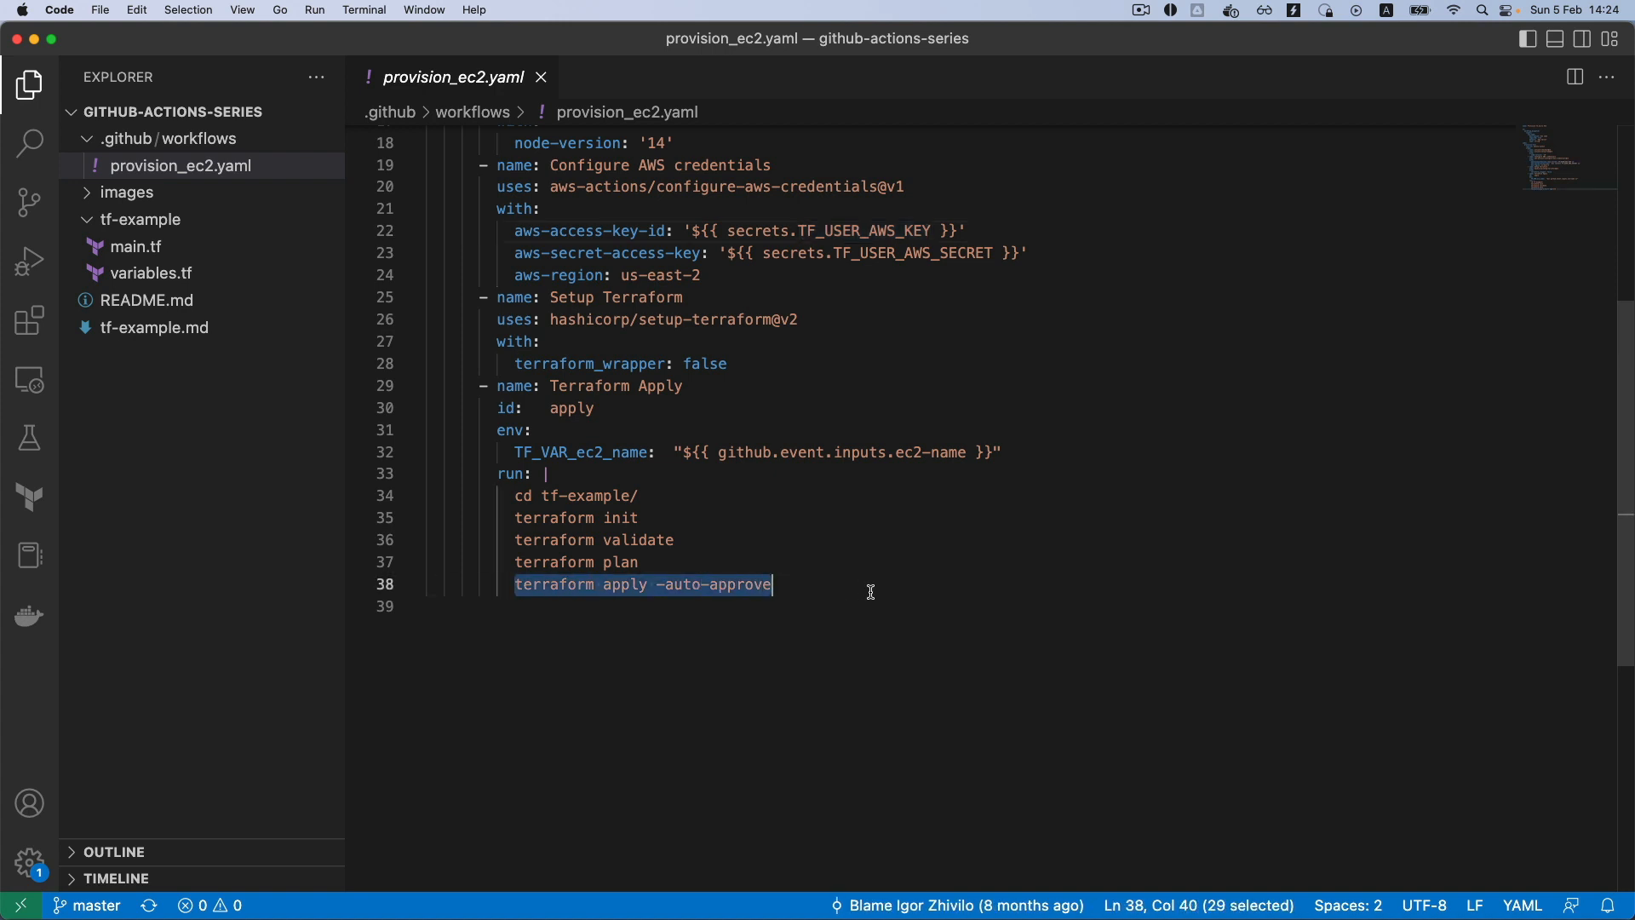
click(774, 453)
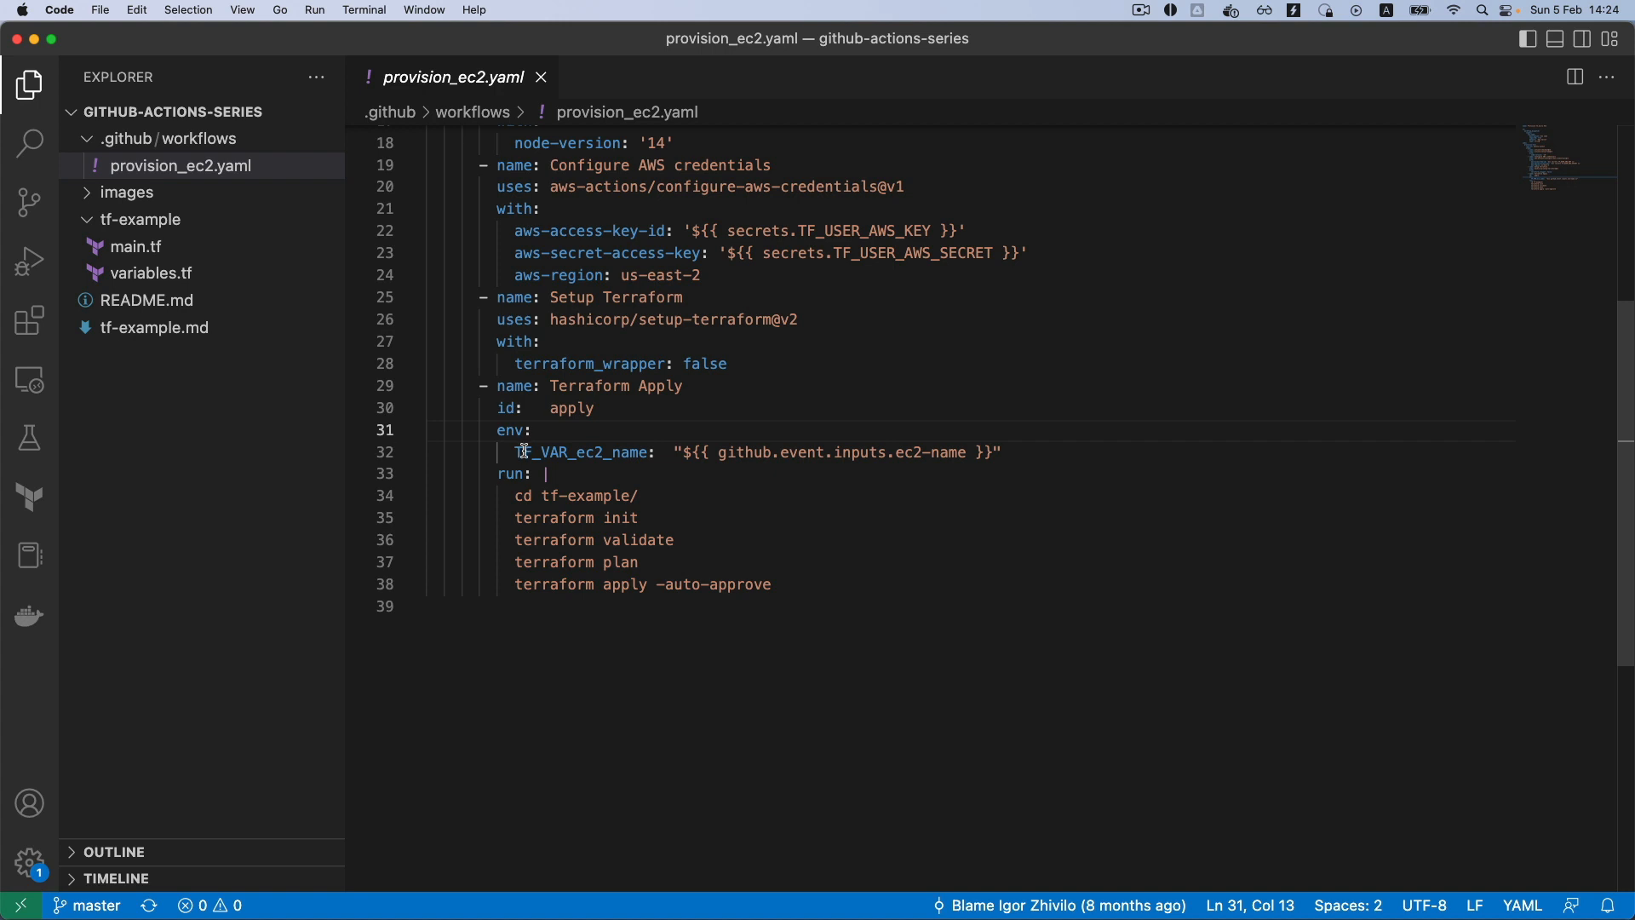
click(561, 453)
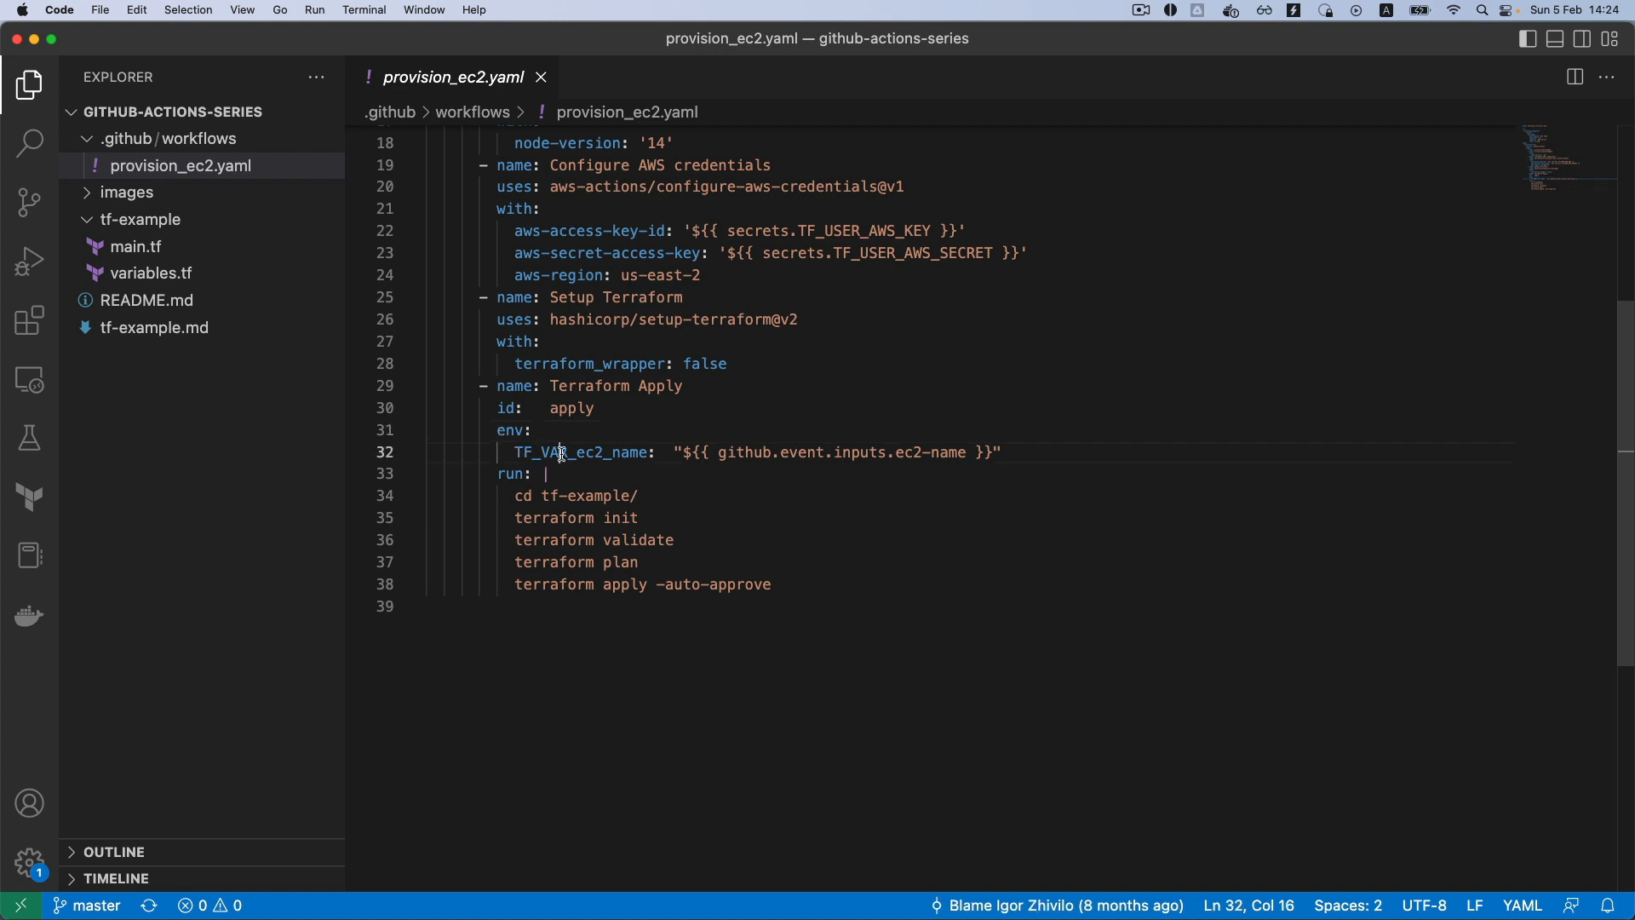
double_click(581, 453)
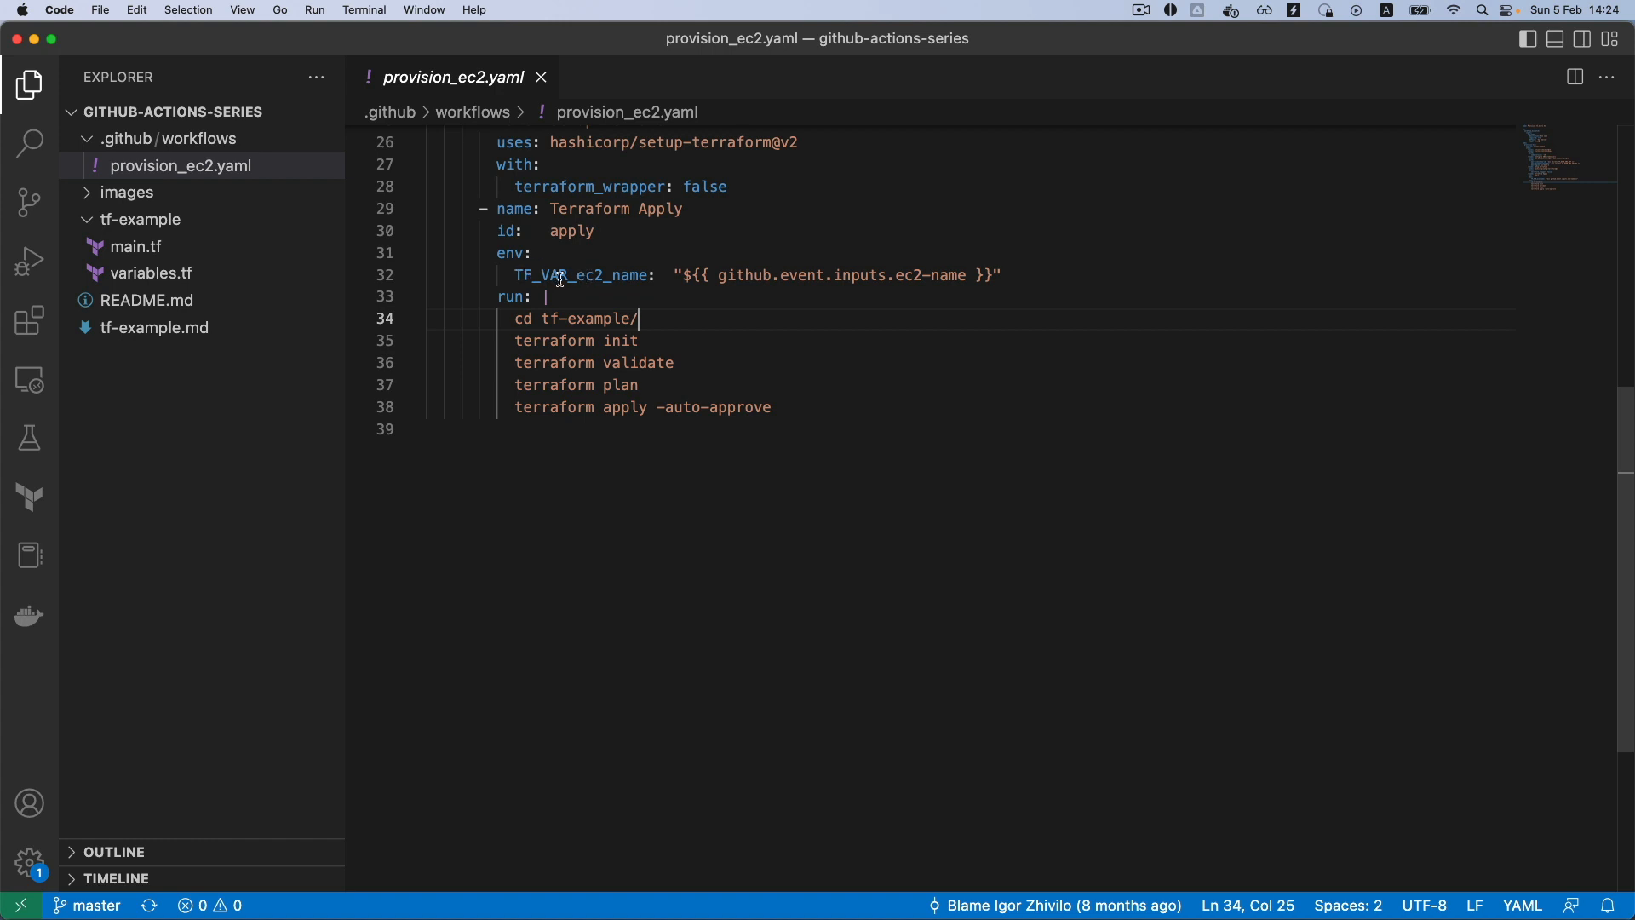
mouse_move(596, 293)
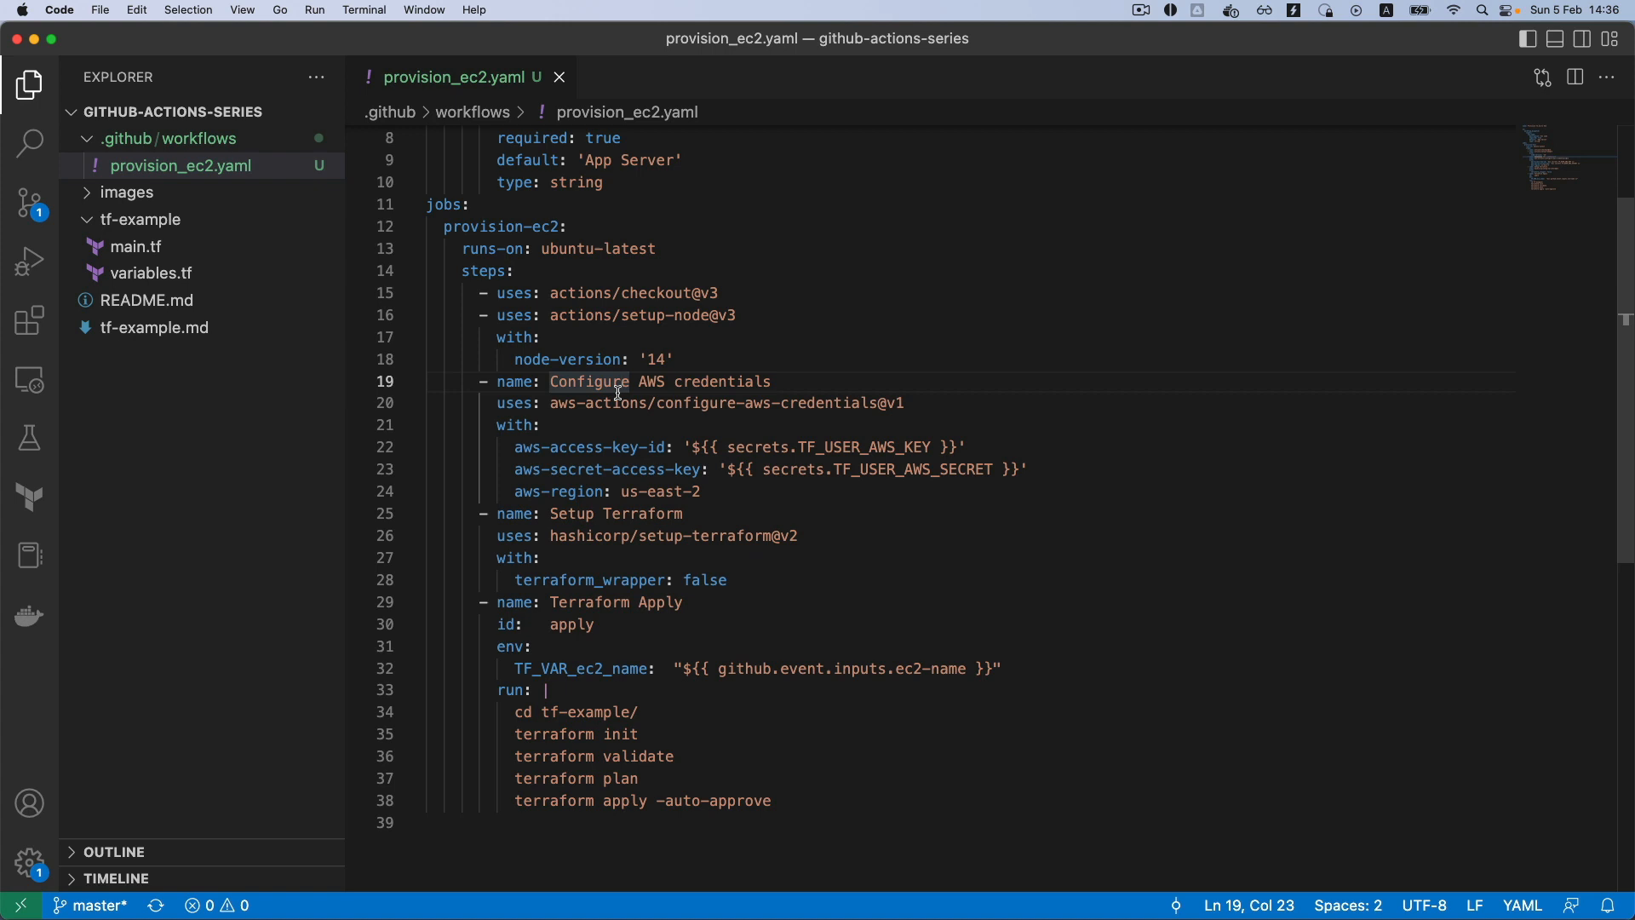
mouse_move(654, 338)
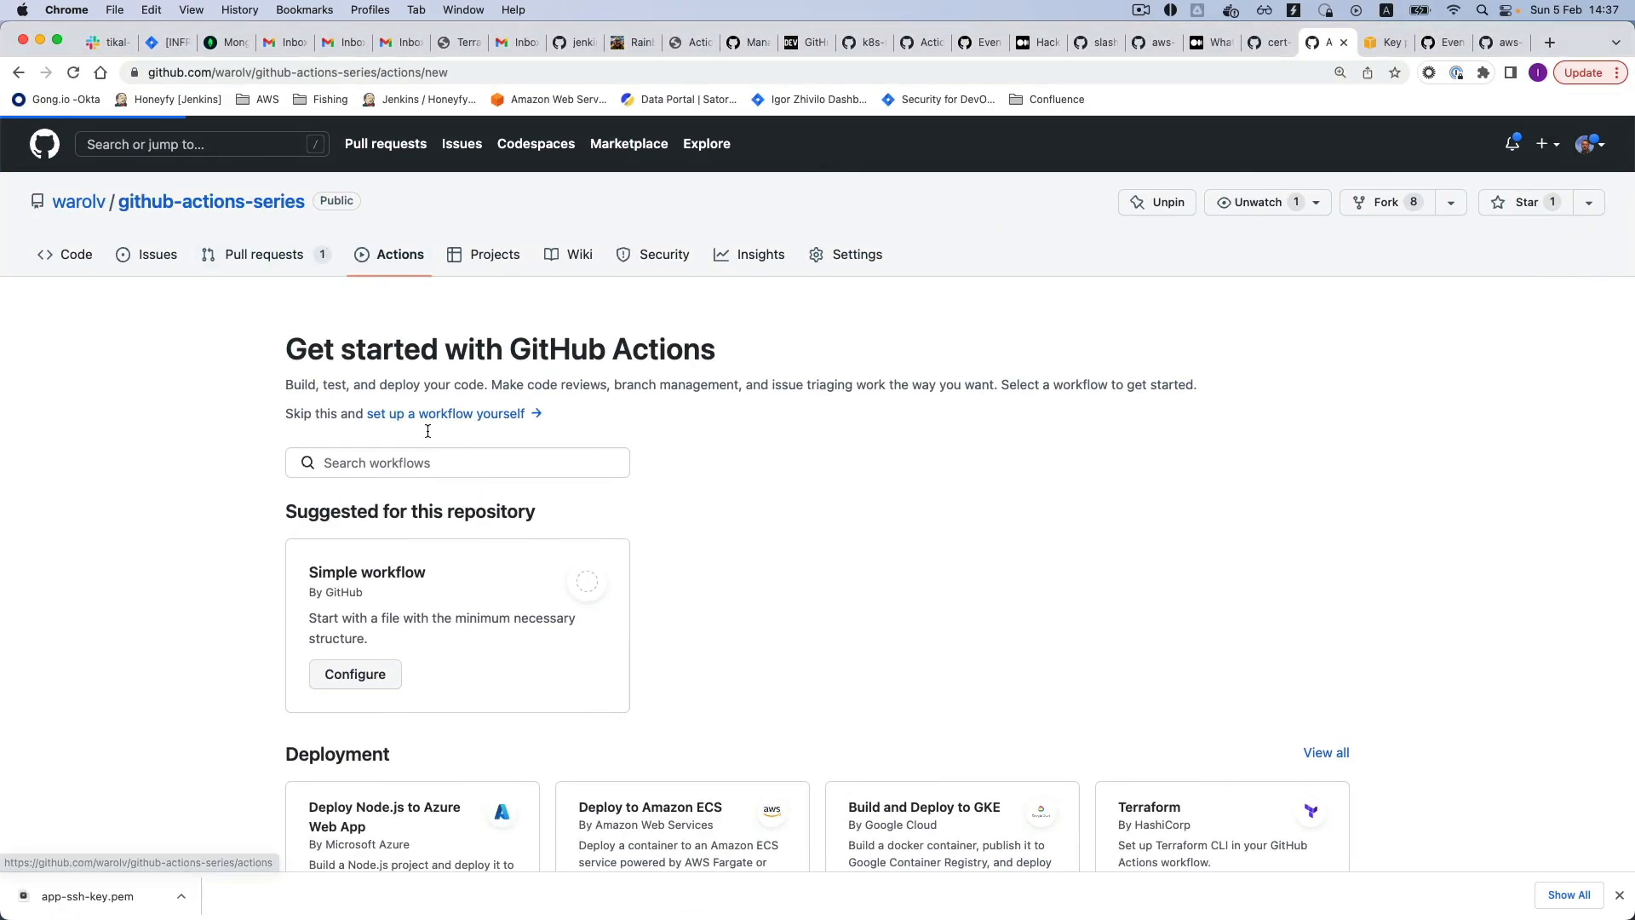
- View the repository's Code file list without .github, then its empty Actions page
click(64, 254)
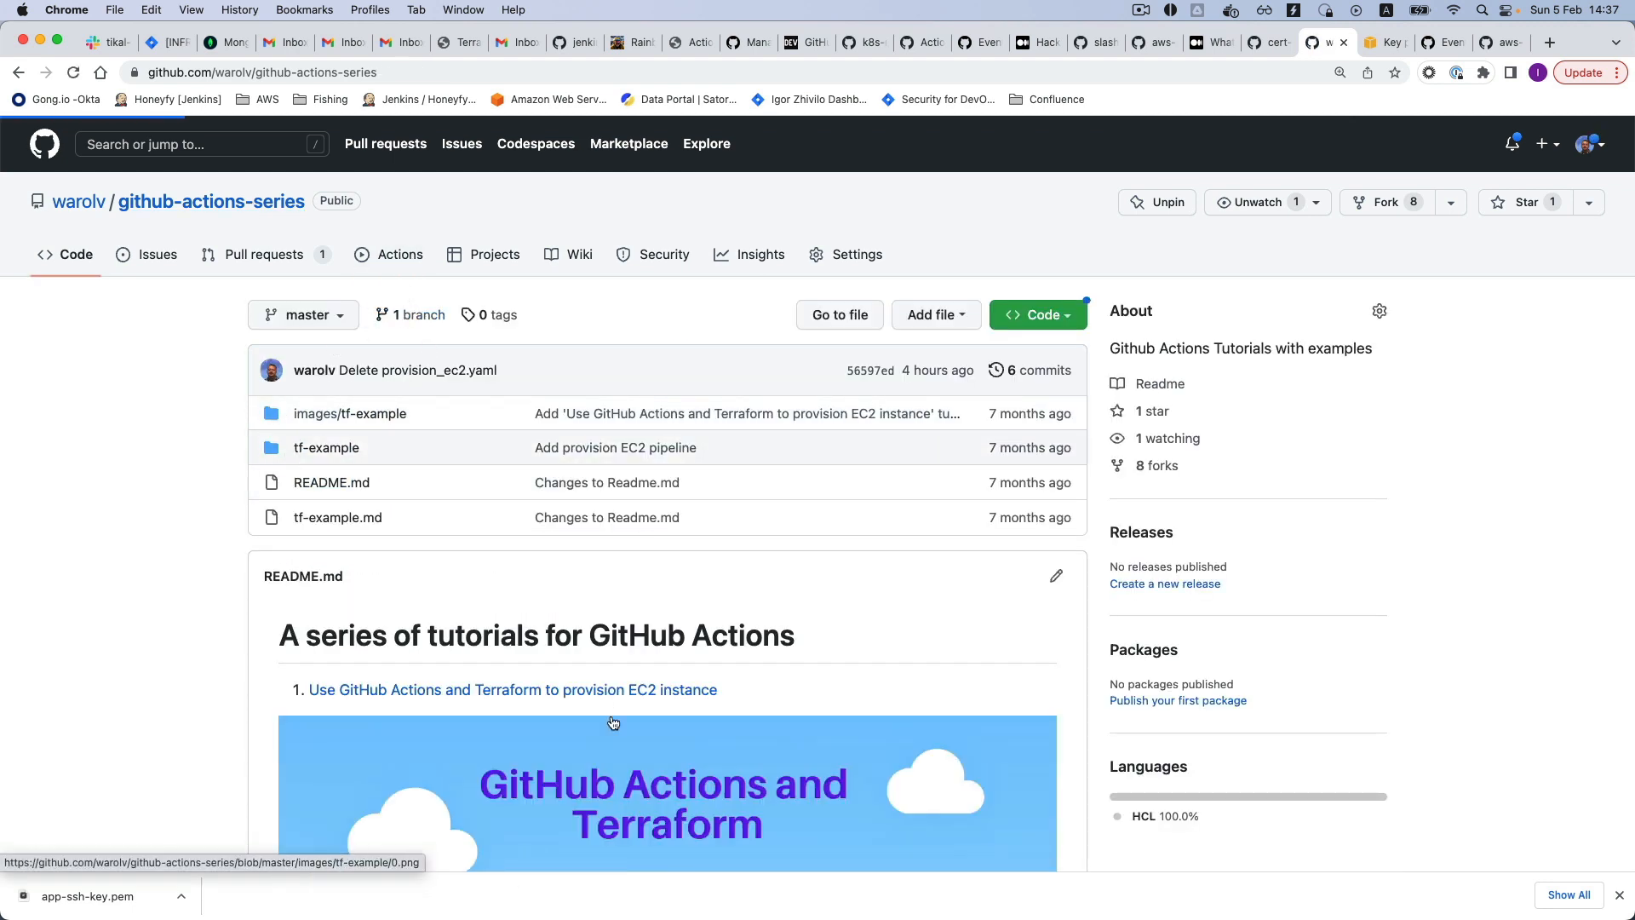
click(398, 254)
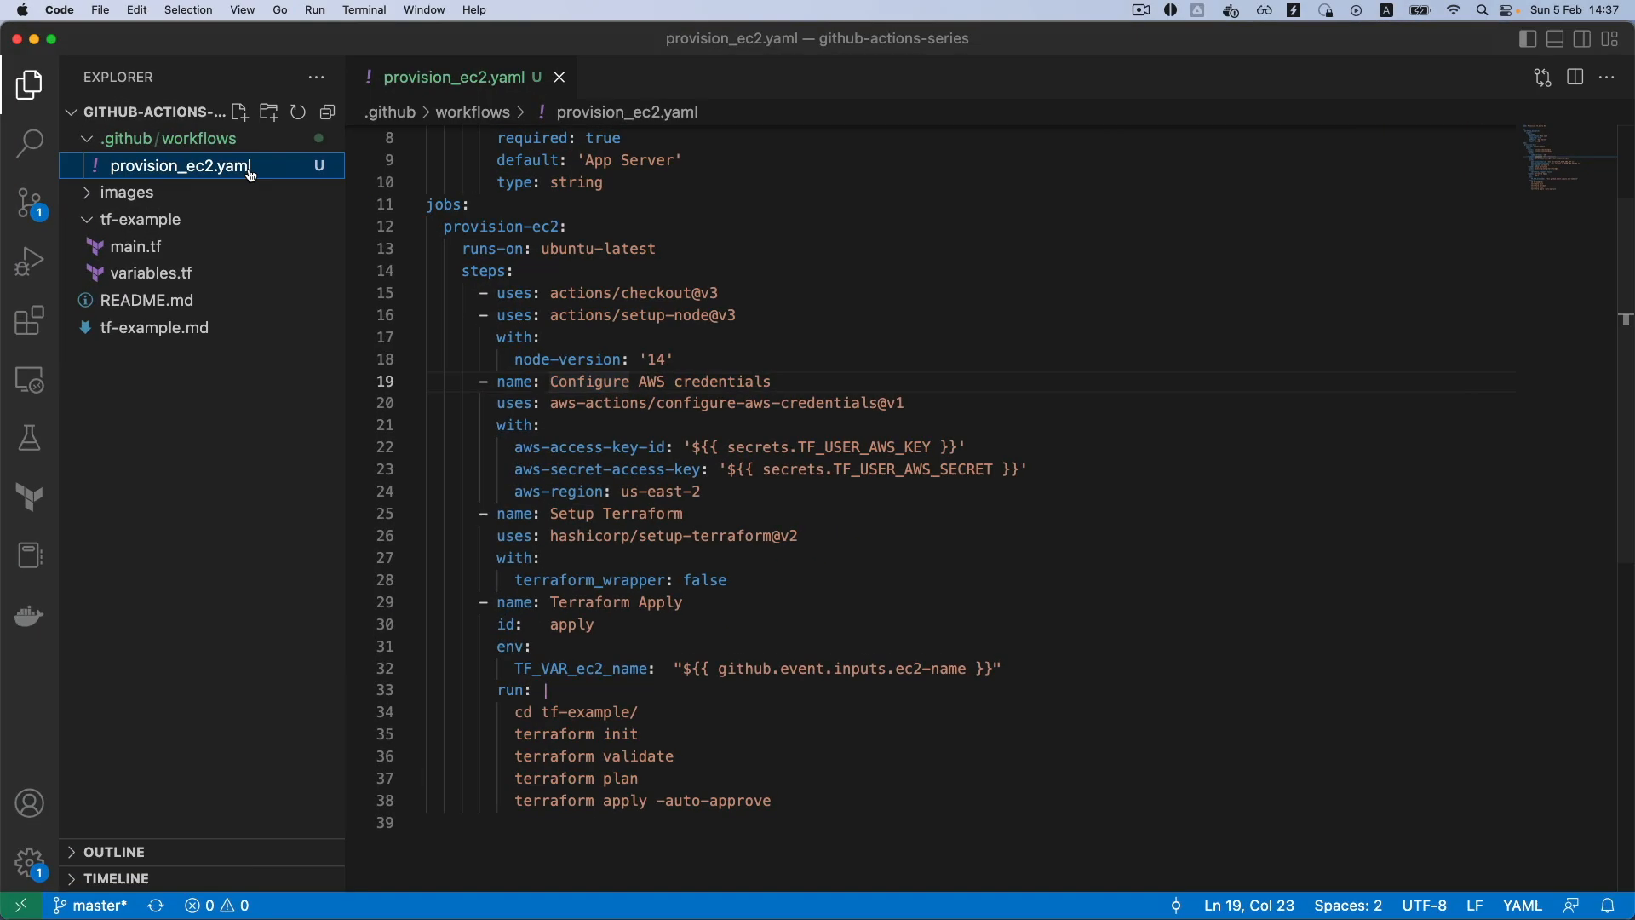
mouse_move(189, 173)
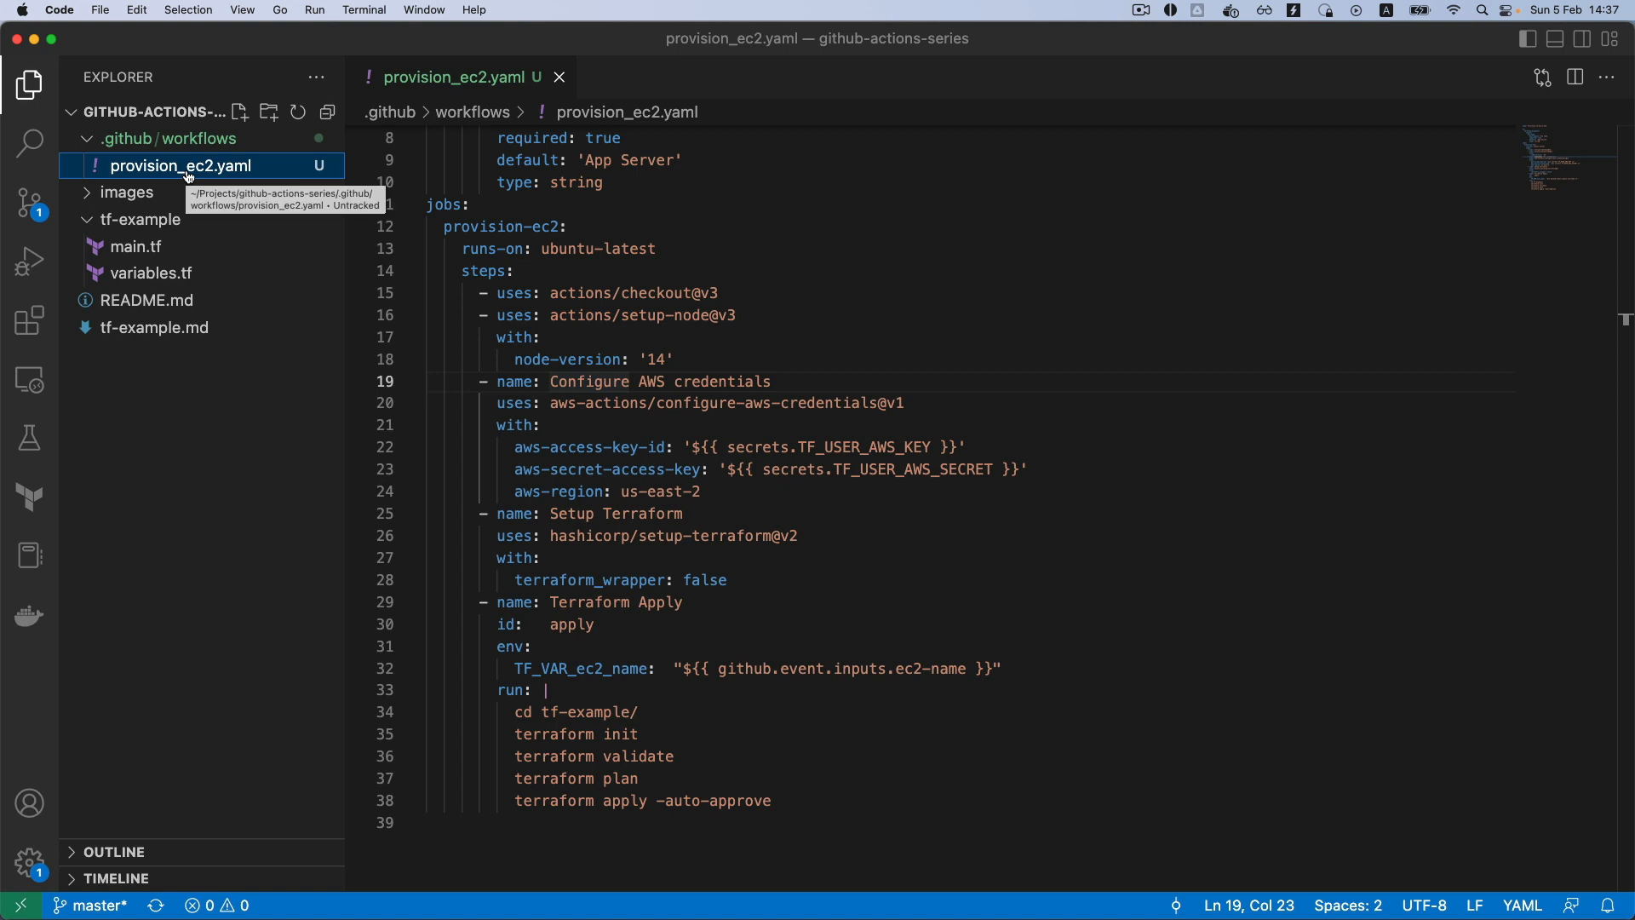
mouse_move(220, 167)
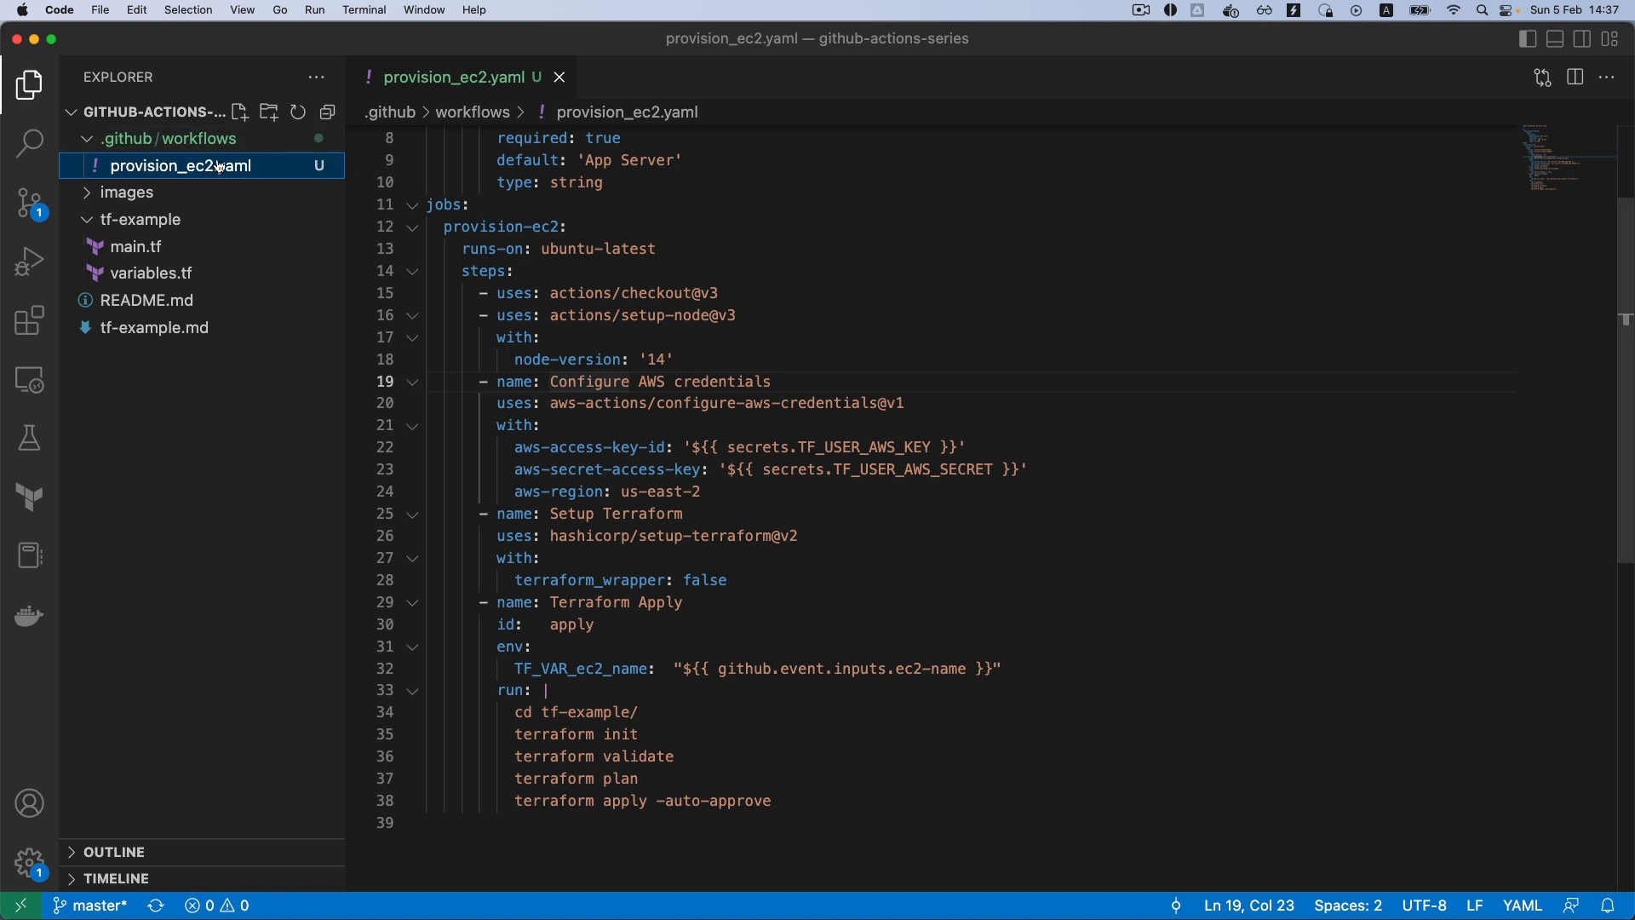
mouse_move(223, 166)
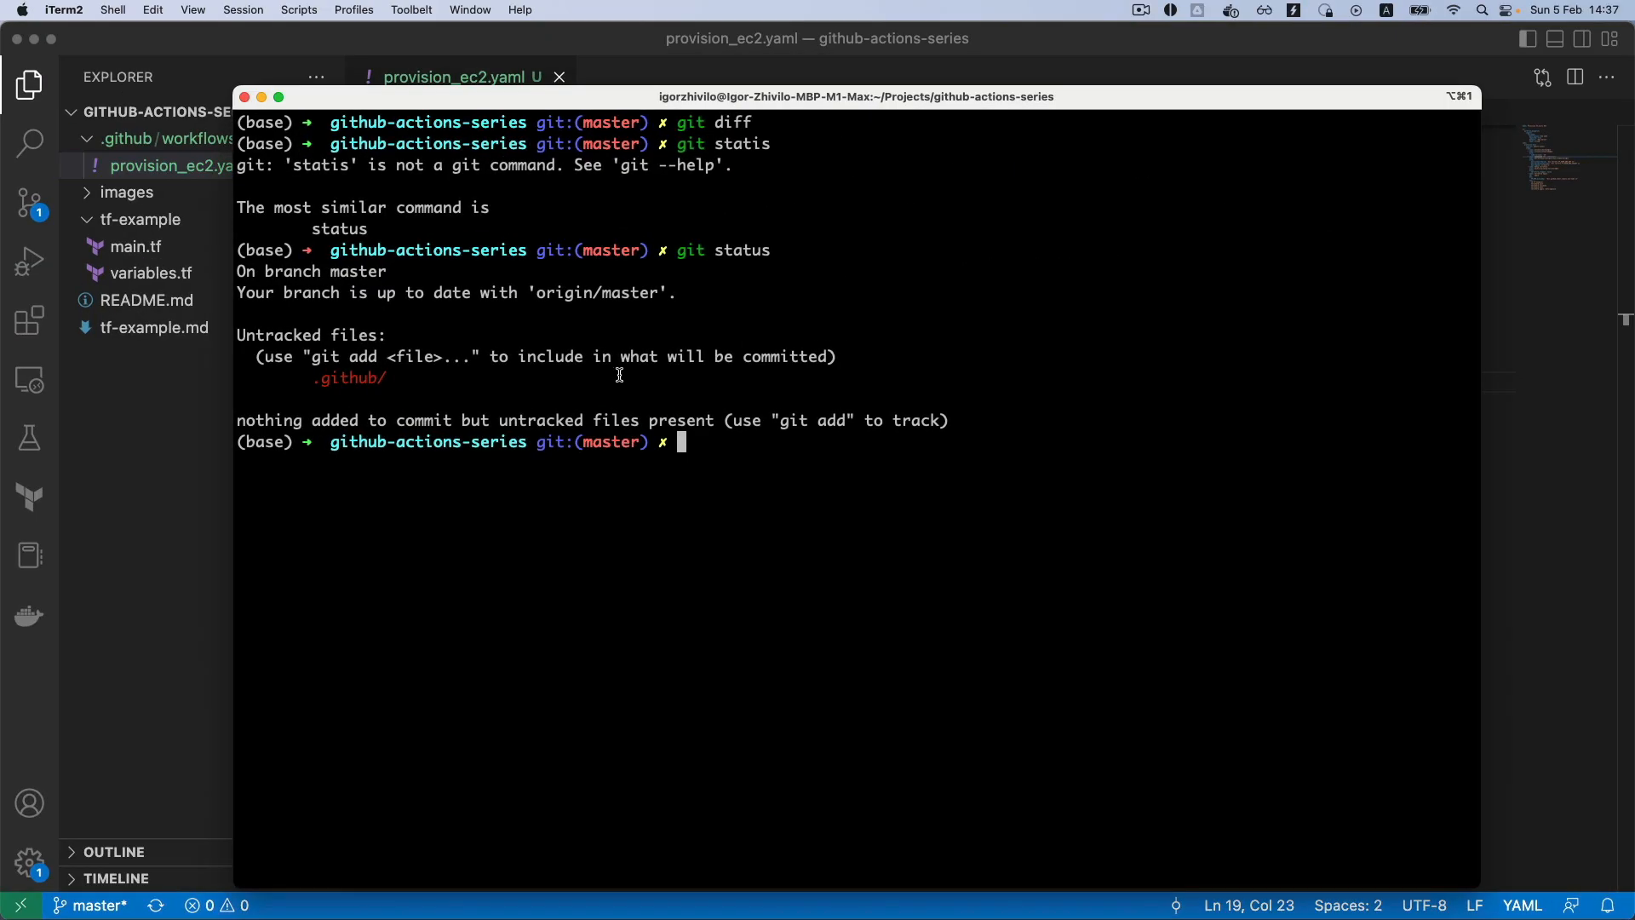
- Clear the terminal, stage .github/ and confirm the workflow file is staged with git status
text(clear)
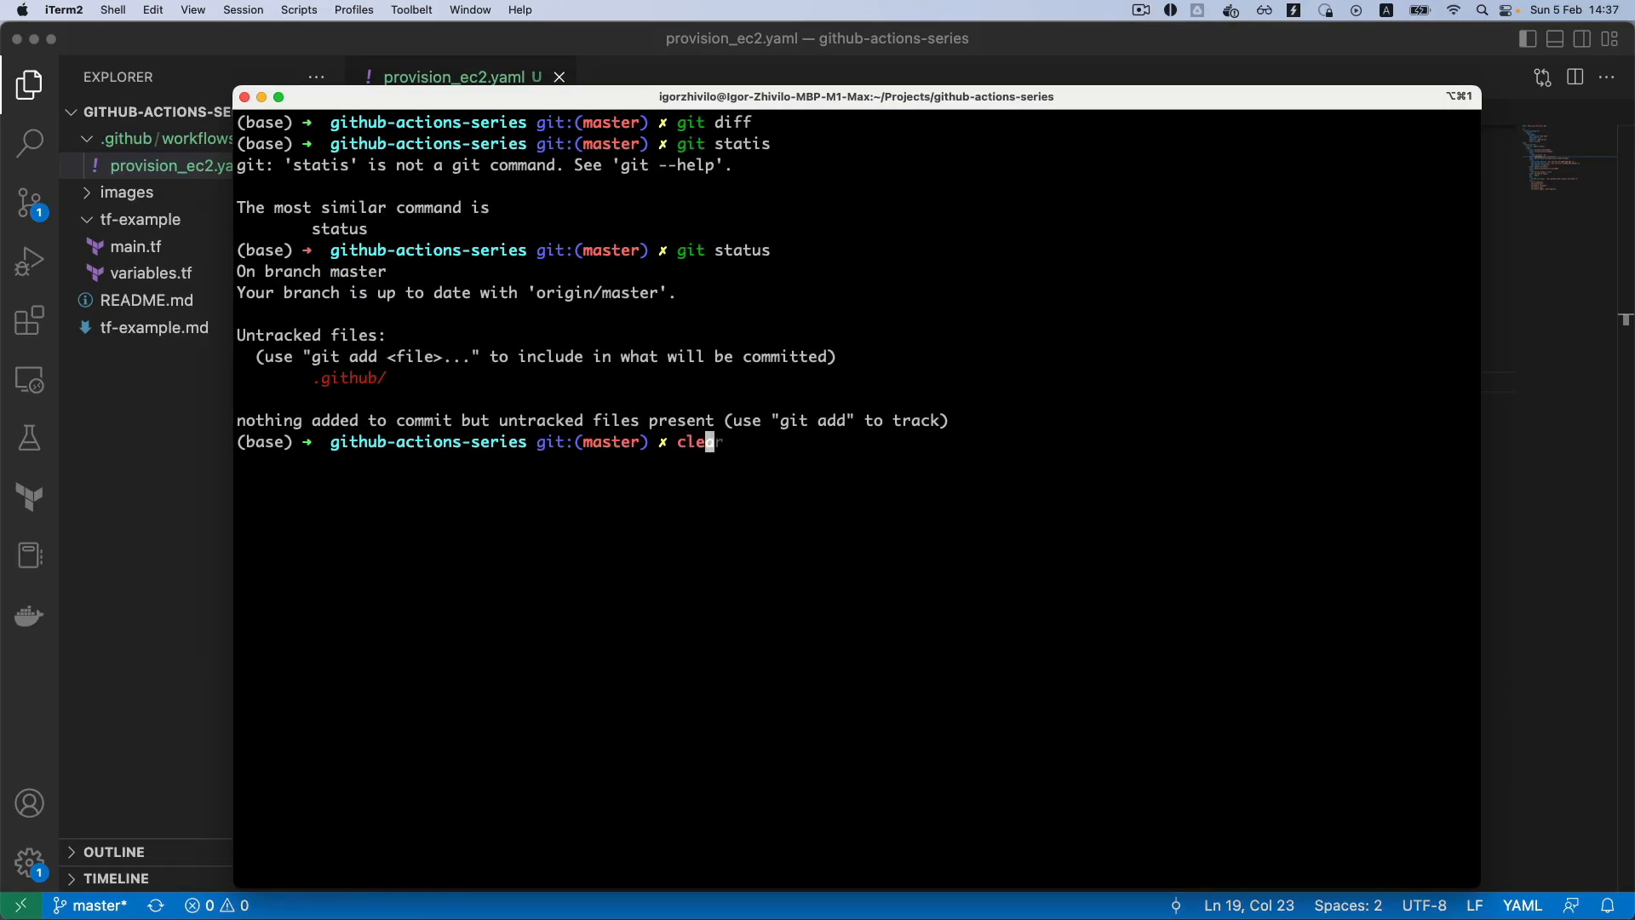
key(Enter)
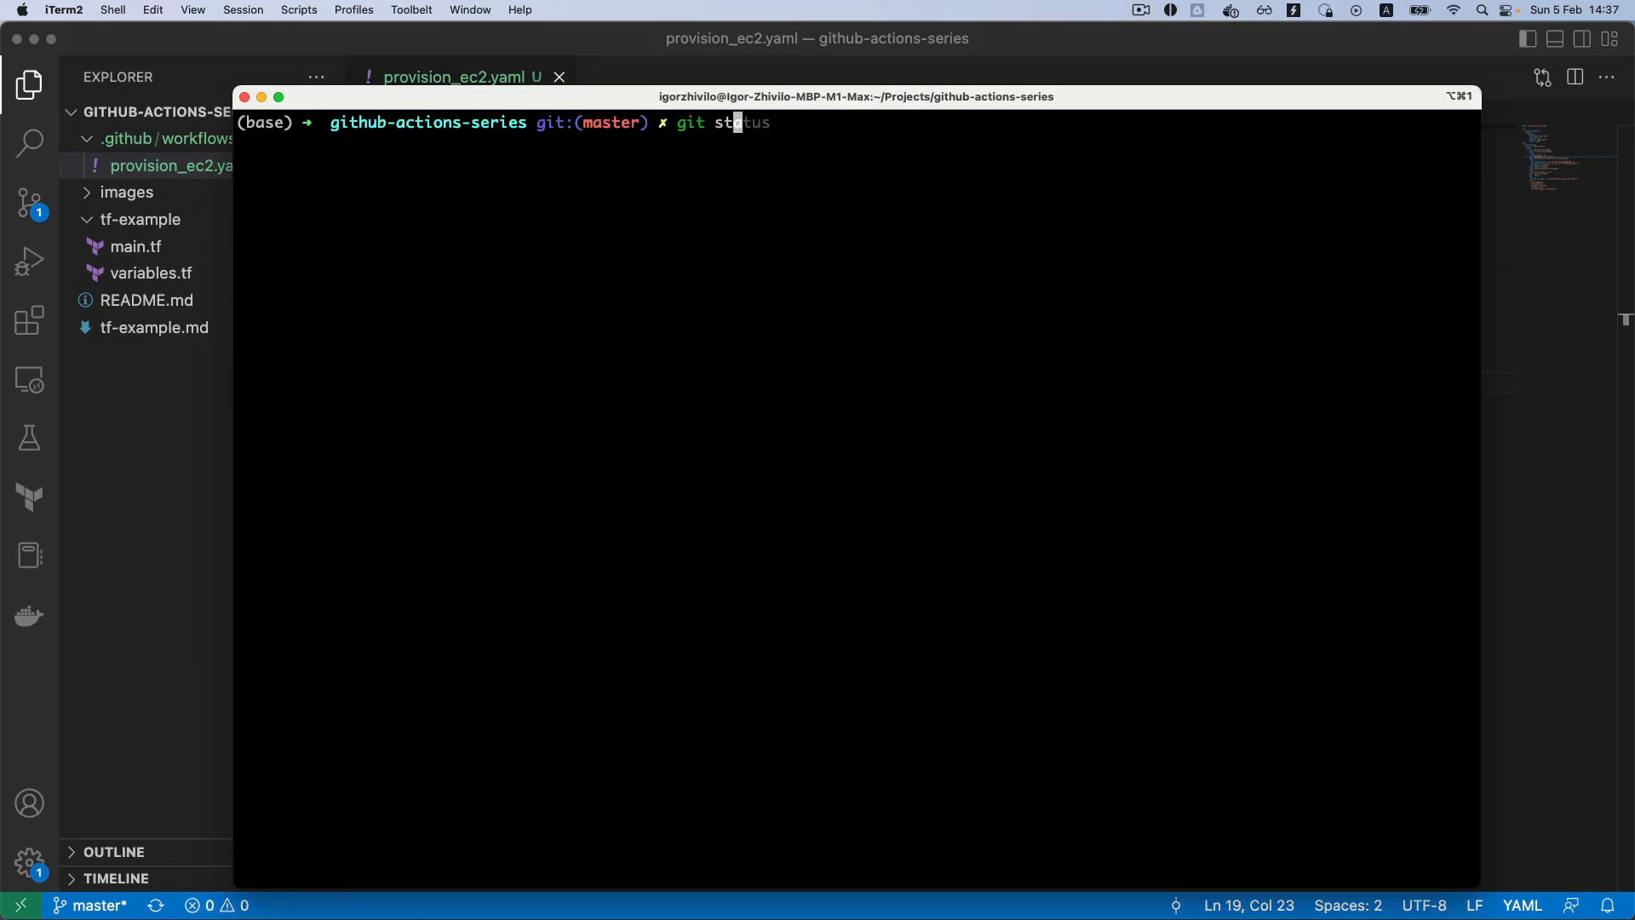
key(Enter)
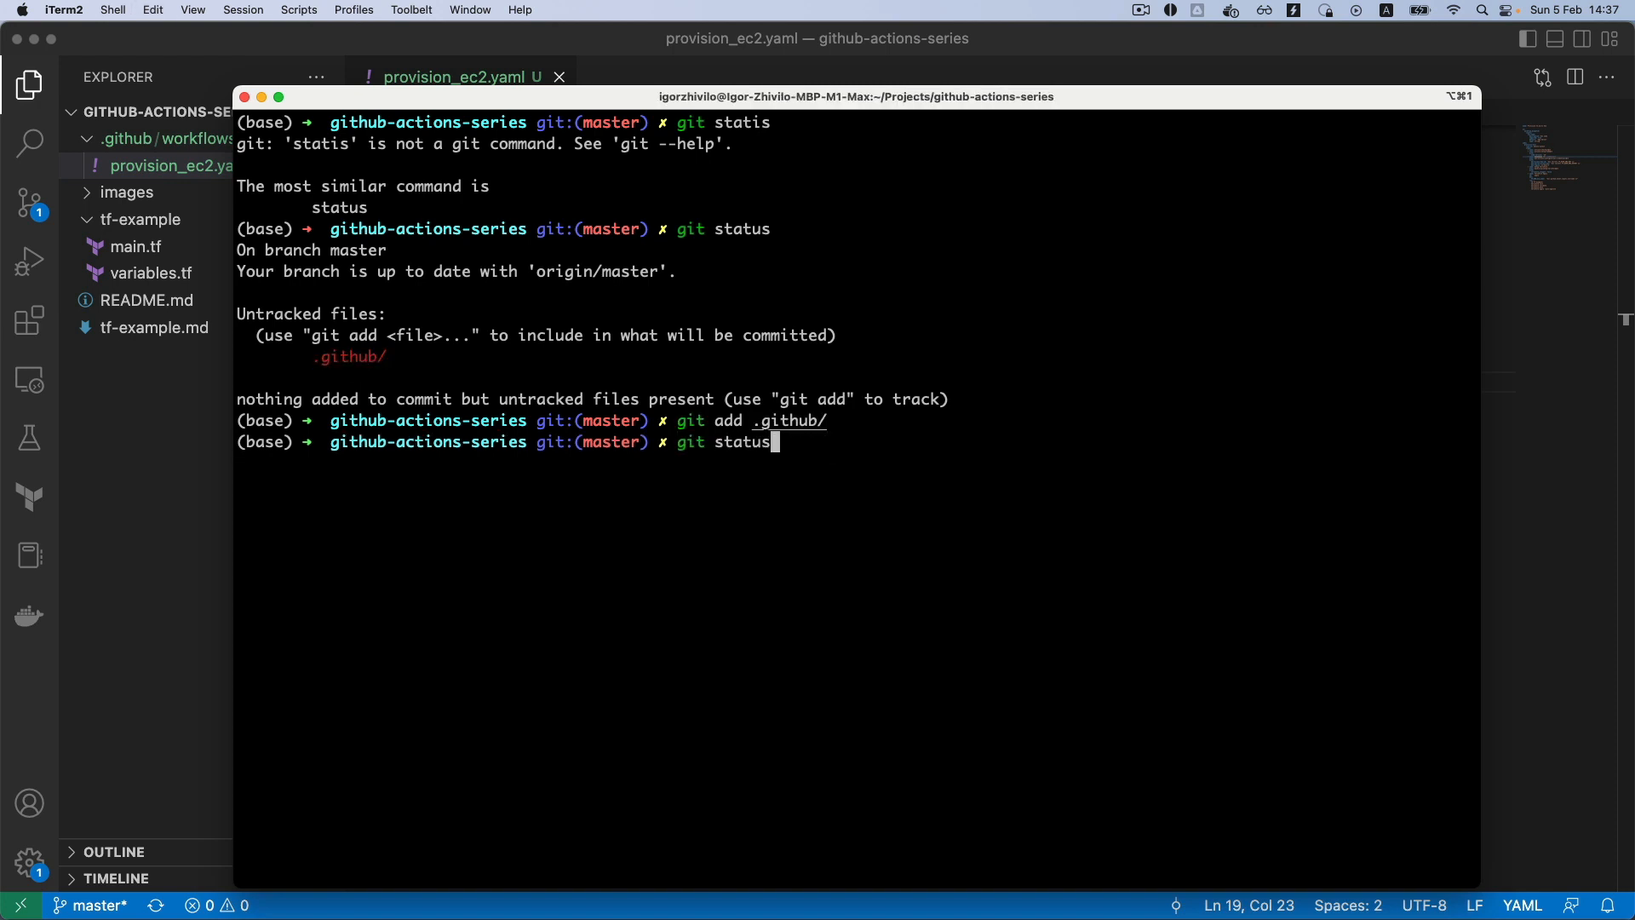
key(Enter)
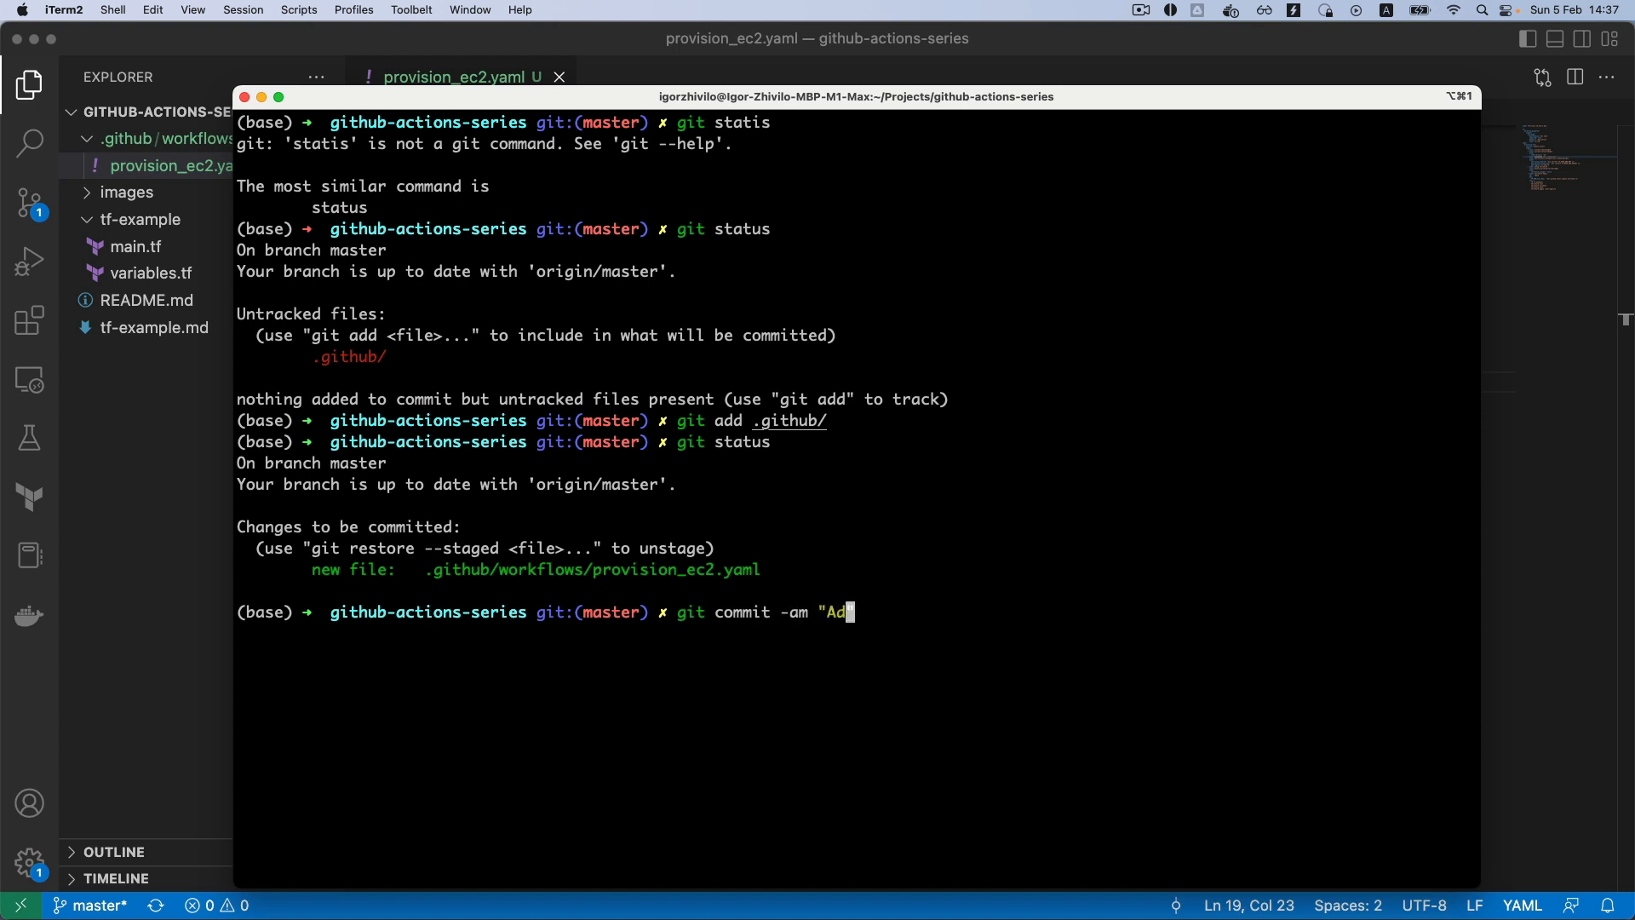
- Commit as "Add gh workflow" and push to origin master
text(d)
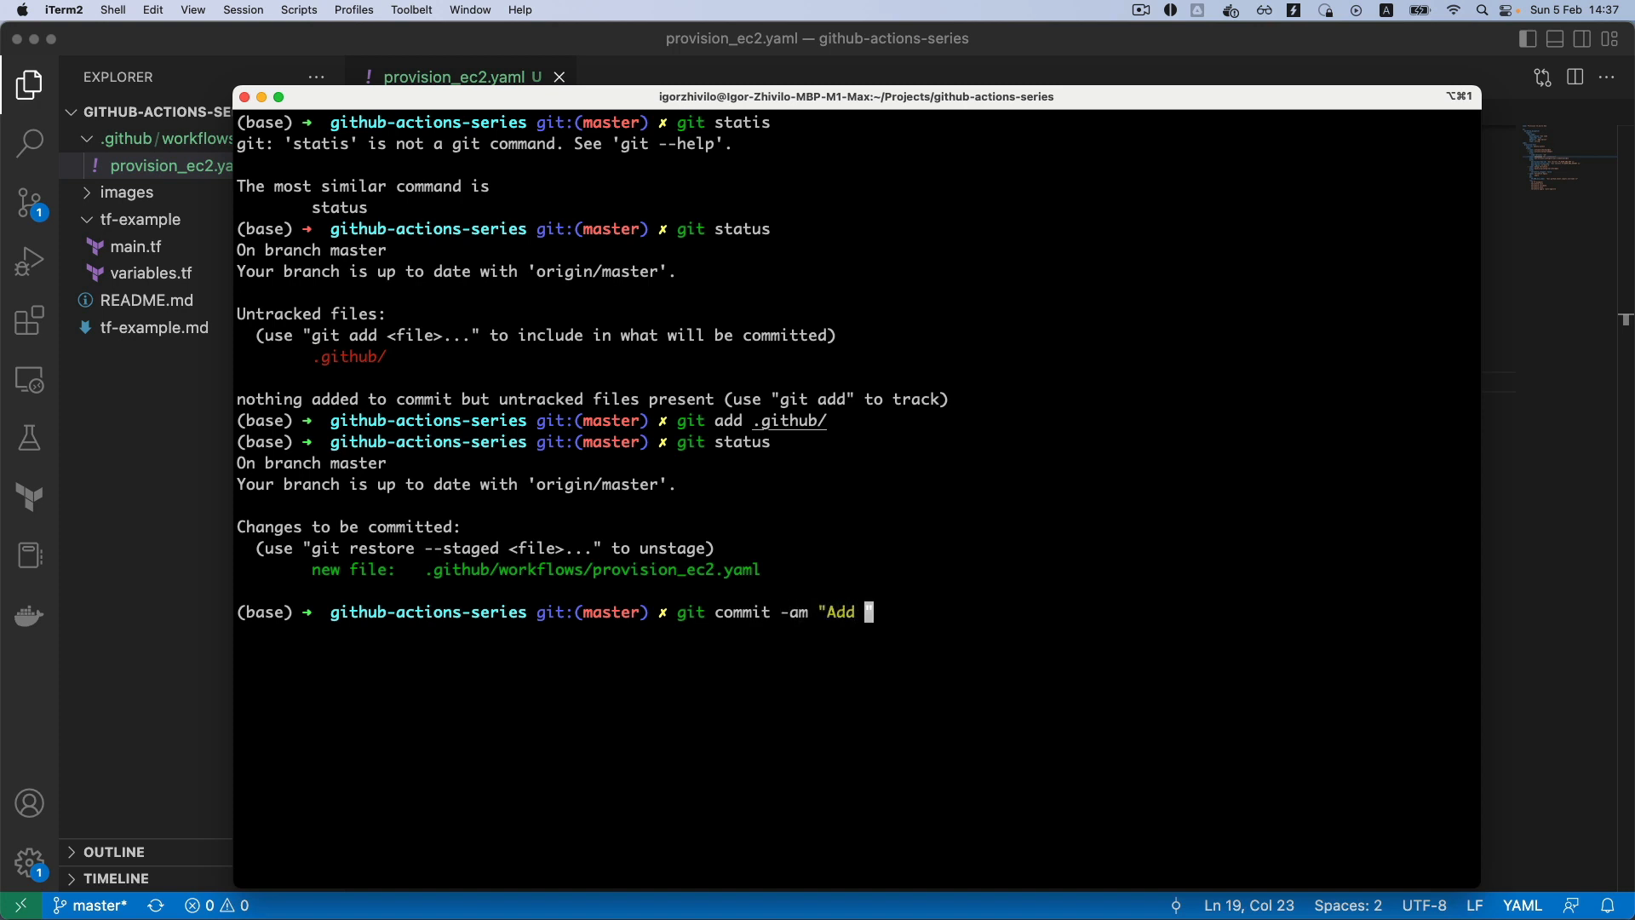
text(gh work)
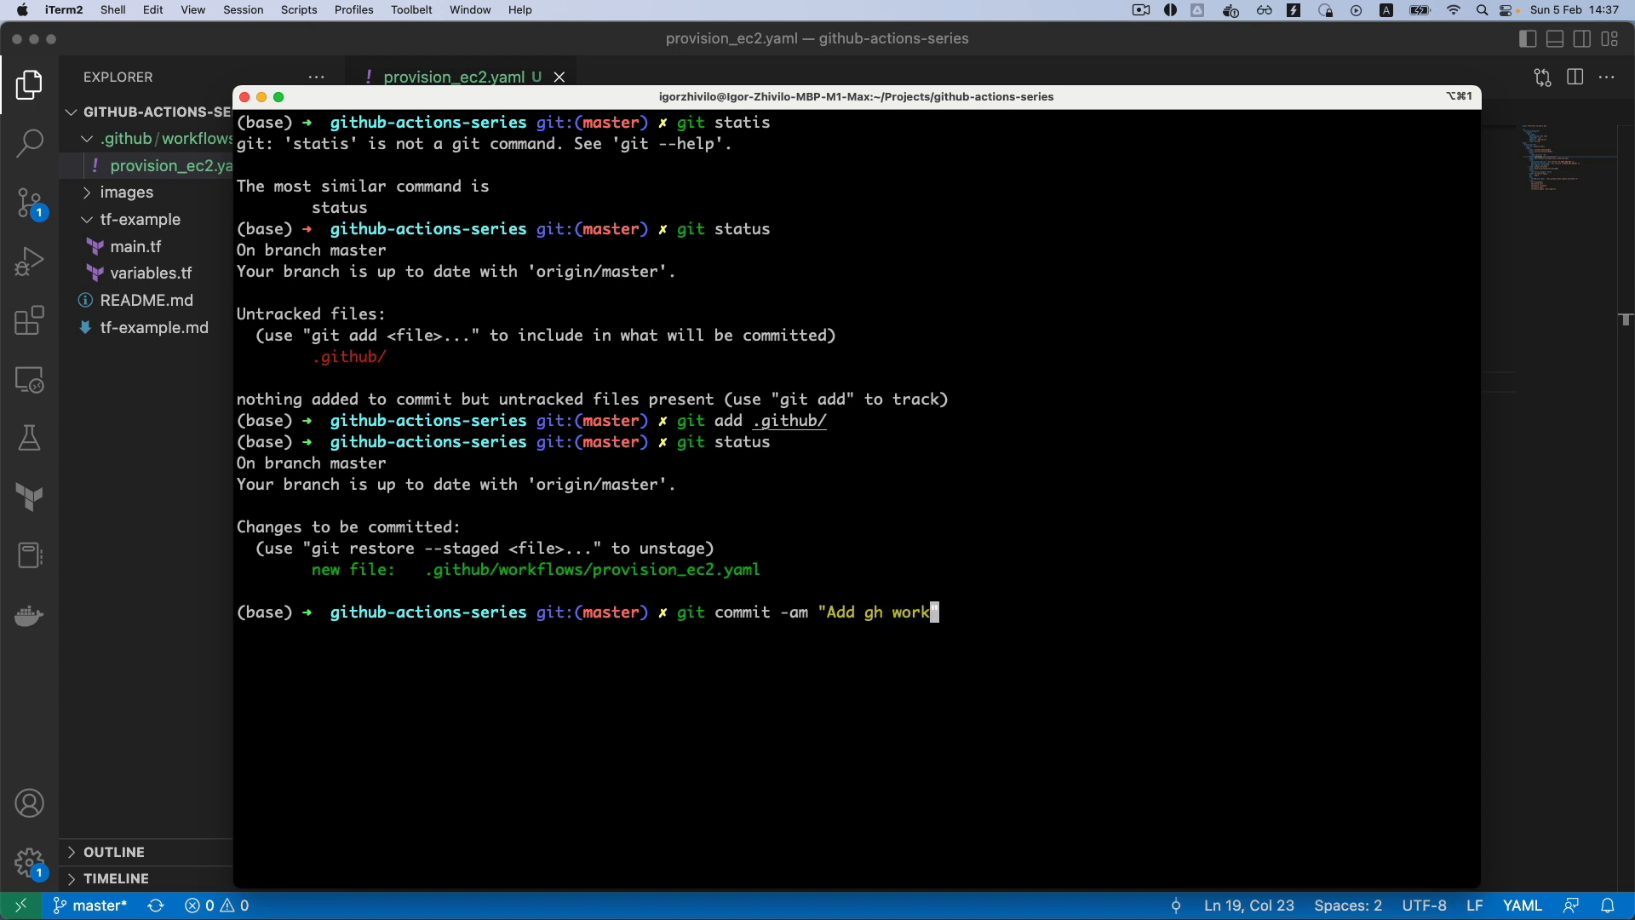
key(Enter)
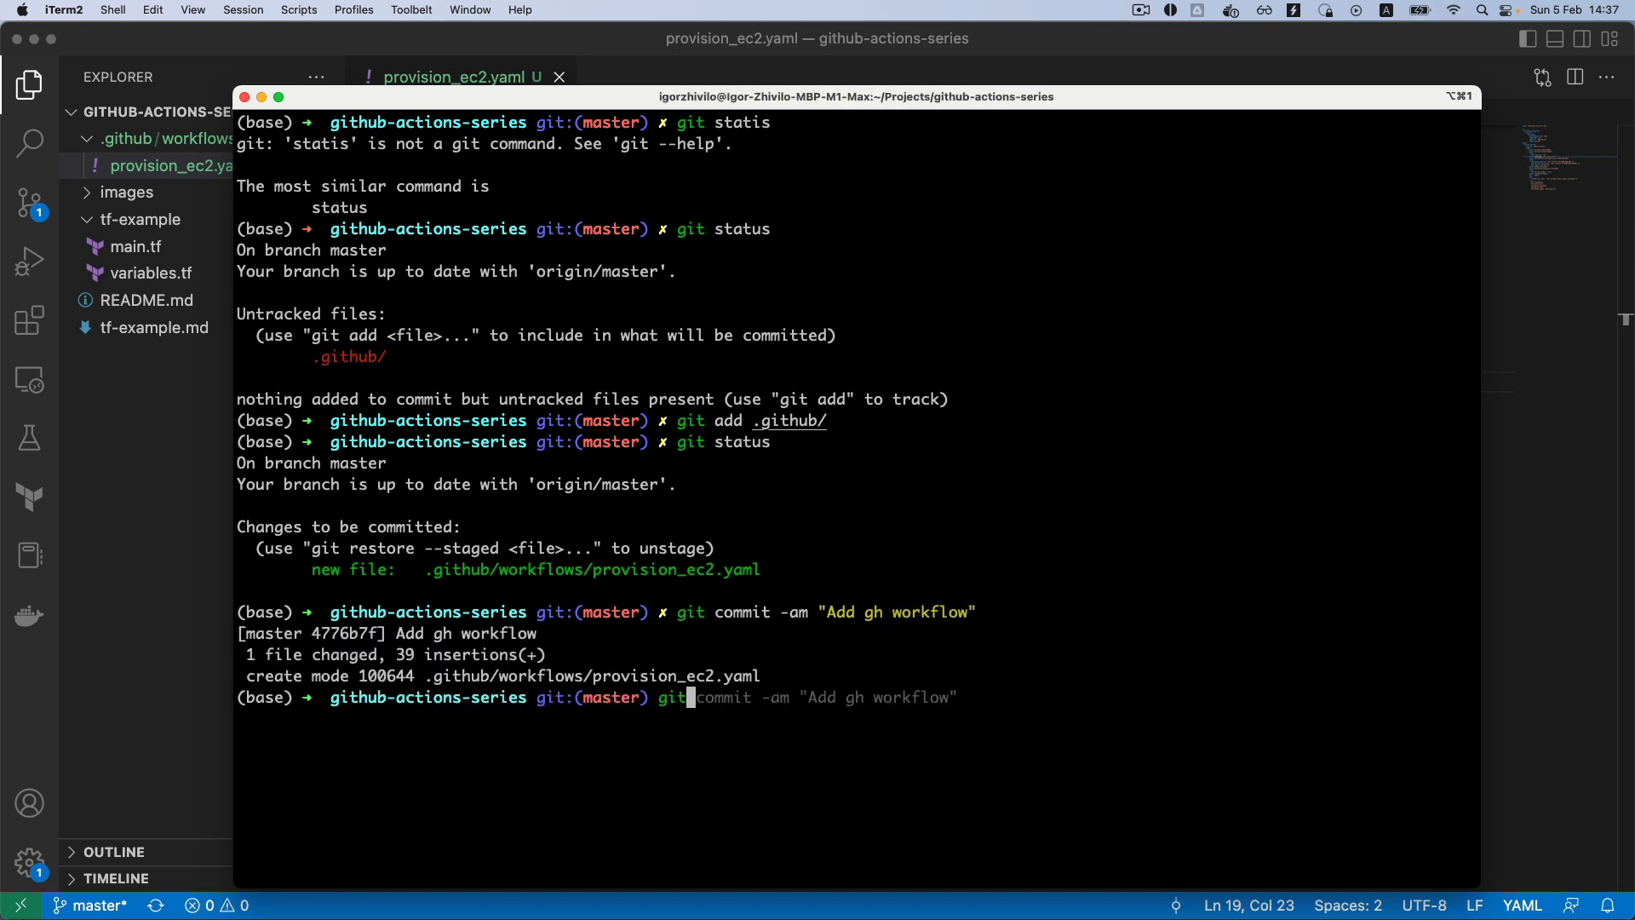
text(push origin master)
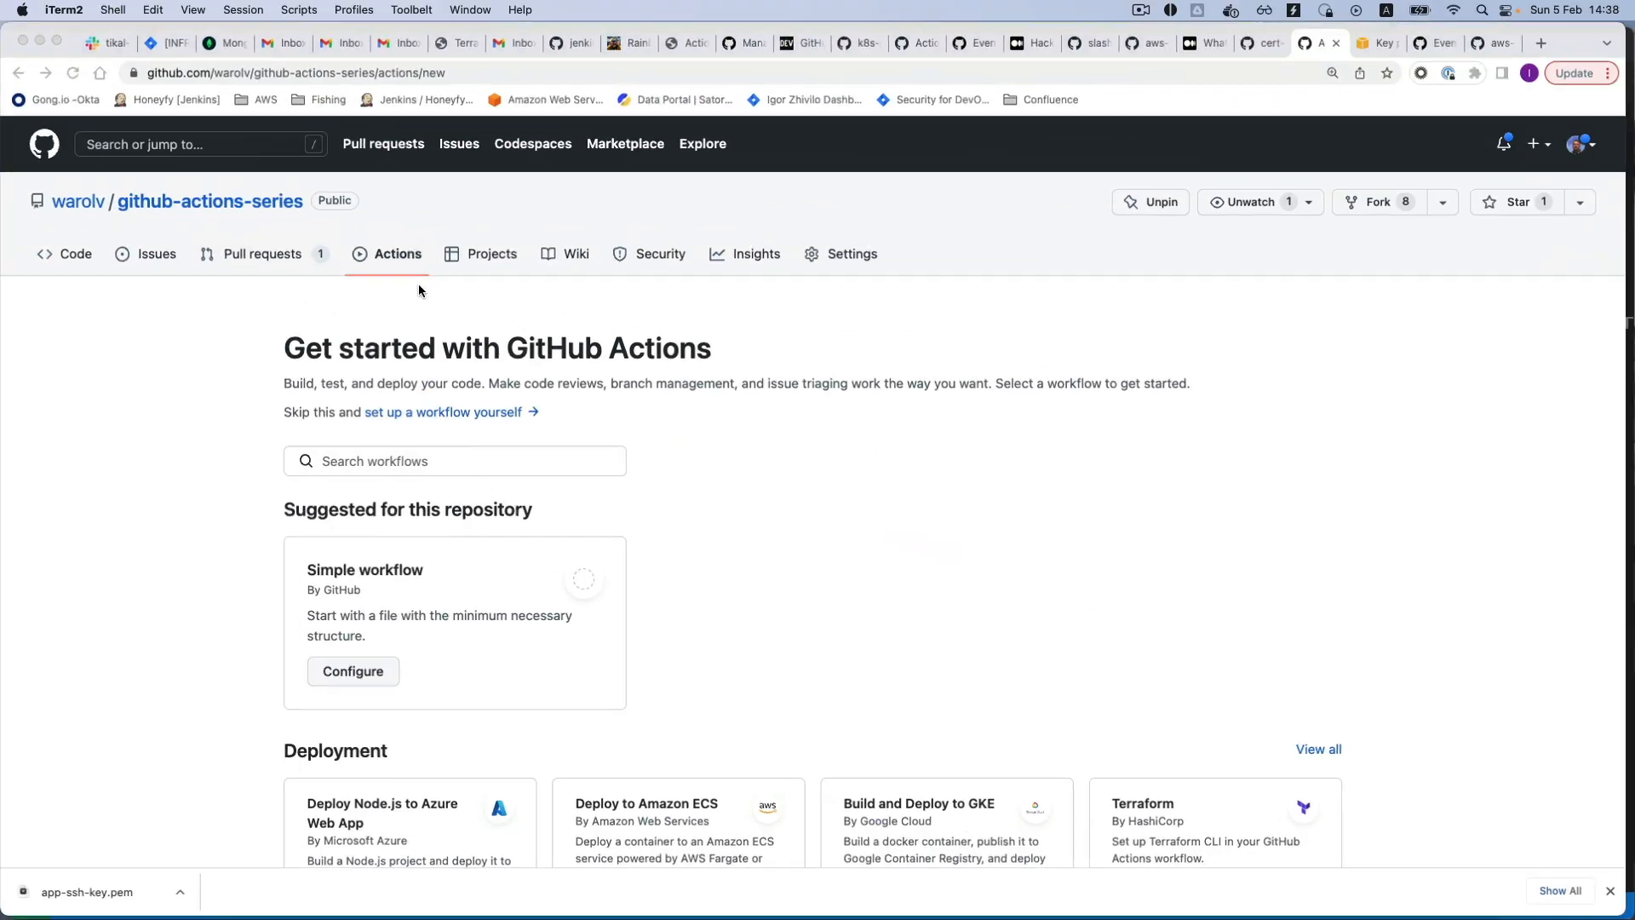
- Open .github/workflows/provision_ec2.yaml in the repo, then the Actions workflows list
click(65, 254)
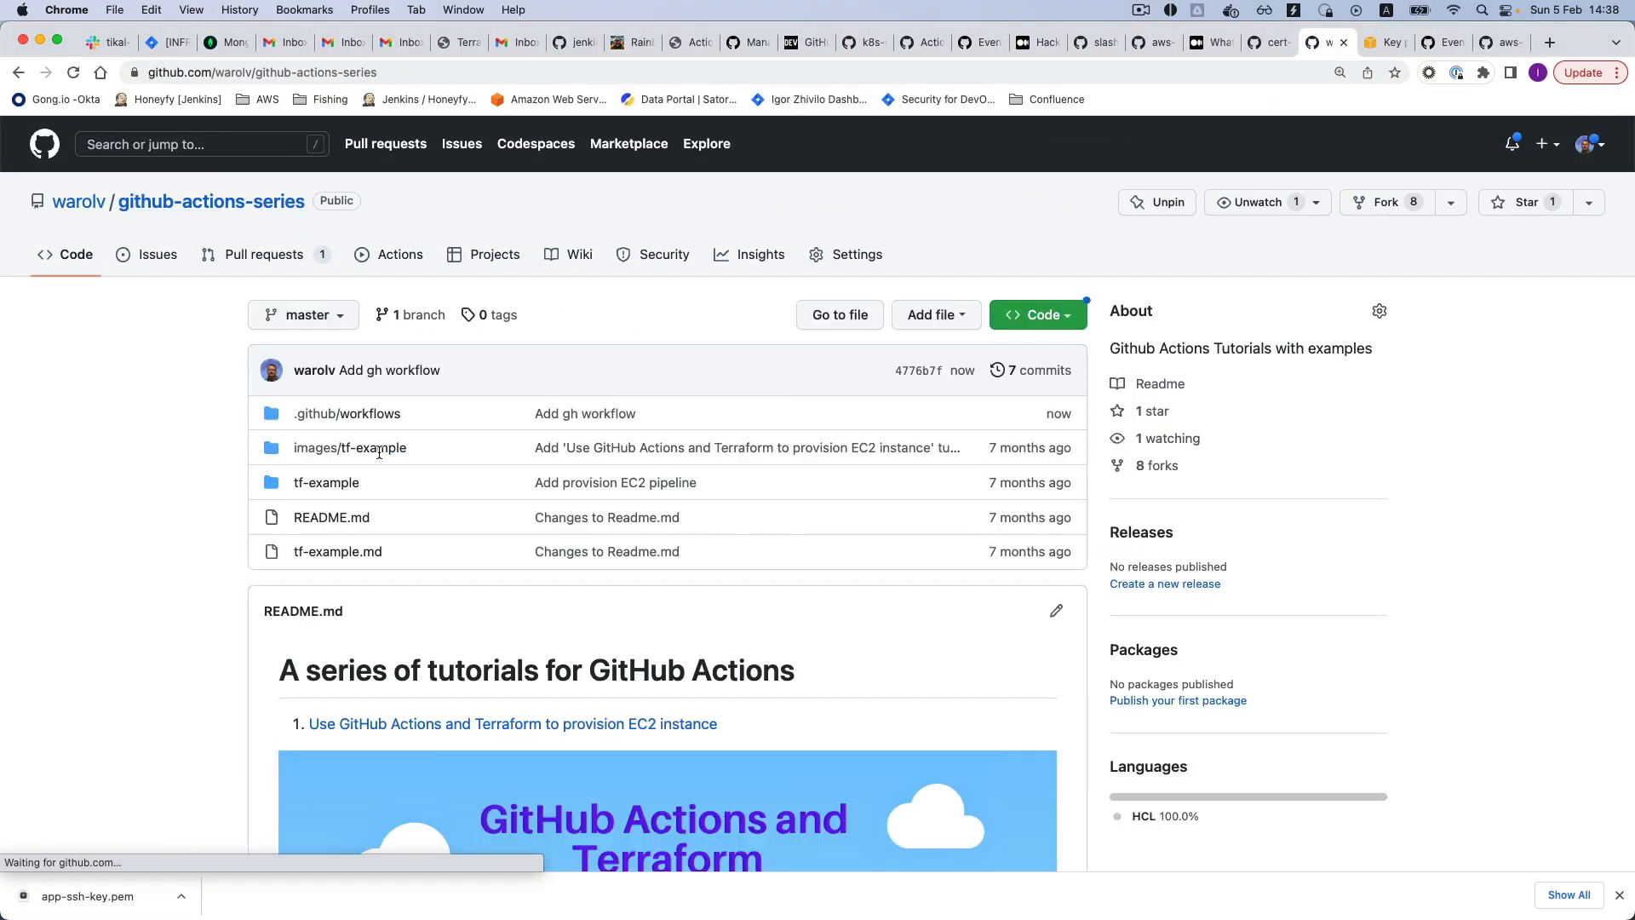
mouse_move(370, 417)
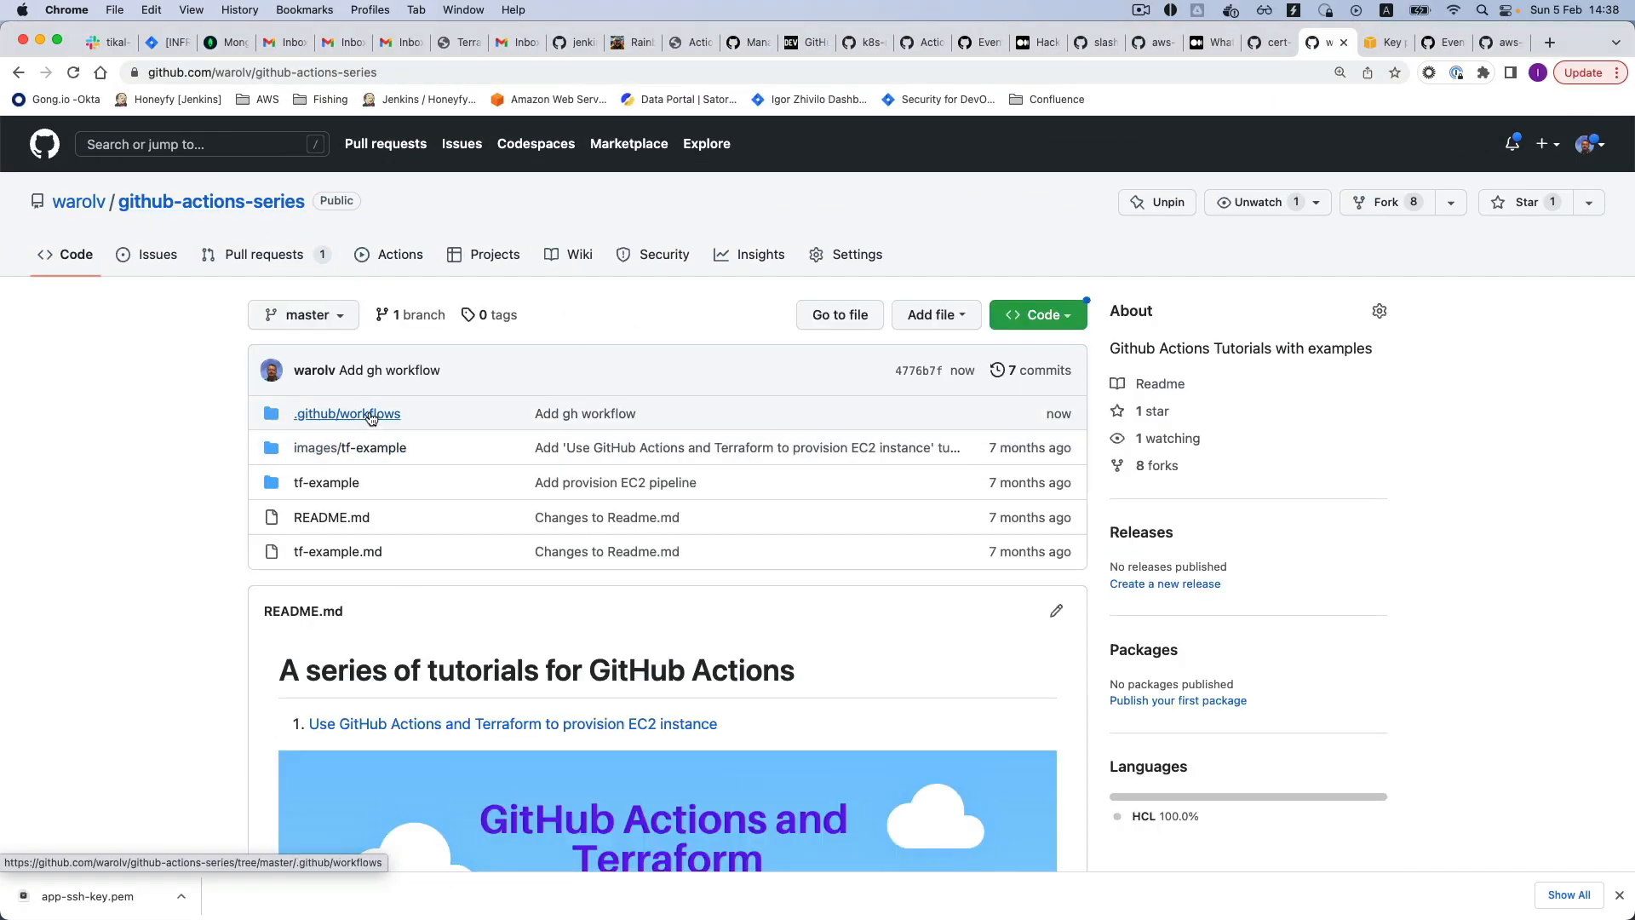
click(348, 414)
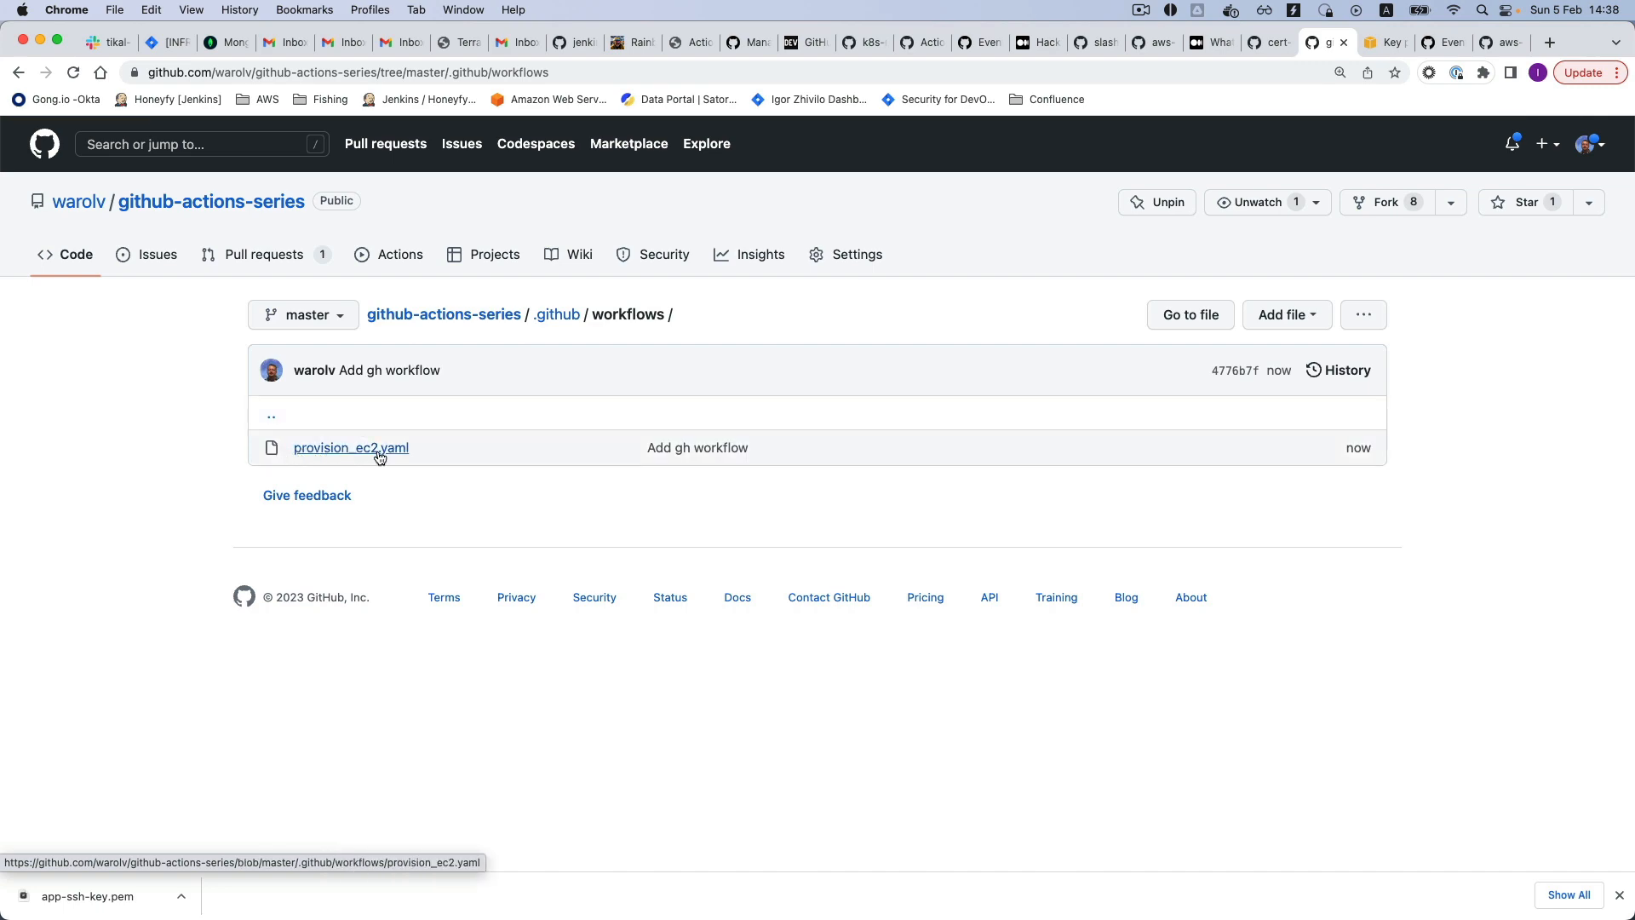
click(351, 447)
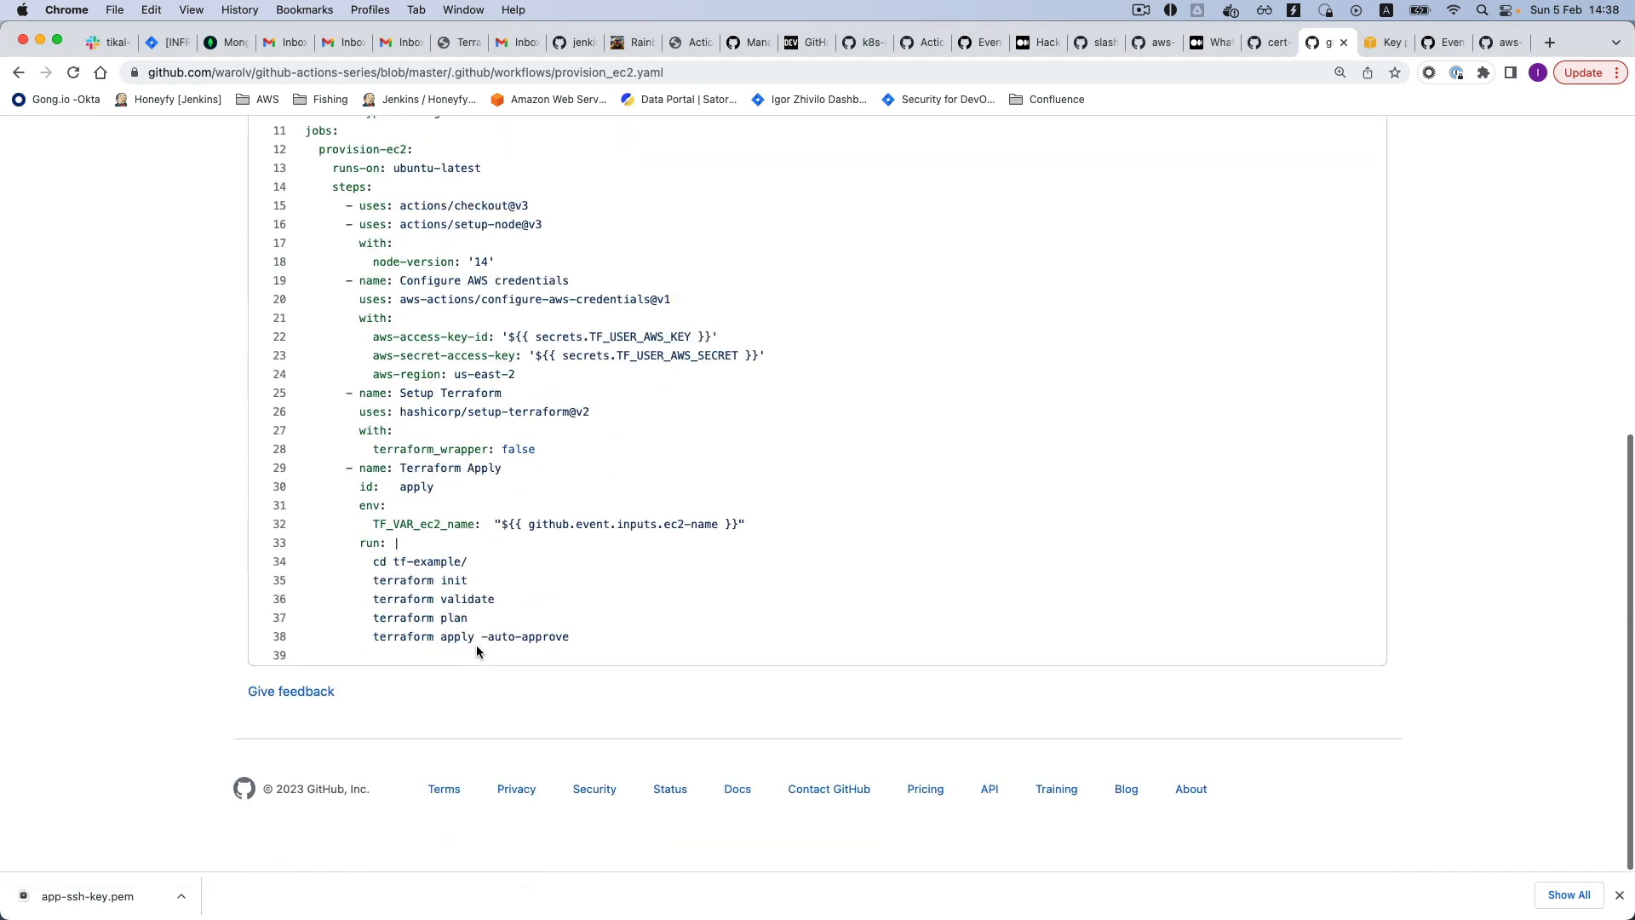
click(399, 254)
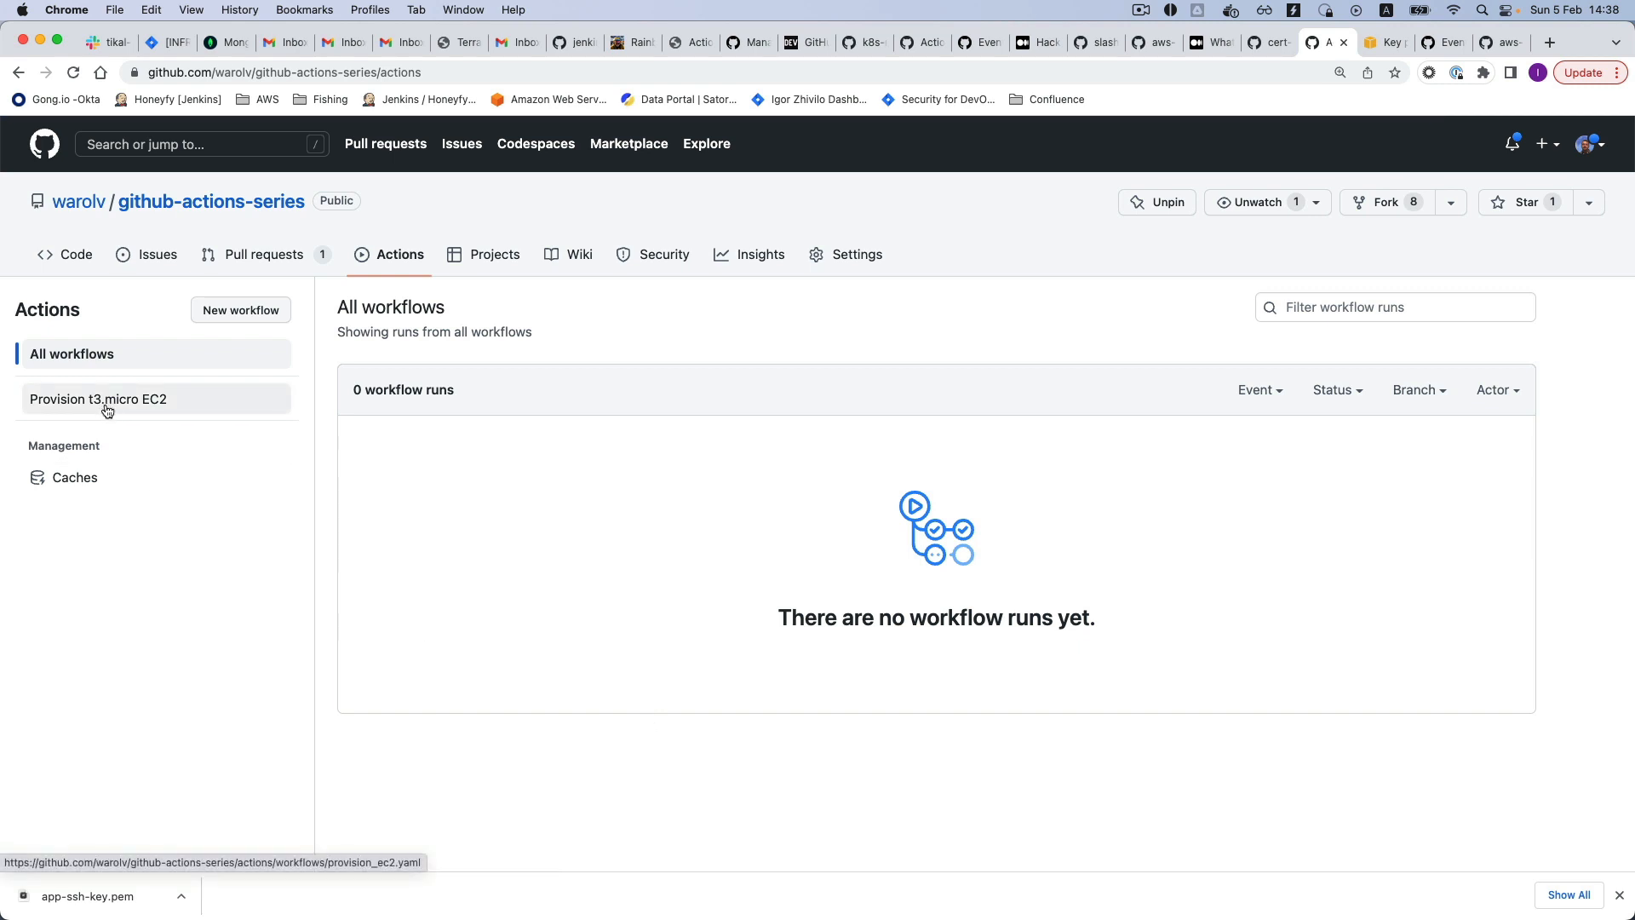
mouse_move(143, 414)
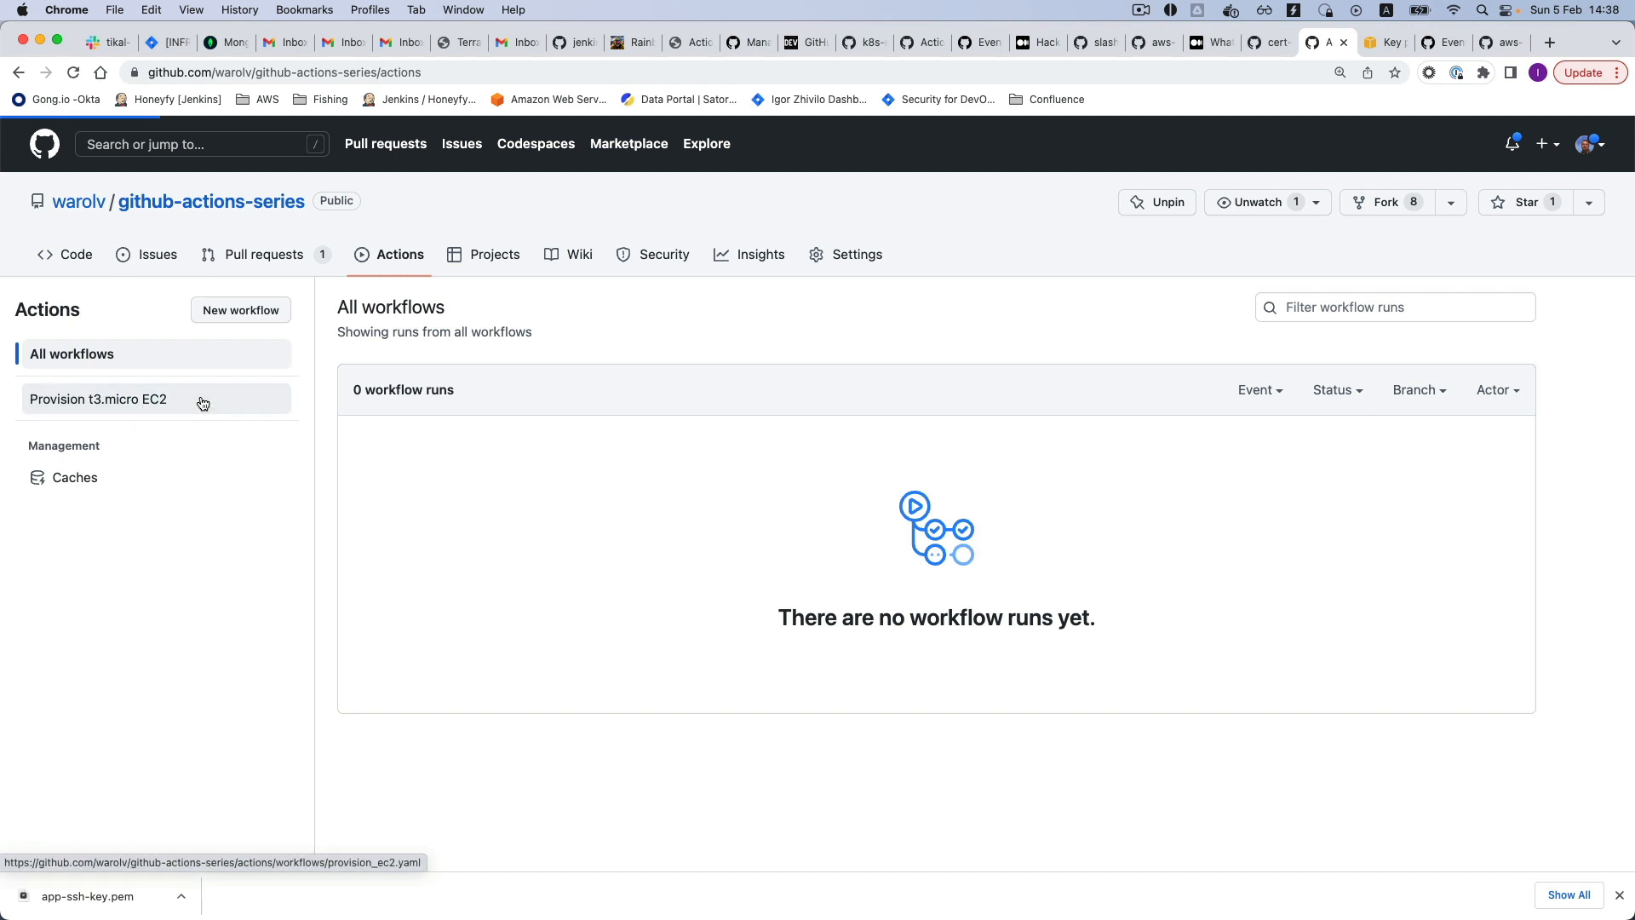
- Open the Provision t3.micro EC2 workflow and its Run workflow dispatch form
click(99, 398)
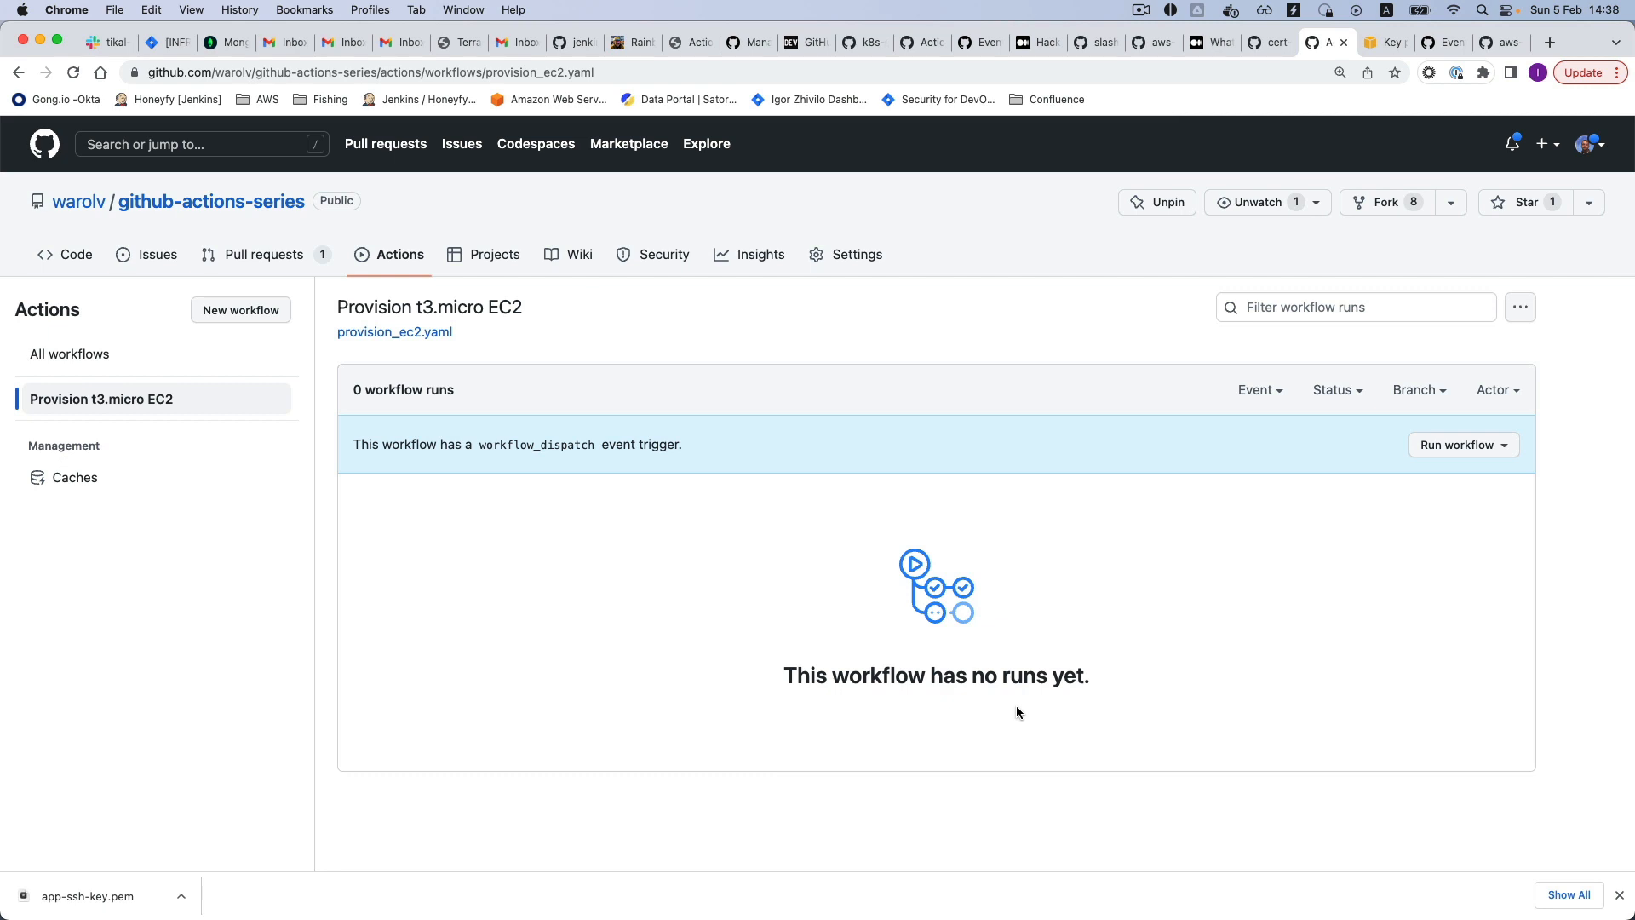
click(1356, 307)
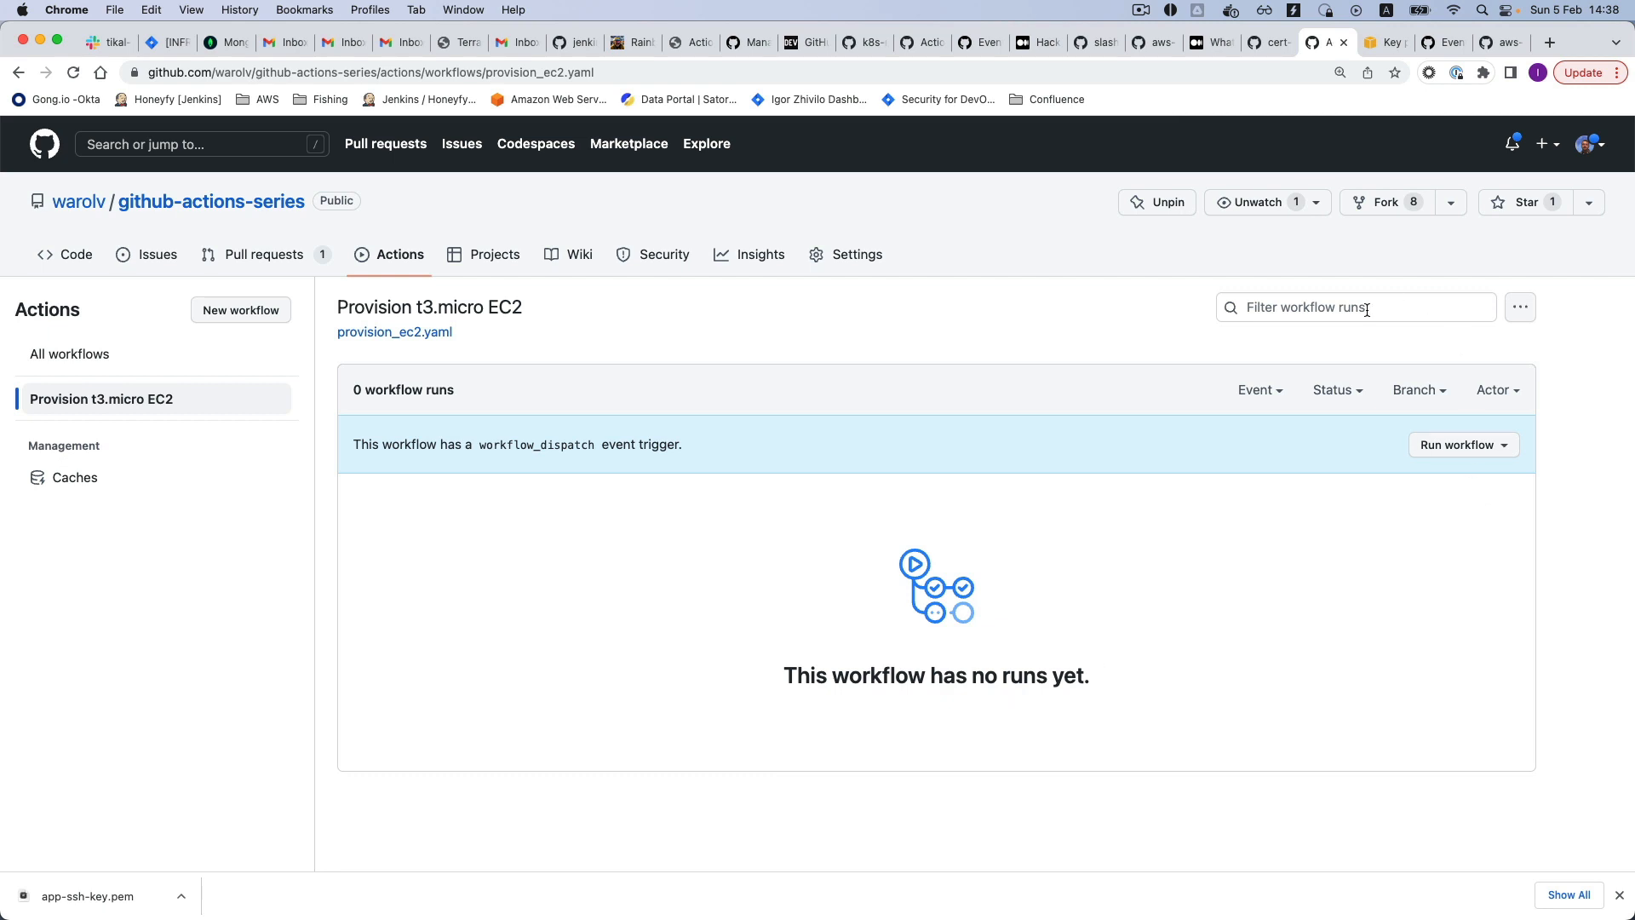
mouse_move(1366, 325)
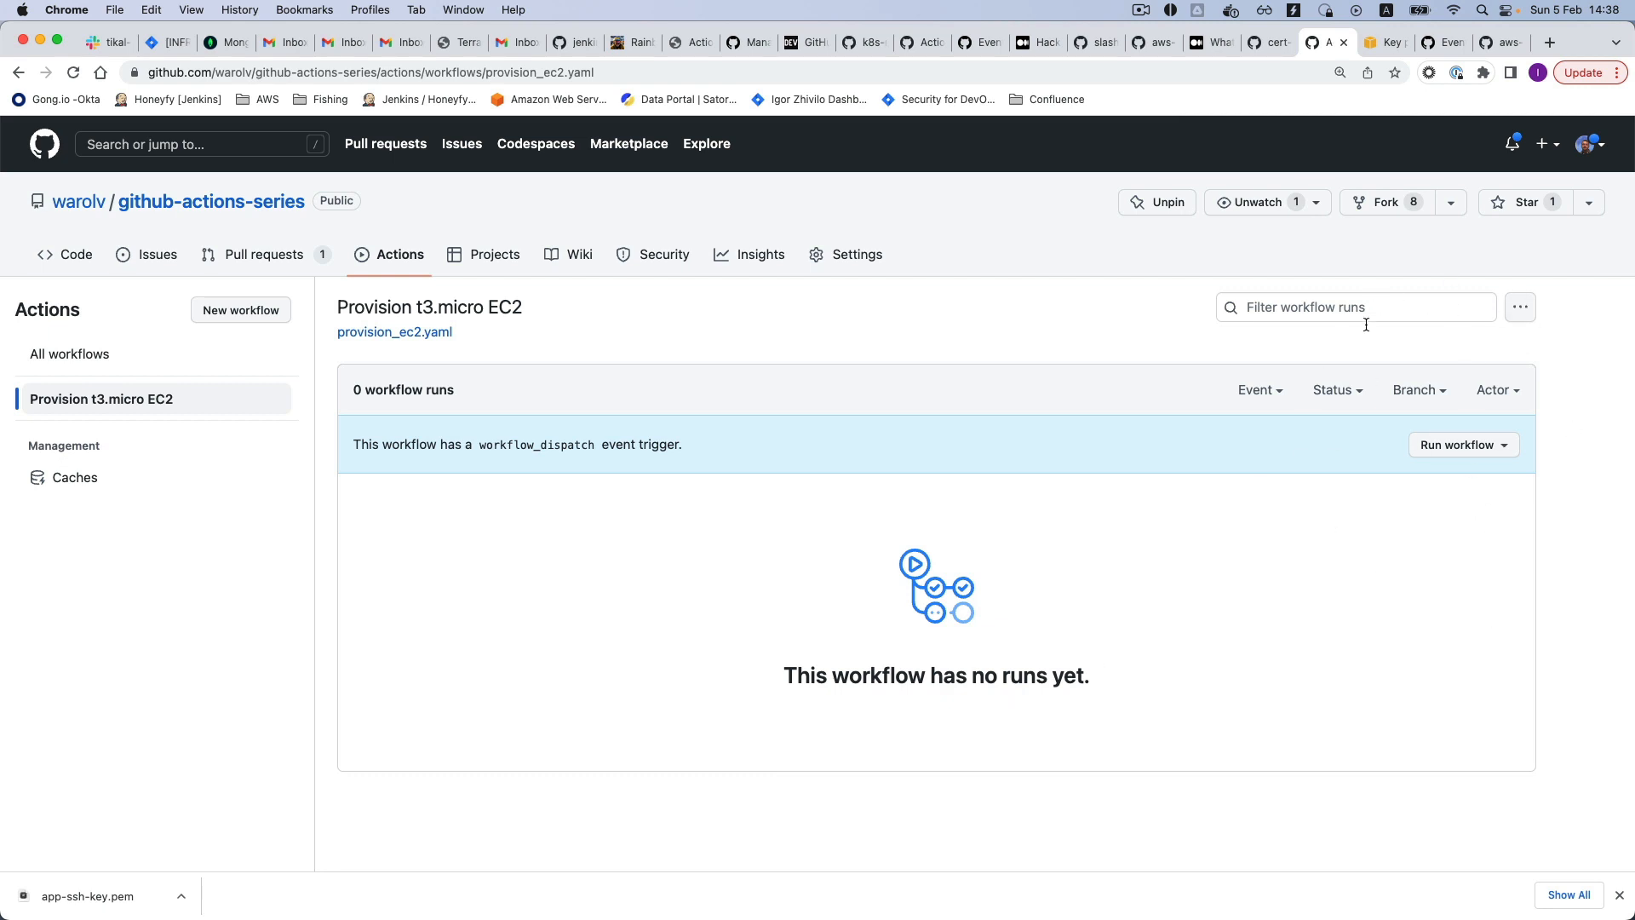
mouse_move(1445, 444)
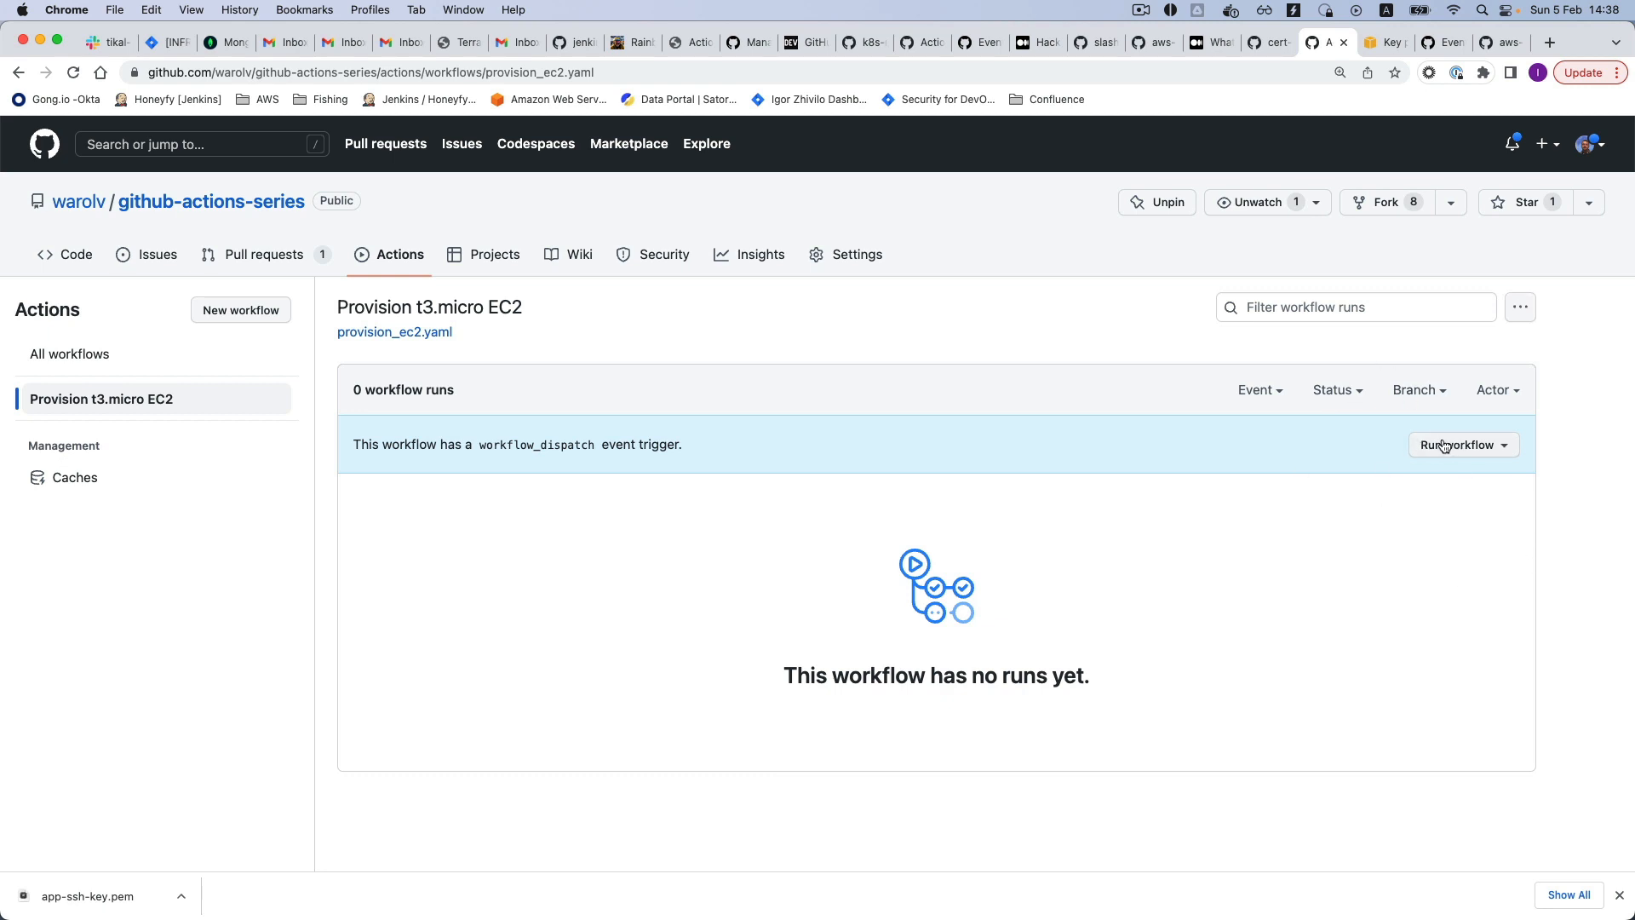
click(1463, 444)
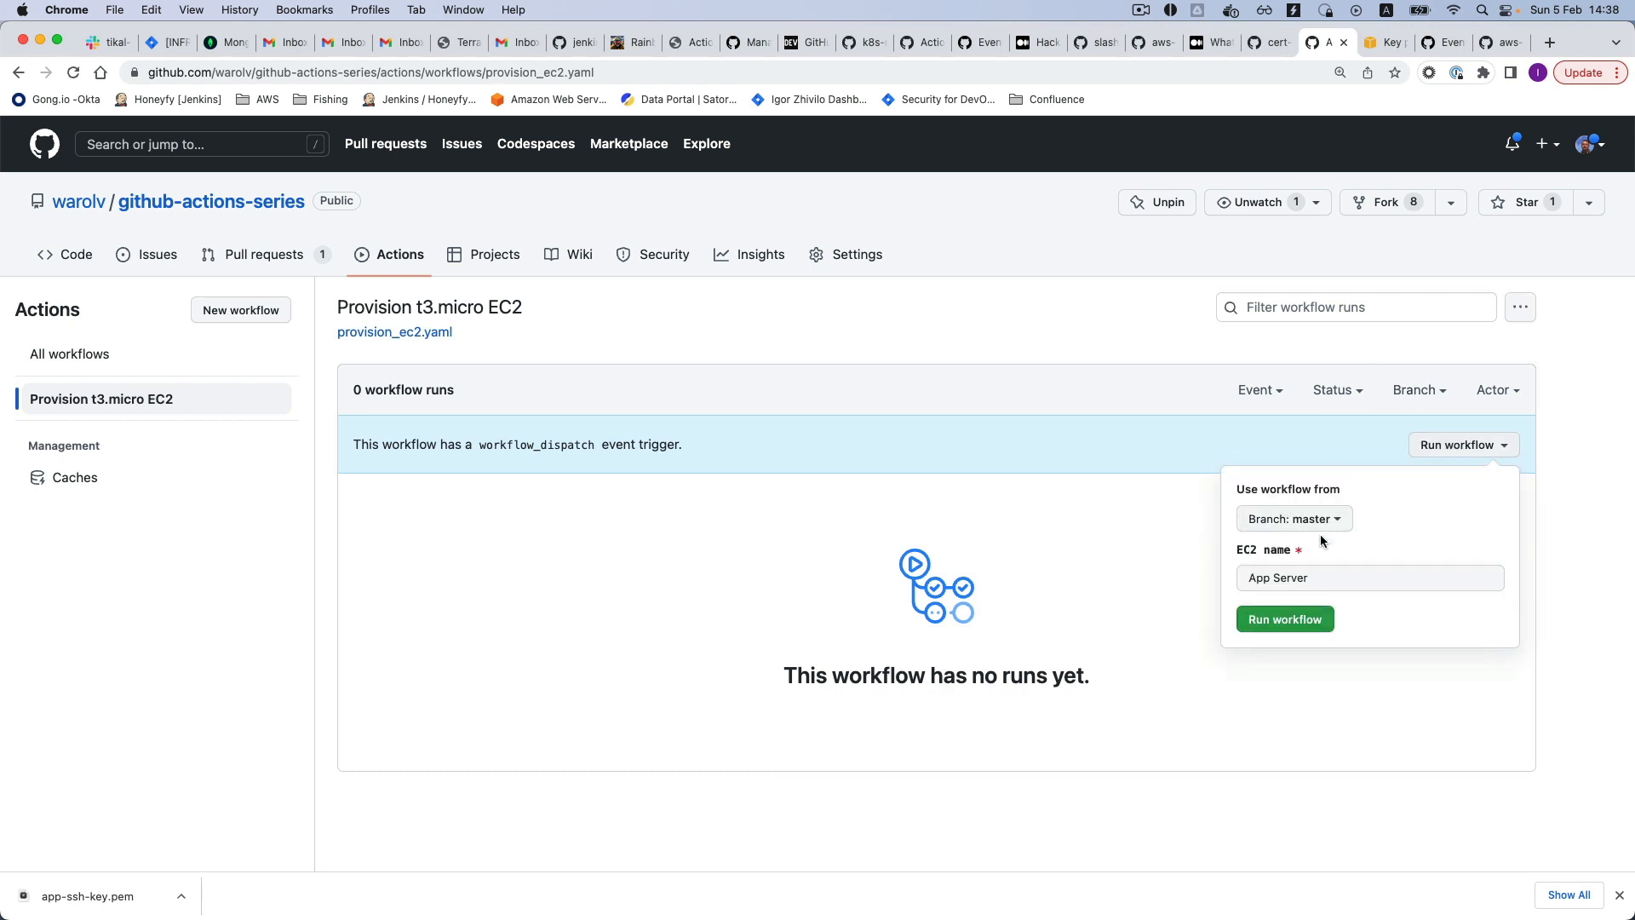
mouse_move(1305, 484)
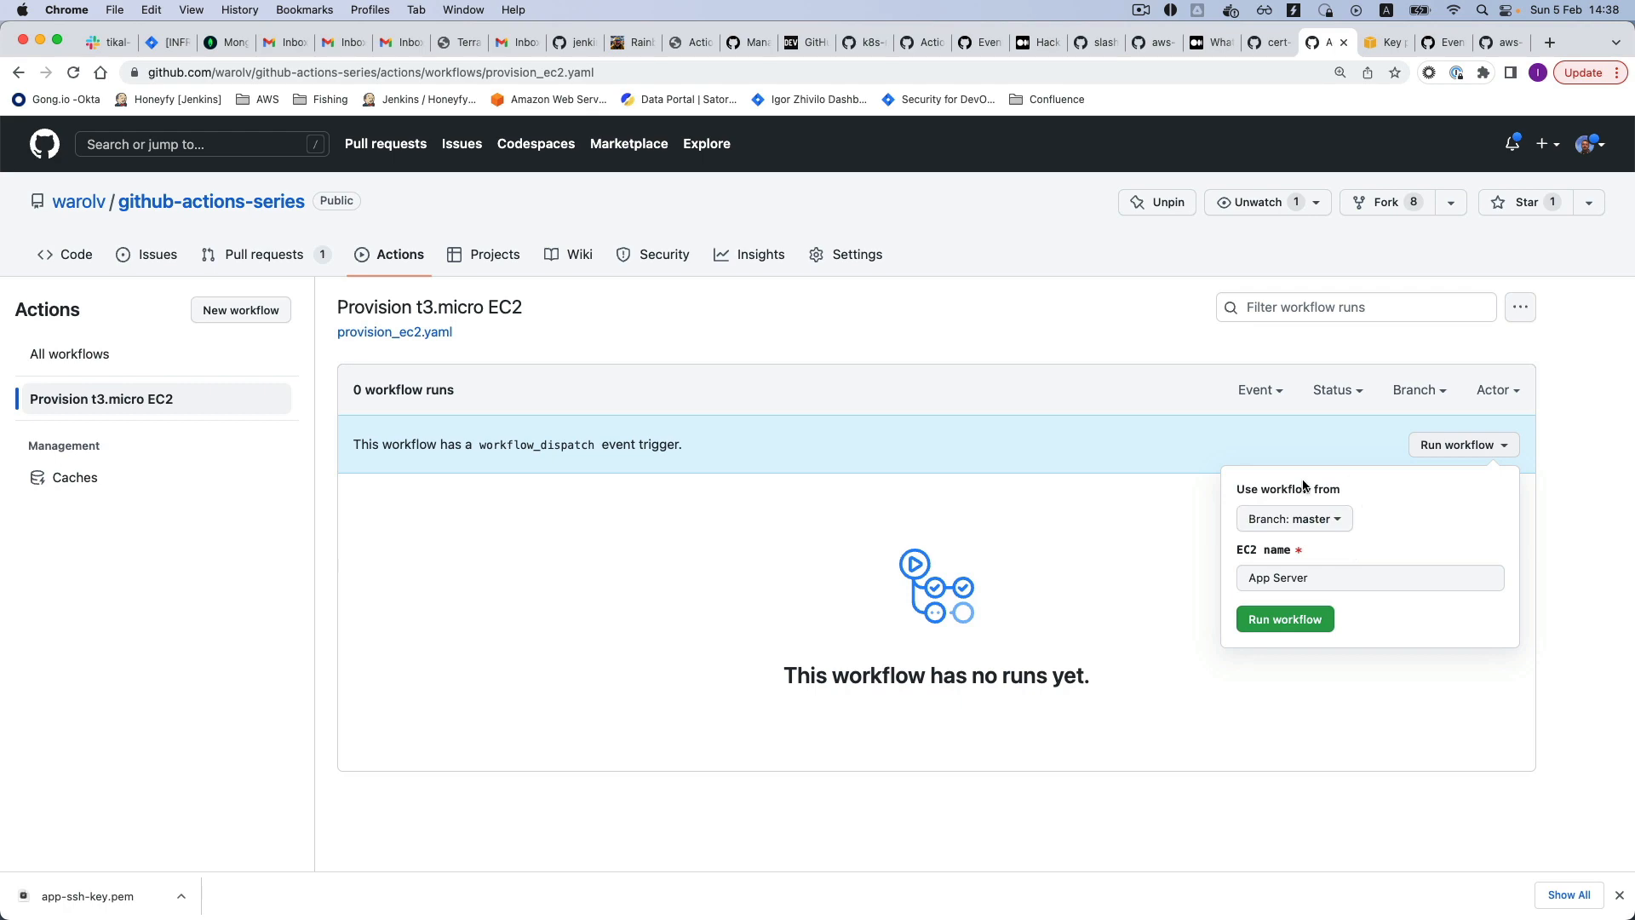
mouse_move(1226, 552)
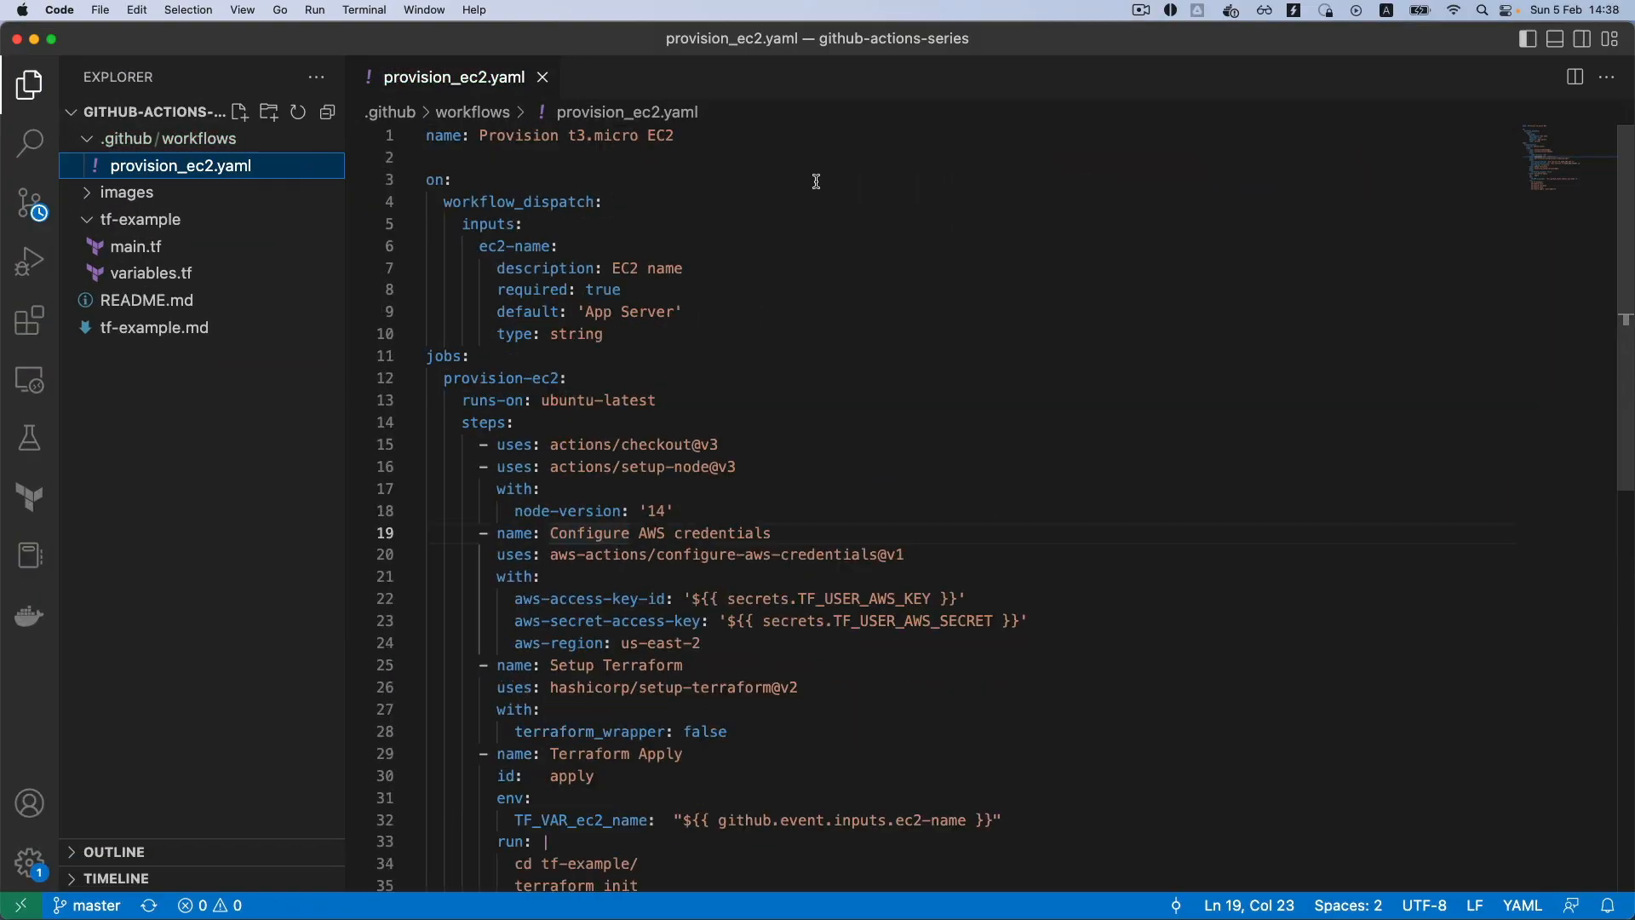
- Check the ec2-name input description, then main.tf's Name tag using var.ec2_name
double_click(526, 246)
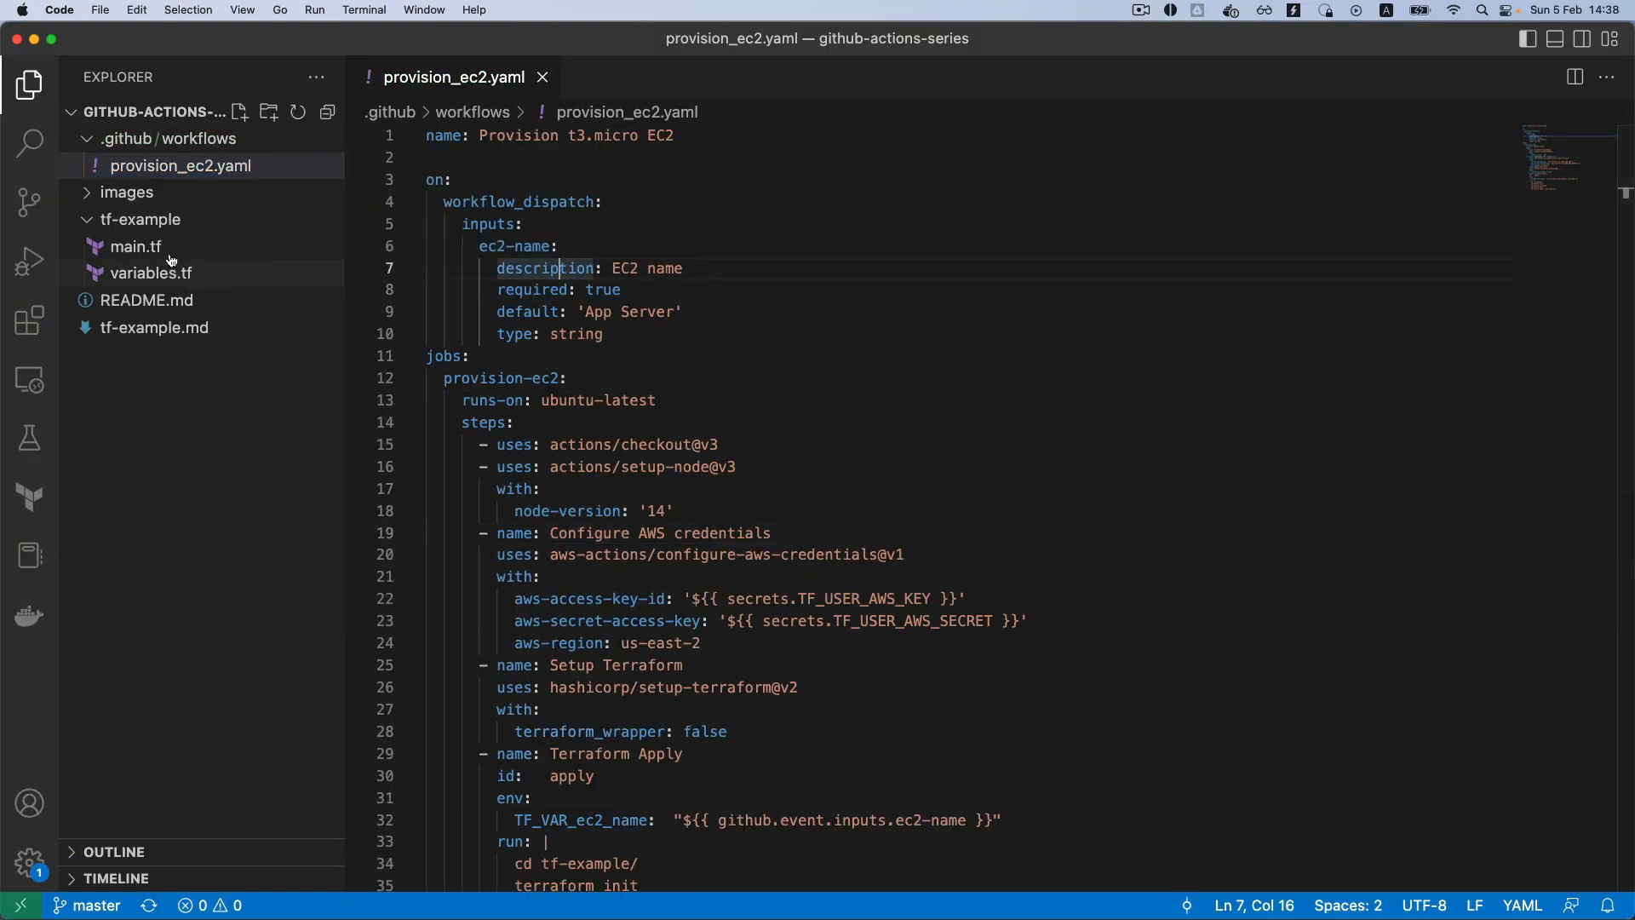
click(136, 245)
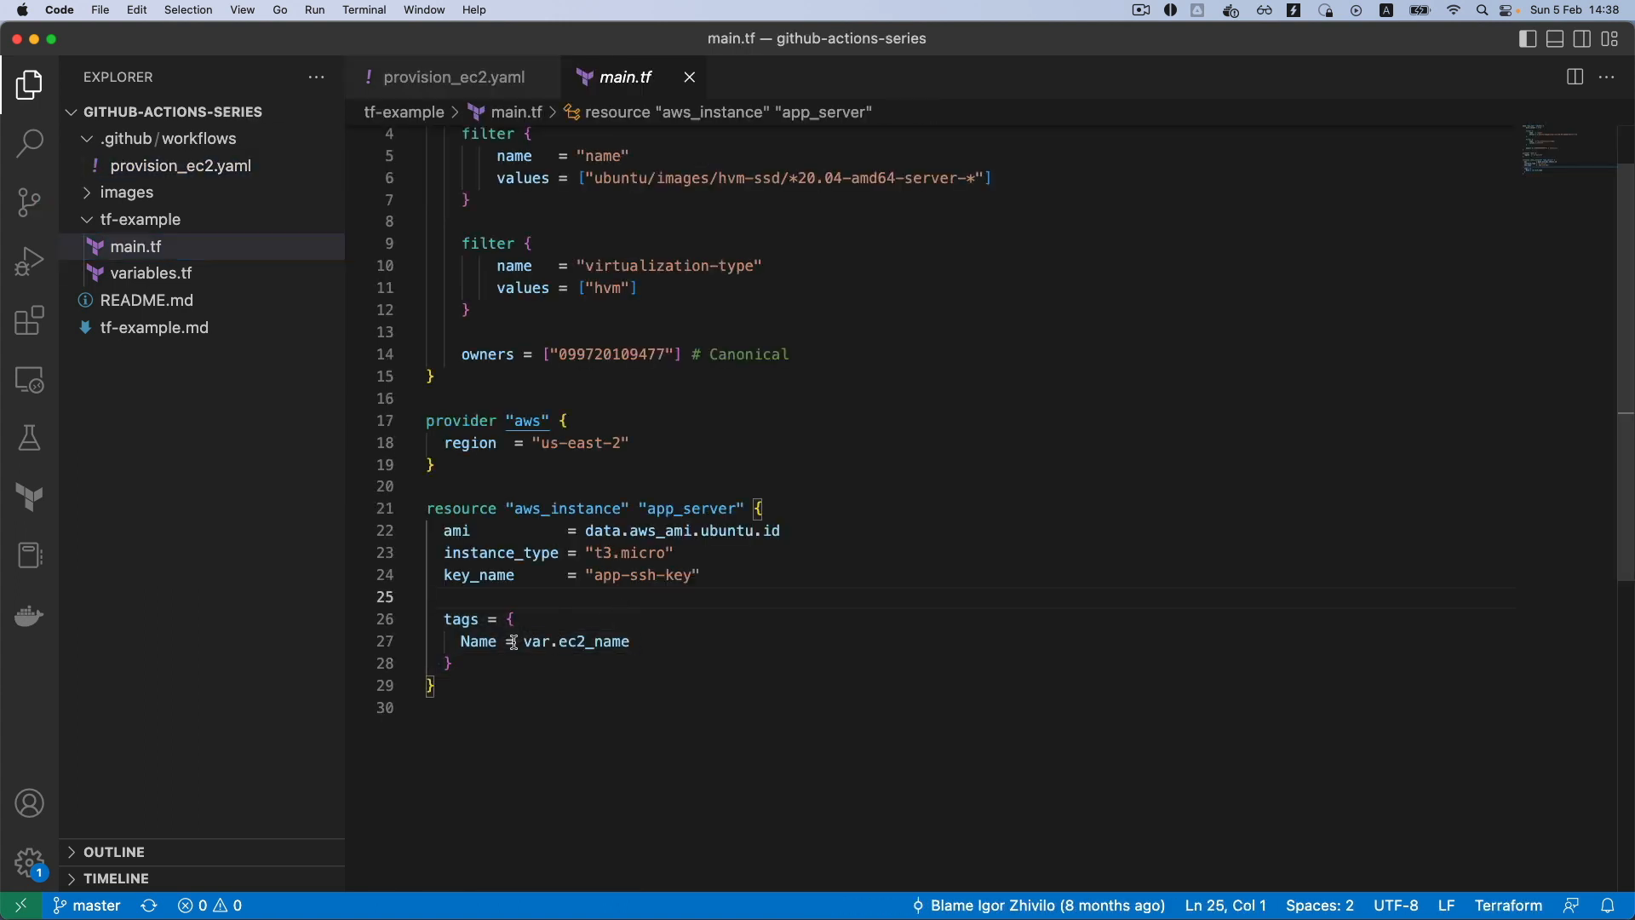
double_click(575, 641)
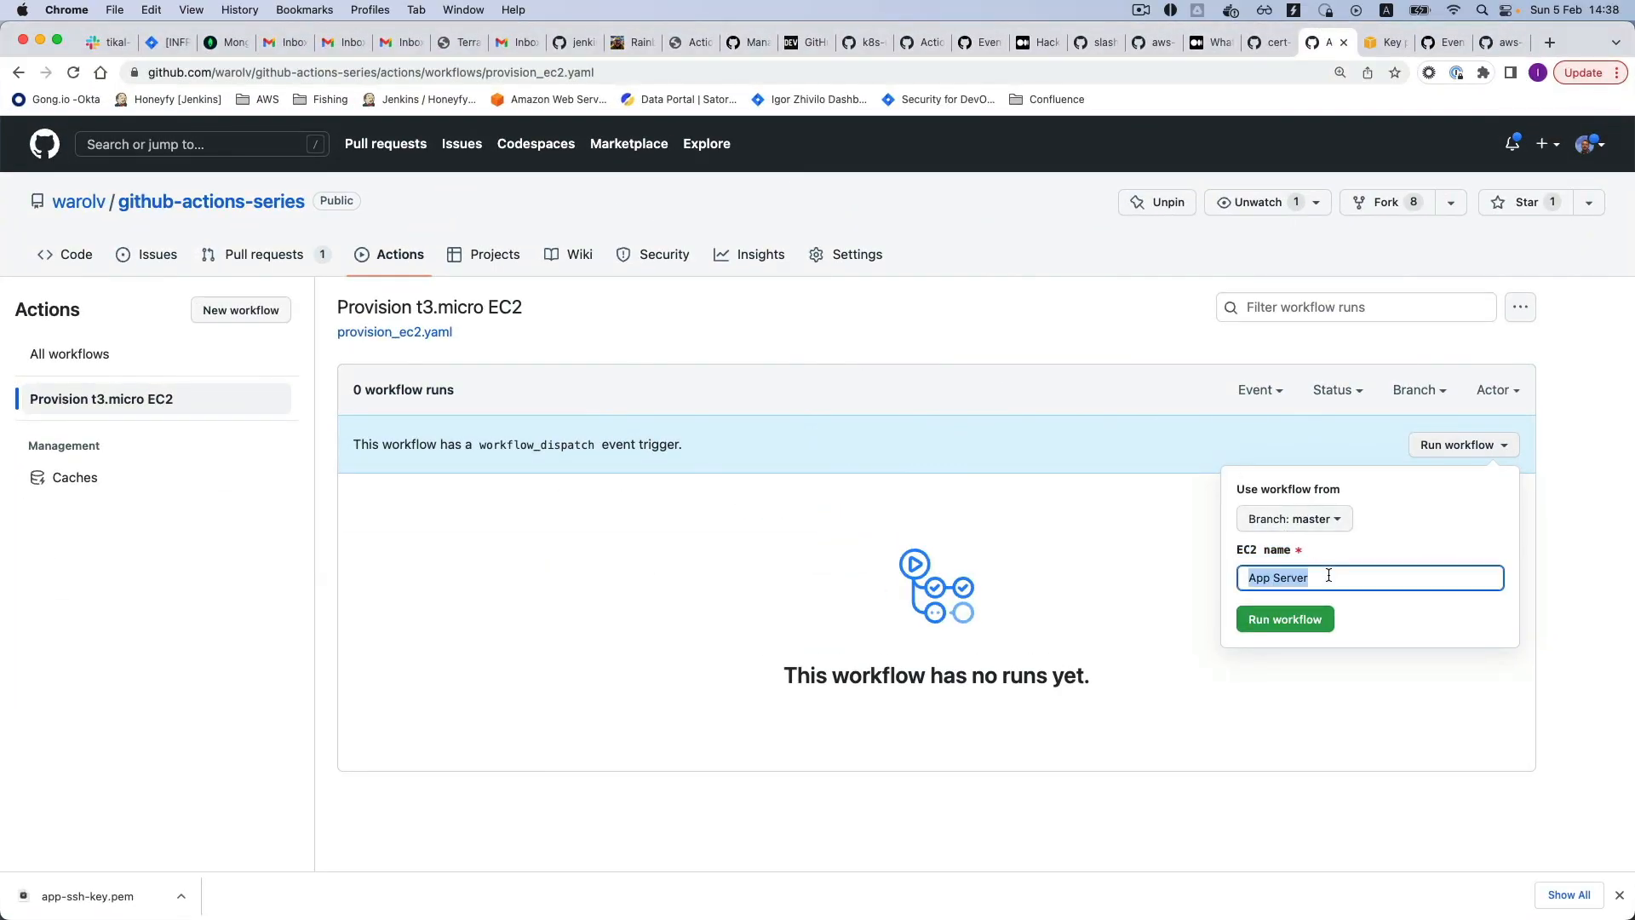
- Set EC2 name to 'Test EC2 Provision' and run the workflow
text(Test EC2 P)
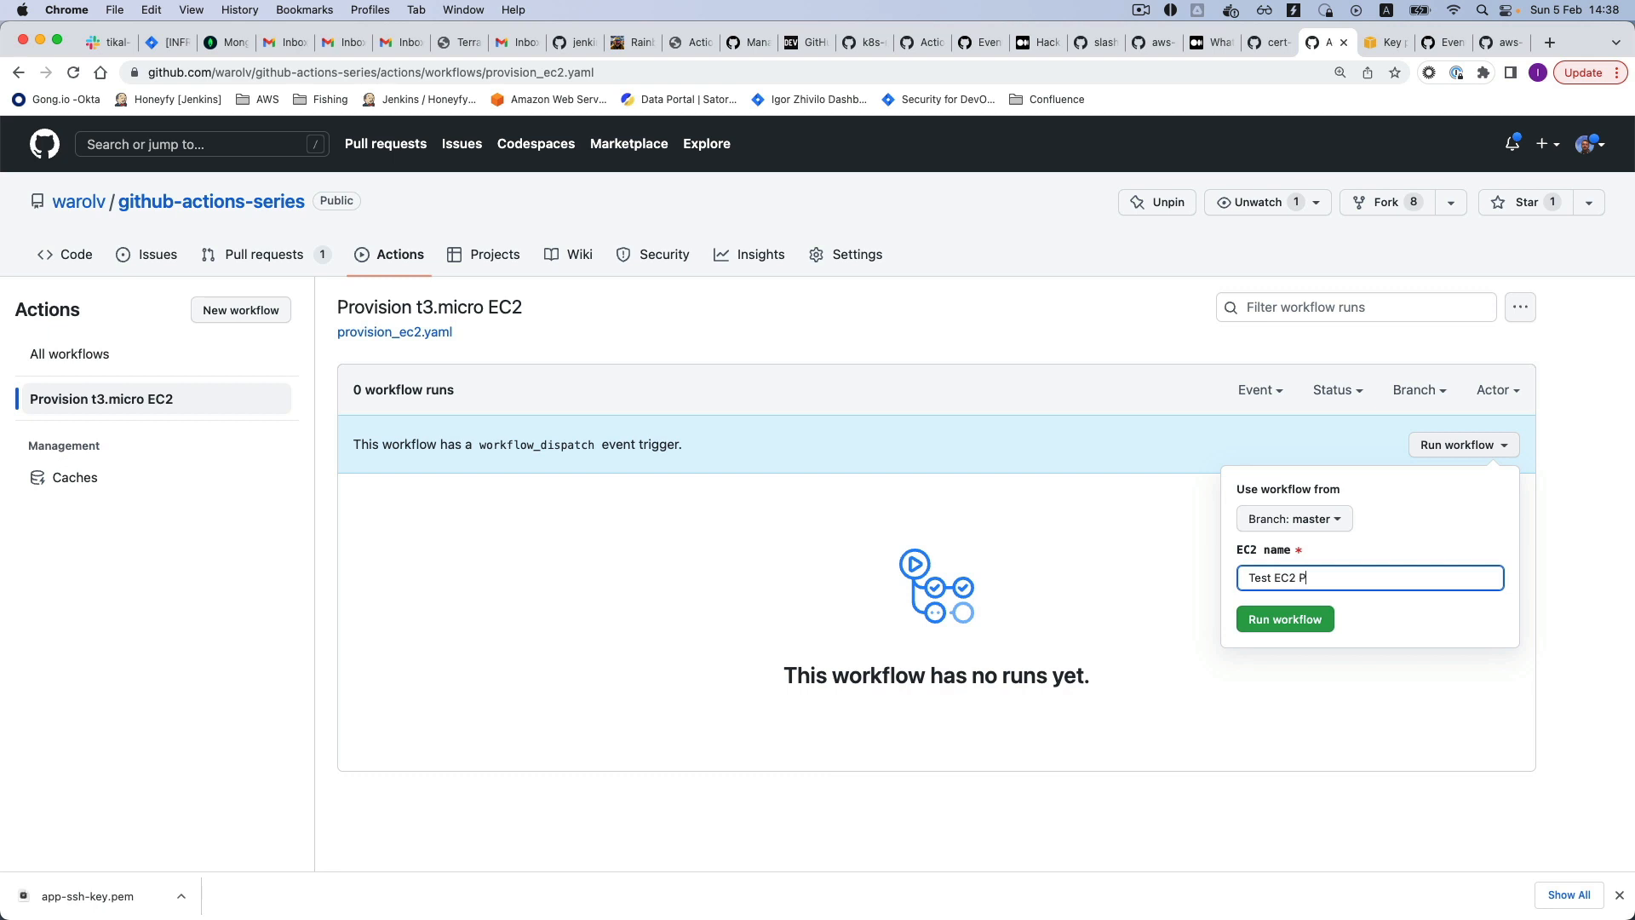
text(rovisi)
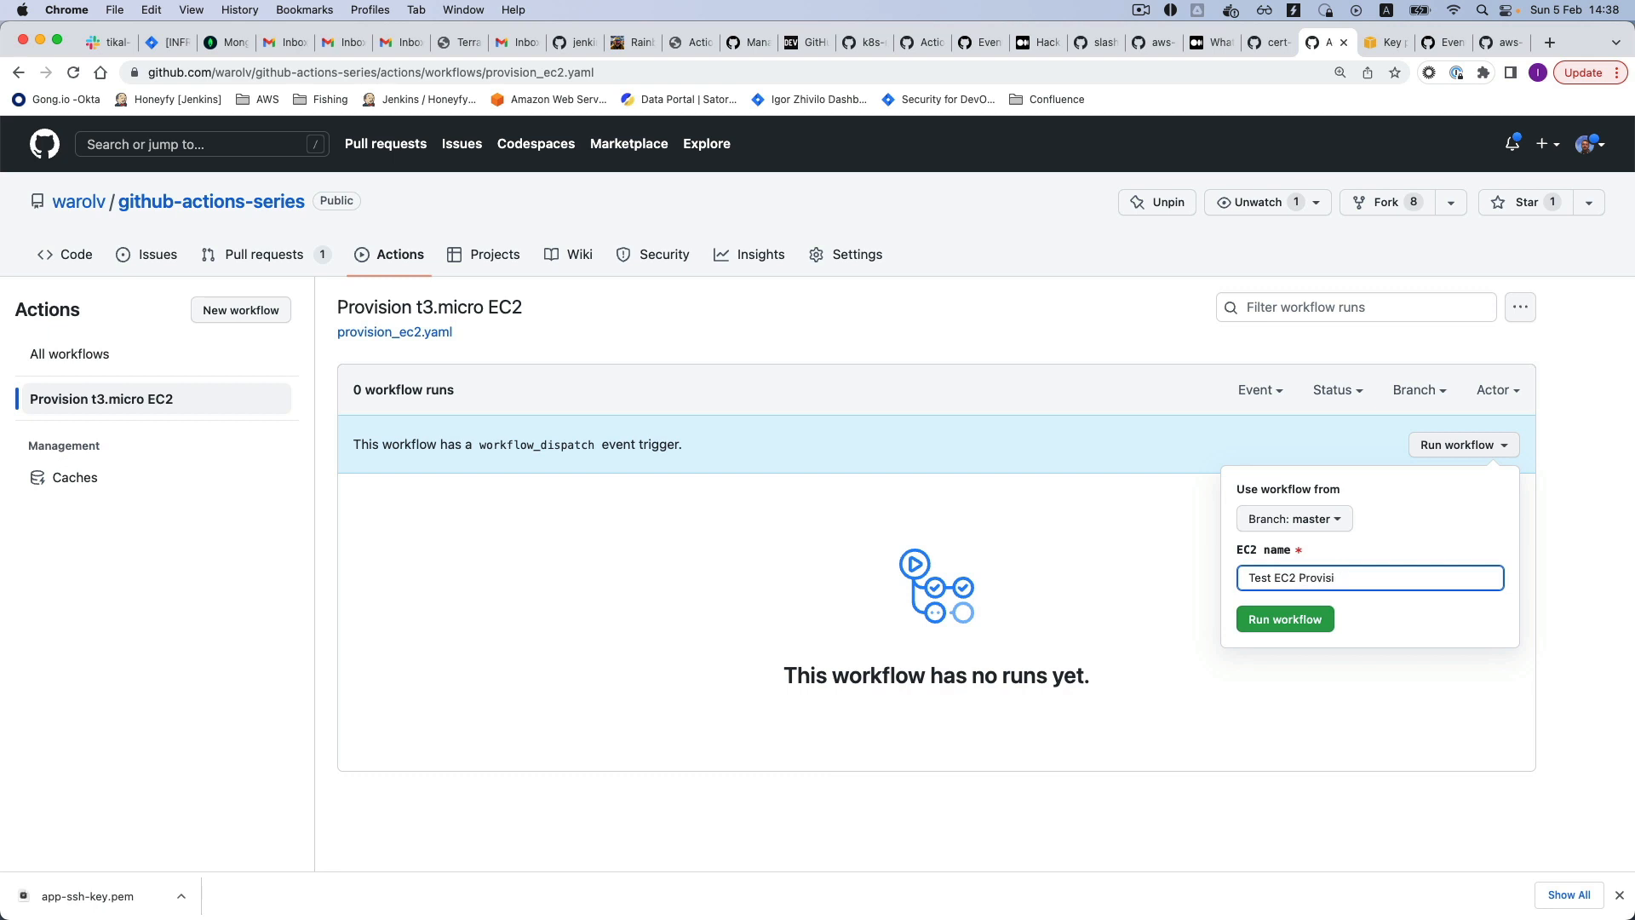
text(on)
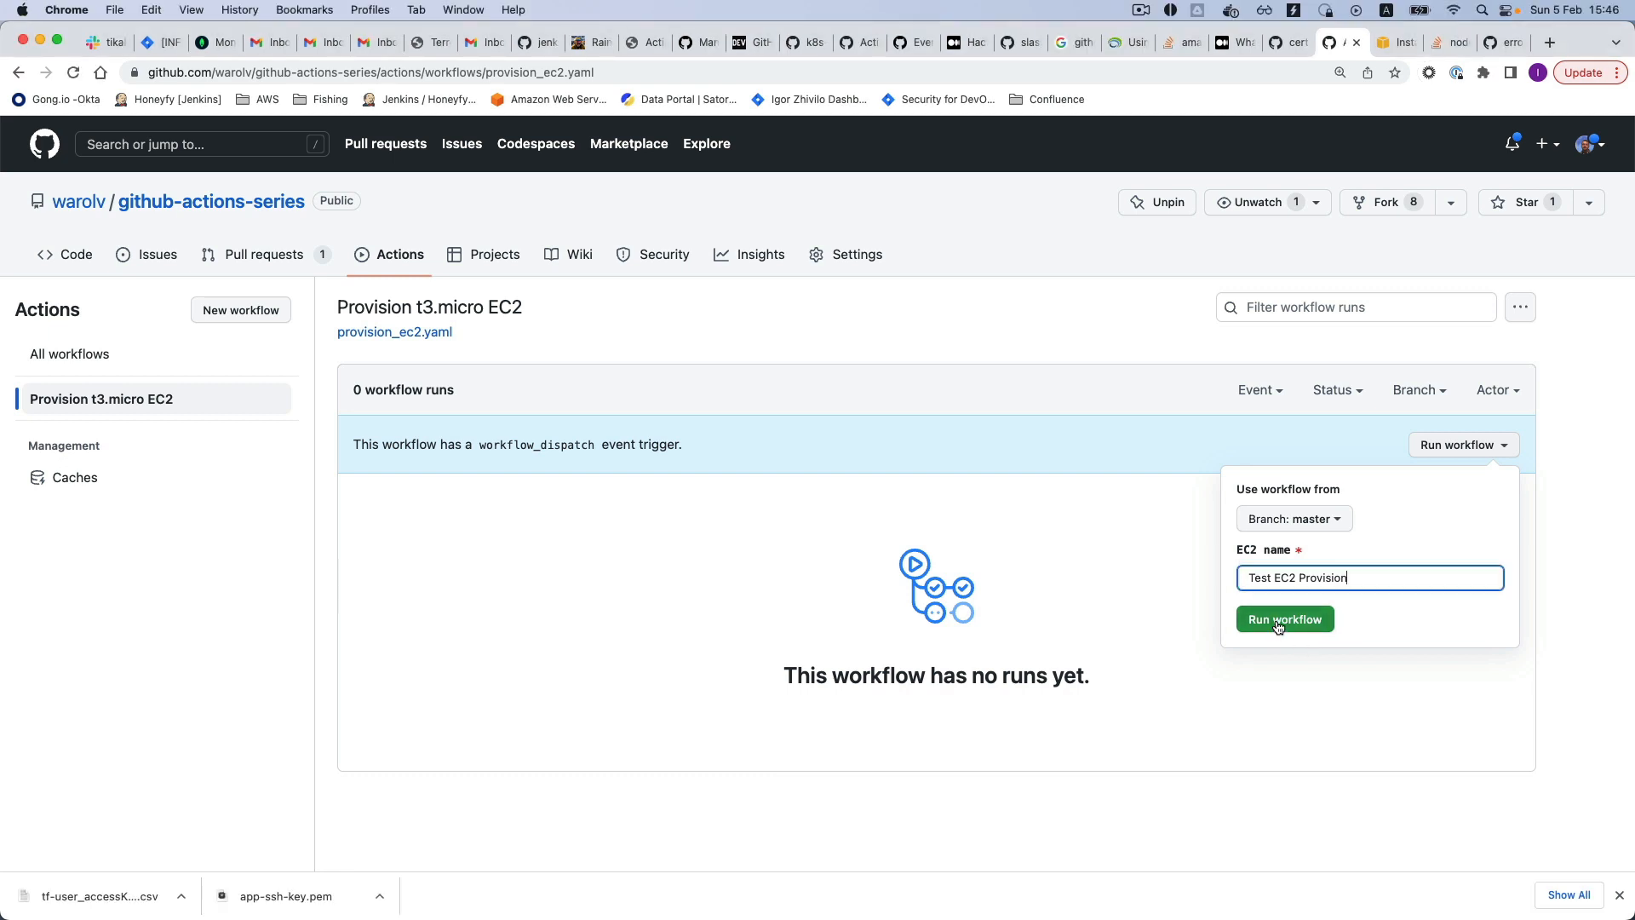
click(1284, 618)
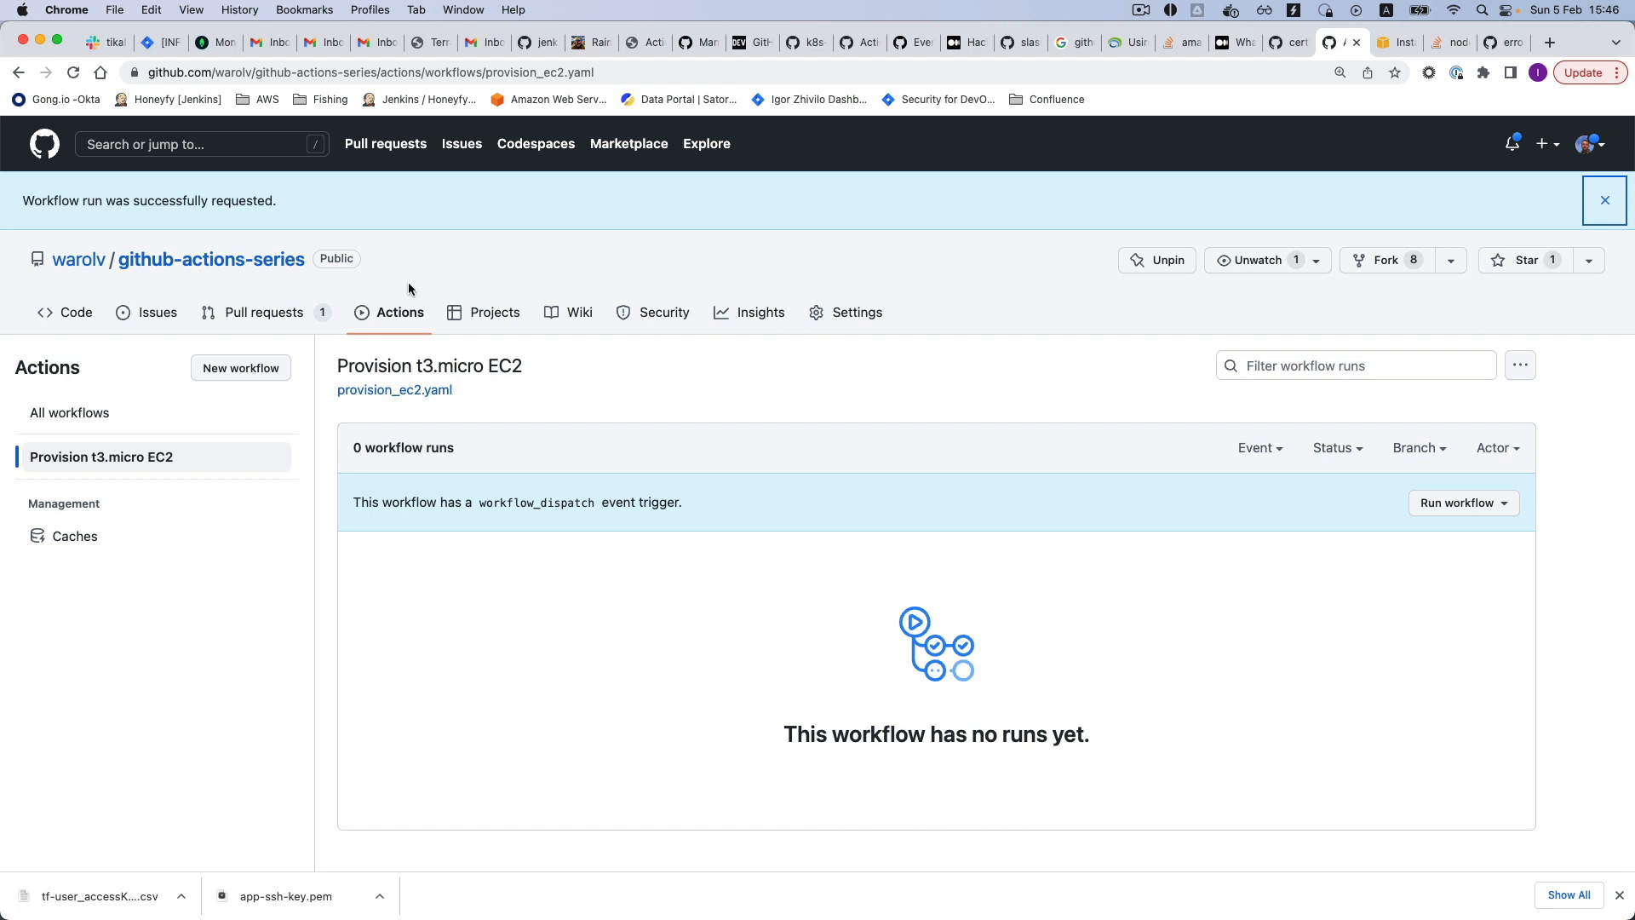
mouse_move(399, 313)
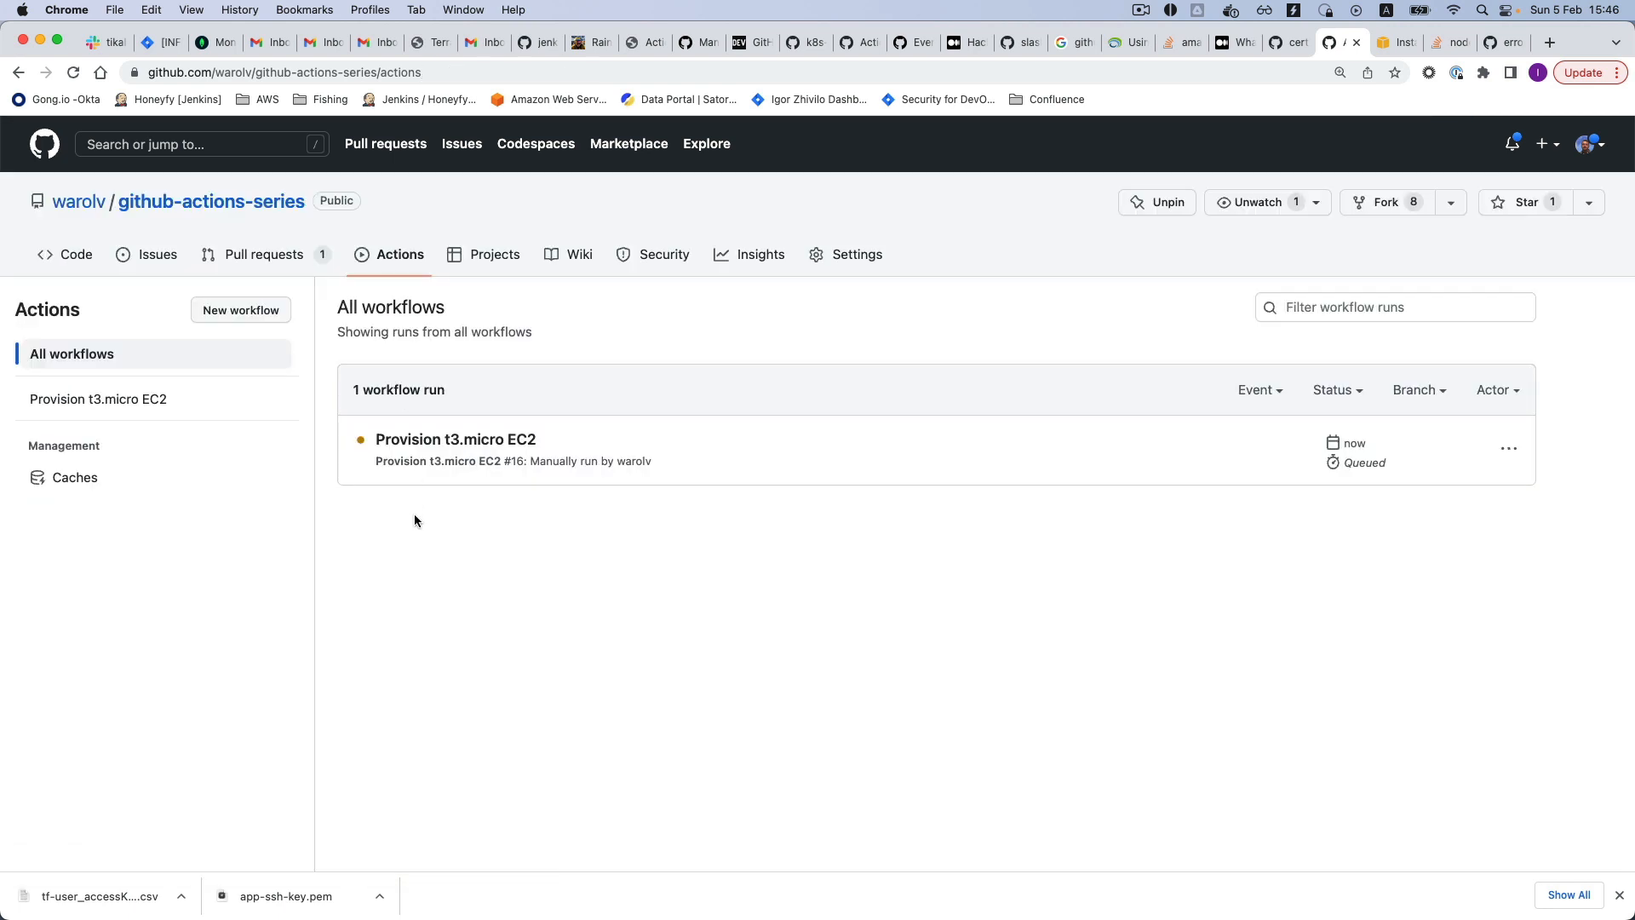
- Open queued run #16 of Provision t3.micro EC2 and its provision-ec2 job log
click(456, 440)
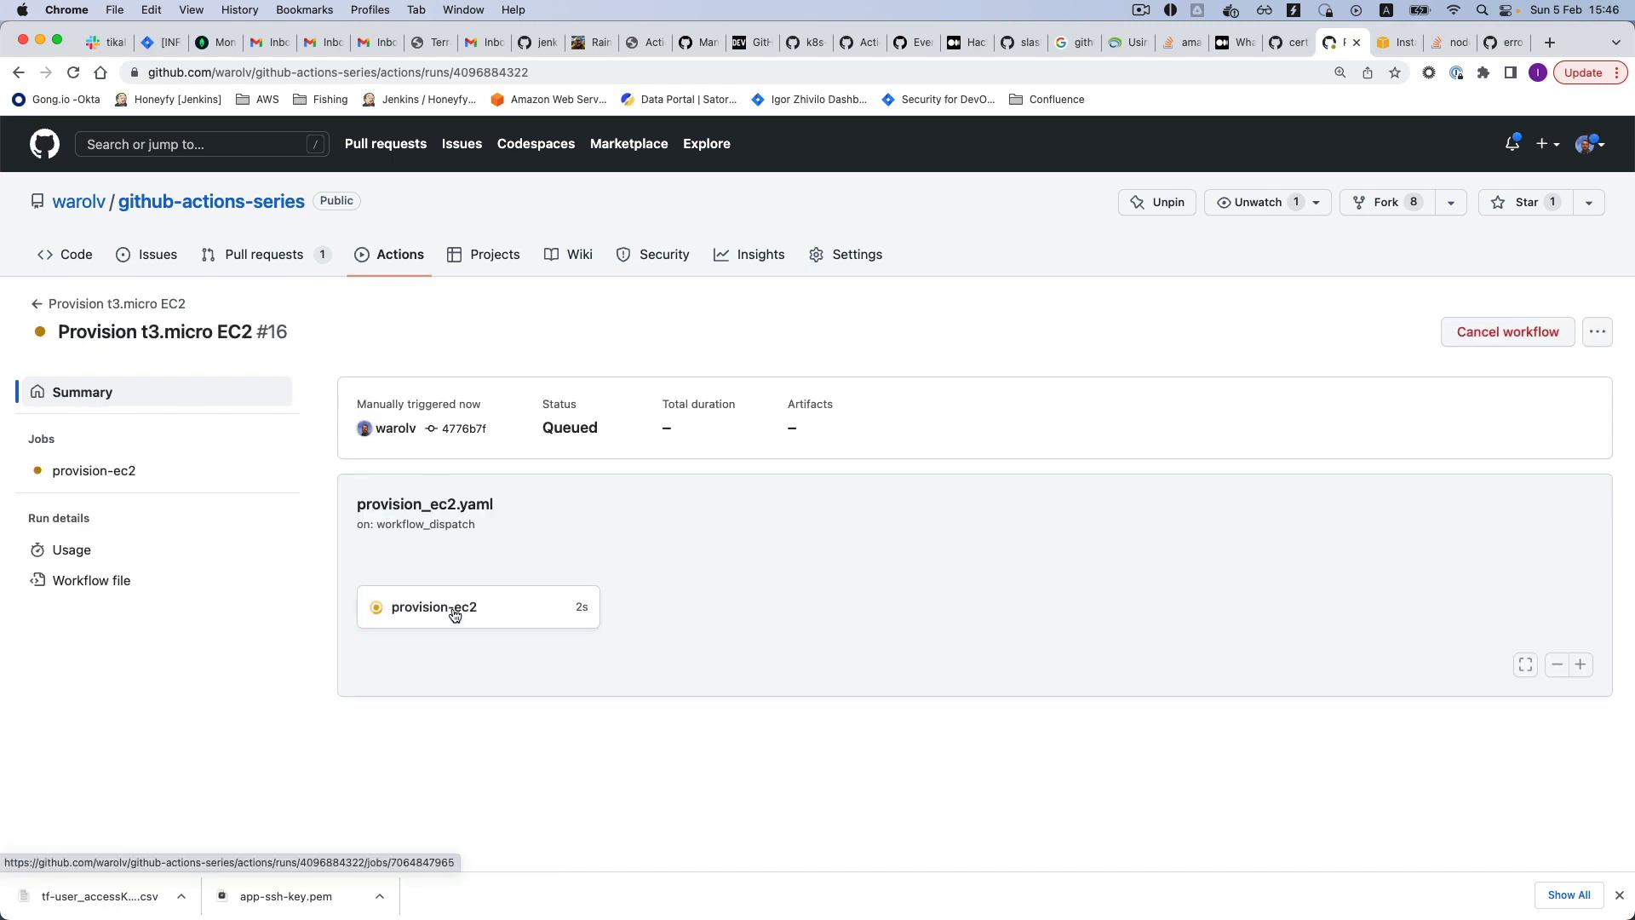
click(434, 607)
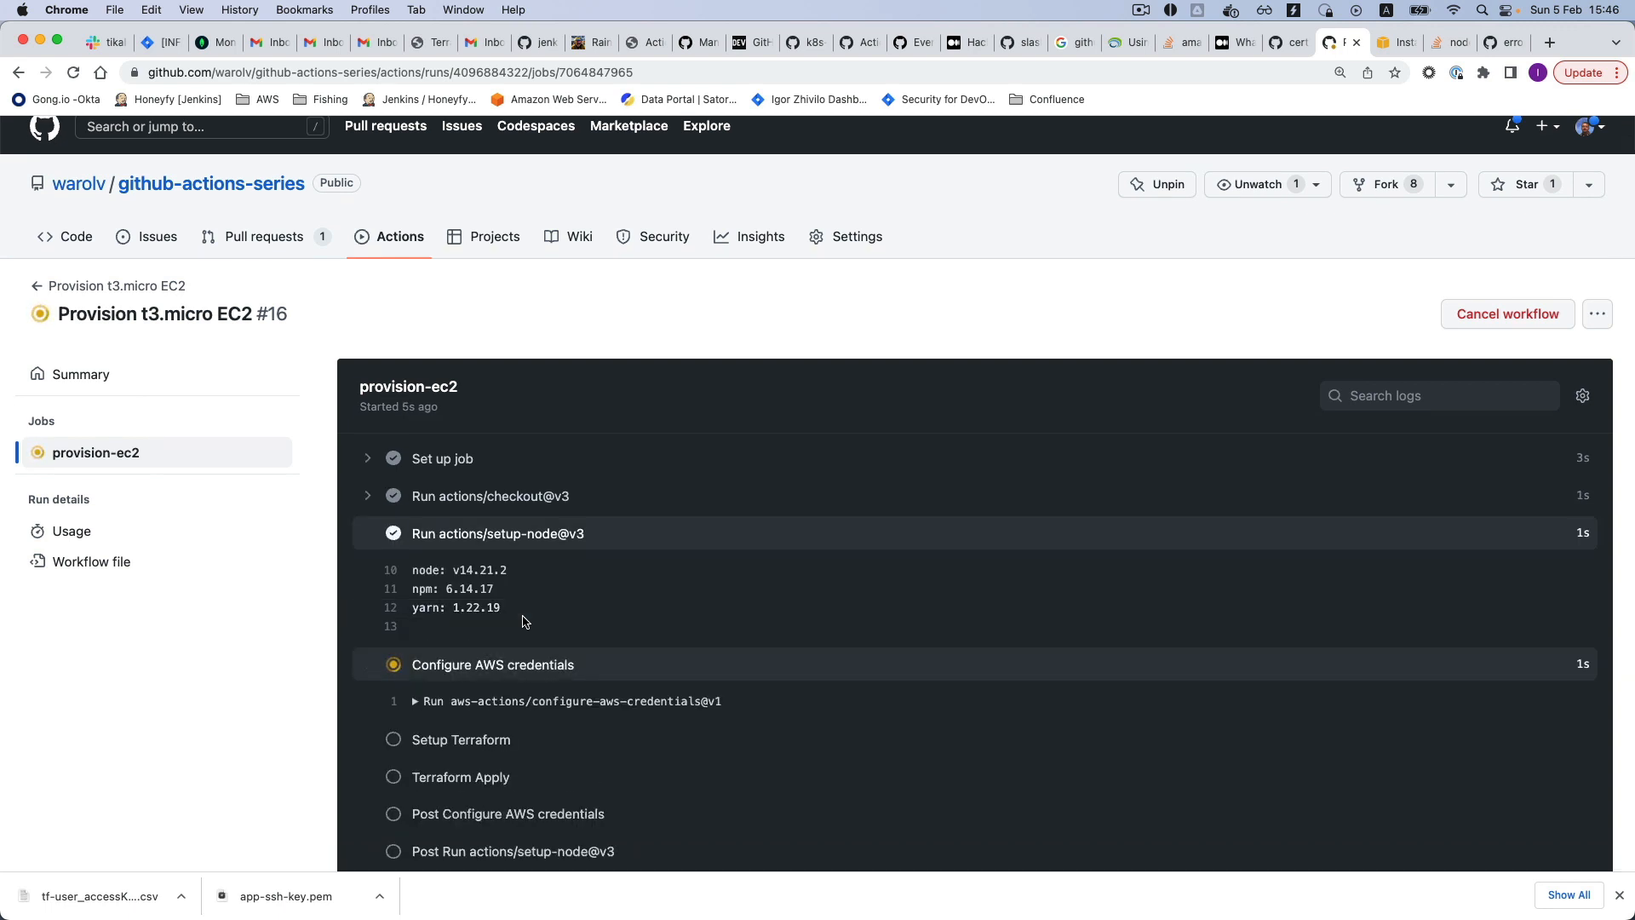
- Follow the live Terraform plan output as the provision-ec2 job runs to success
scroll(down, 3)
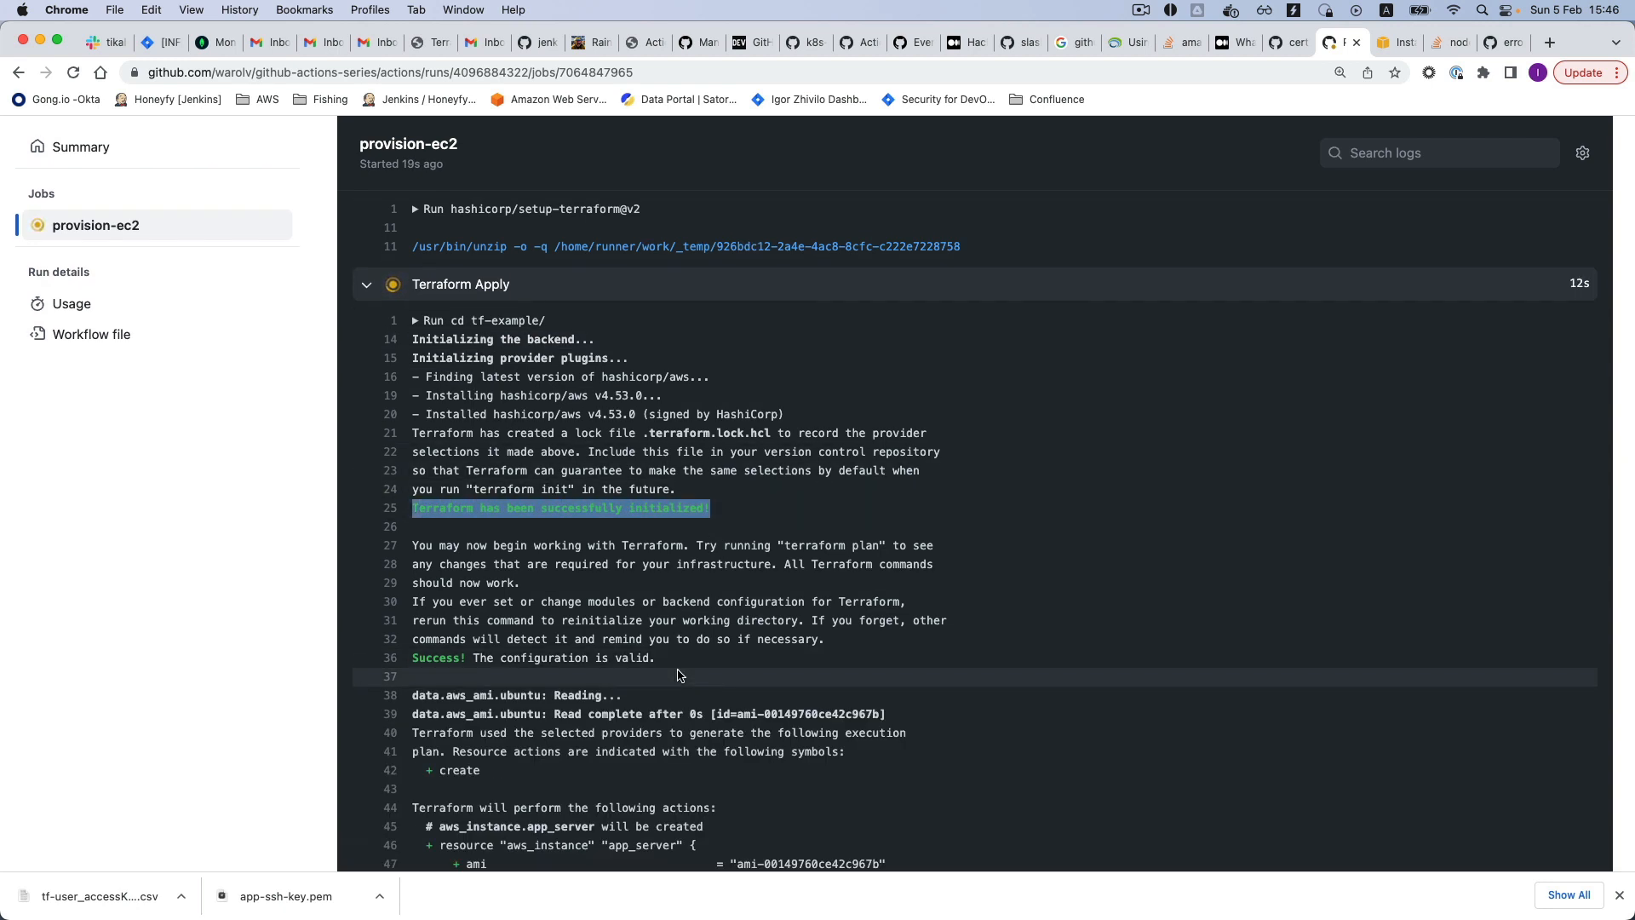
scroll(down, 3)
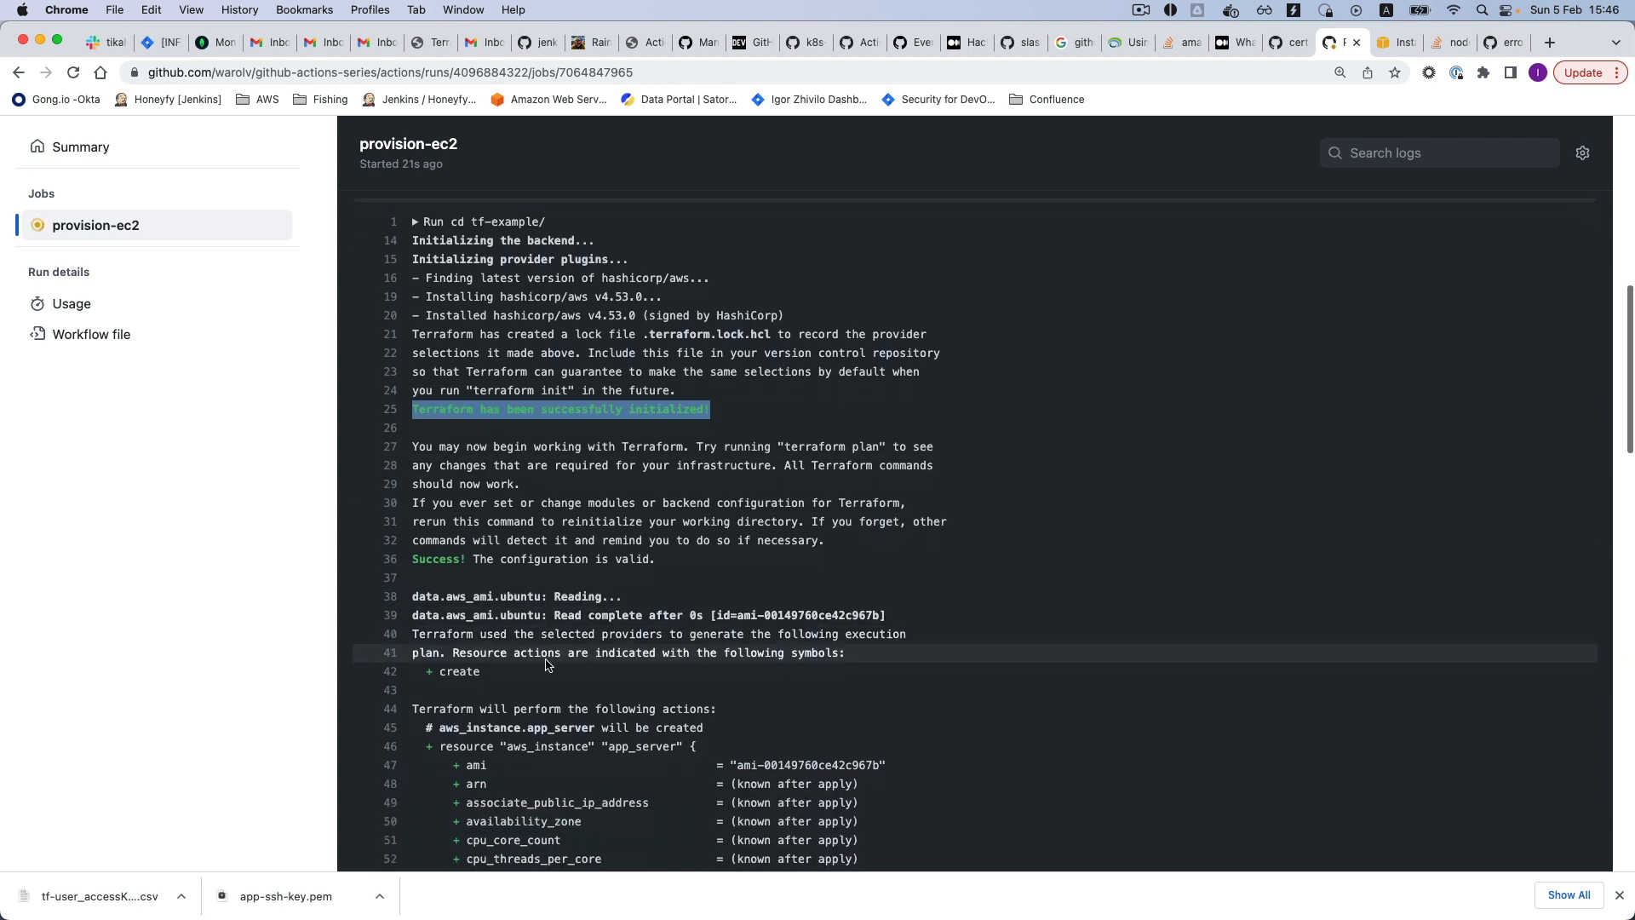
scroll(down, 3)
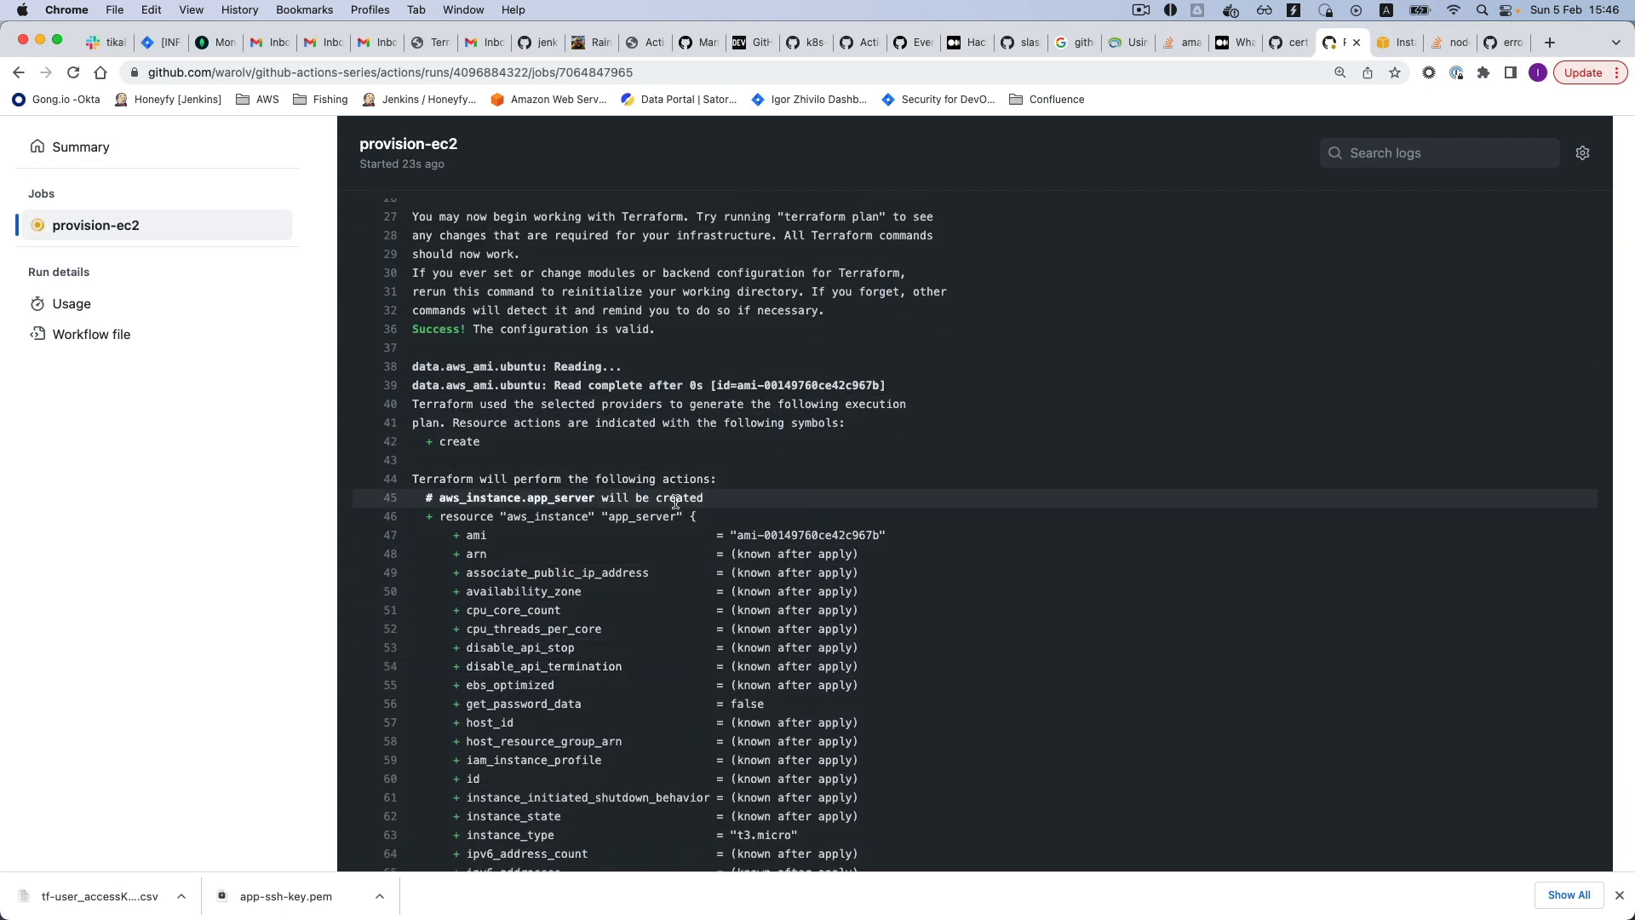
mouse_move(760, 702)
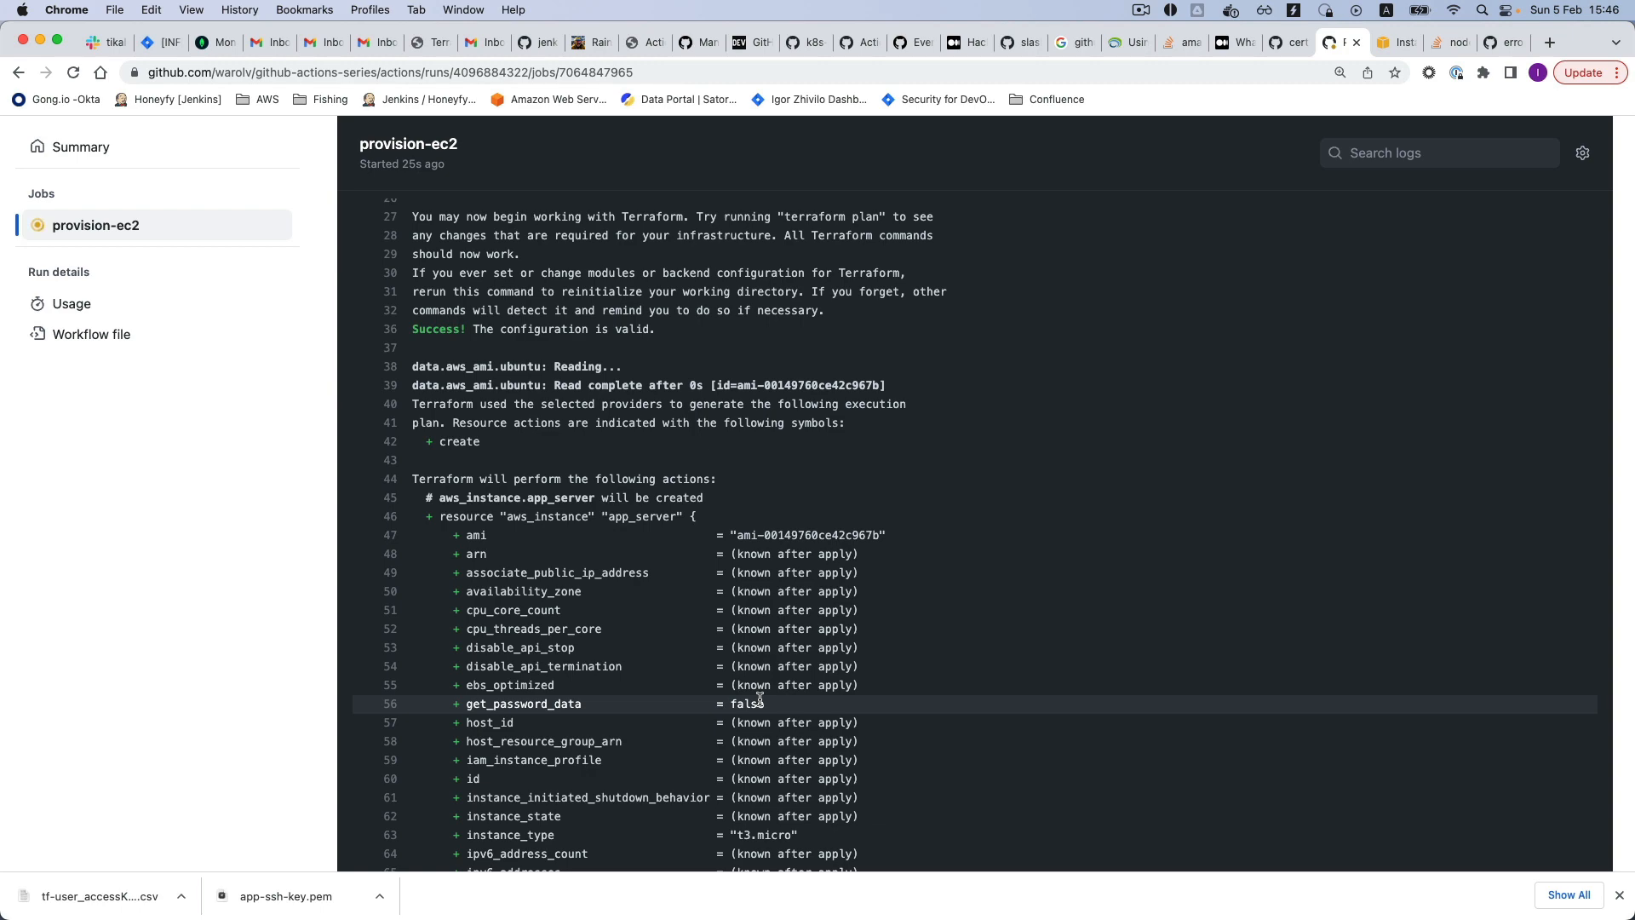
scroll(down, 3)
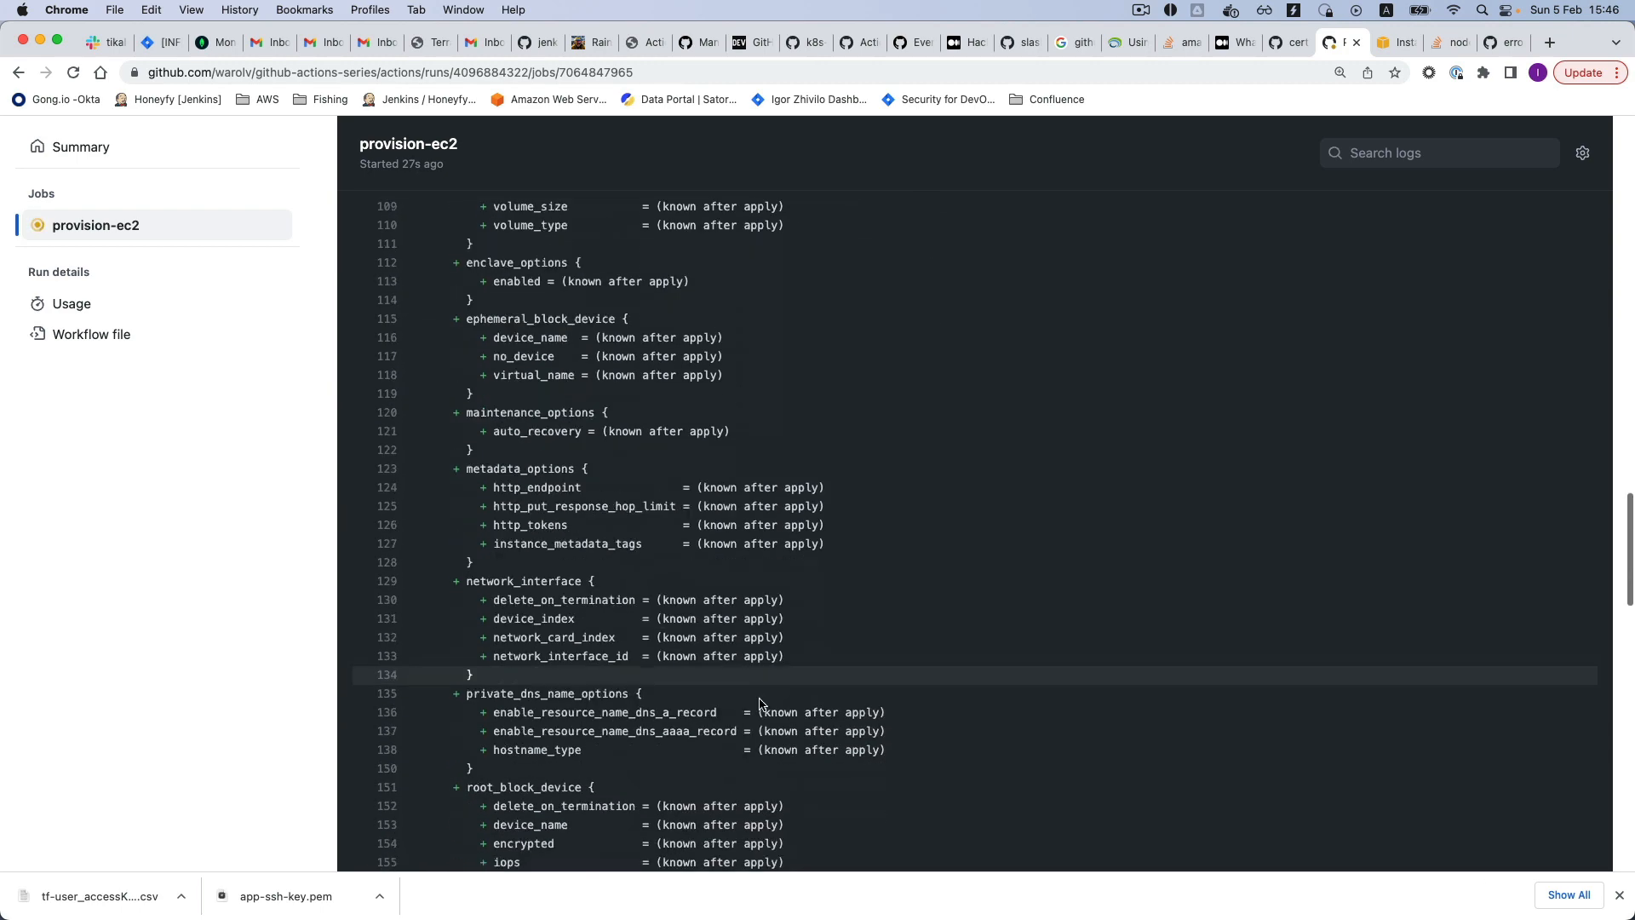
scroll(down, 3)
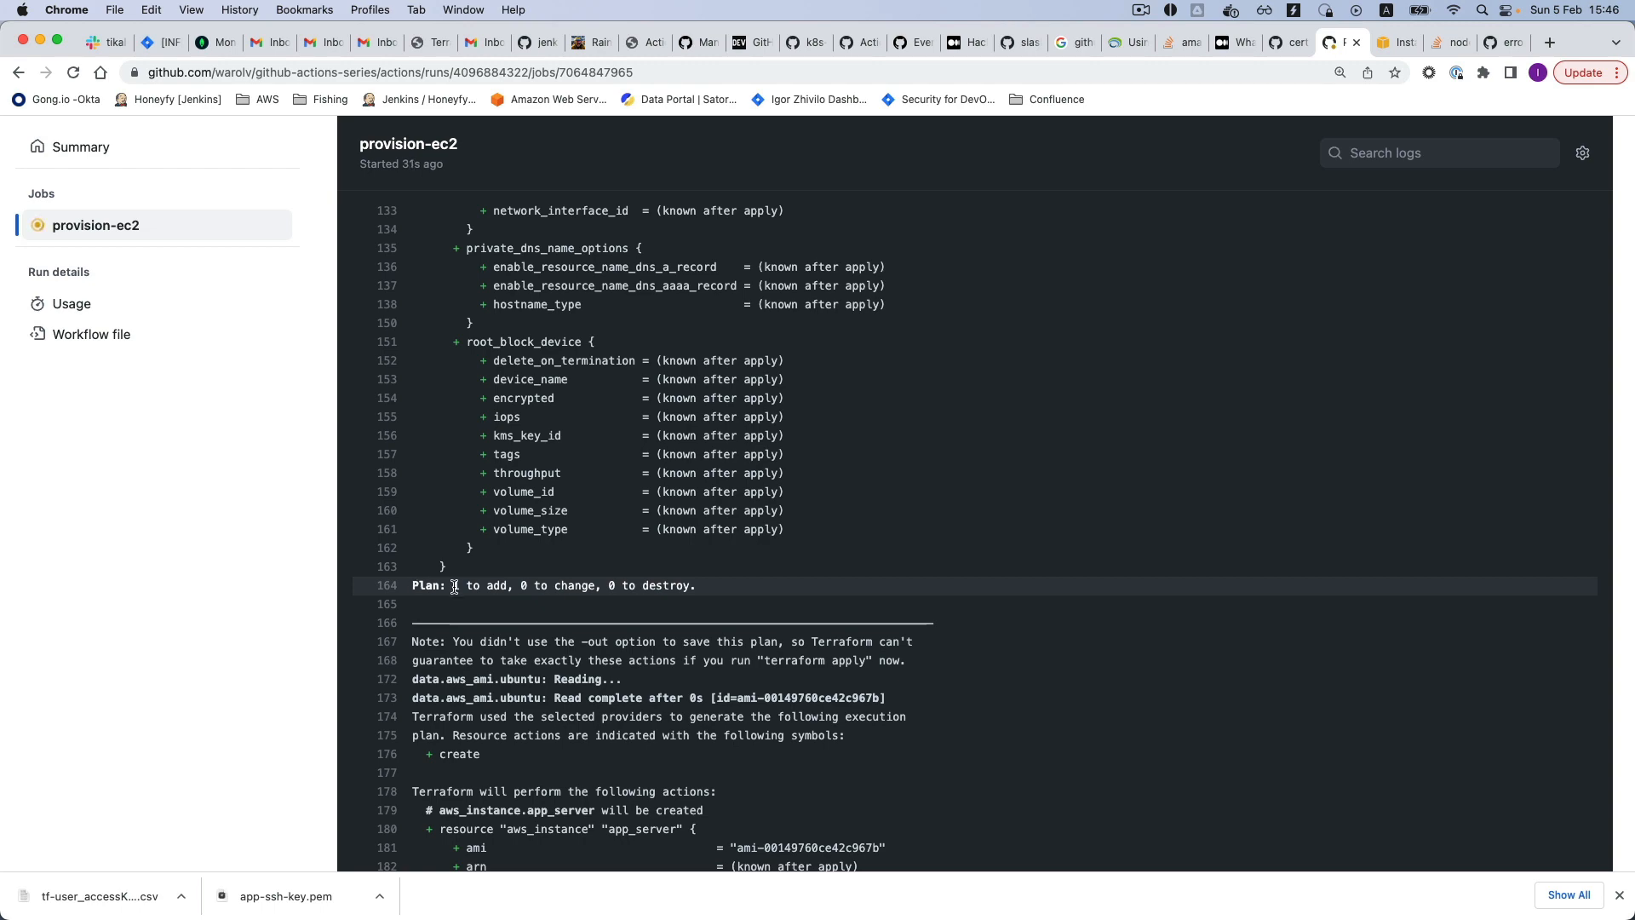
scroll(down, 3)
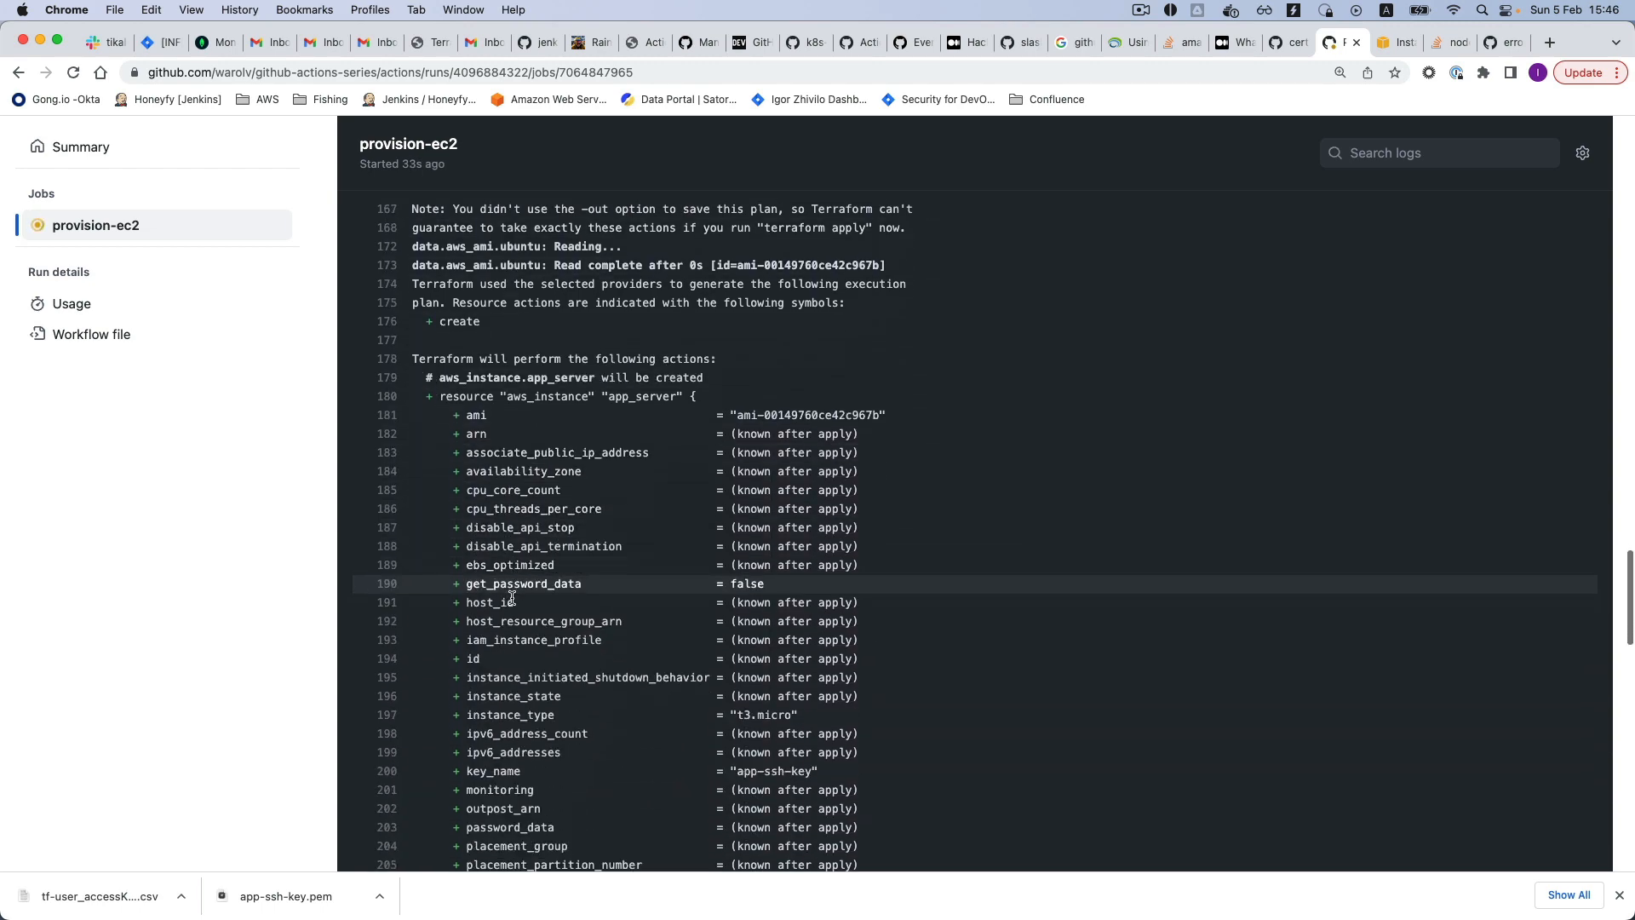
scroll(down, 3)
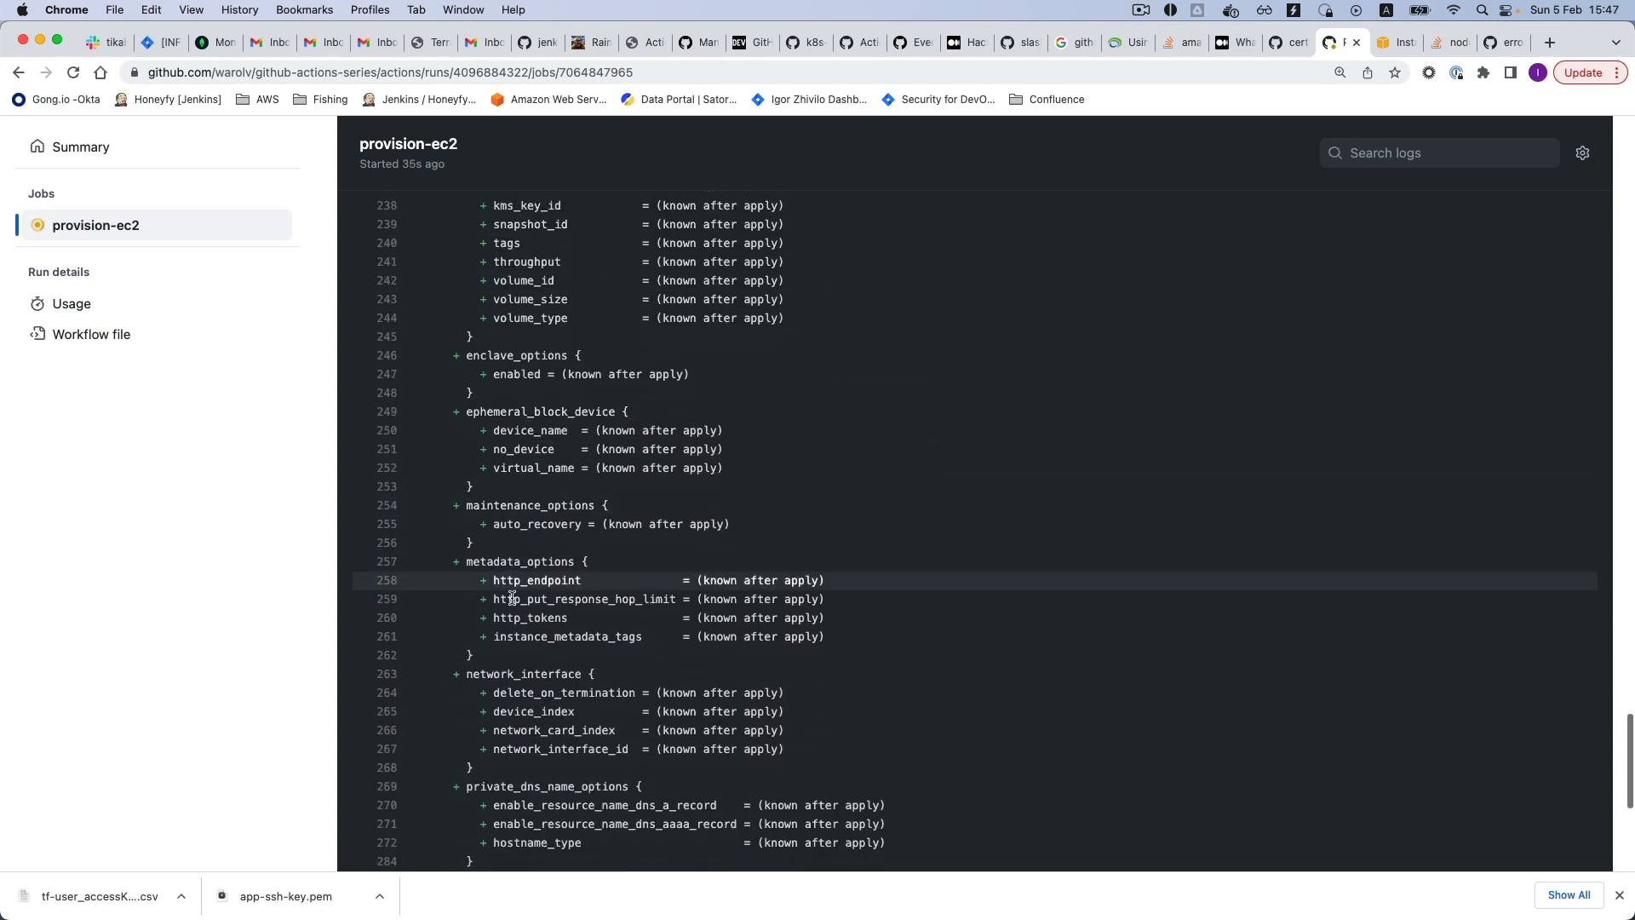
- Expand the Terraform Apply step's log showing 1 resource to add
scroll(down, 3)
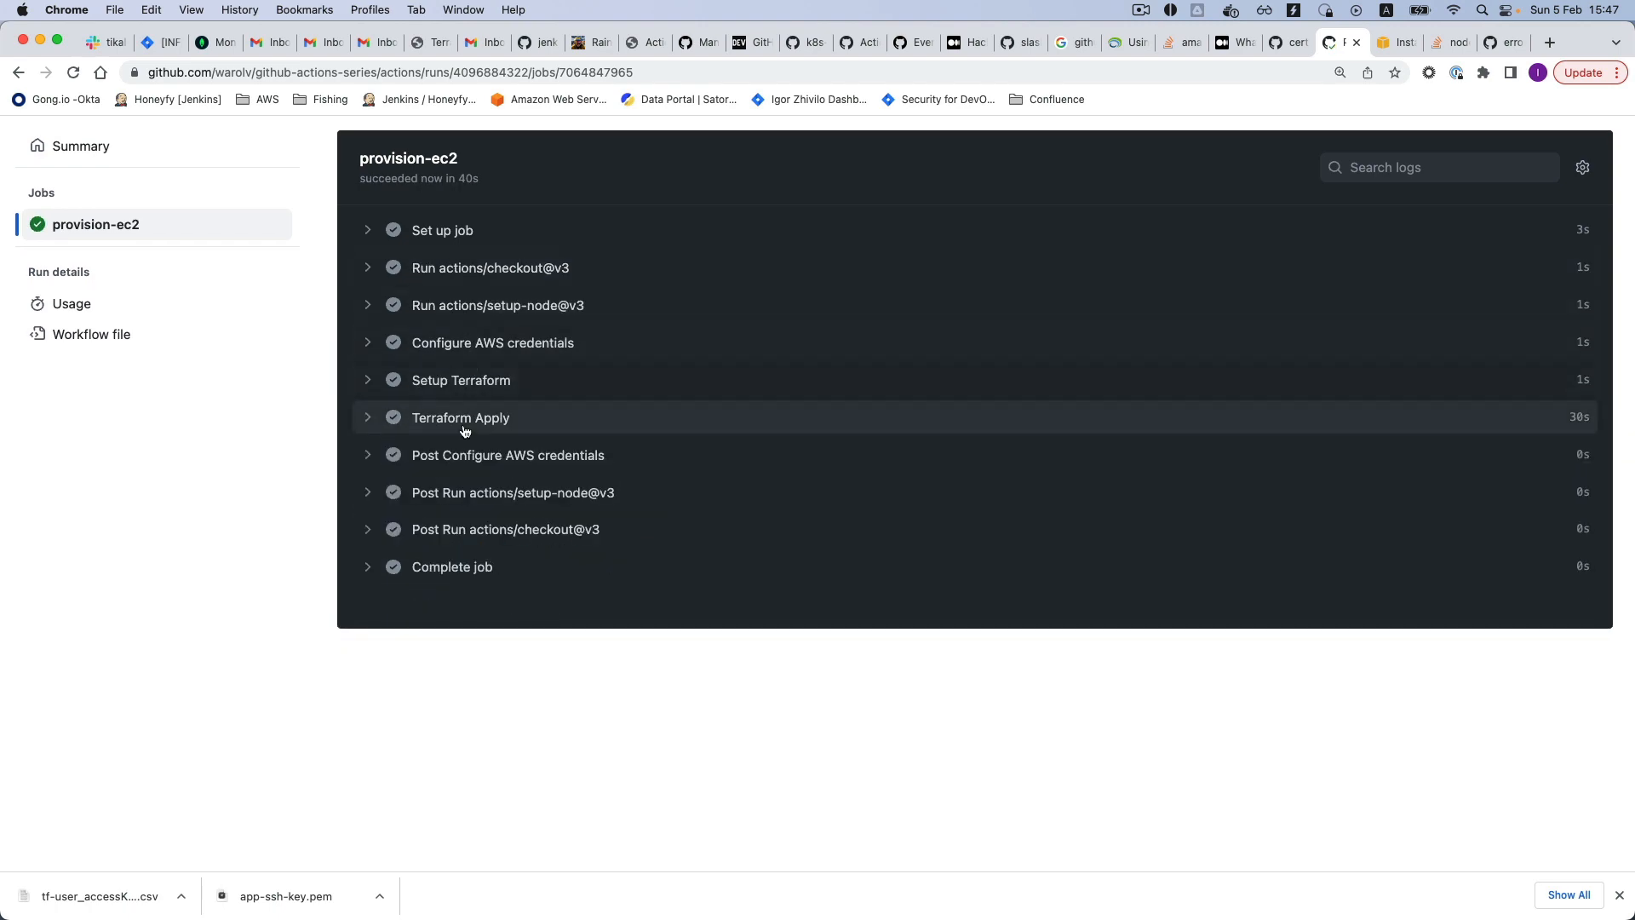
click(459, 417)
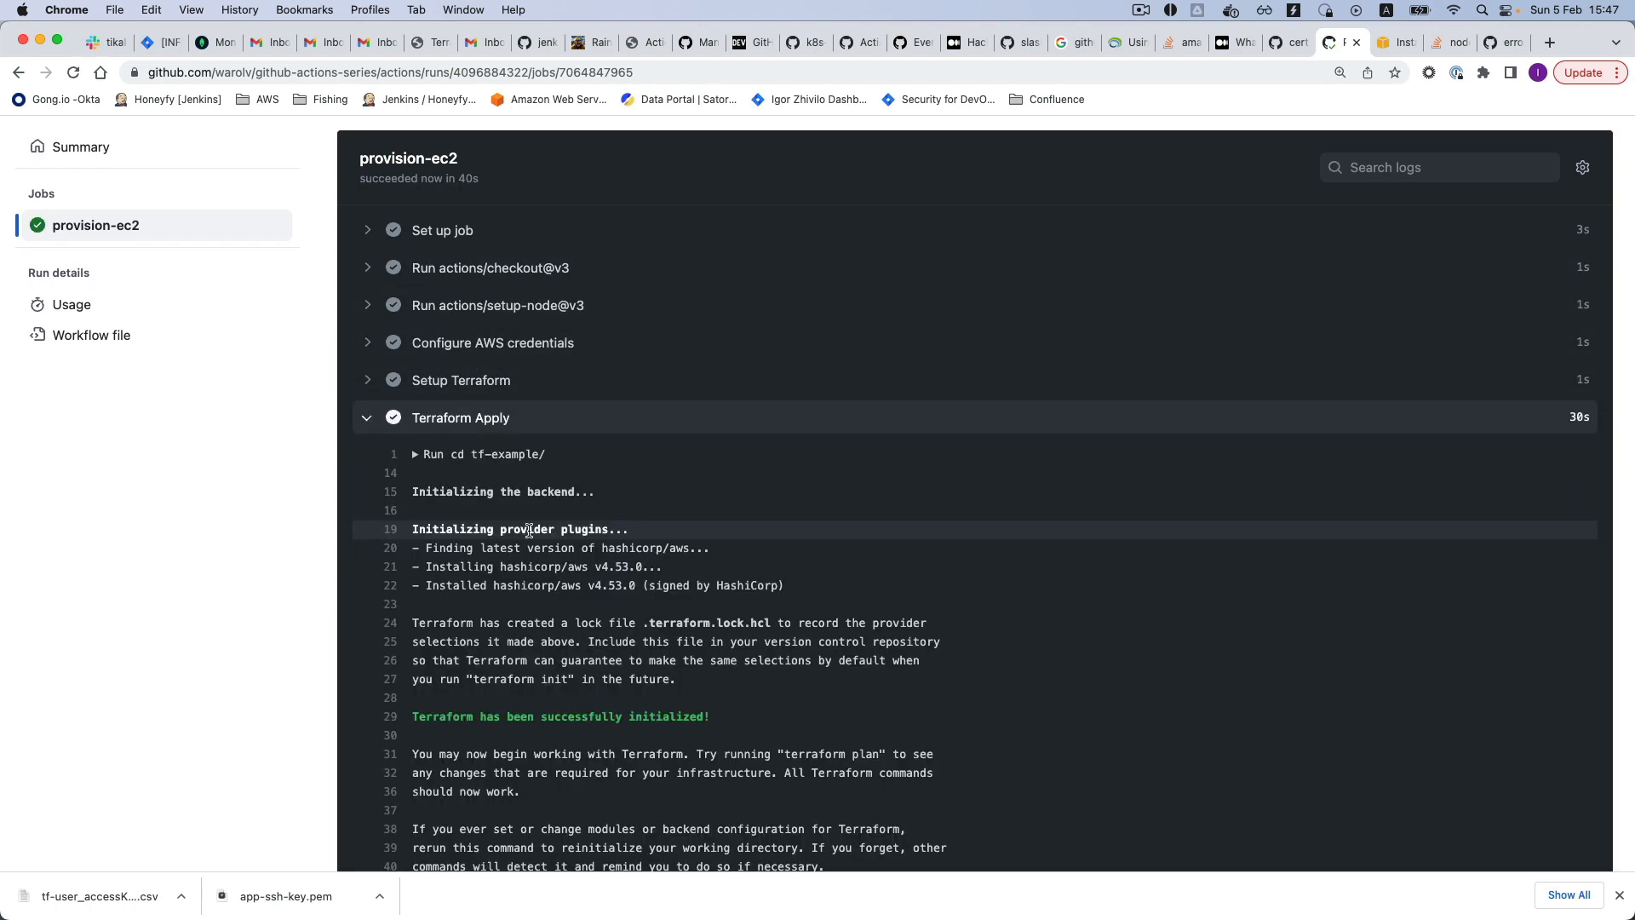
scroll(down, 3)
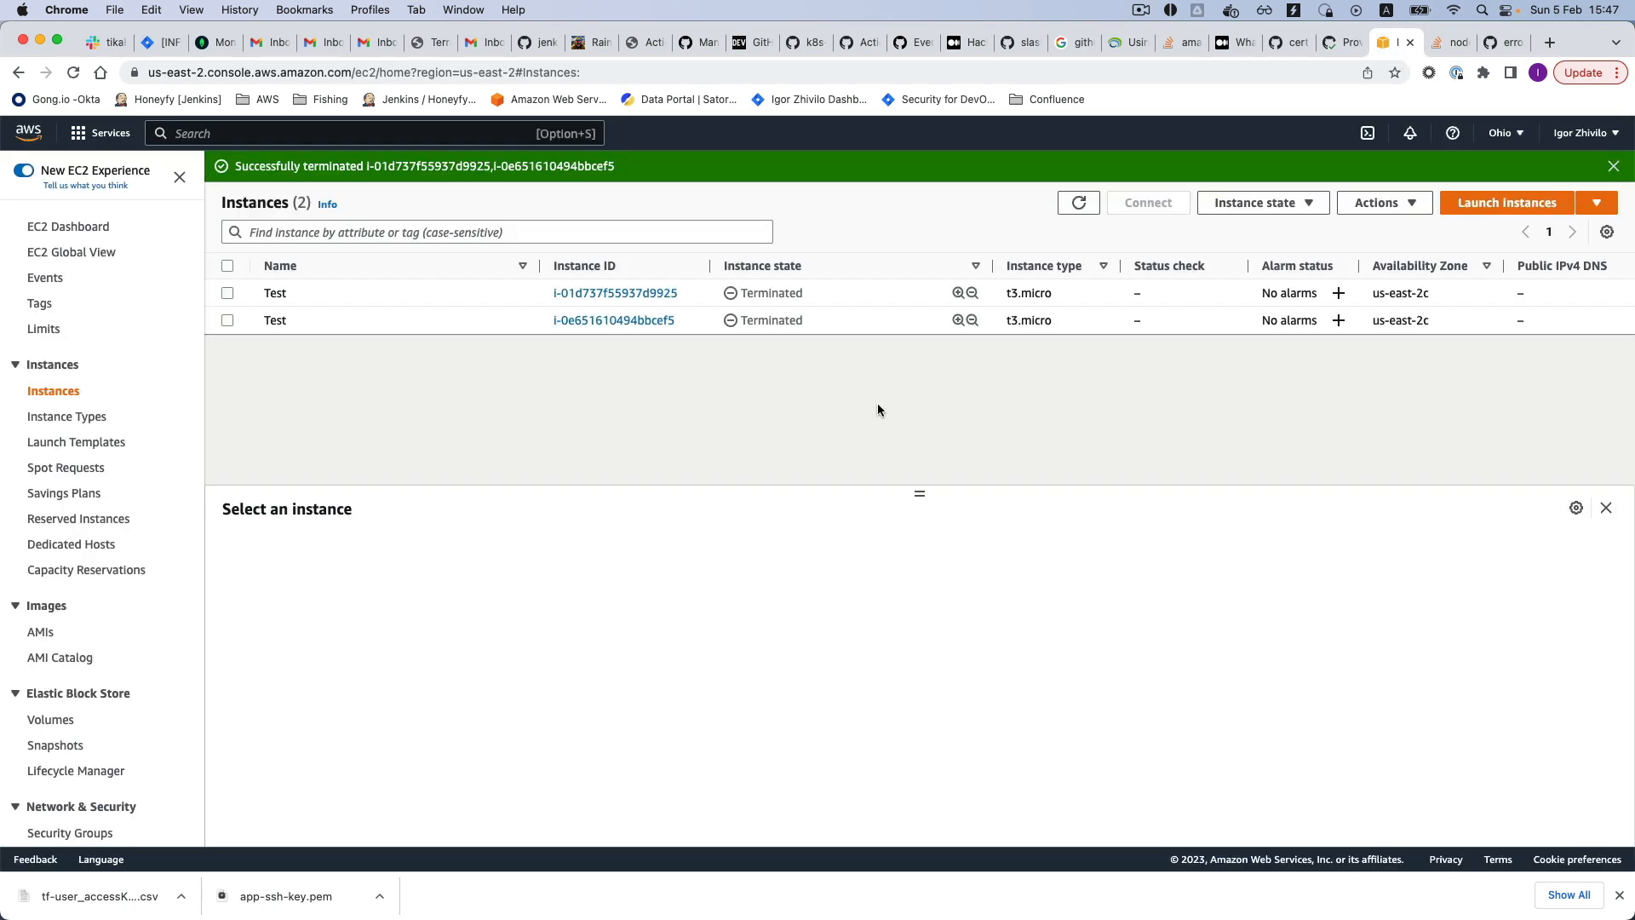
- Refresh the Instances list and terminate the two old Test instances, keeping Test EC2 Provision running
click(1080, 203)
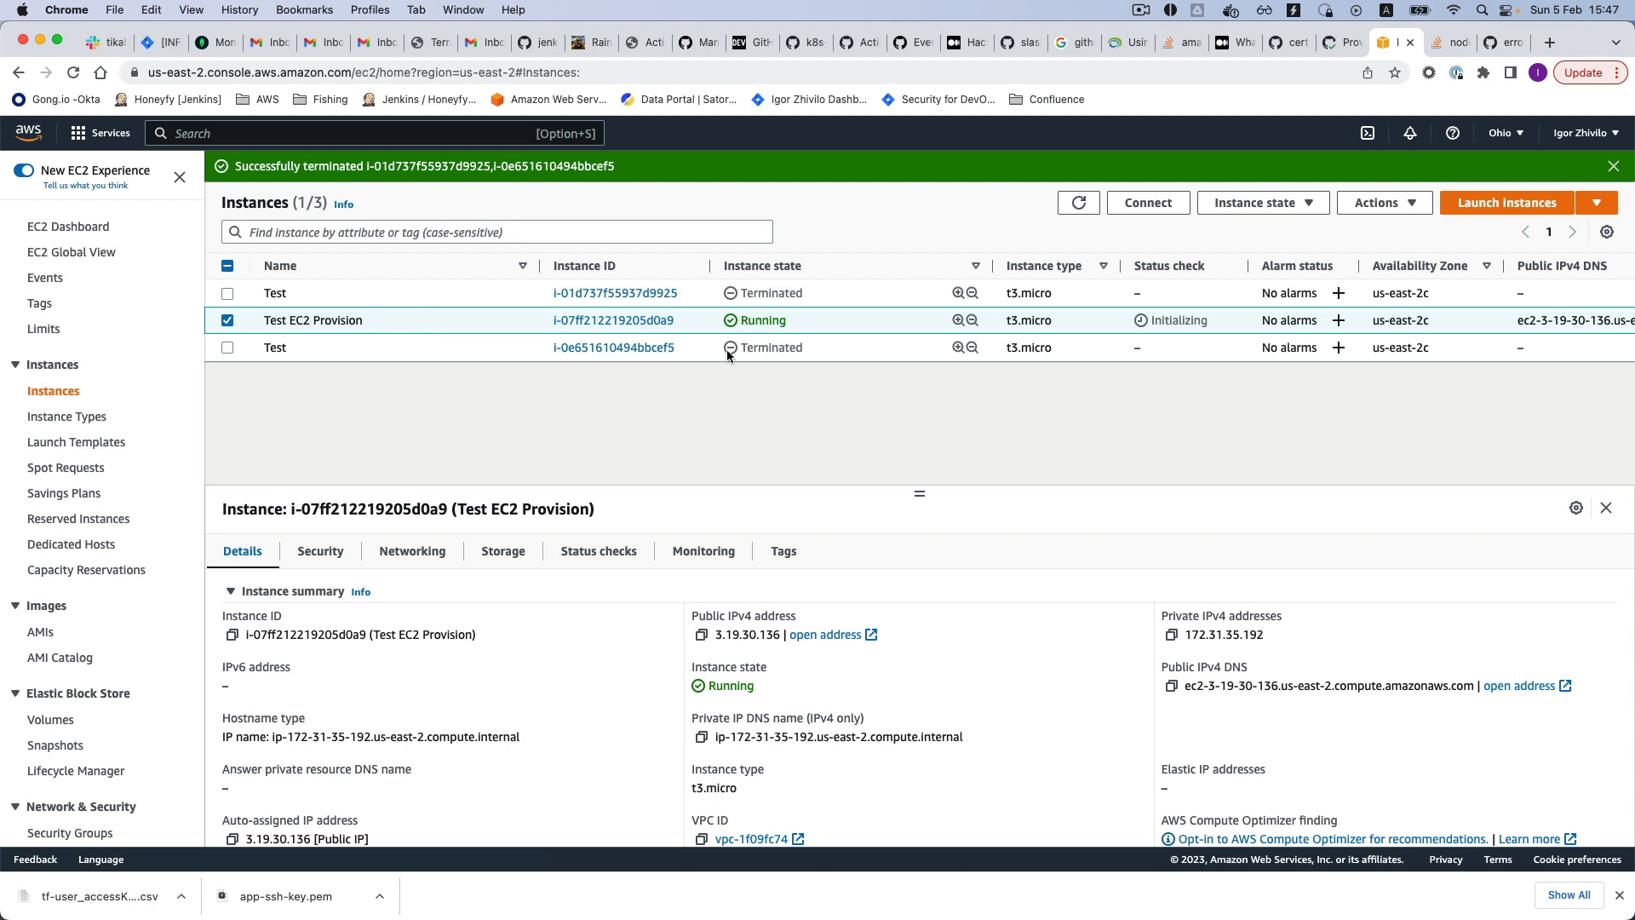
mouse_move(916, 358)
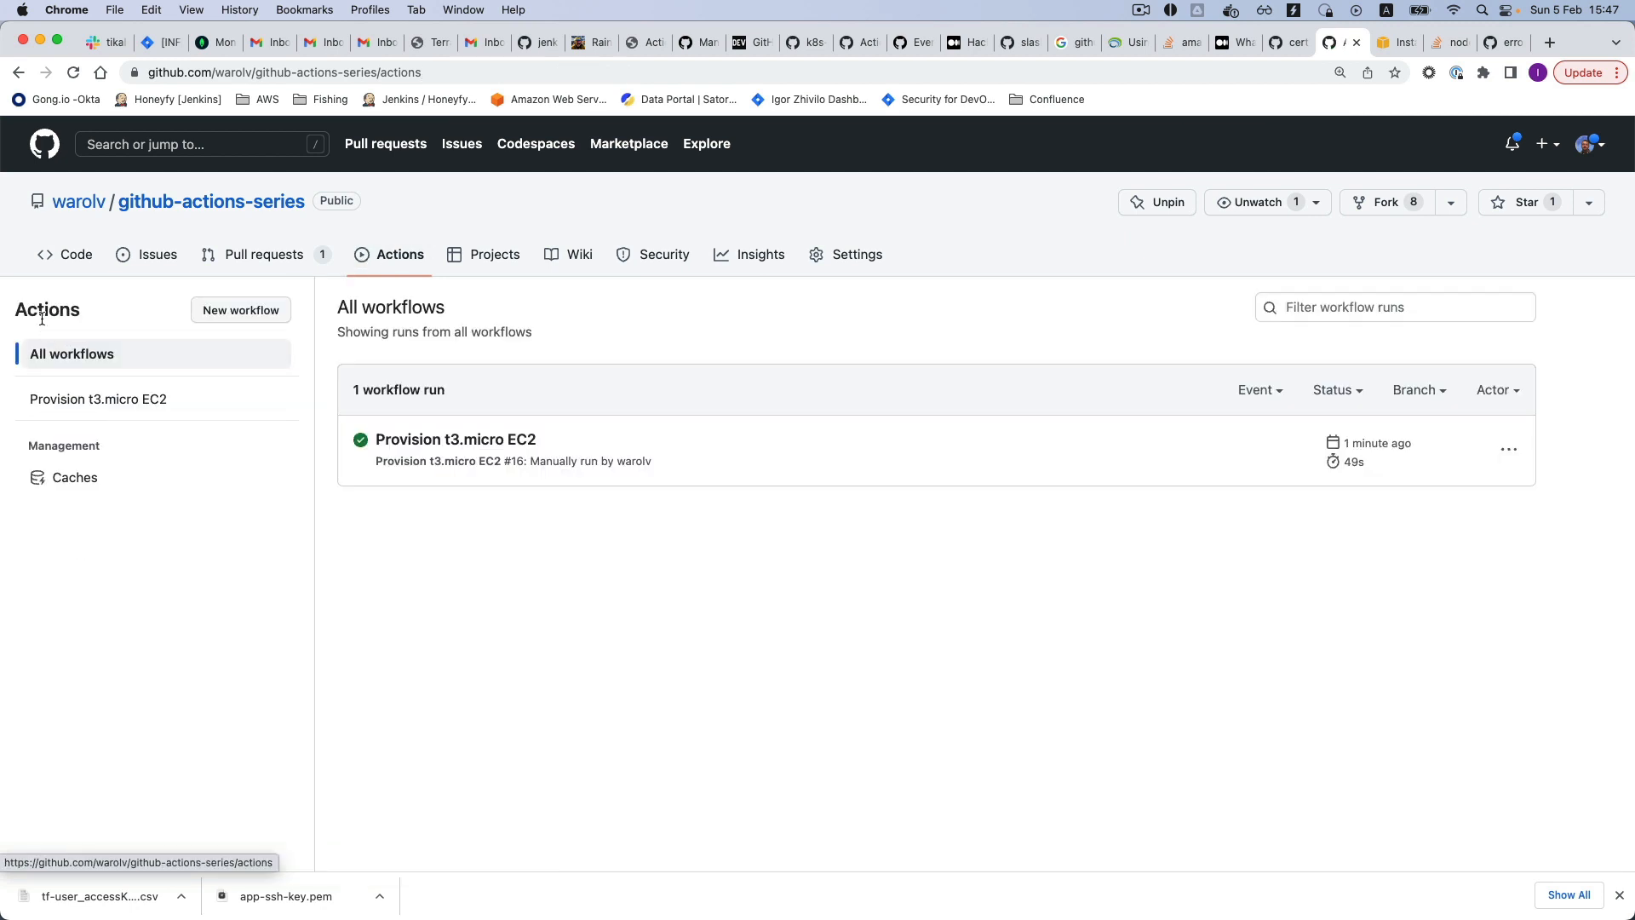
mouse_move(359, 453)
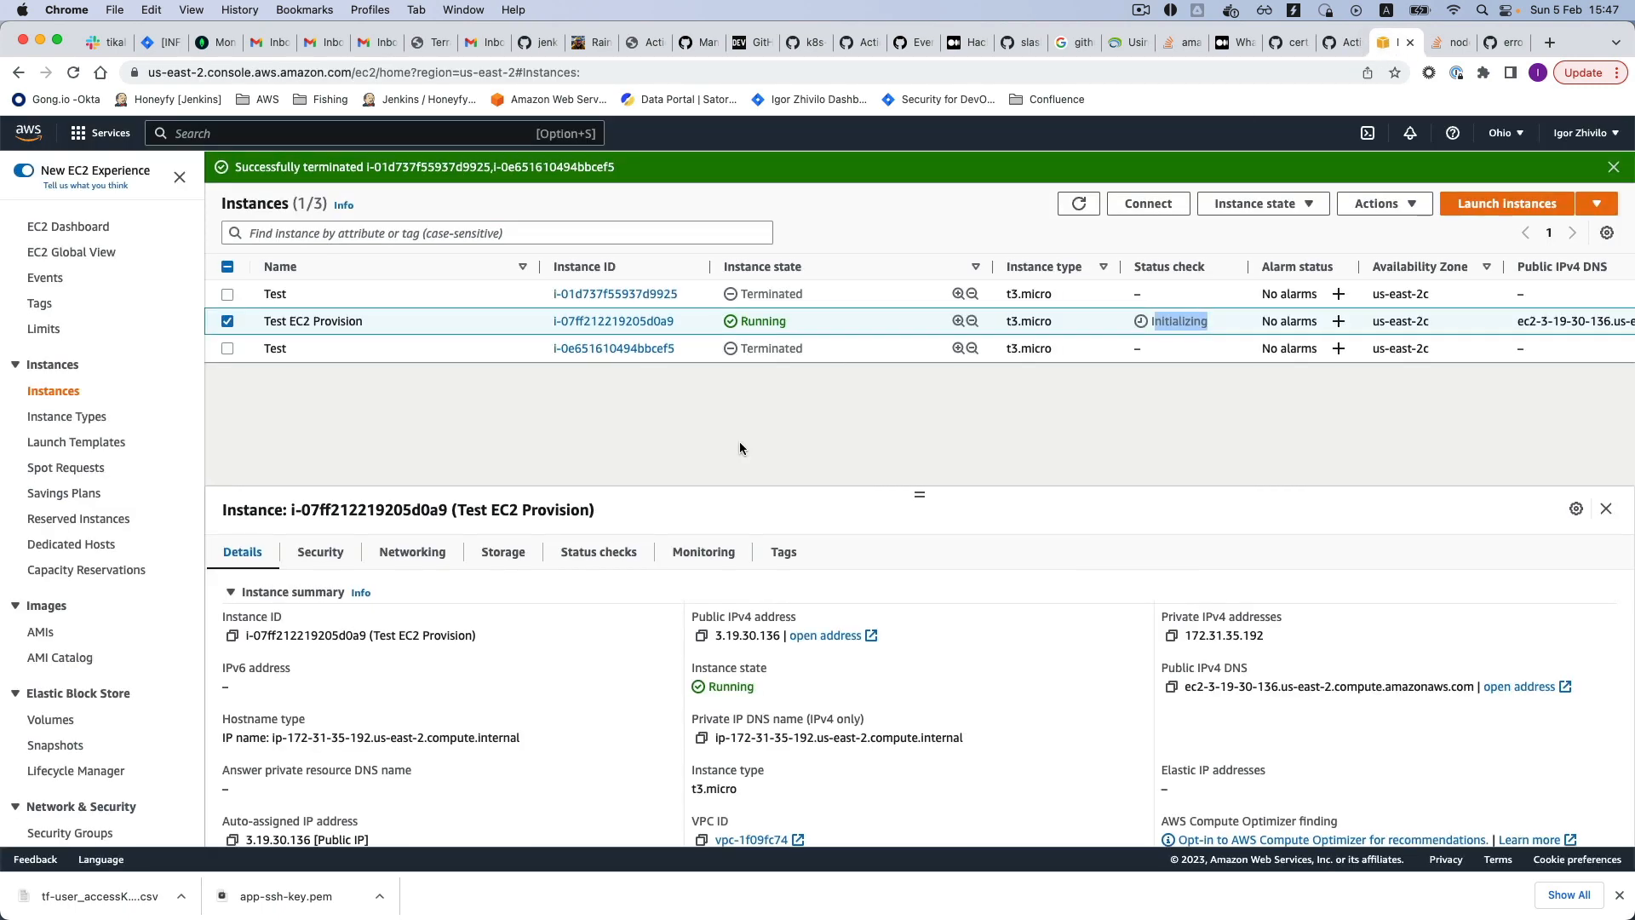
click(226, 320)
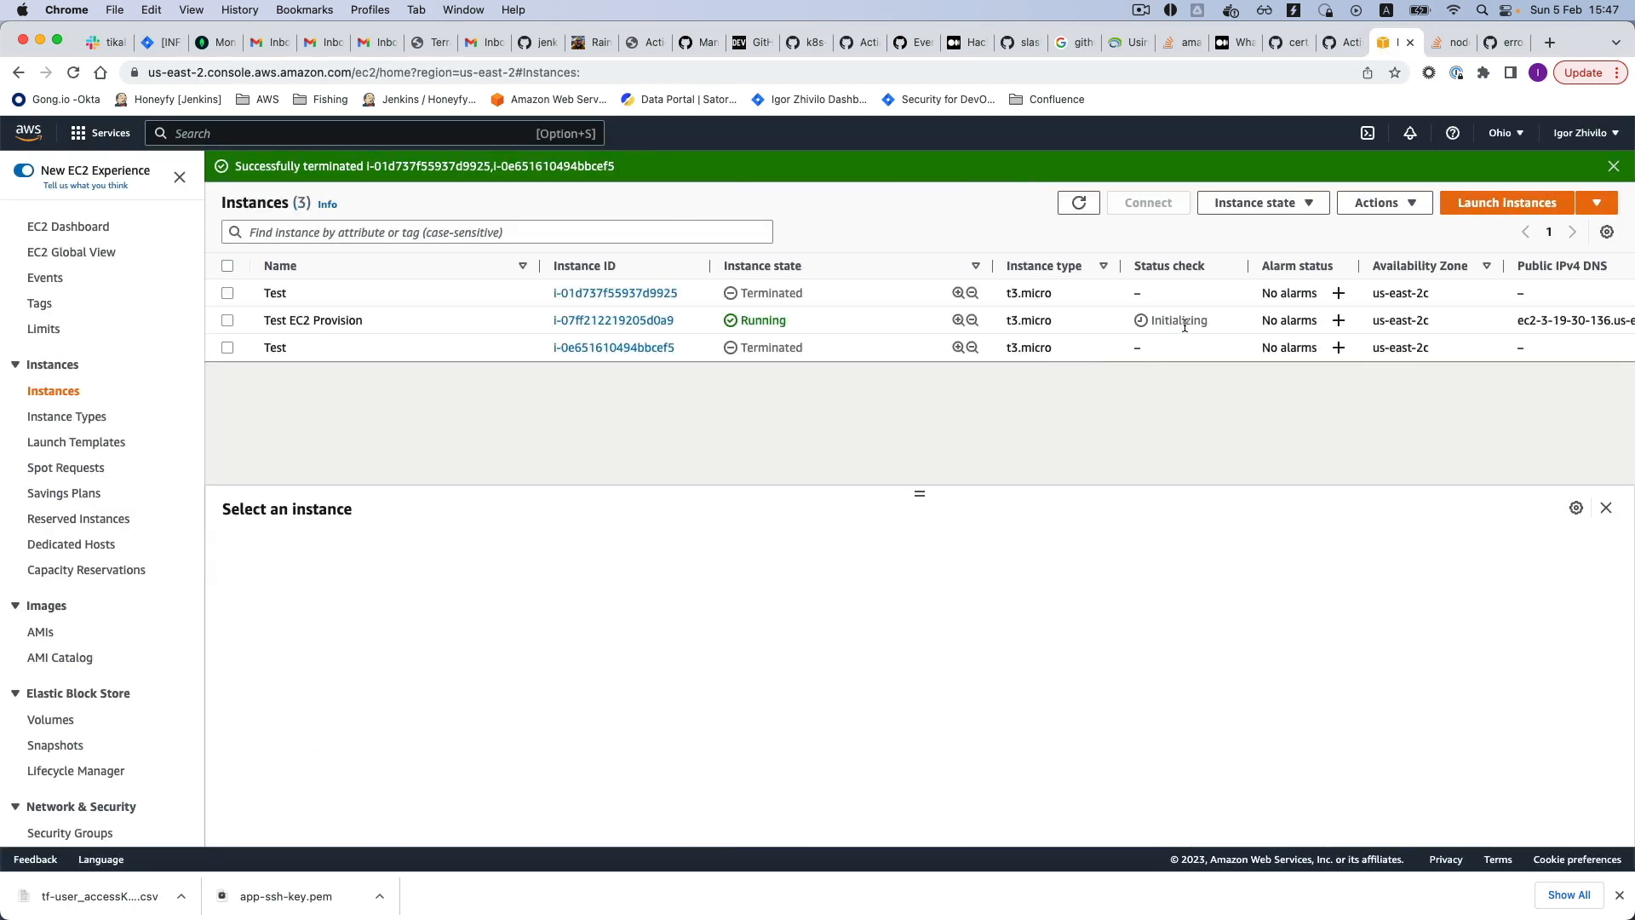
click(226, 321)
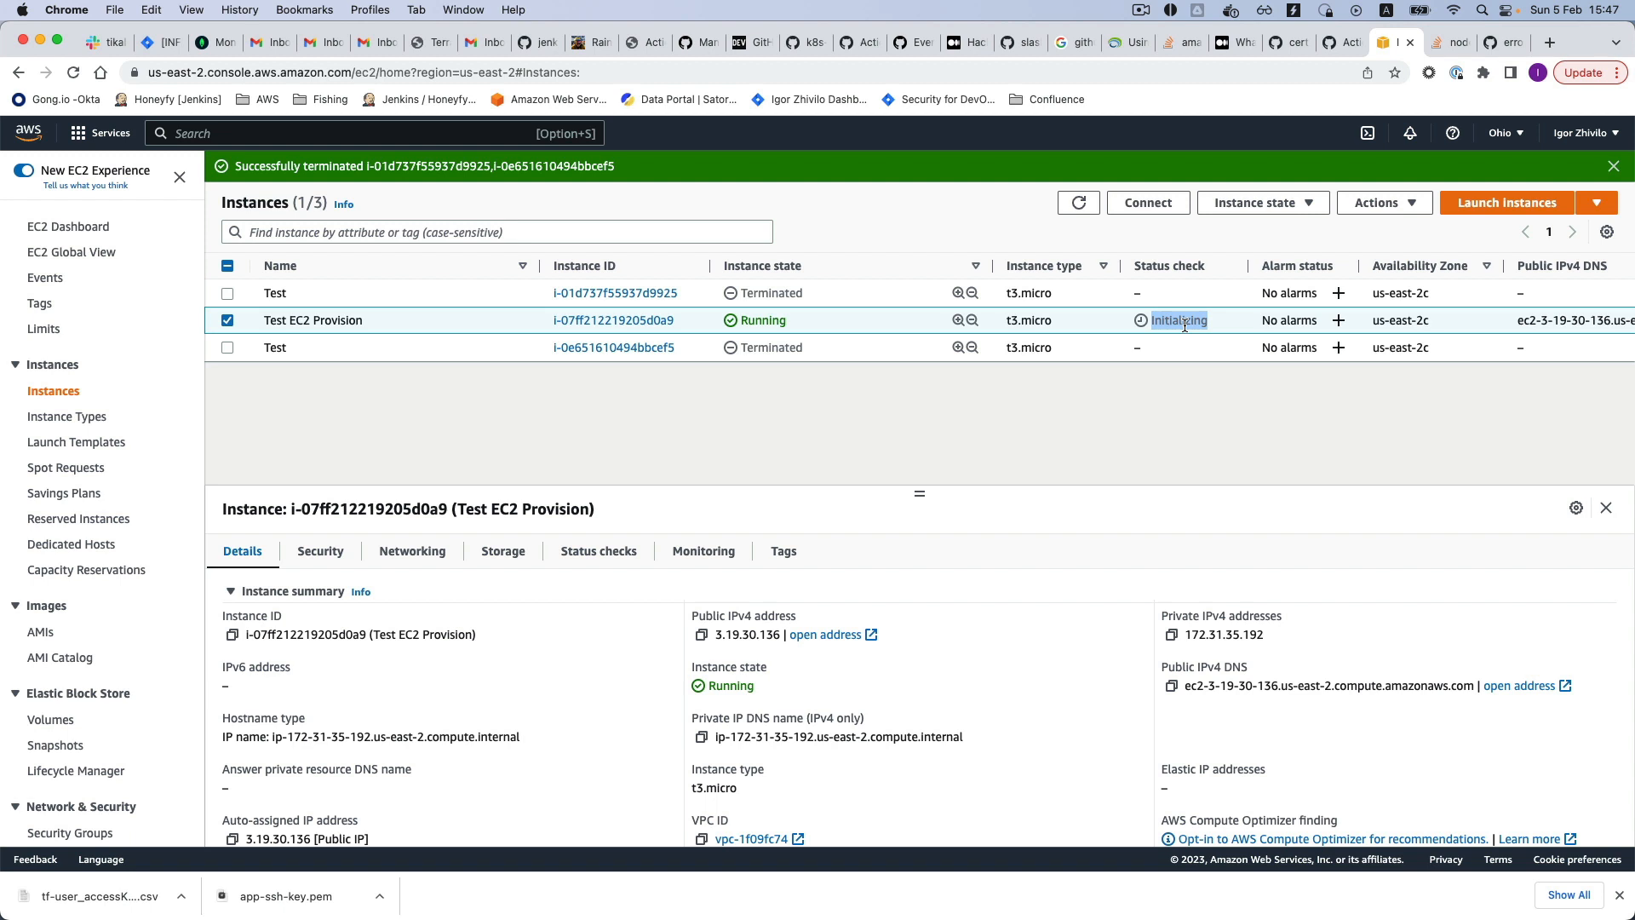
mouse_move(505, 480)
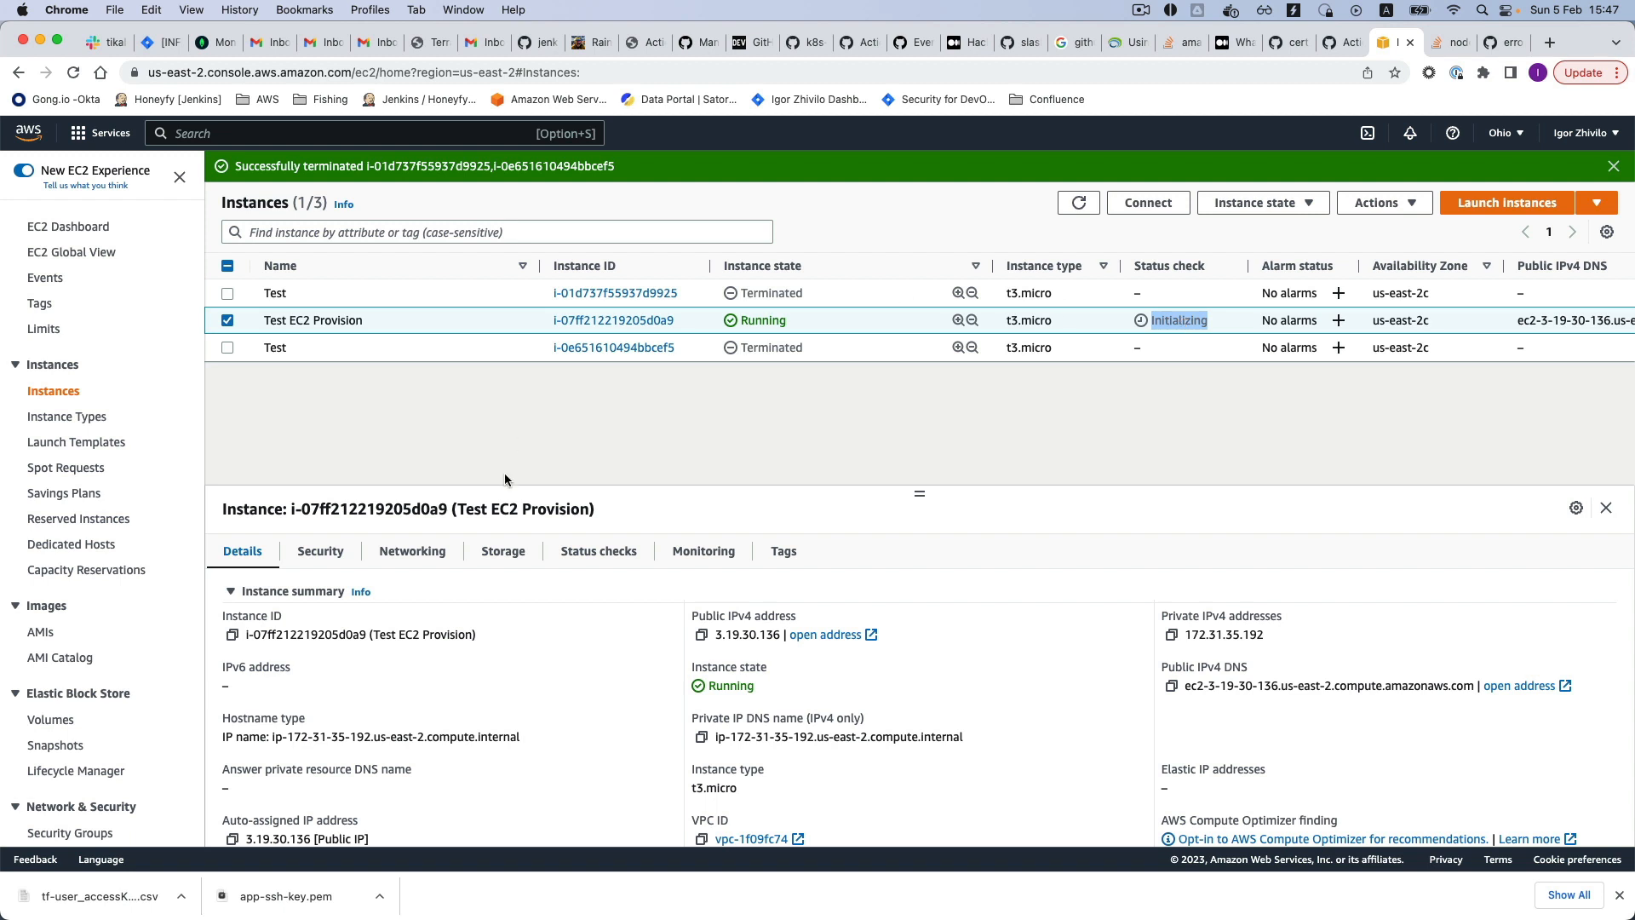
scroll(down, 3)
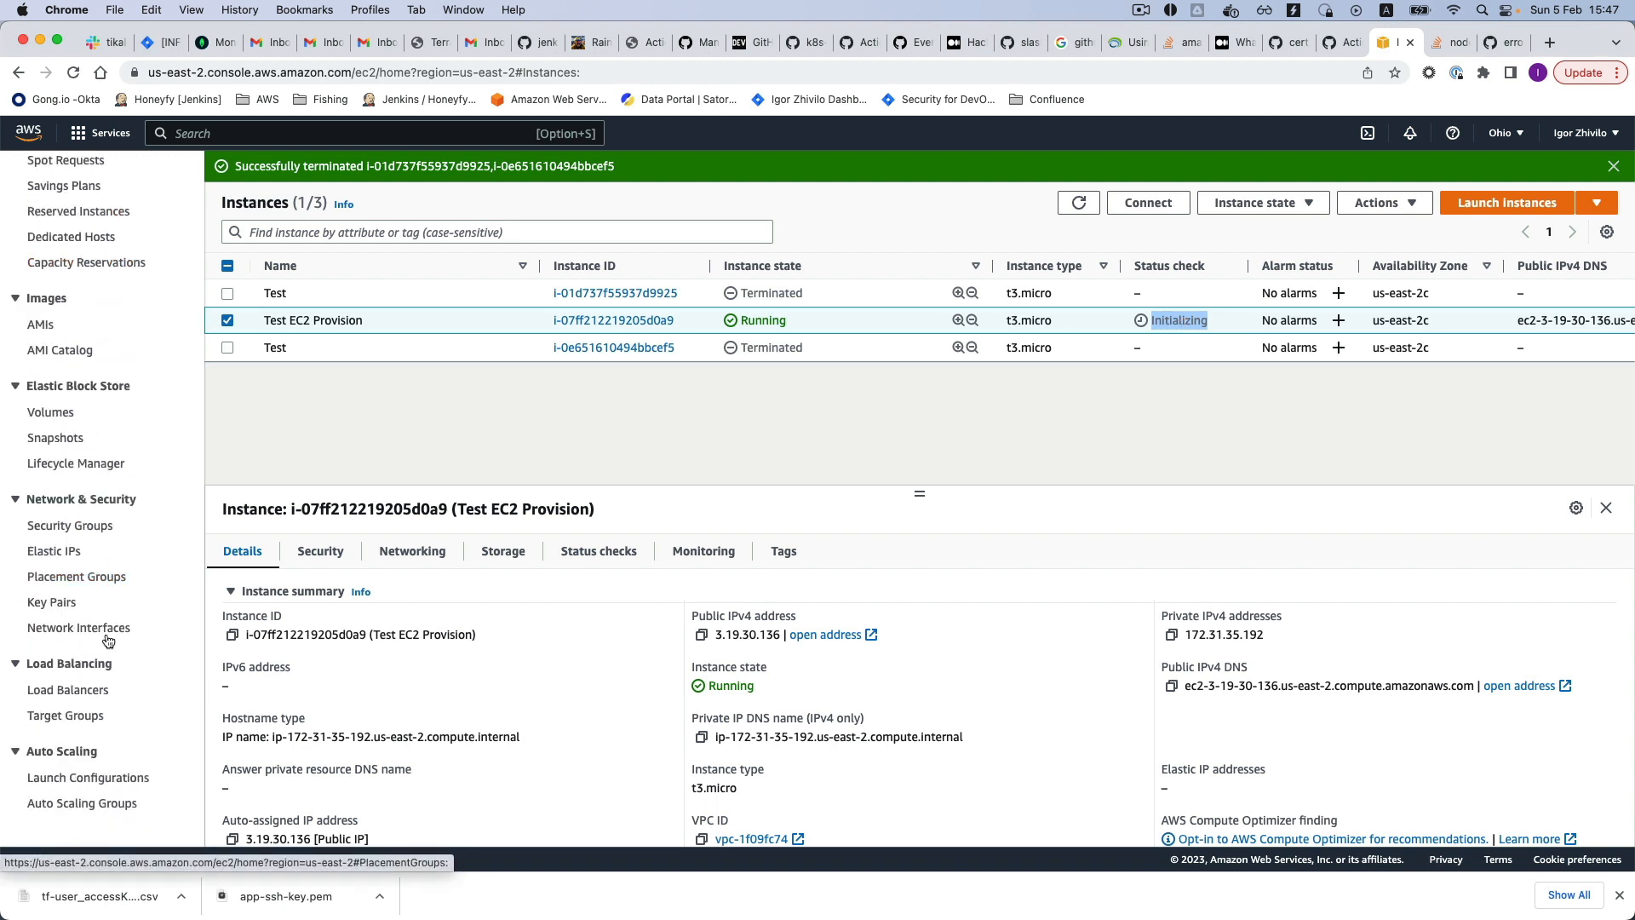
click(51, 603)
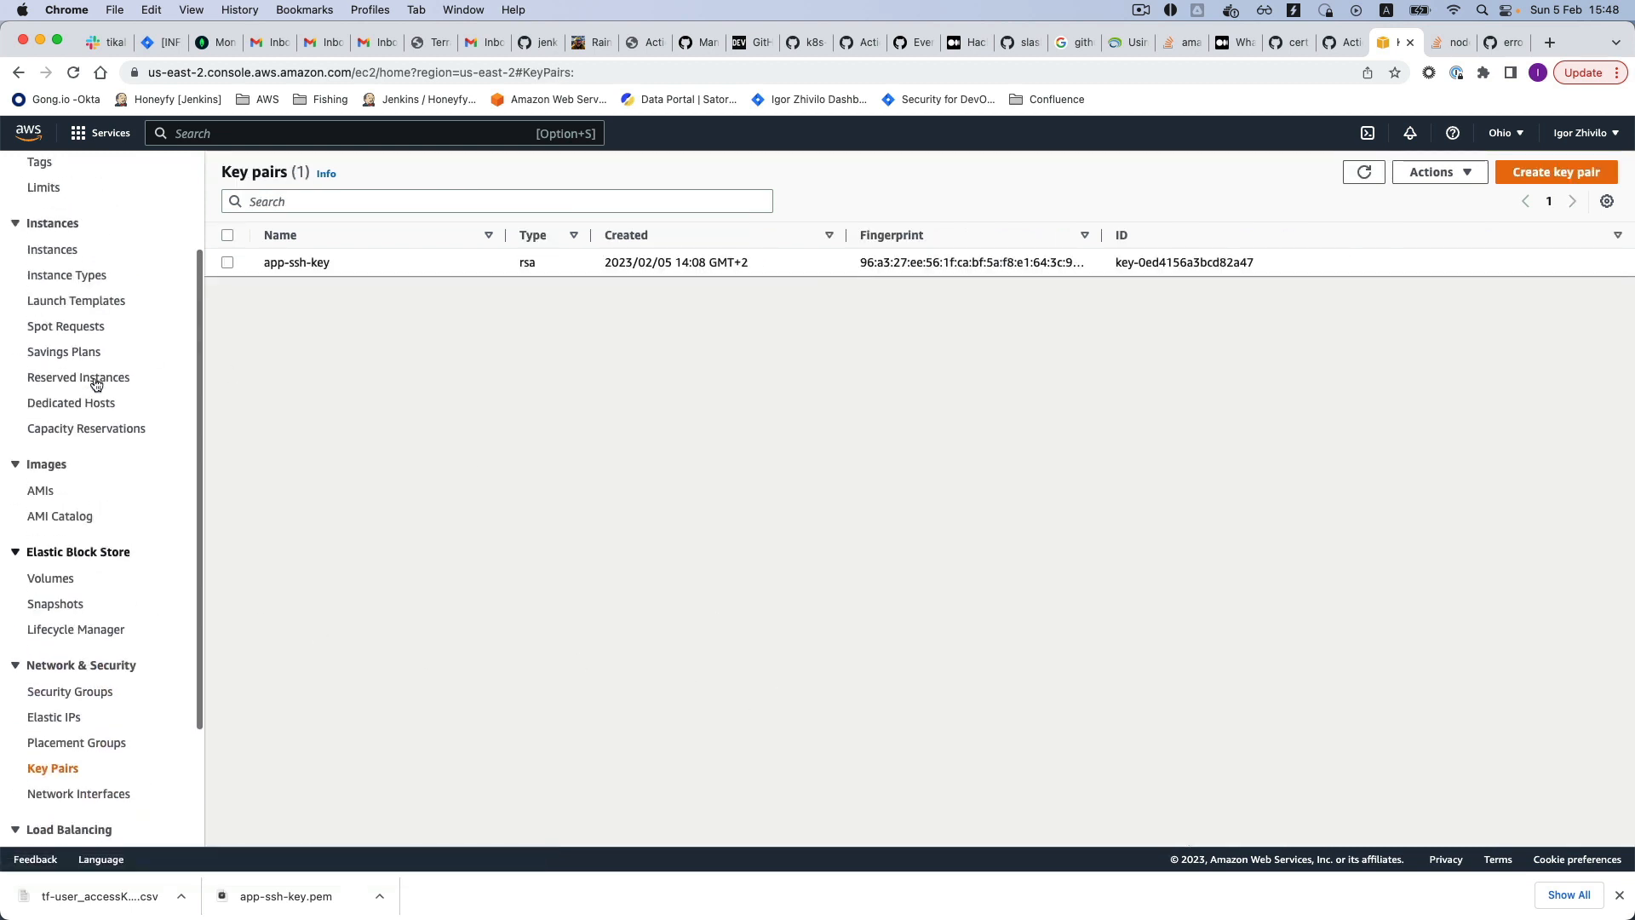
click(51, 248)
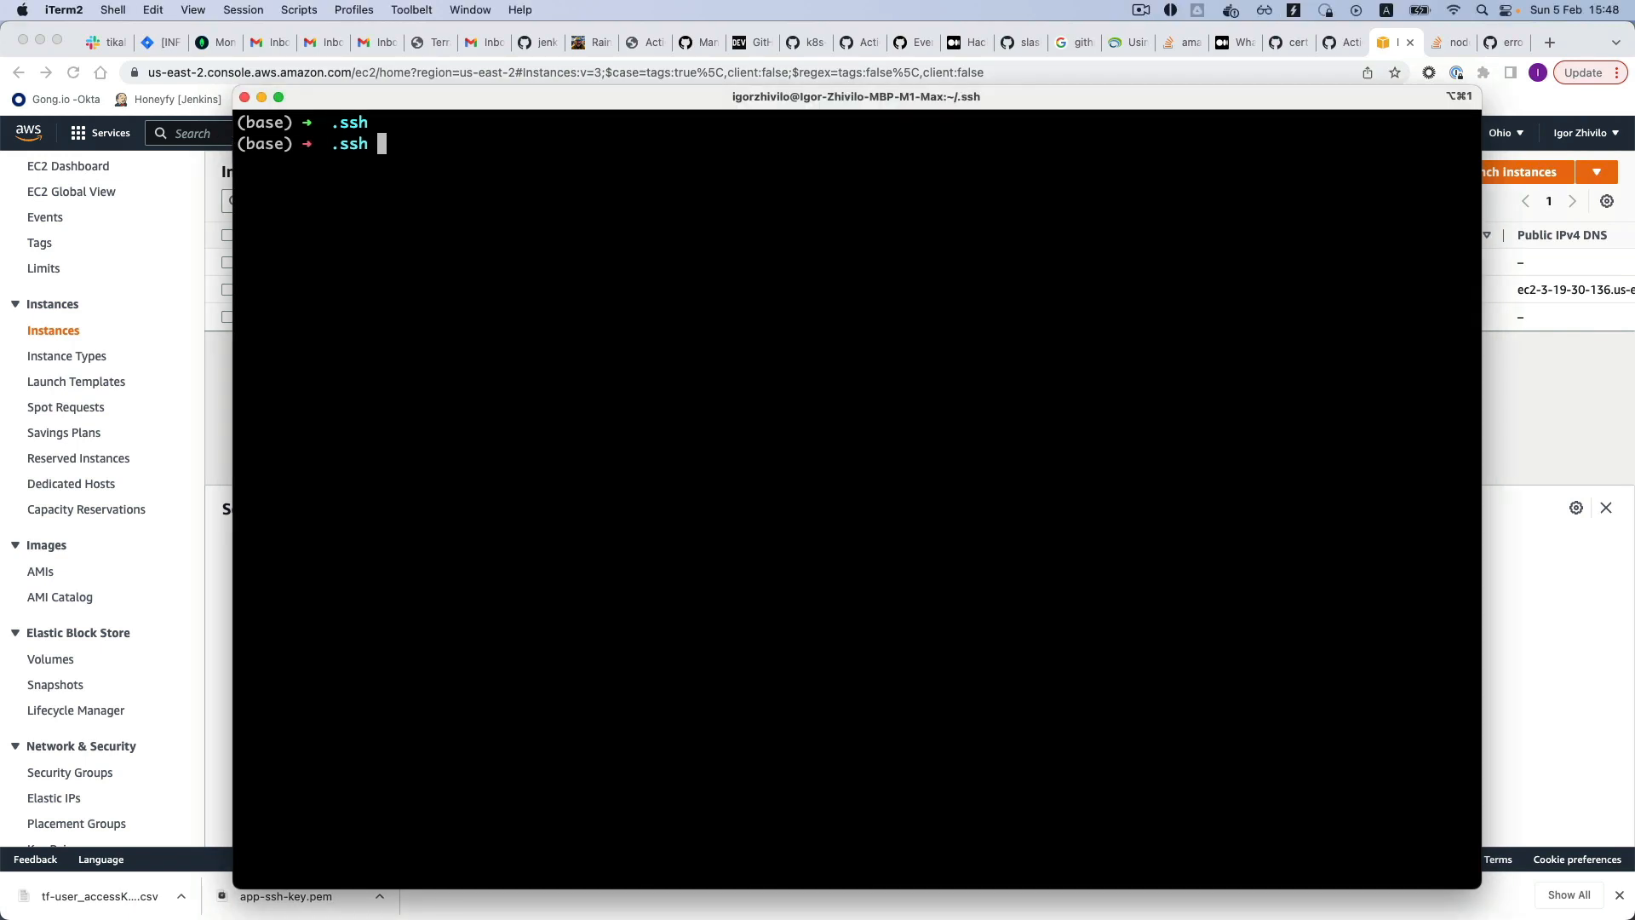
- Copy ~/Downloads/app-ssh-key.pem into ~/.ssh
text(cp ~/Downloads/app-ssh-key.pem ~/.ssh)
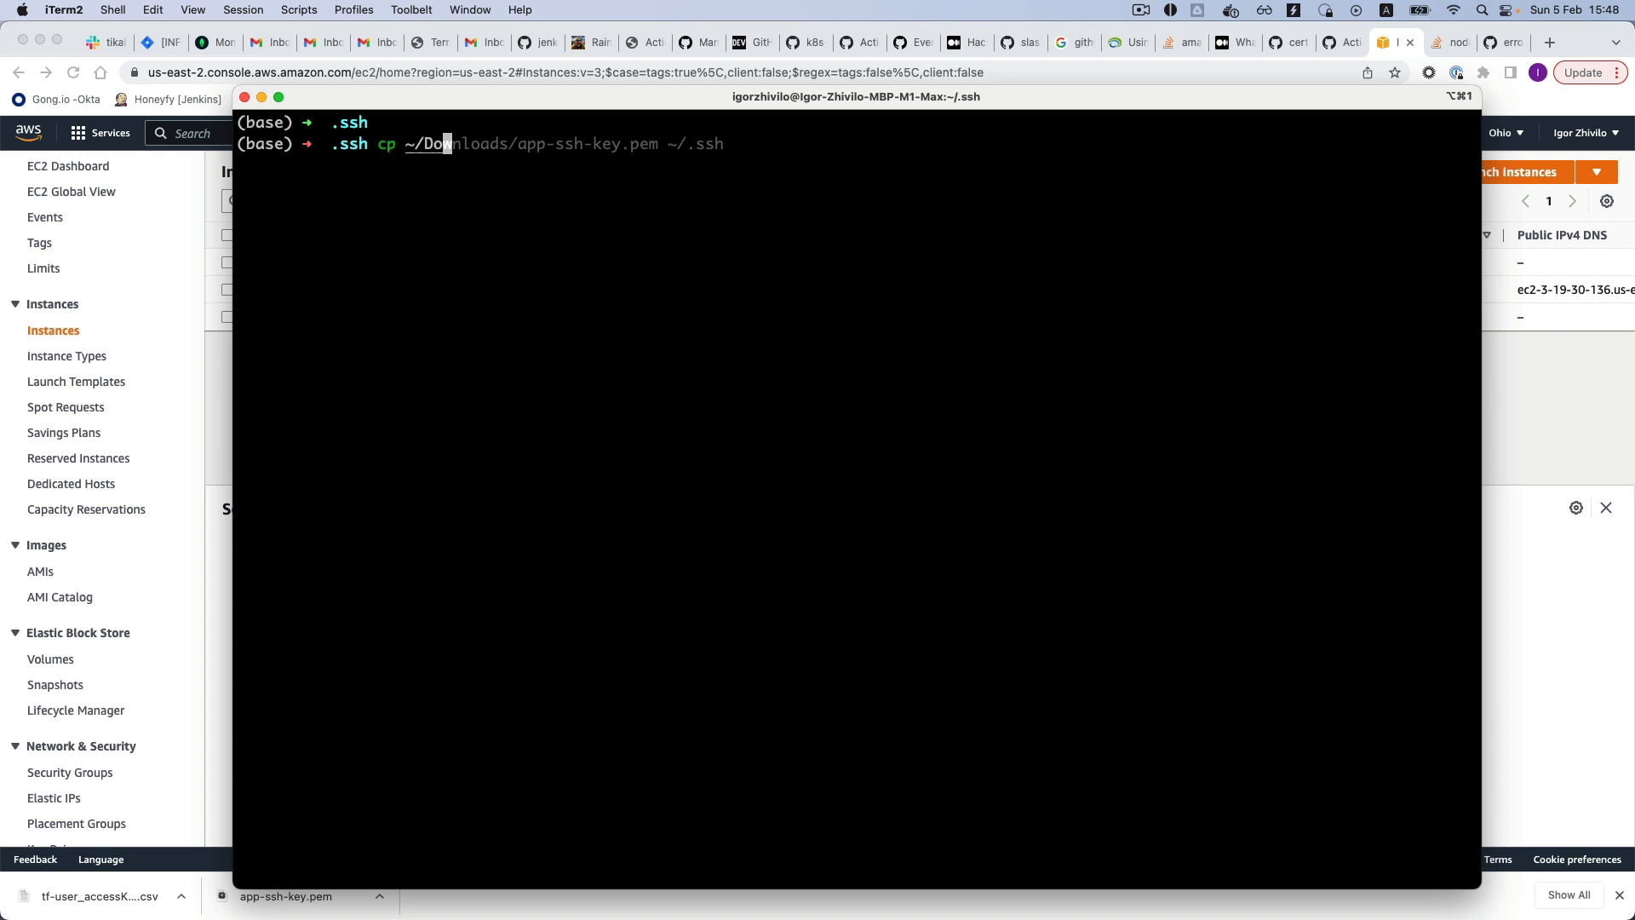
key(Tab)
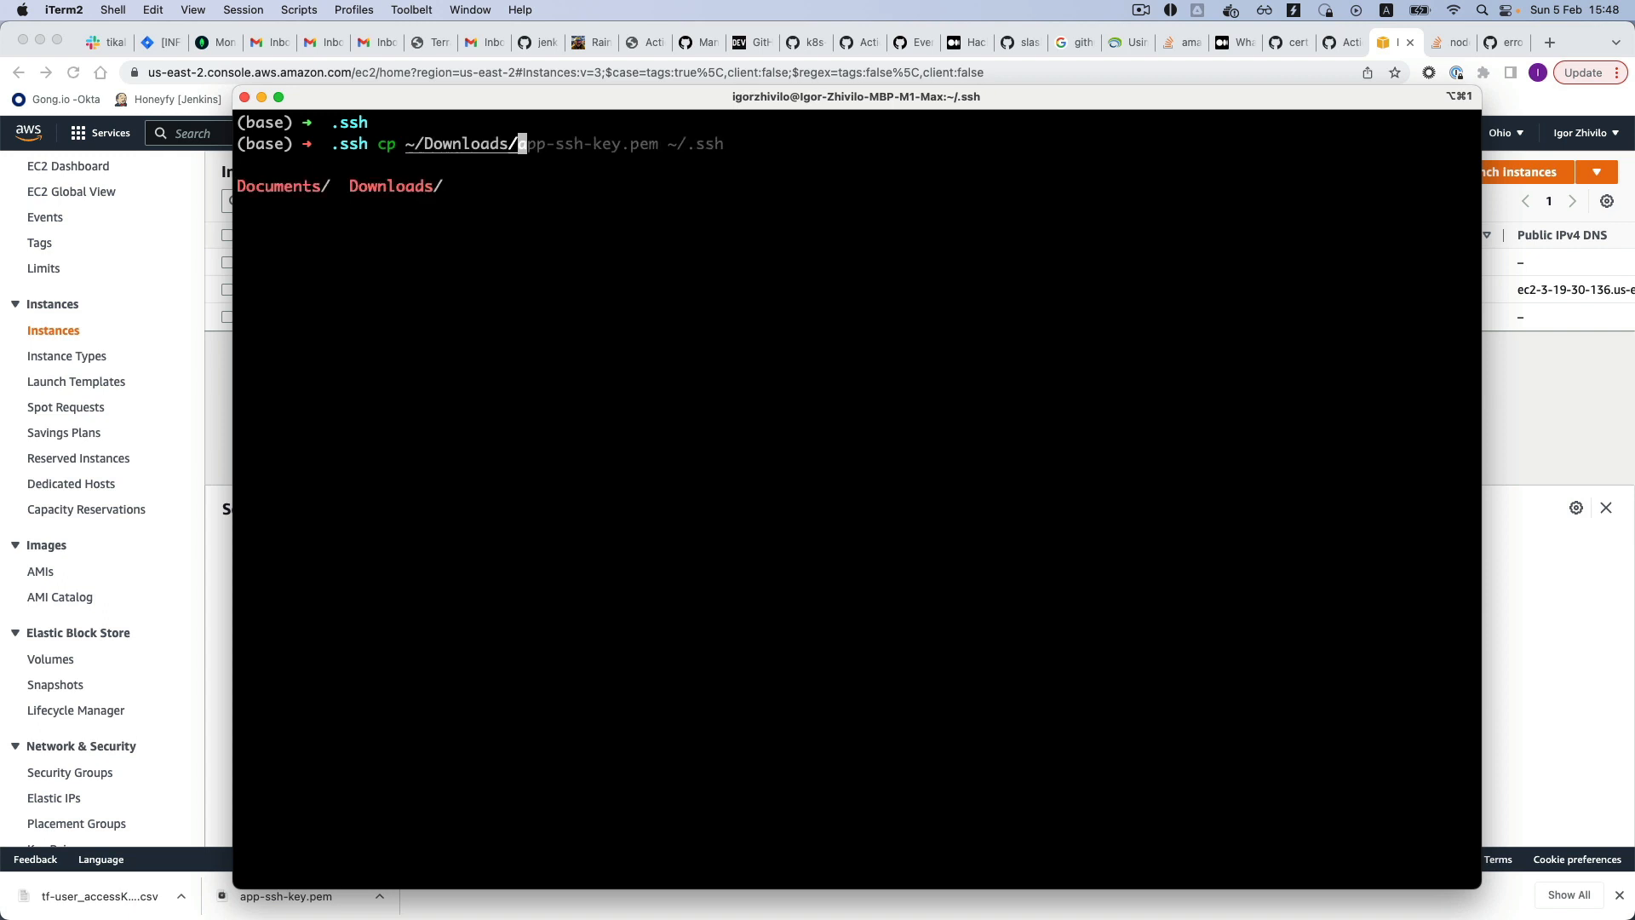
key(Tab)
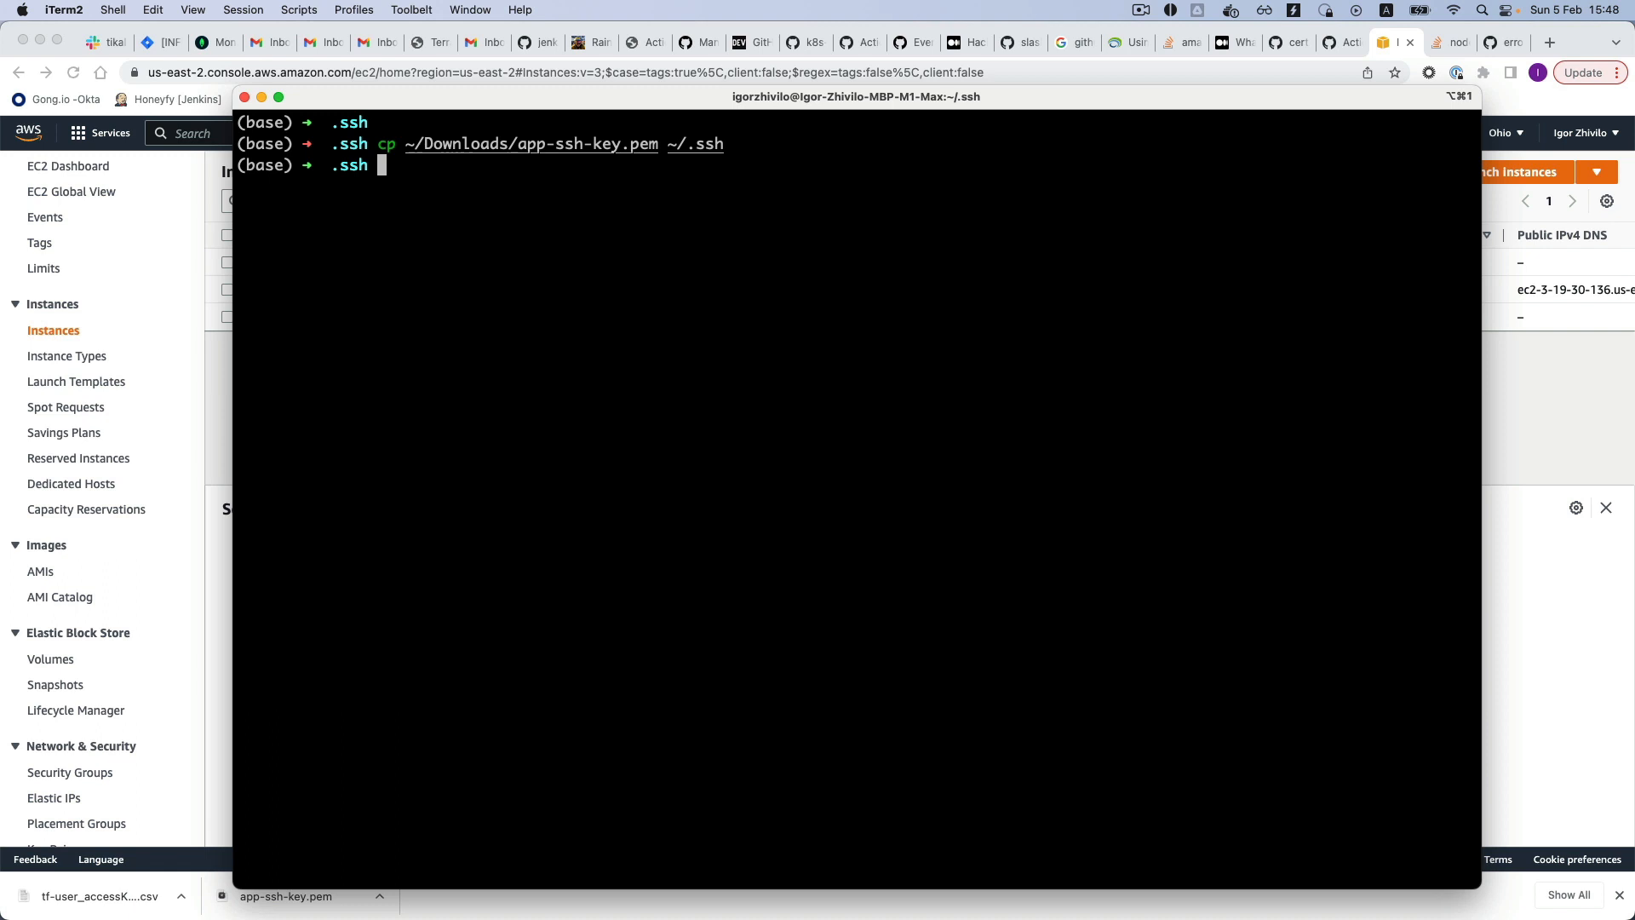
text(chmod 400 app-ssh-key.pem)
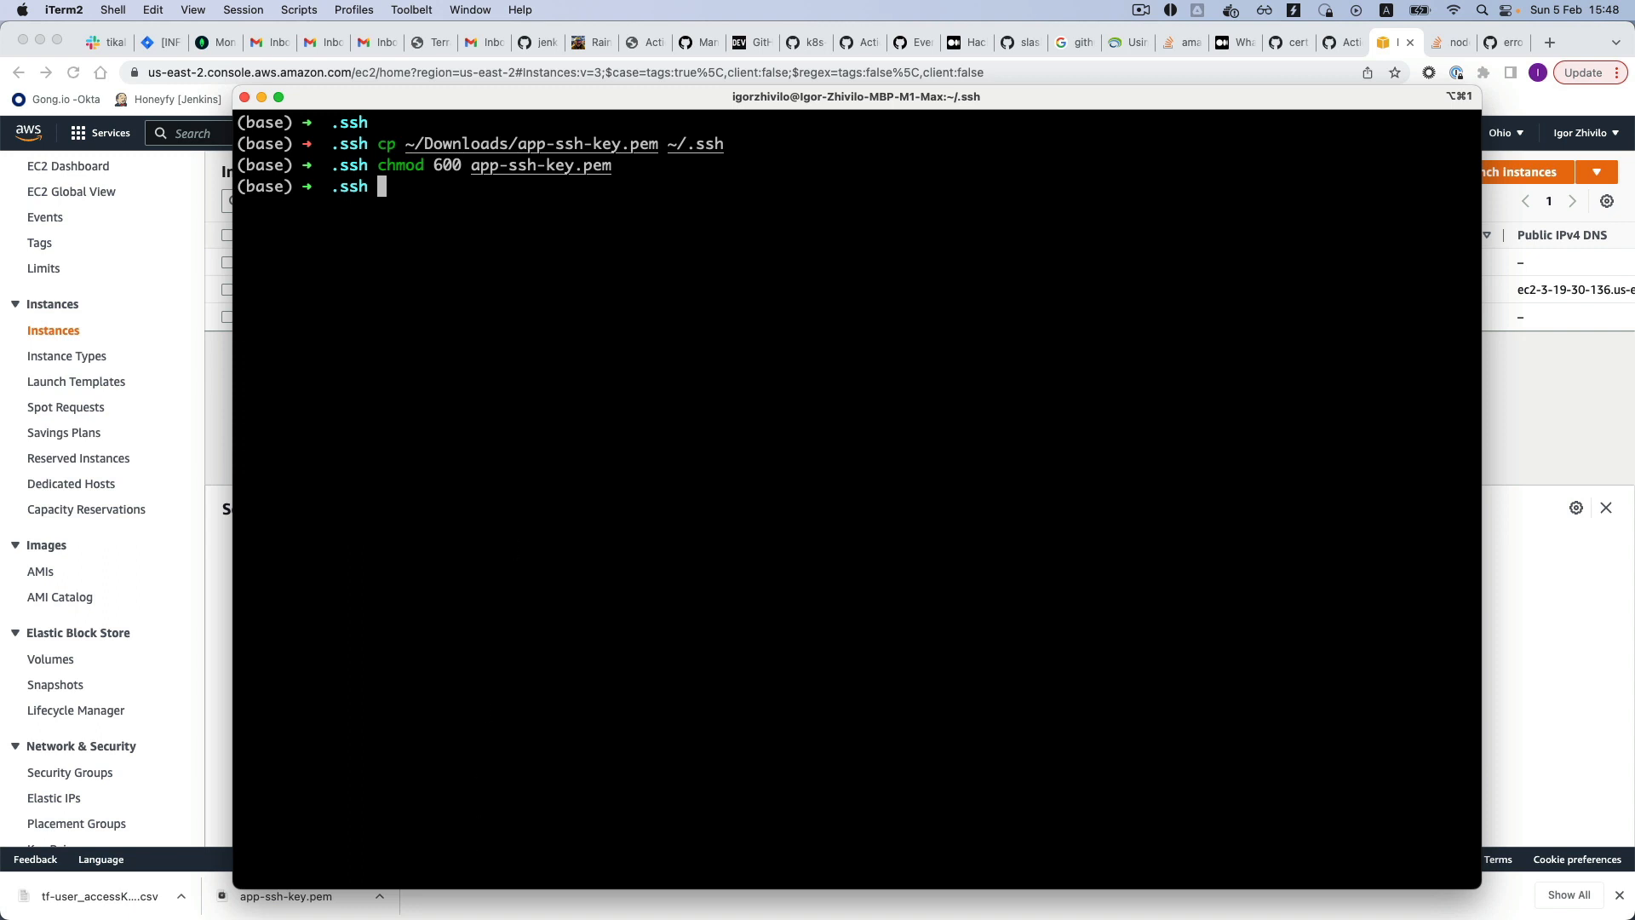
text(ssh -i app-ssh-key.pem ubuntu@18.219.188.158)
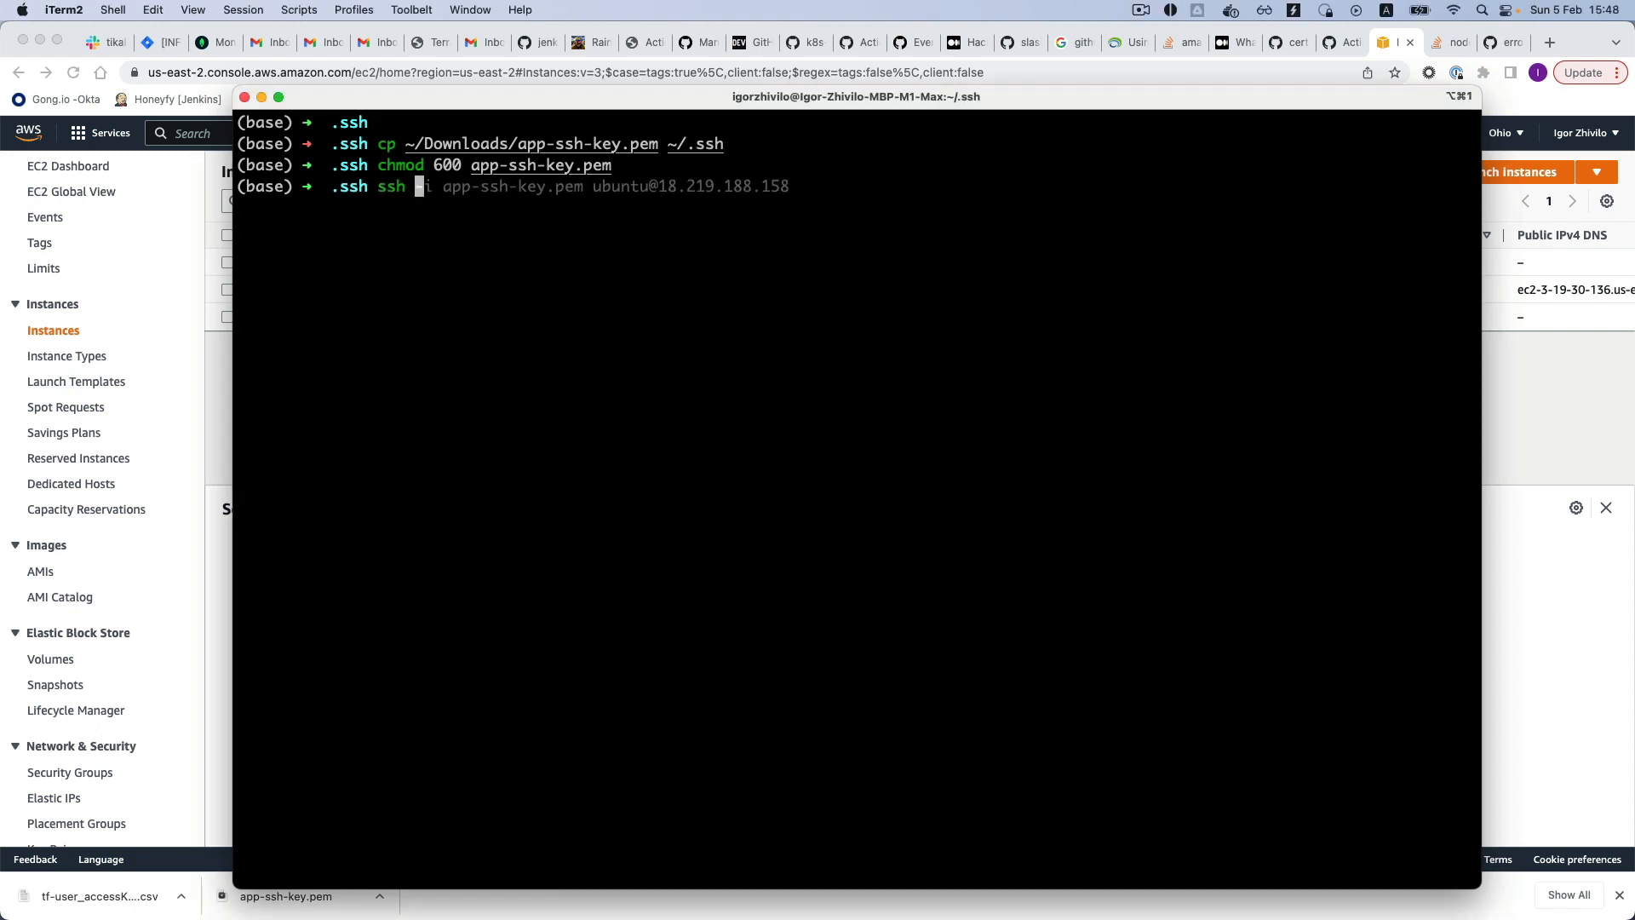
text(-i)
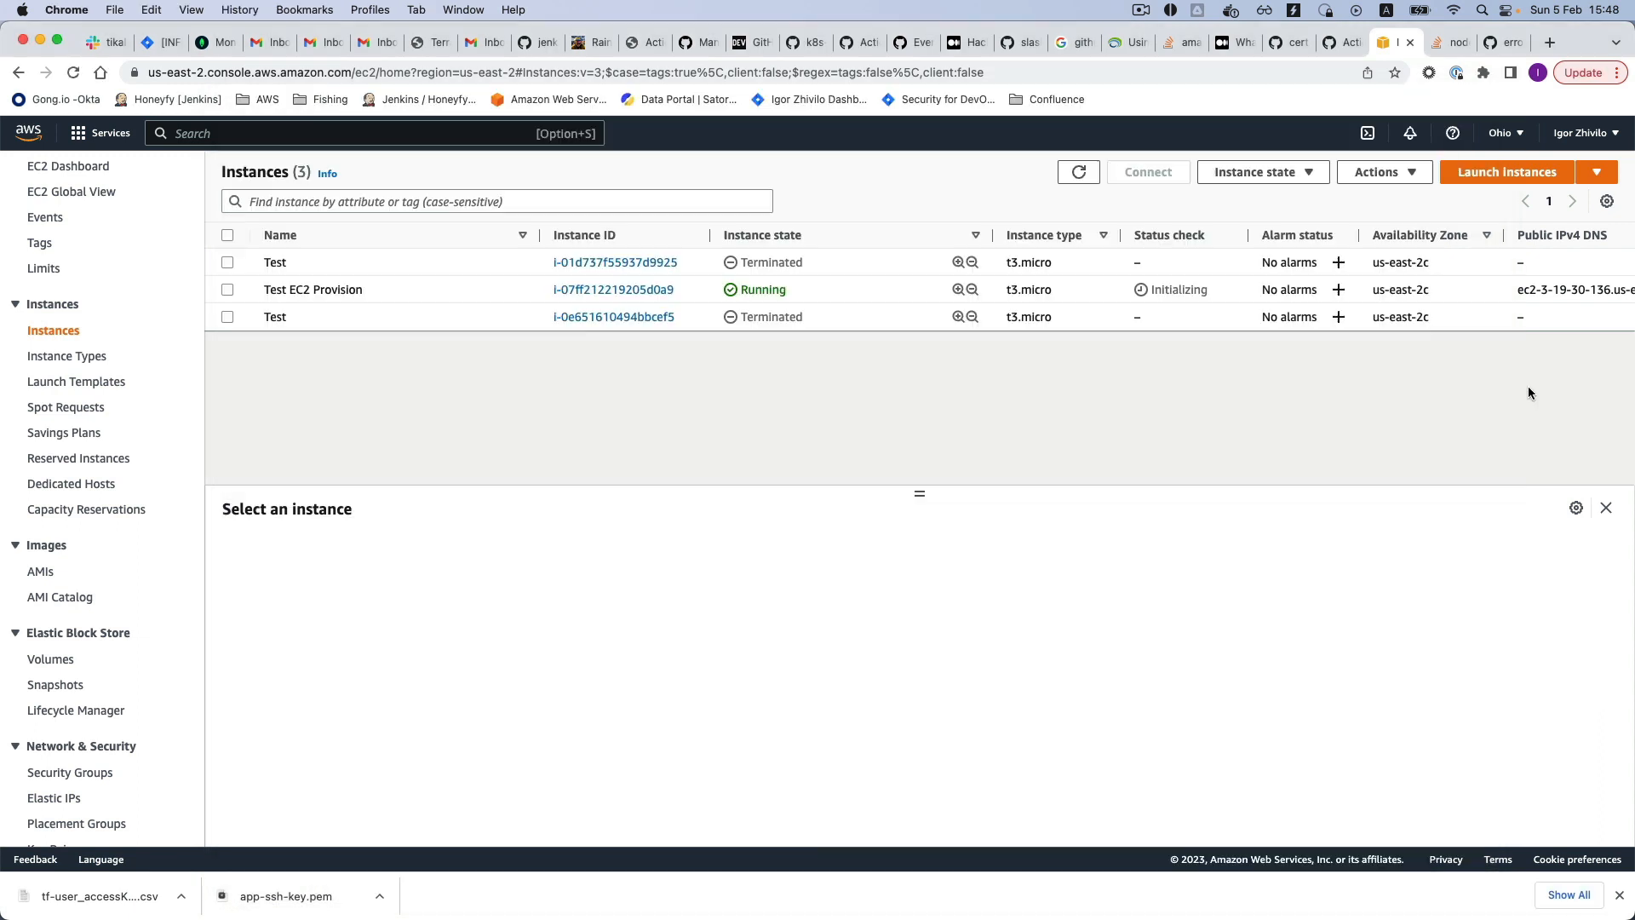
- From Test EC2 Provision's Security details, open the default security group sg-fca2e89f
click(314, 290)
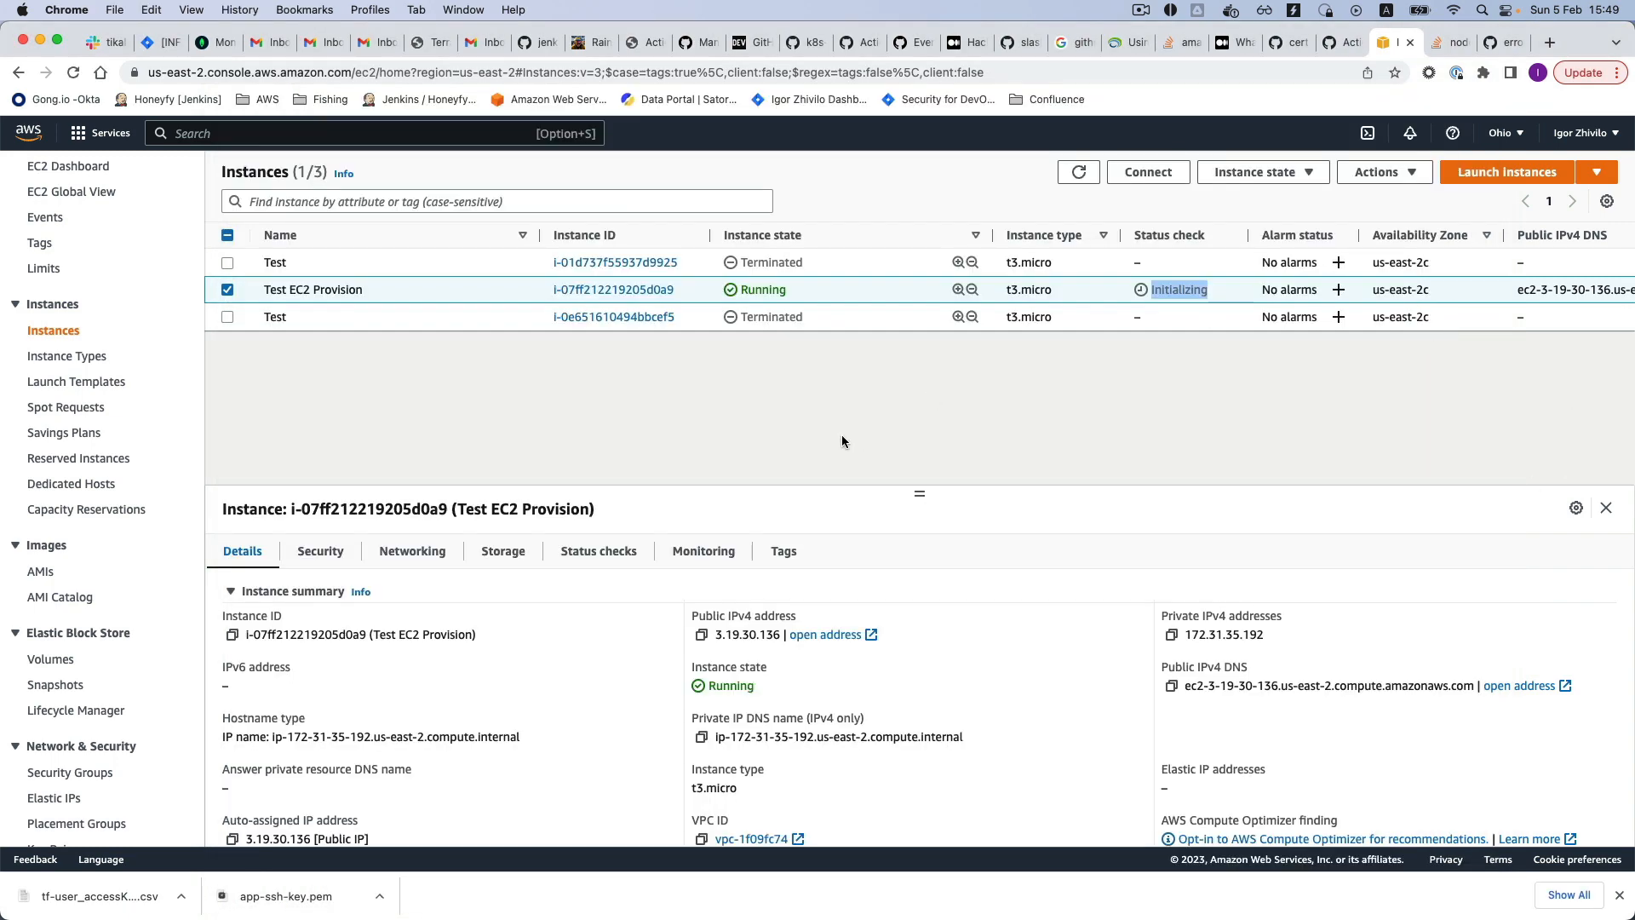
drag(918, 492, 918, 420)
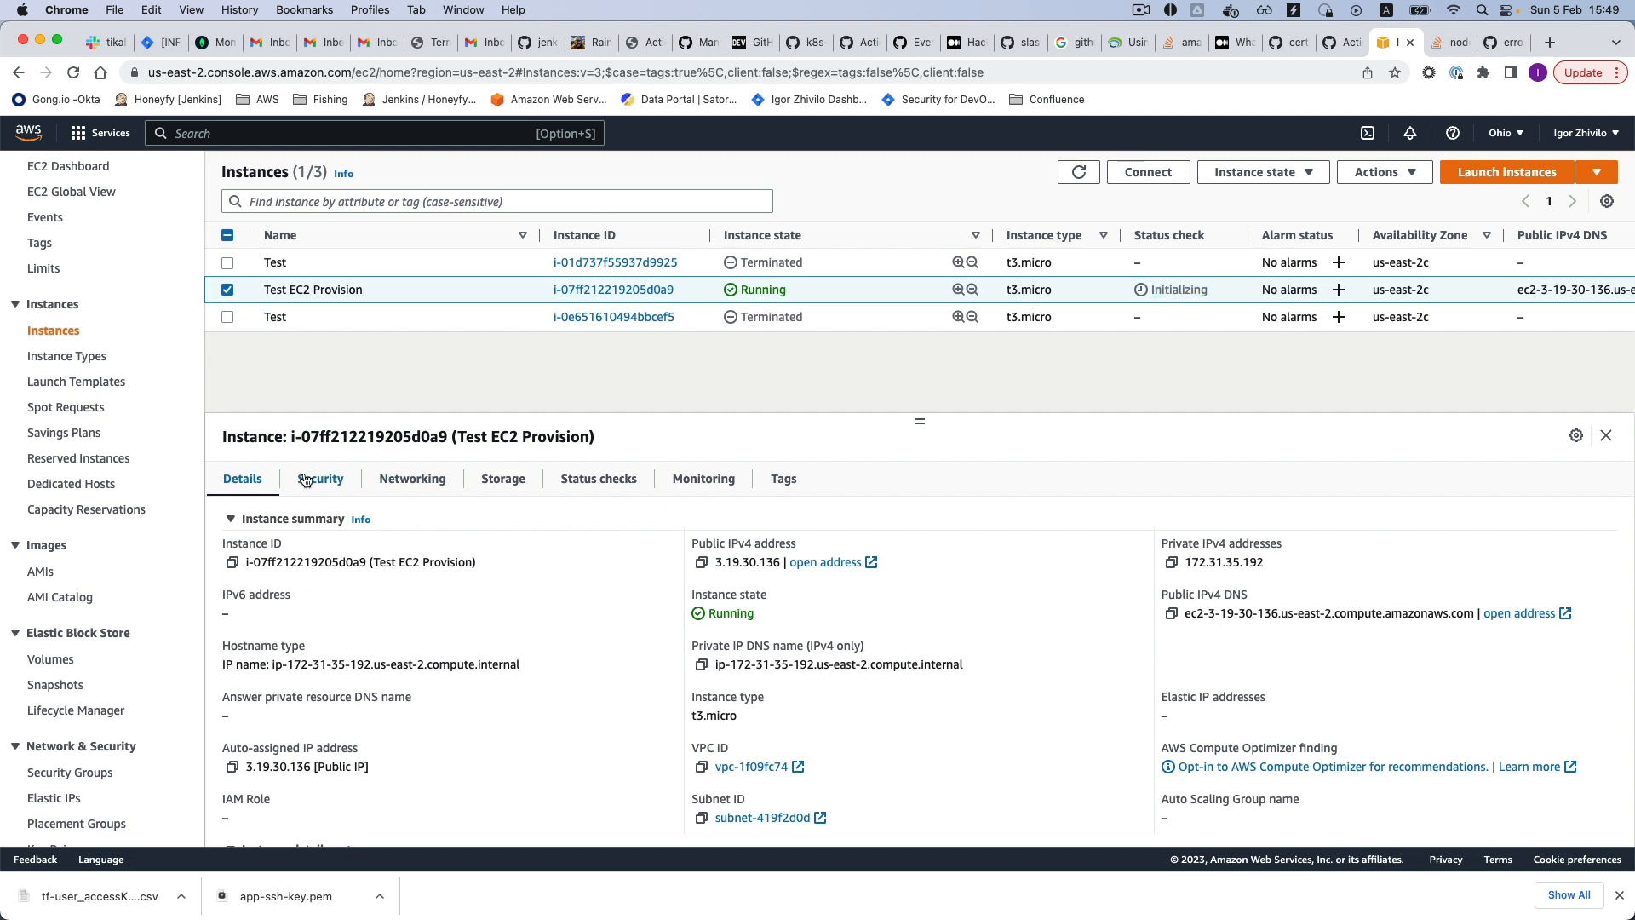
click(324, 478)
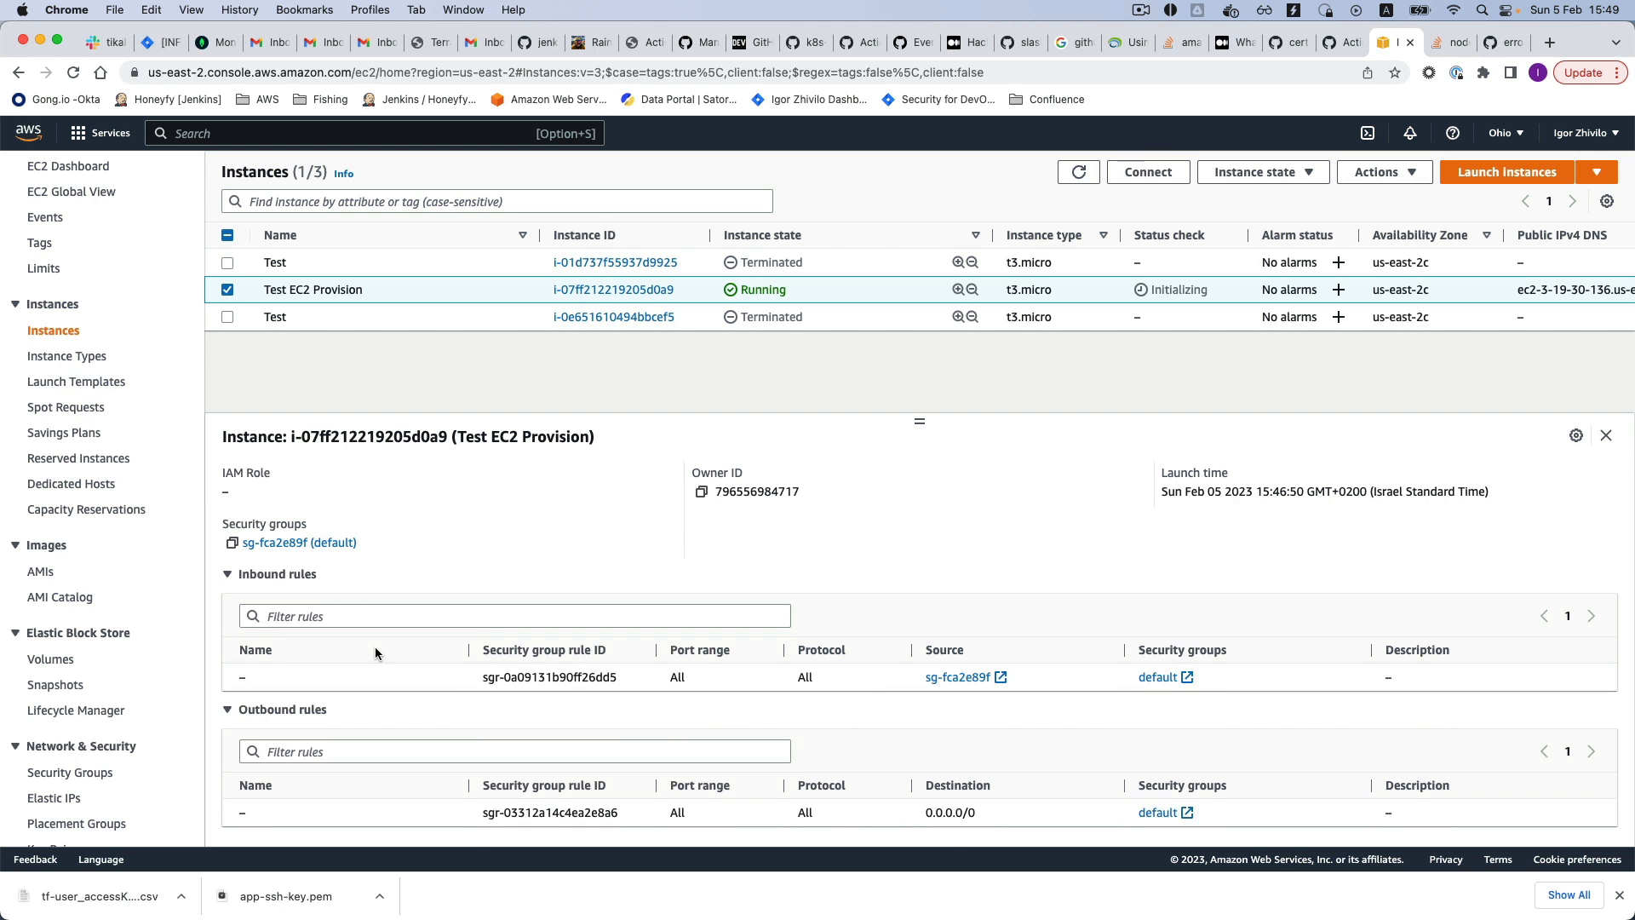
mouse_move(264, 520)
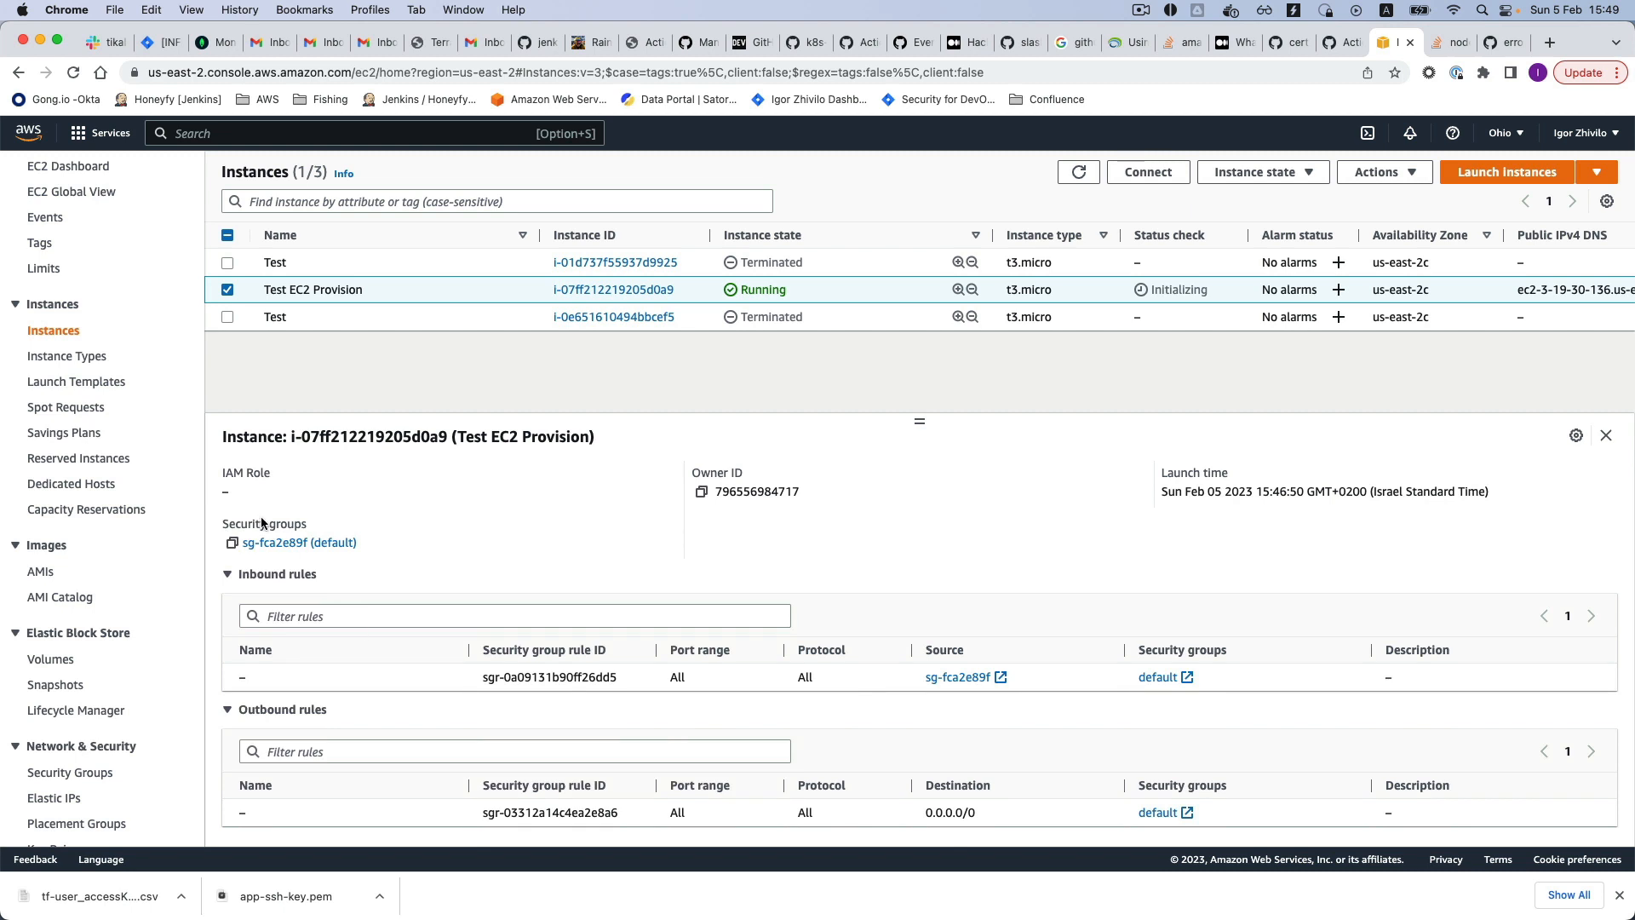
click(300, 543)
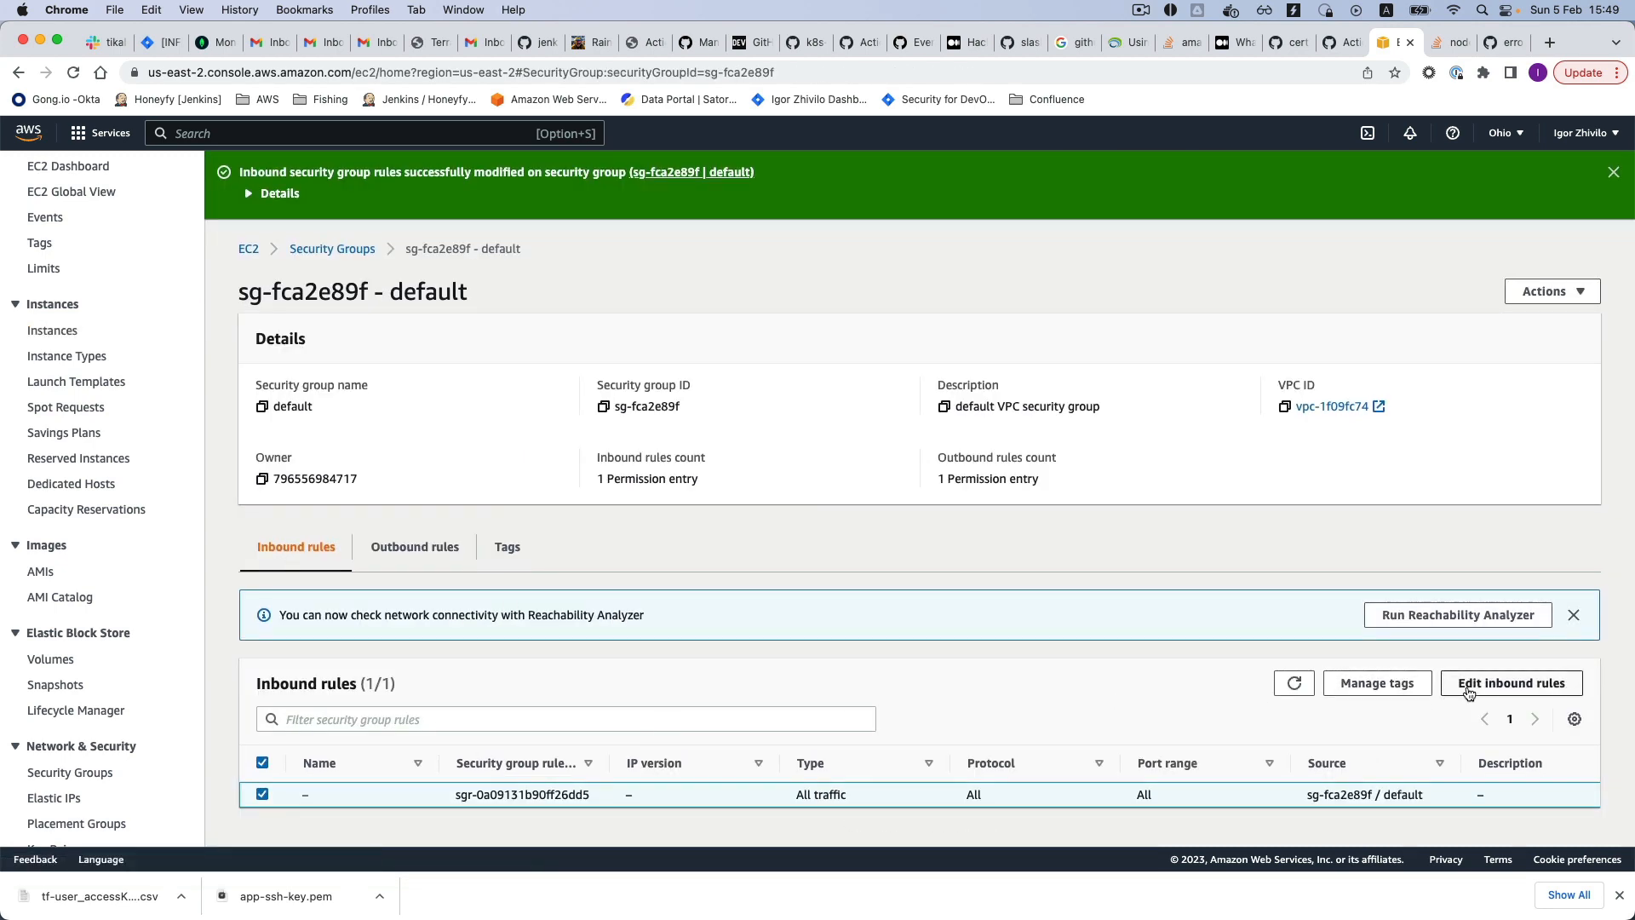
- Add an inbound SSH rule with source My IP to the default security group and save it
click(1511, 681)
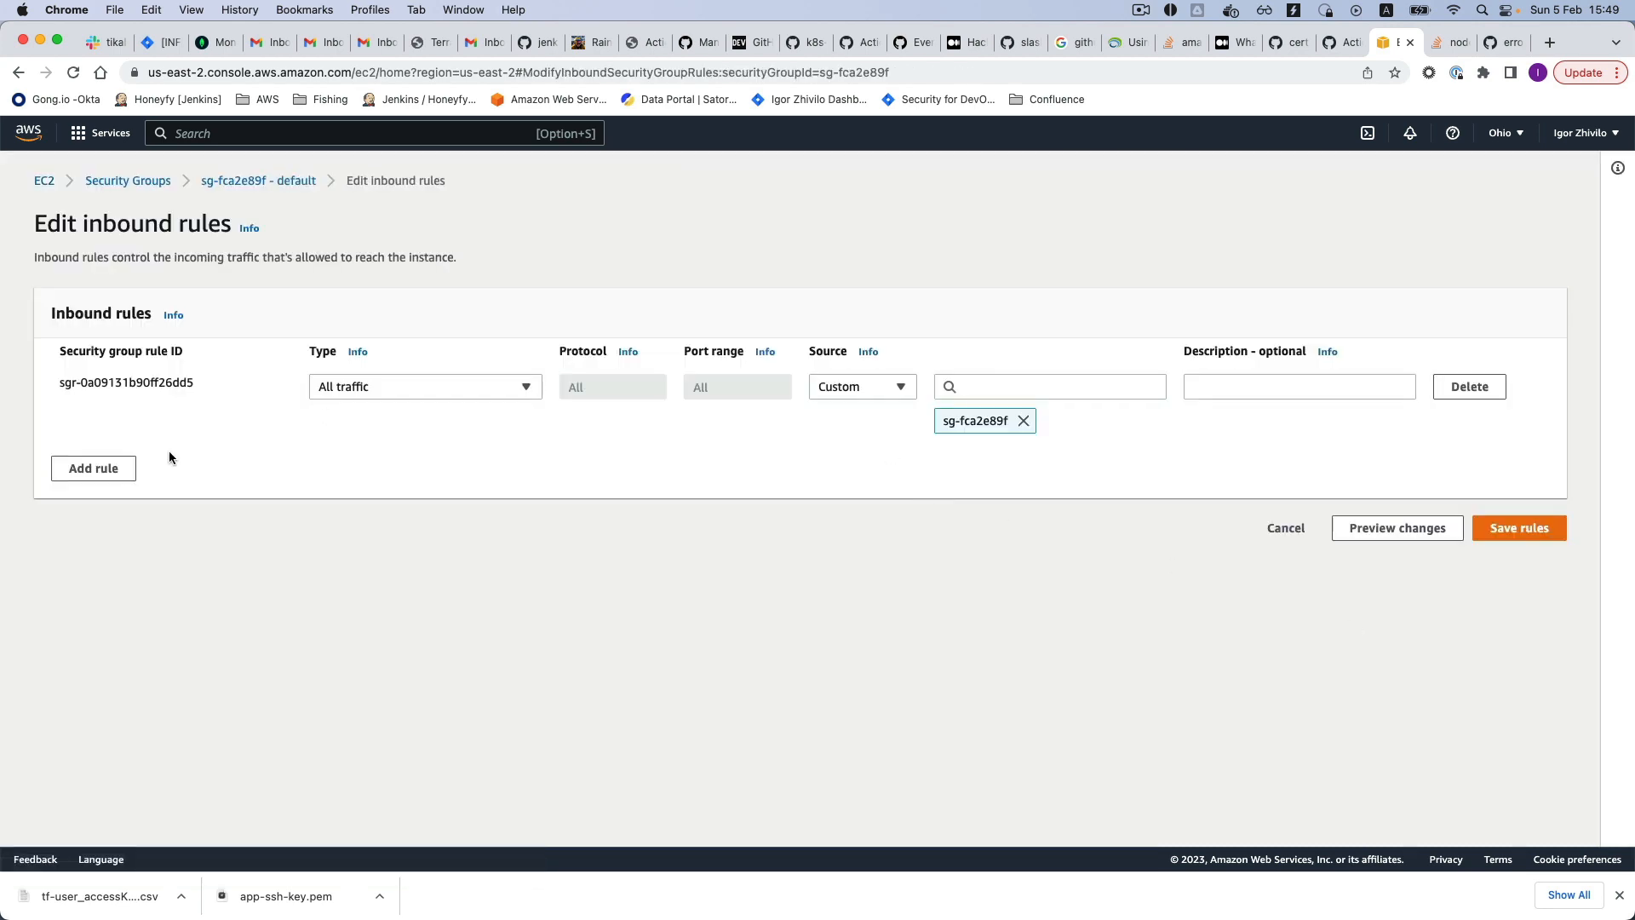
click(92, 468)
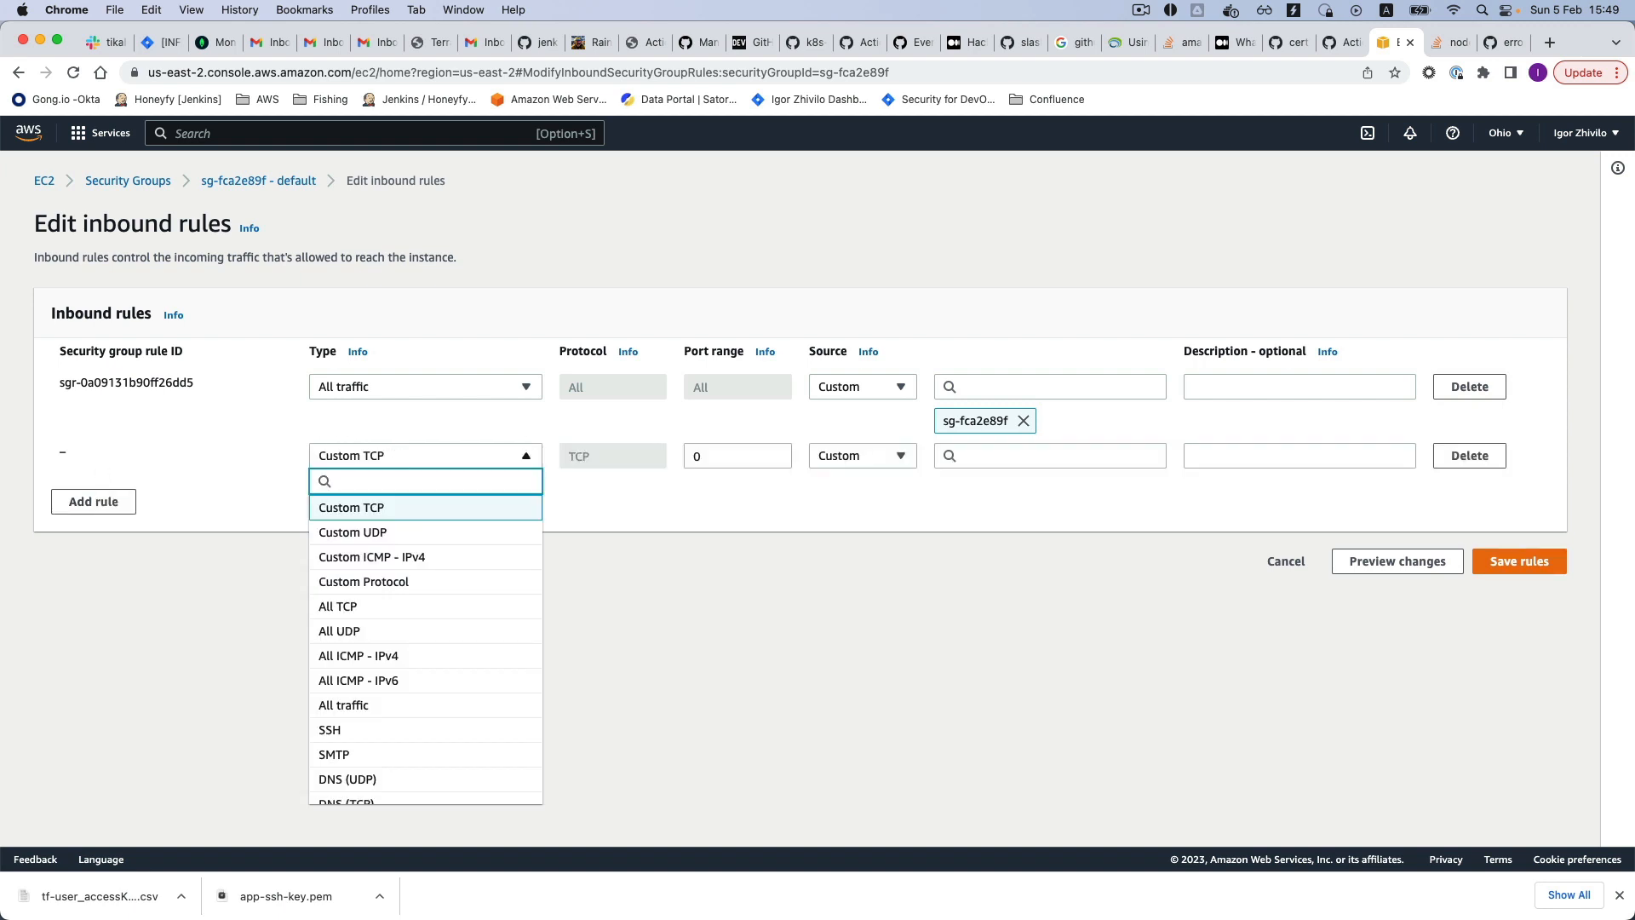
click(331, 729)
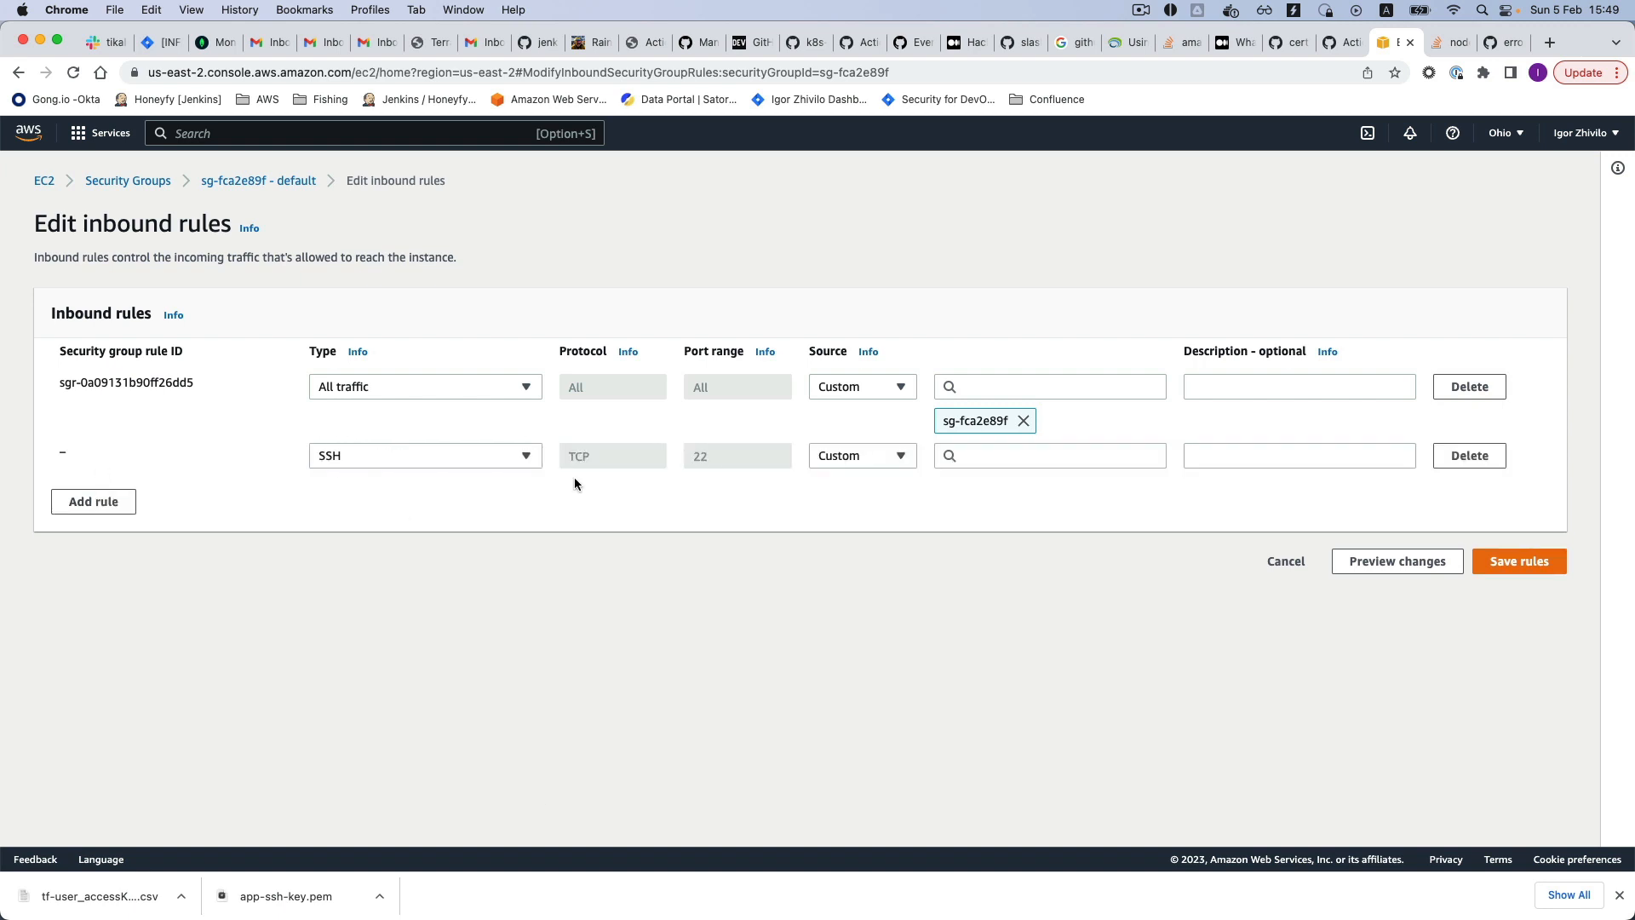
click(862, 457)
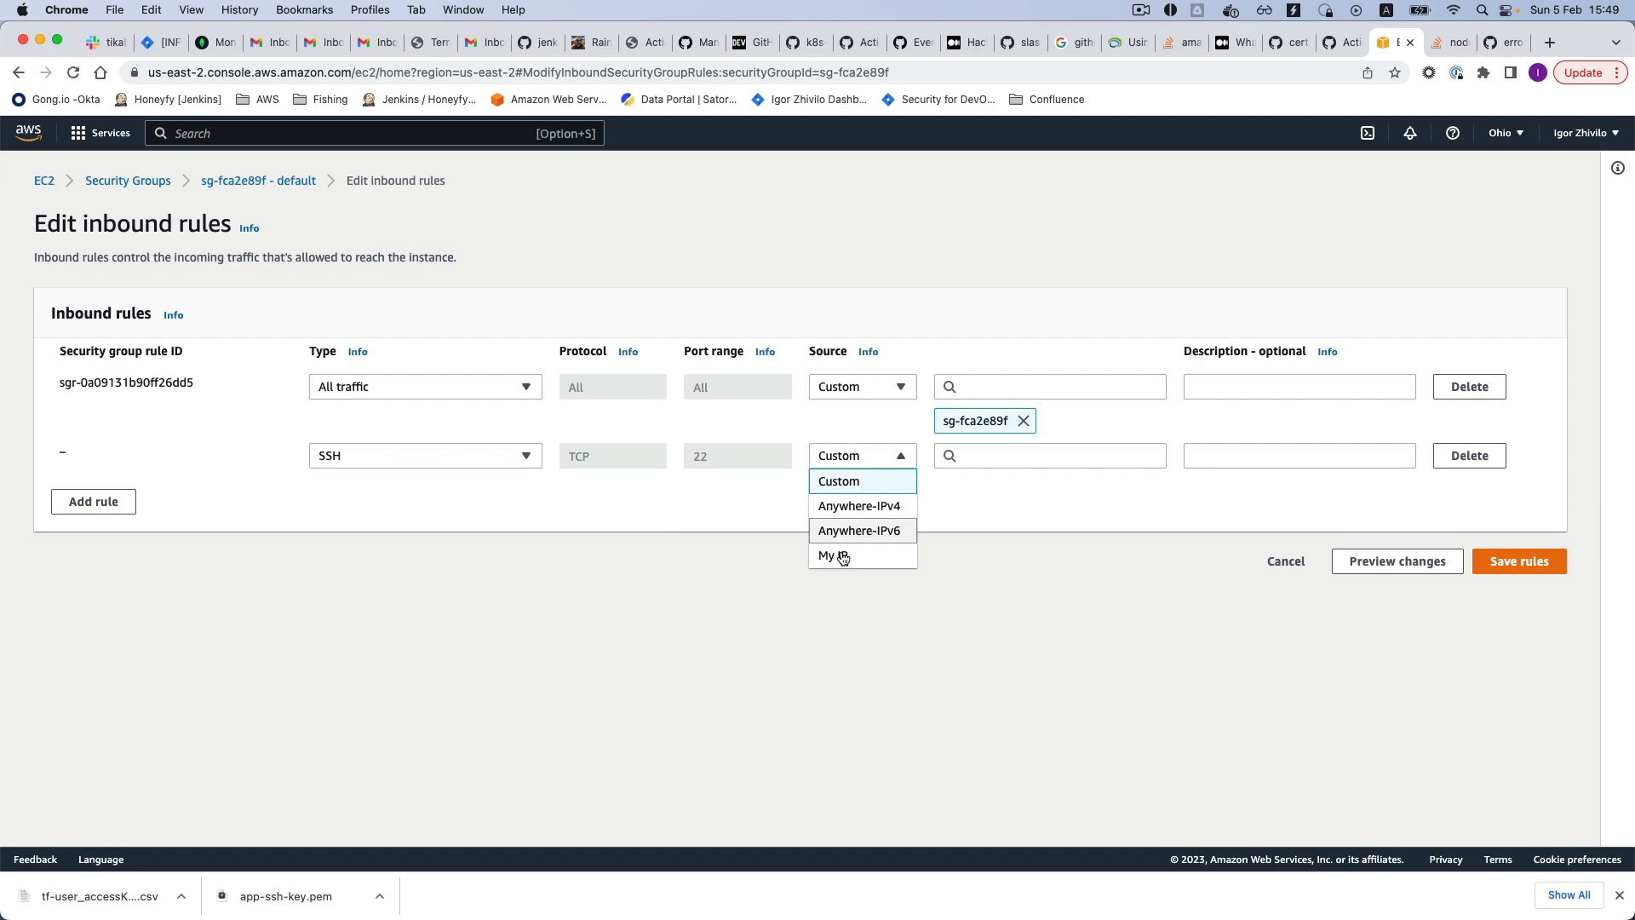
click(828, 555)
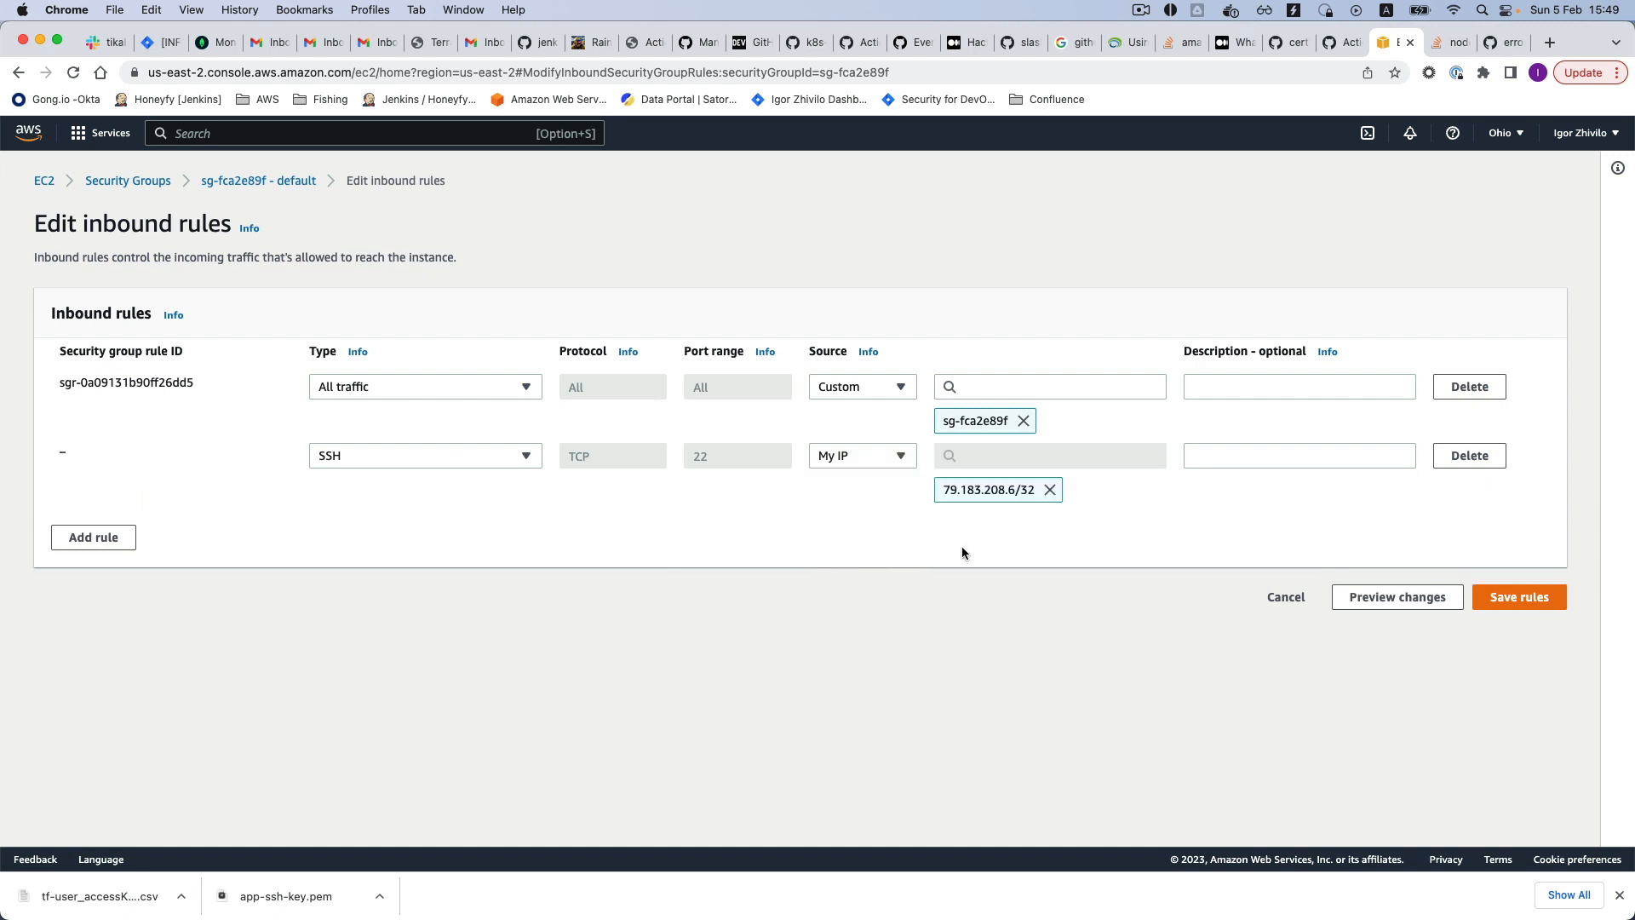
click(1519, 598)
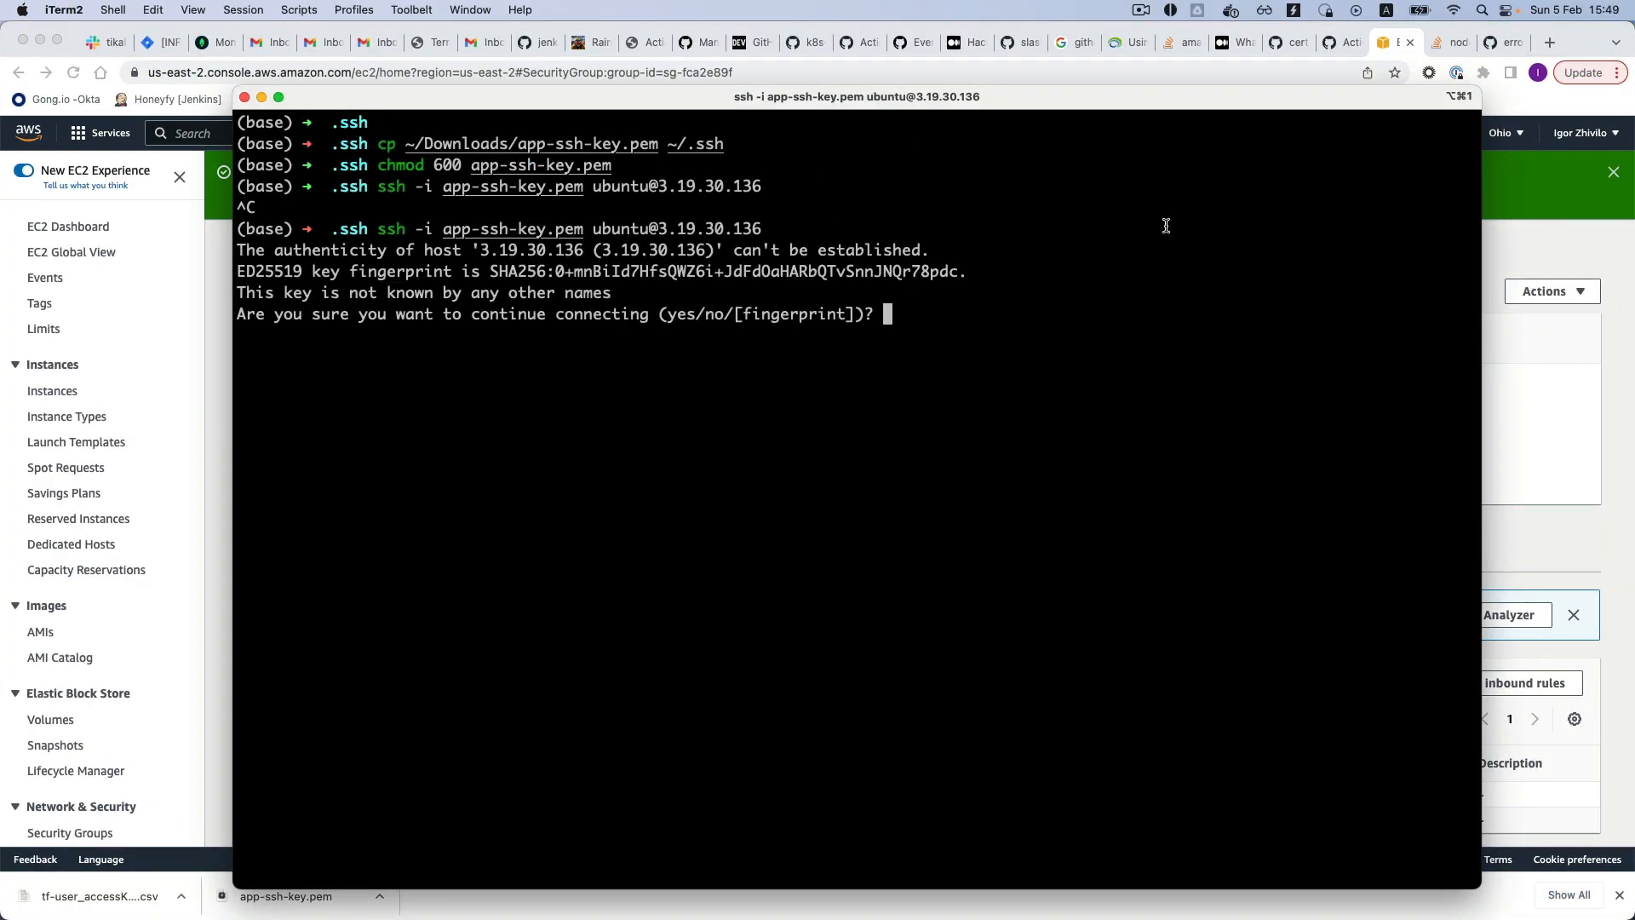
- Answer yes to trust the 3.19.30.136 host key, log in, and run uname -a
text(yes)
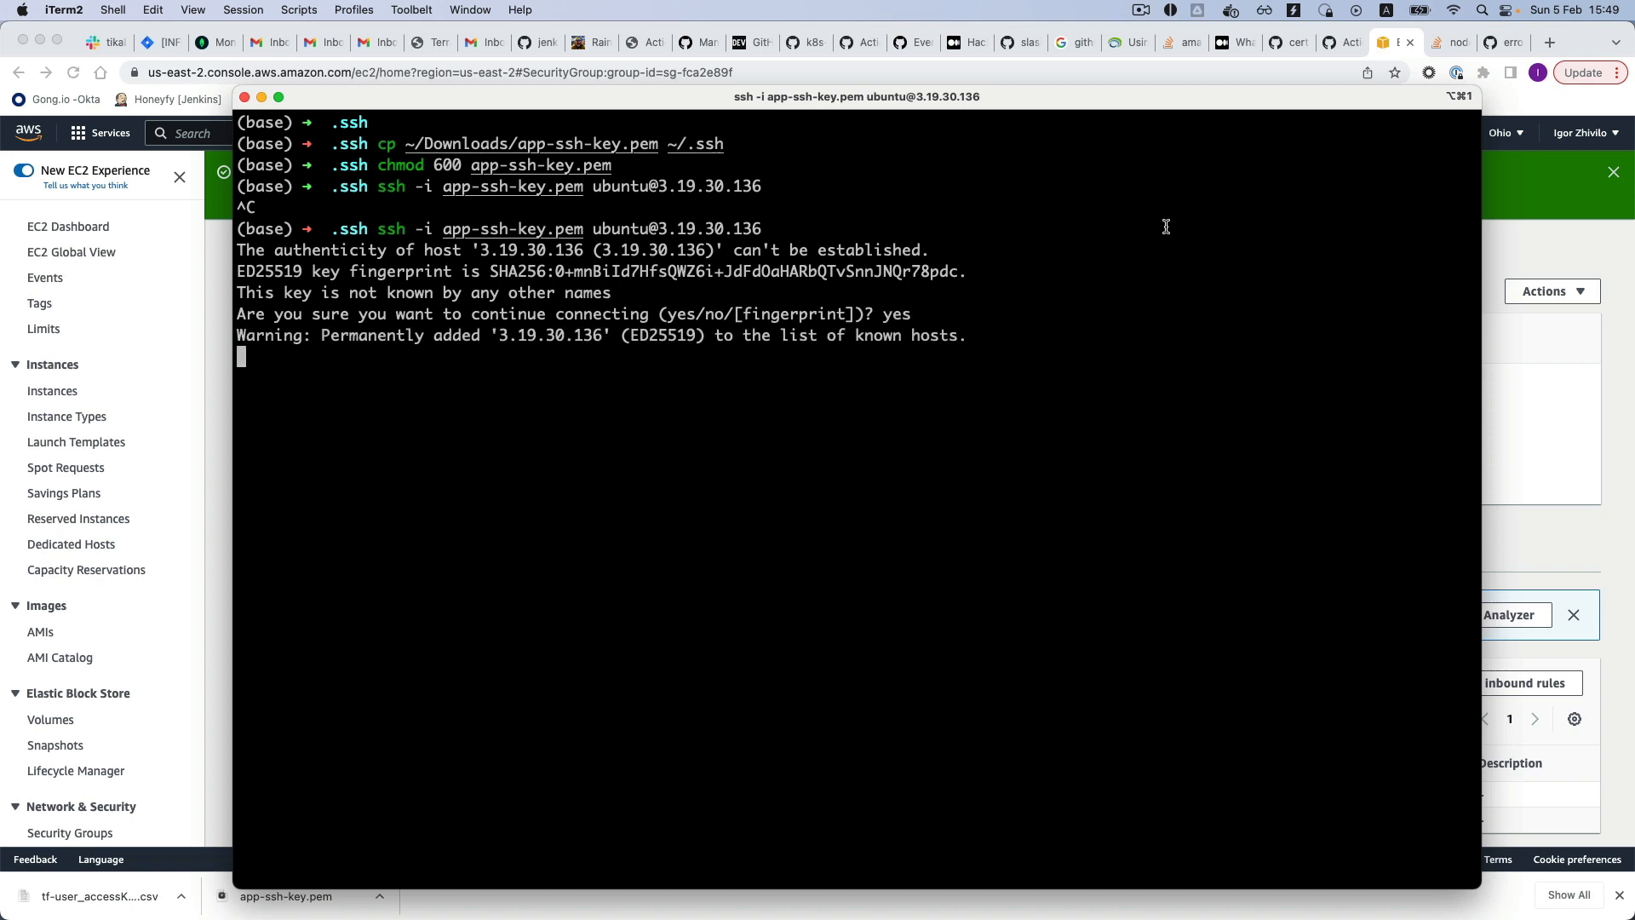
key(Return)
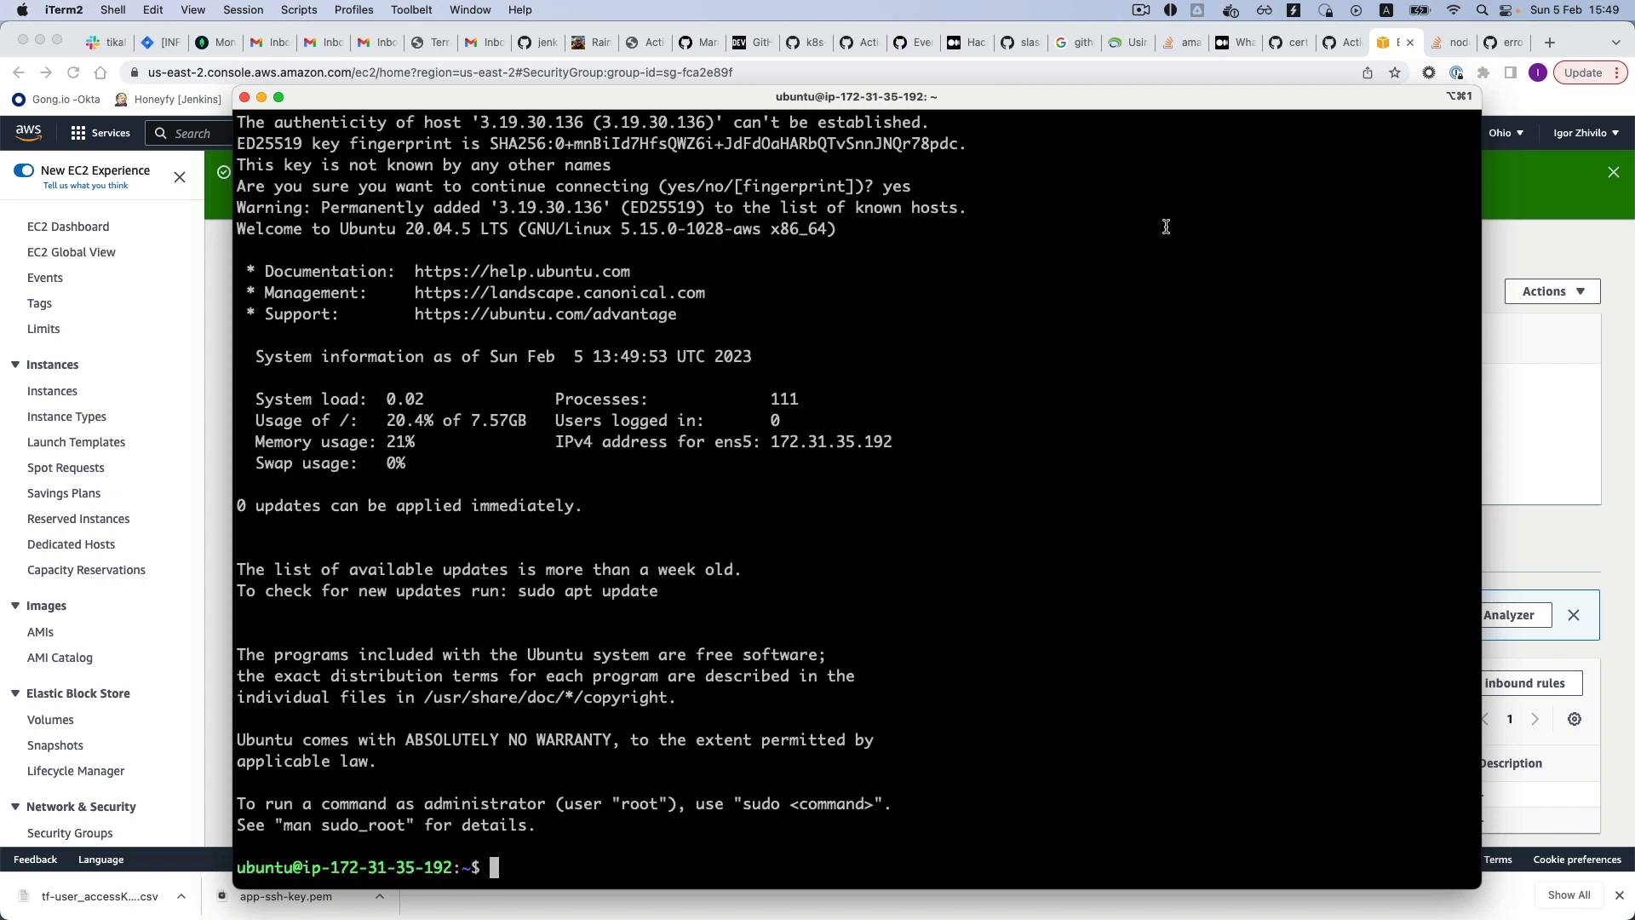
mouse_move(734, 266)
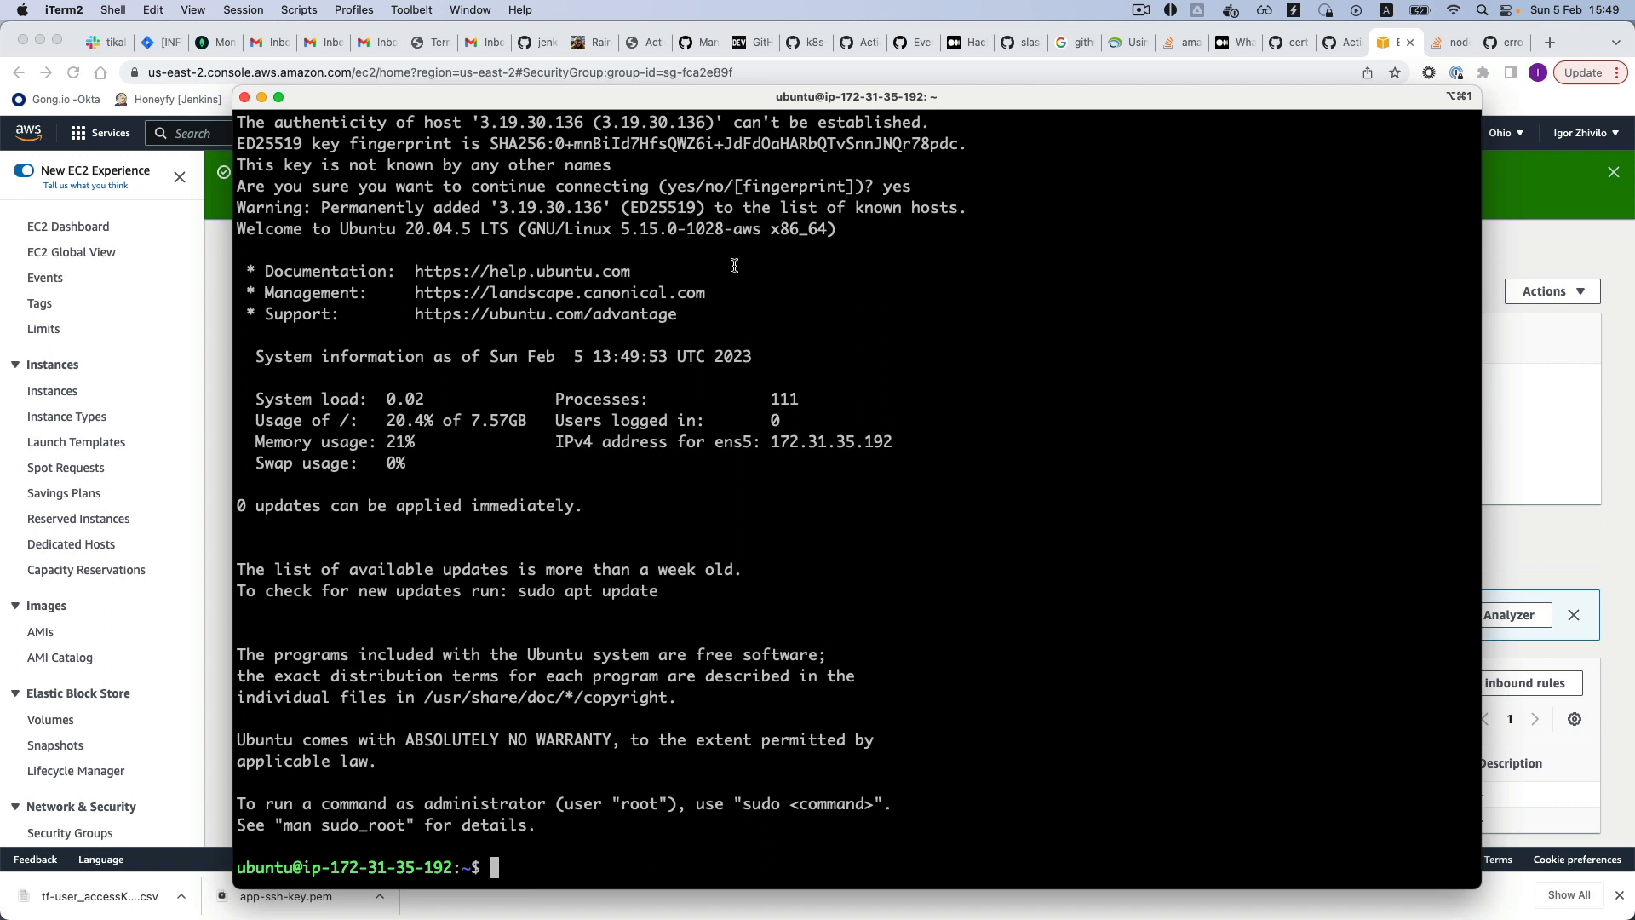
text(ub)
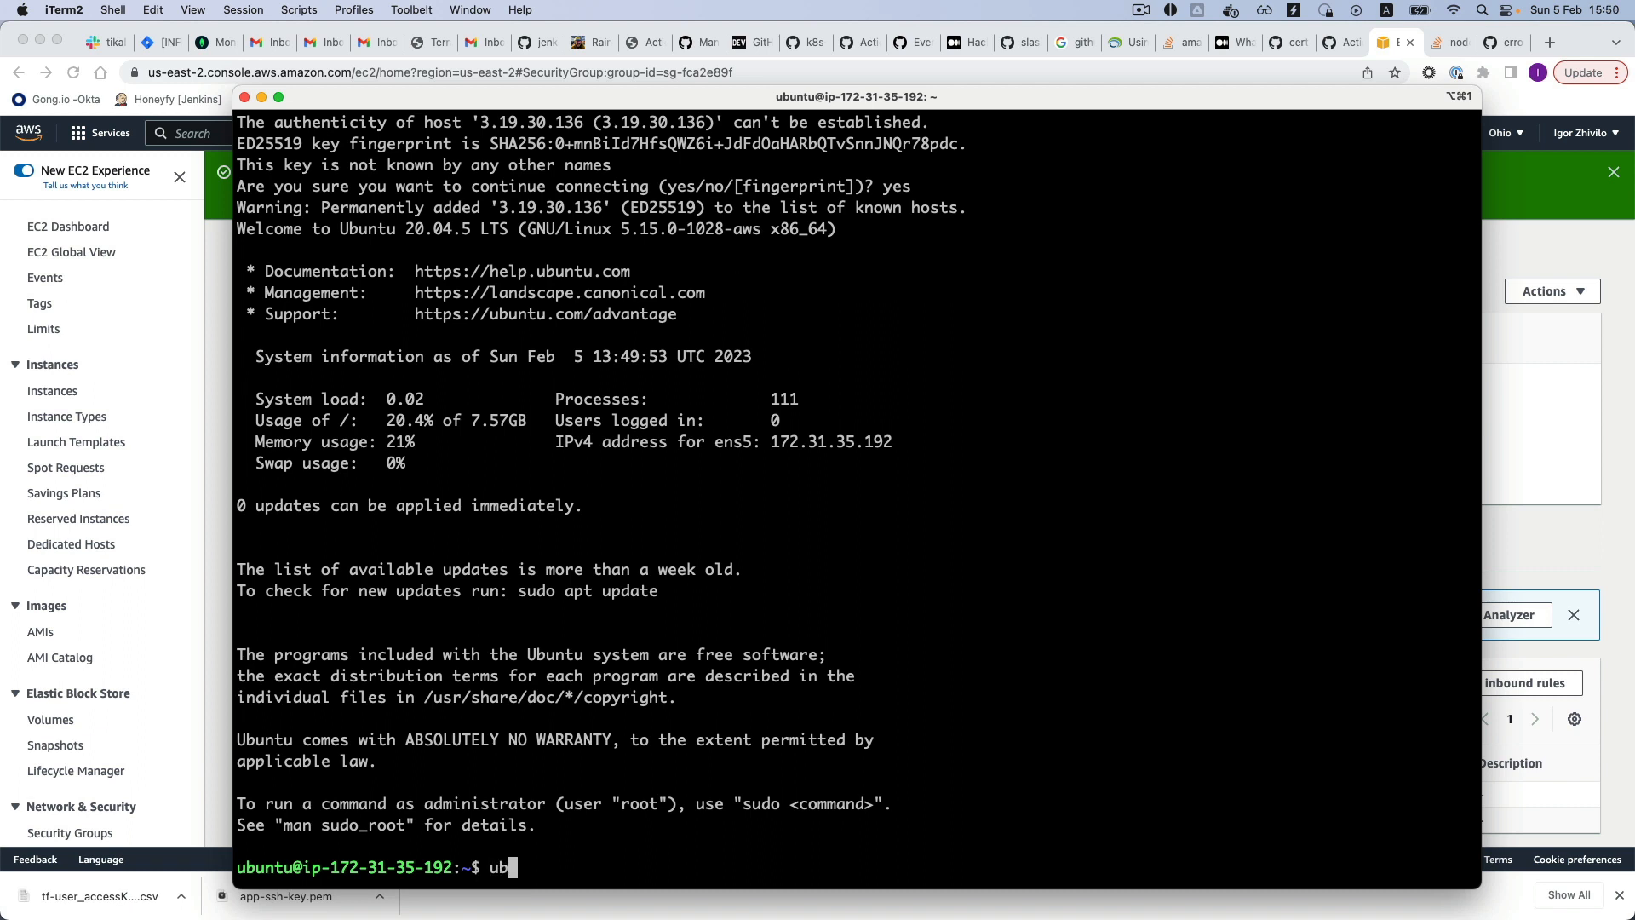
text(name -a)
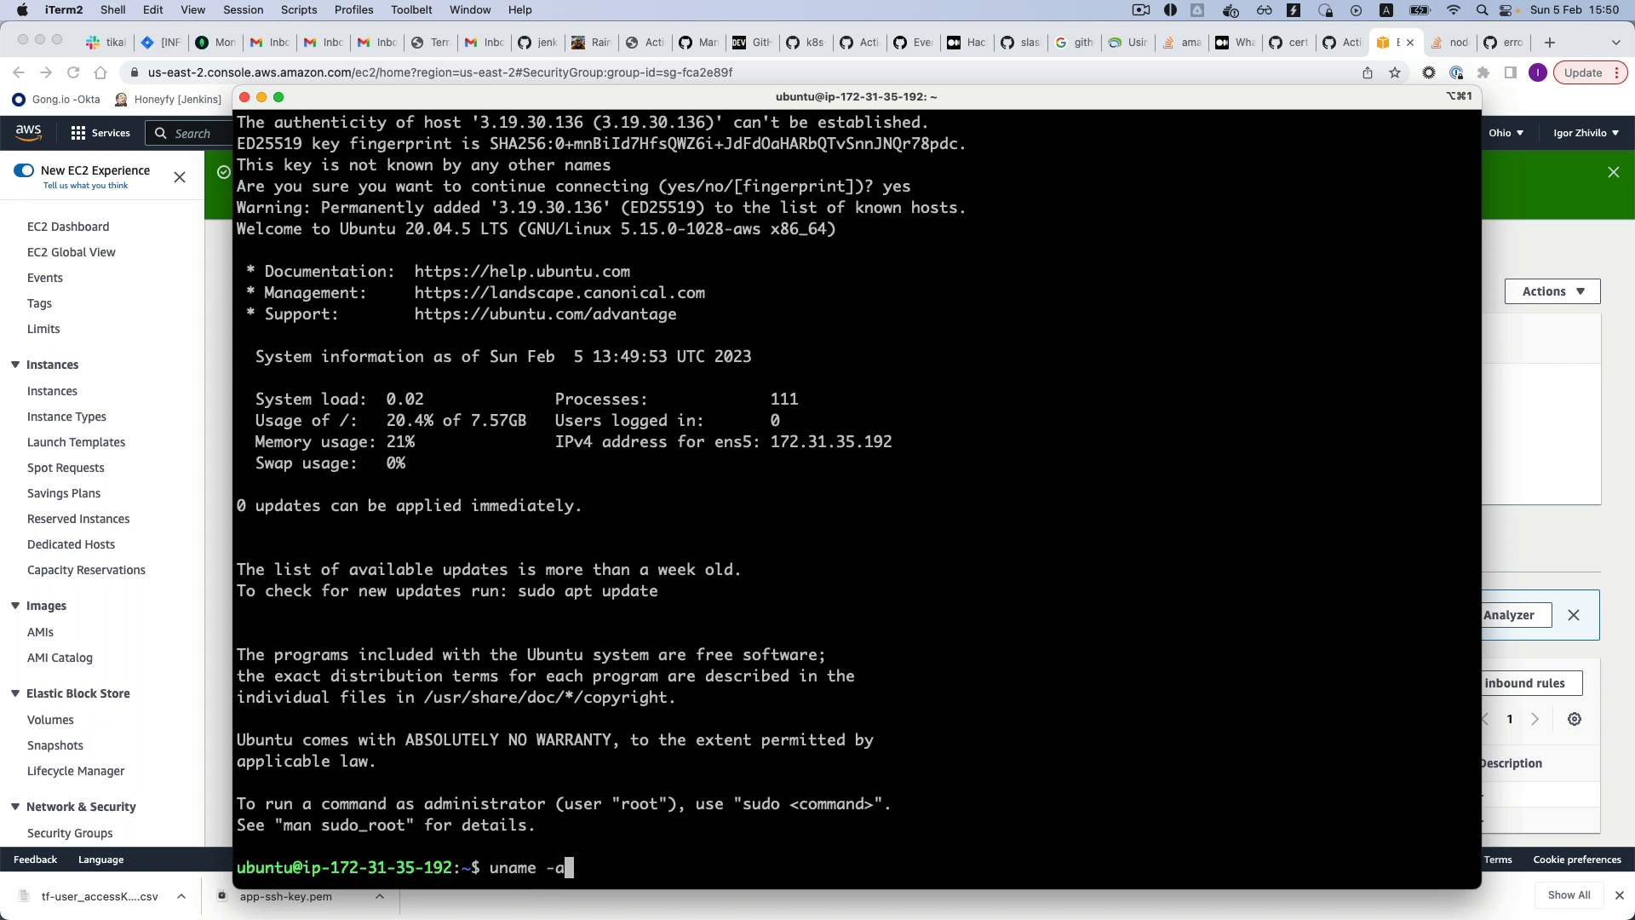